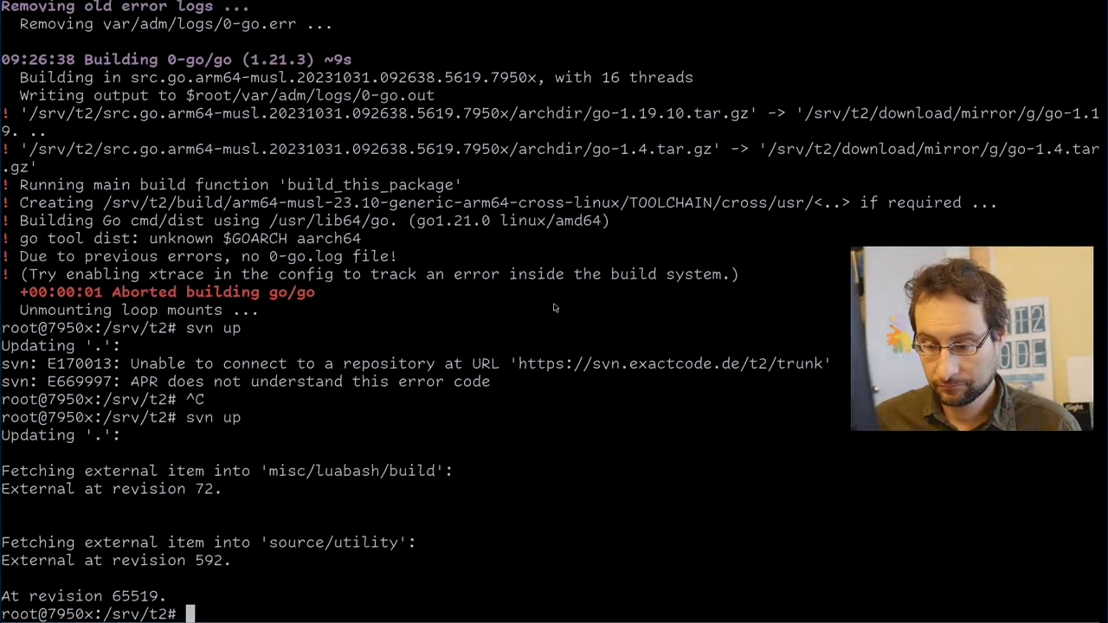
Recall and compose the listing of build/*/var/adm/logs/*.err across all targets.
key(ctrl+r)
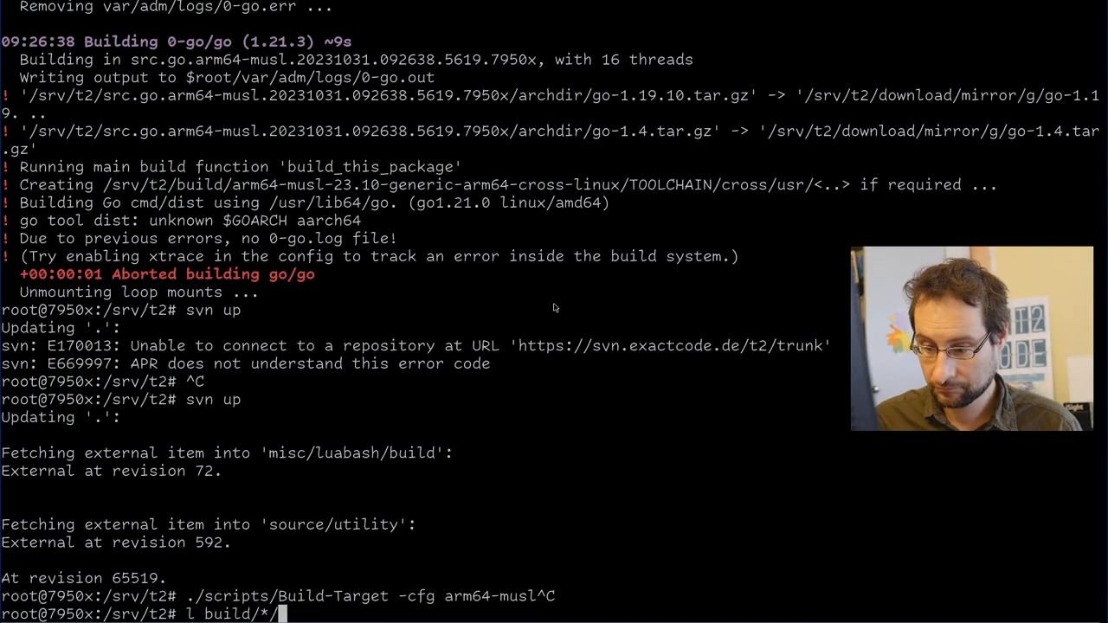
text(var)
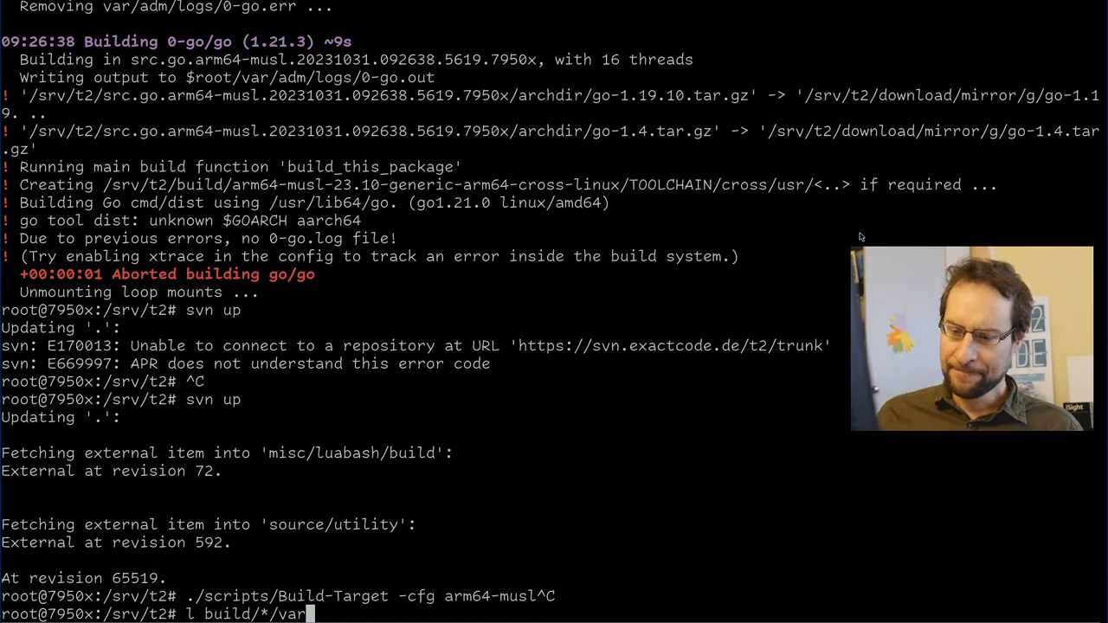
text(/a)
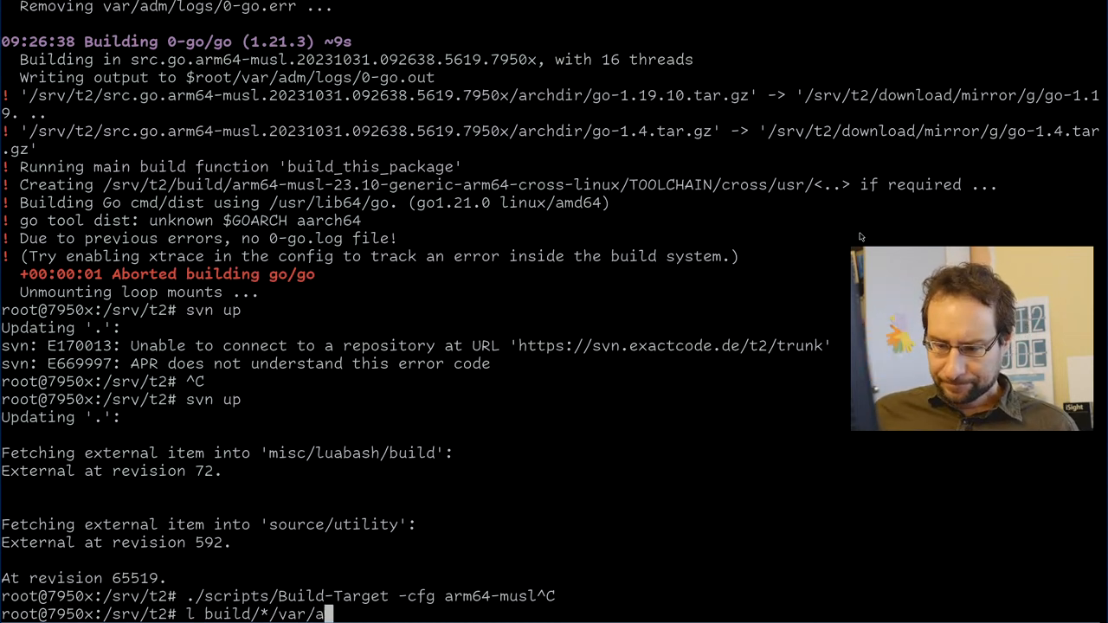
text(dm/lo)
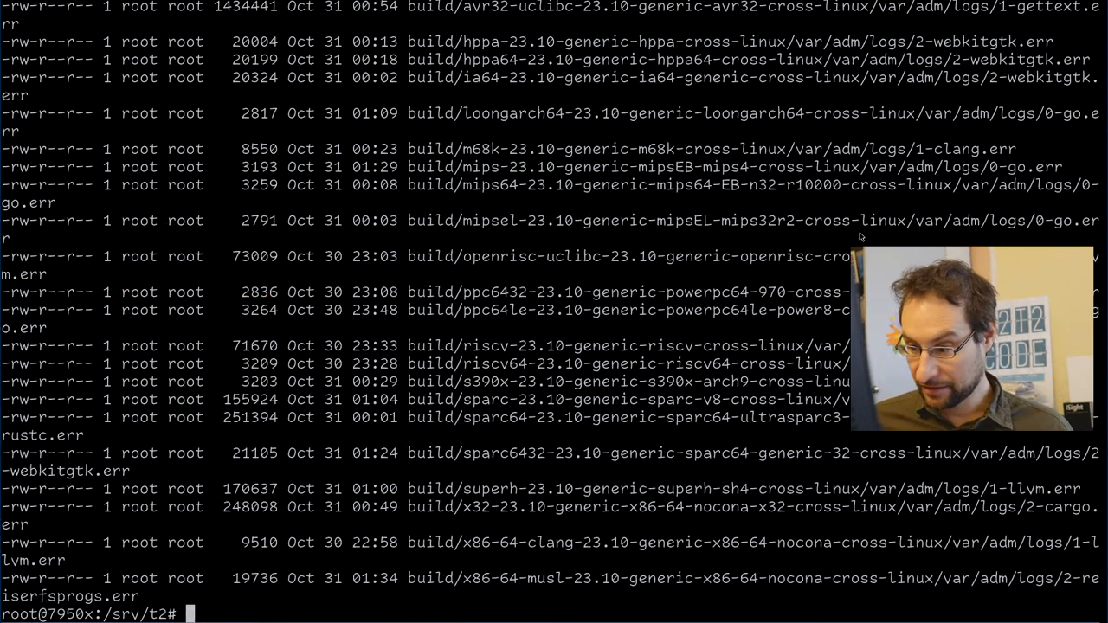
Abandon the pager attempt and list build/*/var/adm/logs/0-go.err for every target.
text(less)
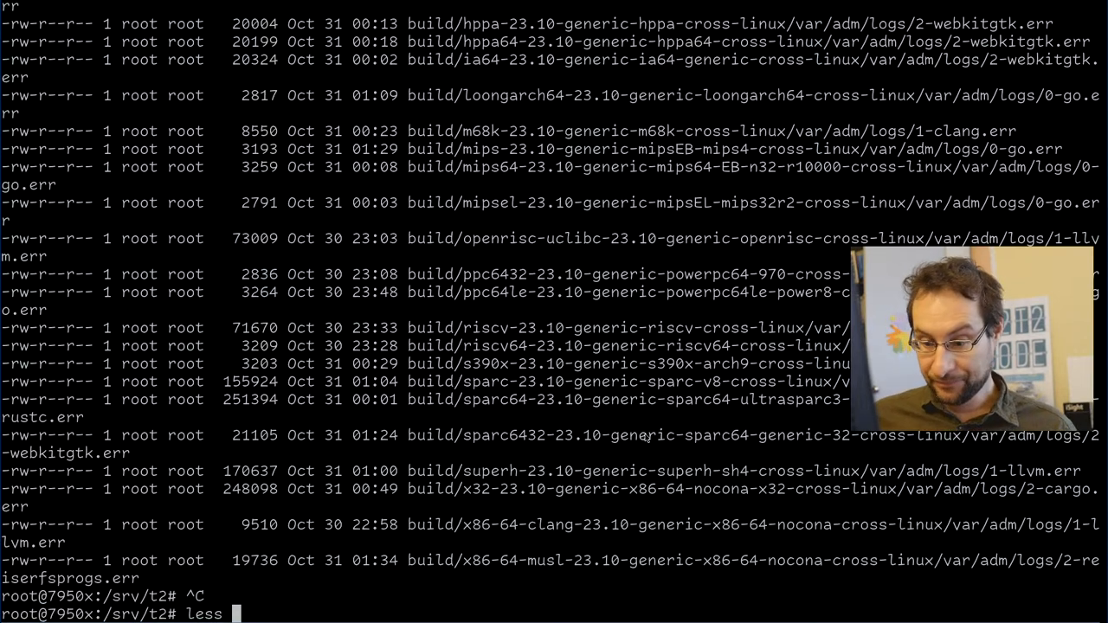
key(ctrl+c)
text(vi)
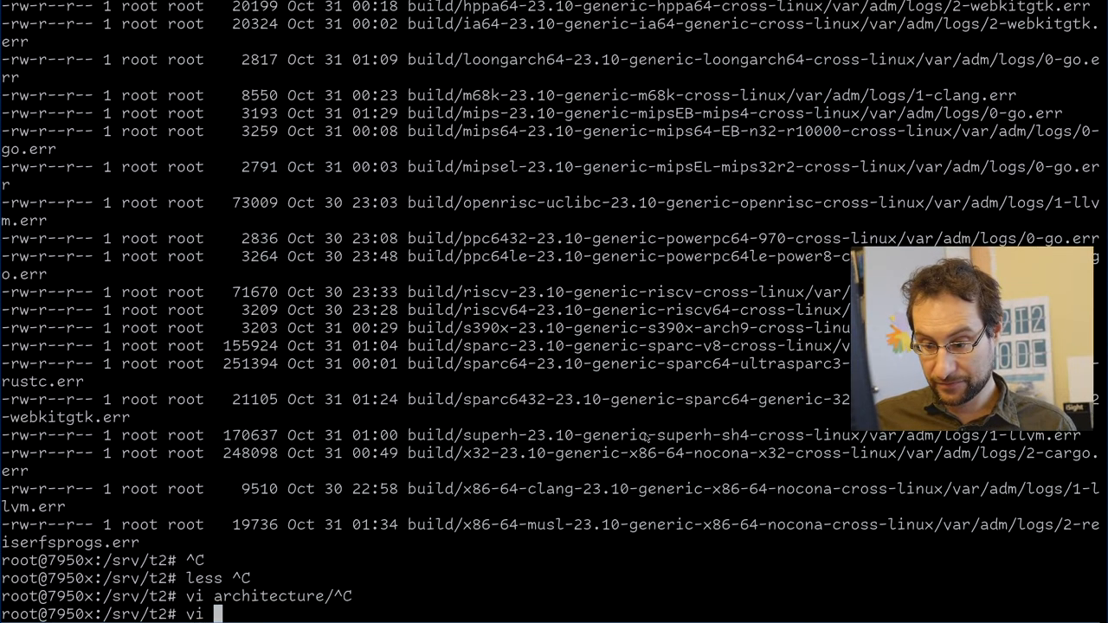
text(target/)
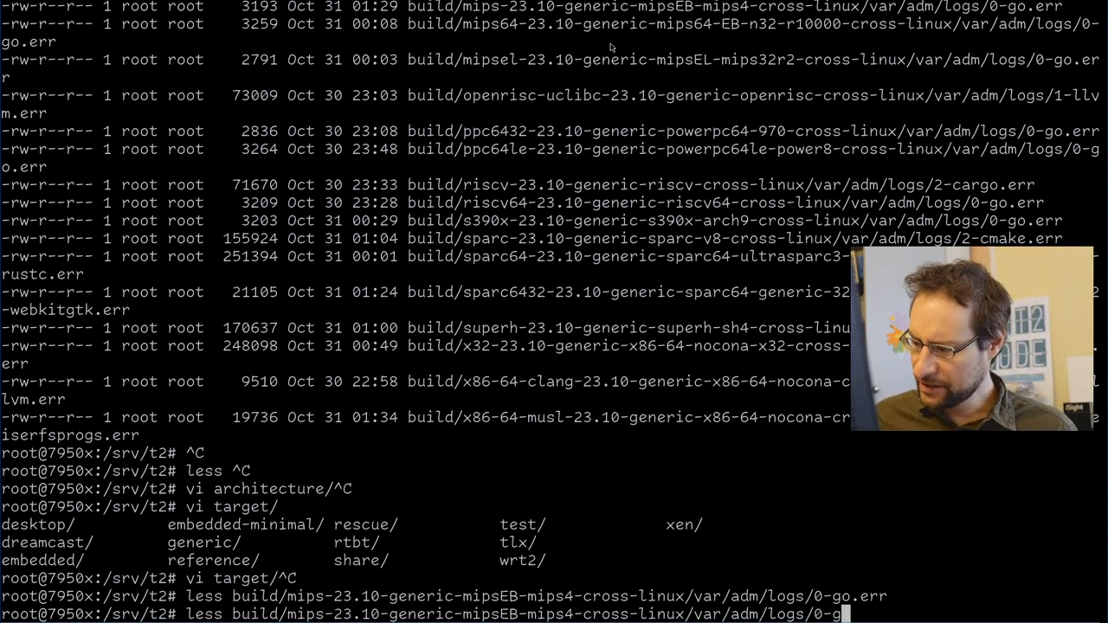
text(*)
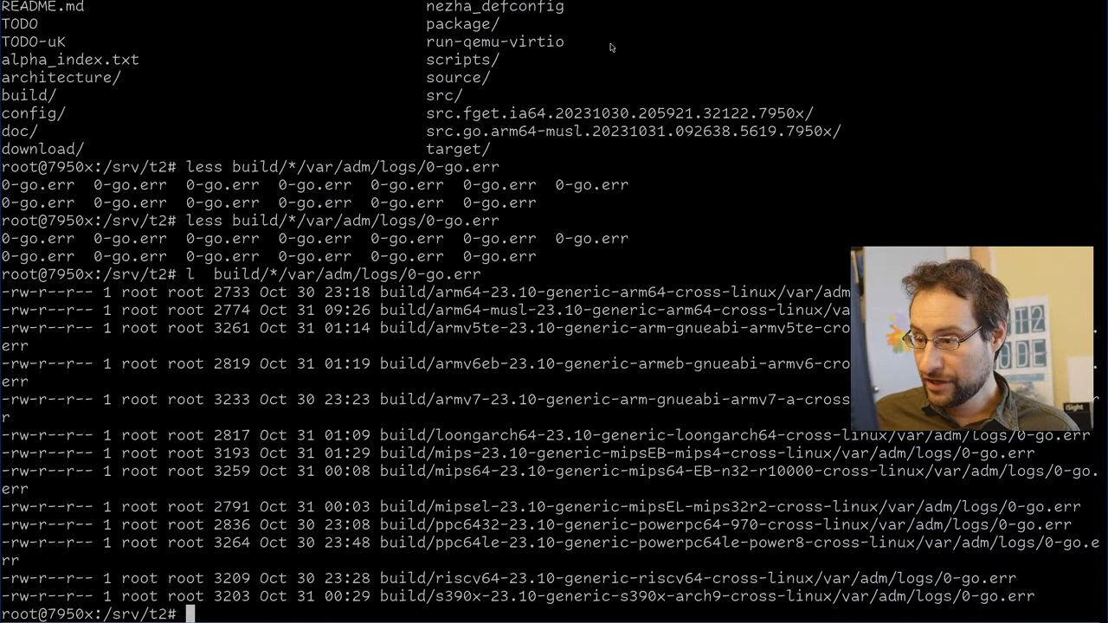
Print the CPU details with lscpu, then list the top-level /srv/t2 tree.
text(less)
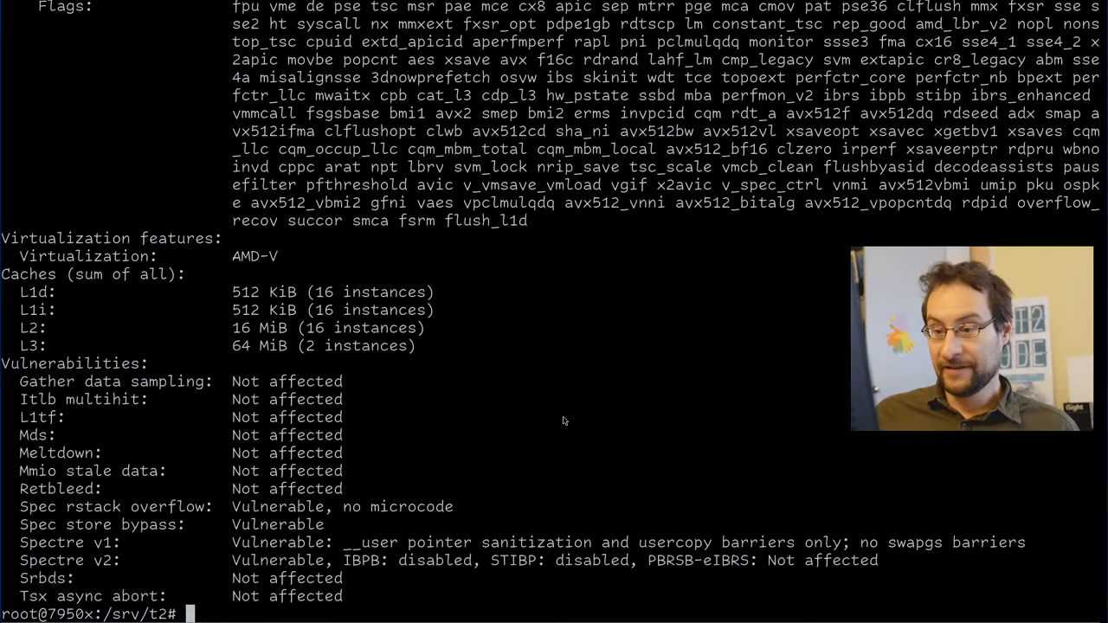
text(l)
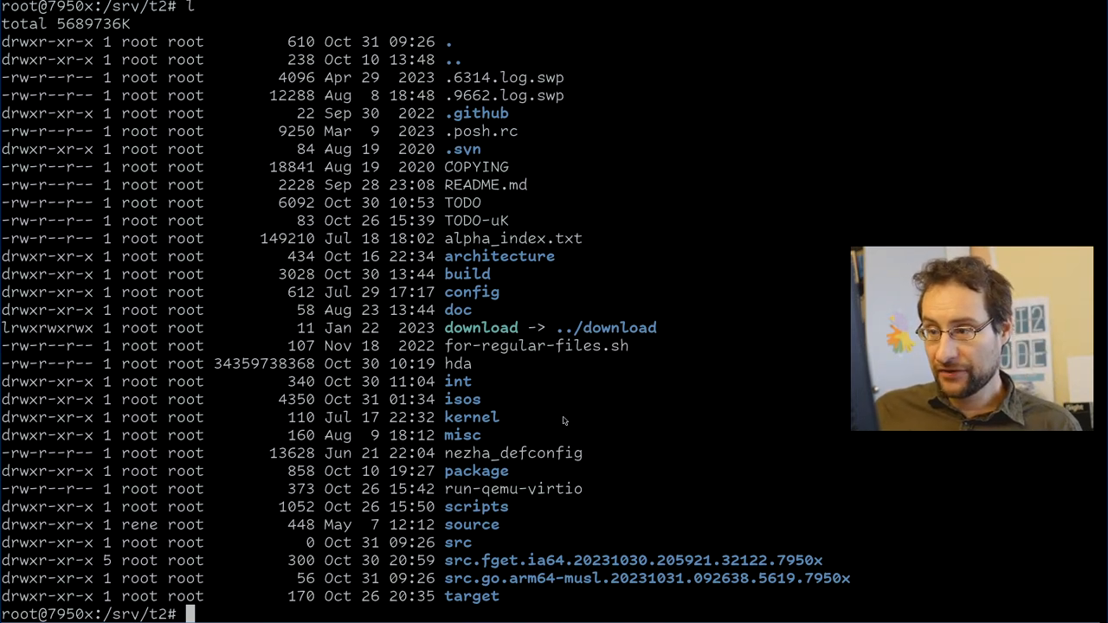
Enter package/go/go/ and page through its svn log.
text(cd package/go/go/)
text(svn)
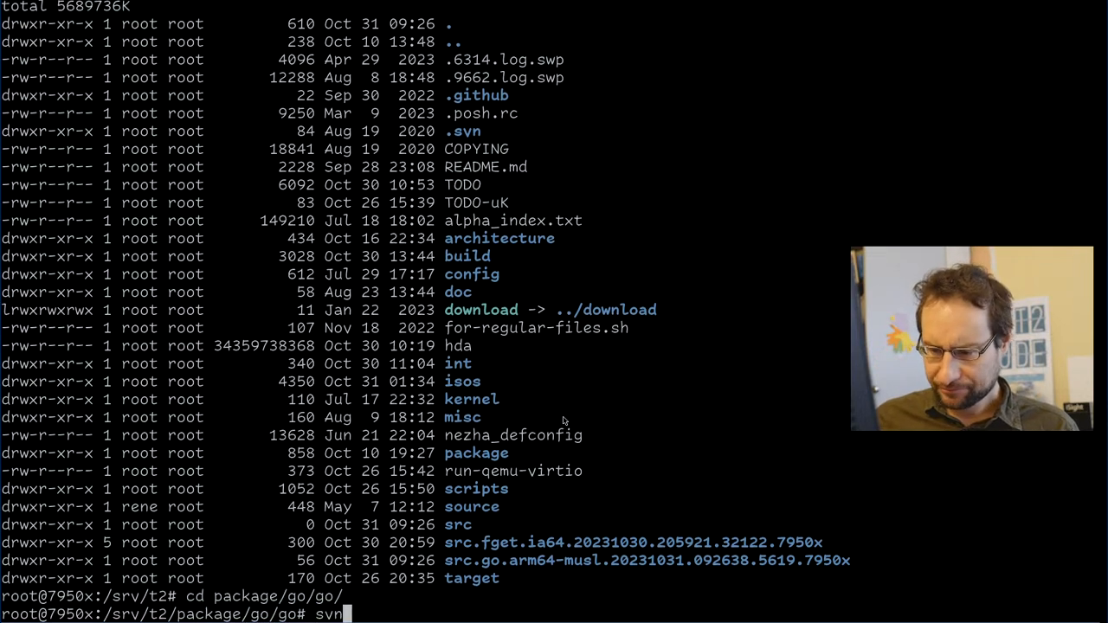
text(log)
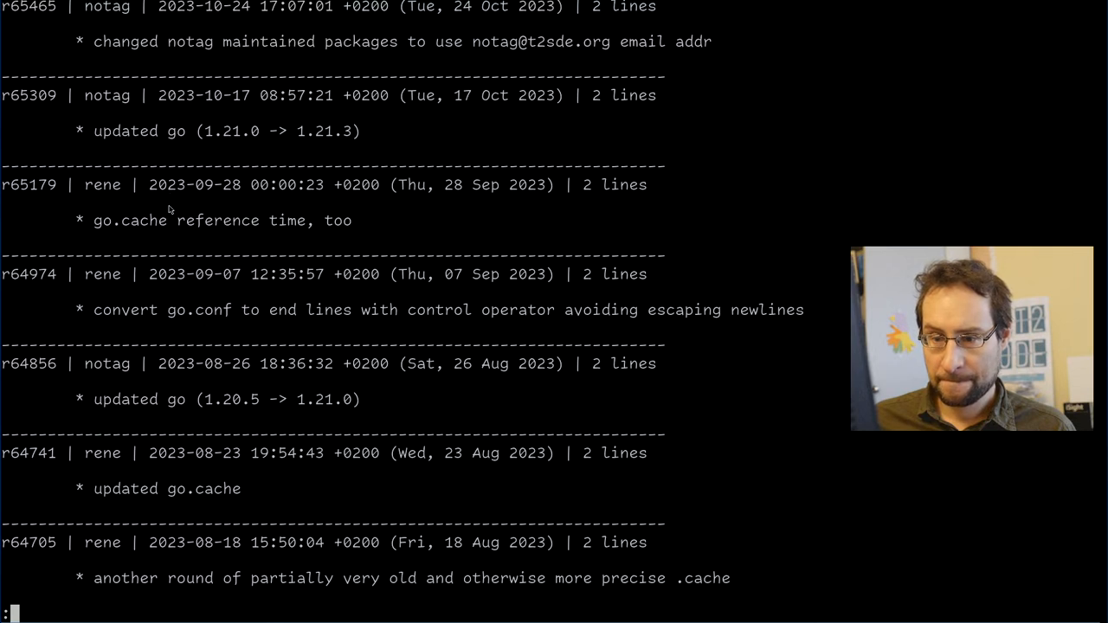
mouse_move(142, 417)
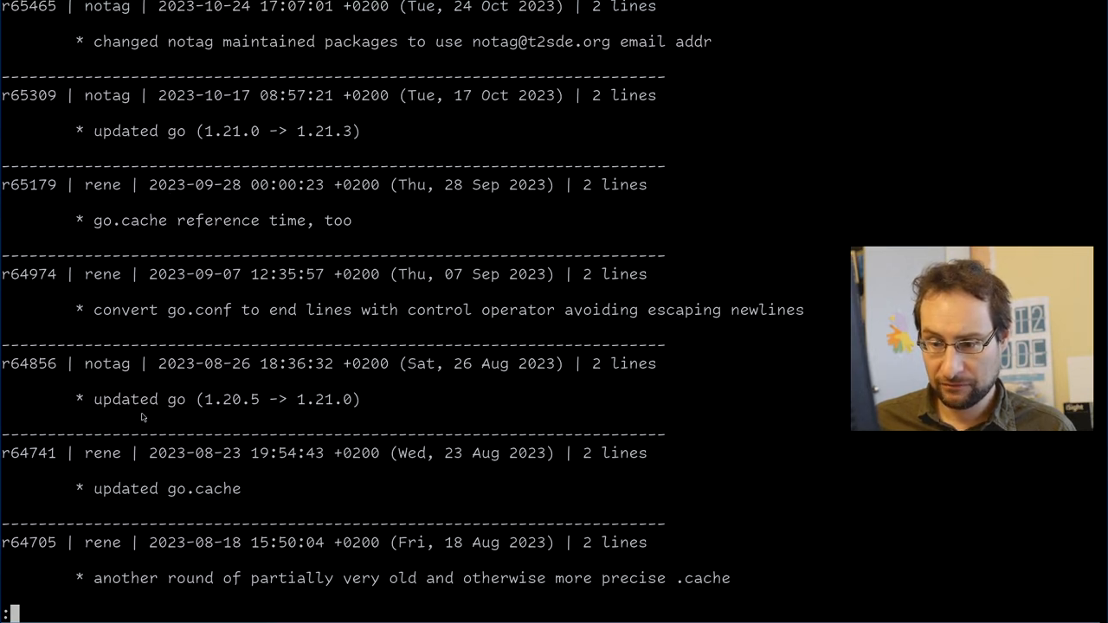
mouse_move(185, 409)
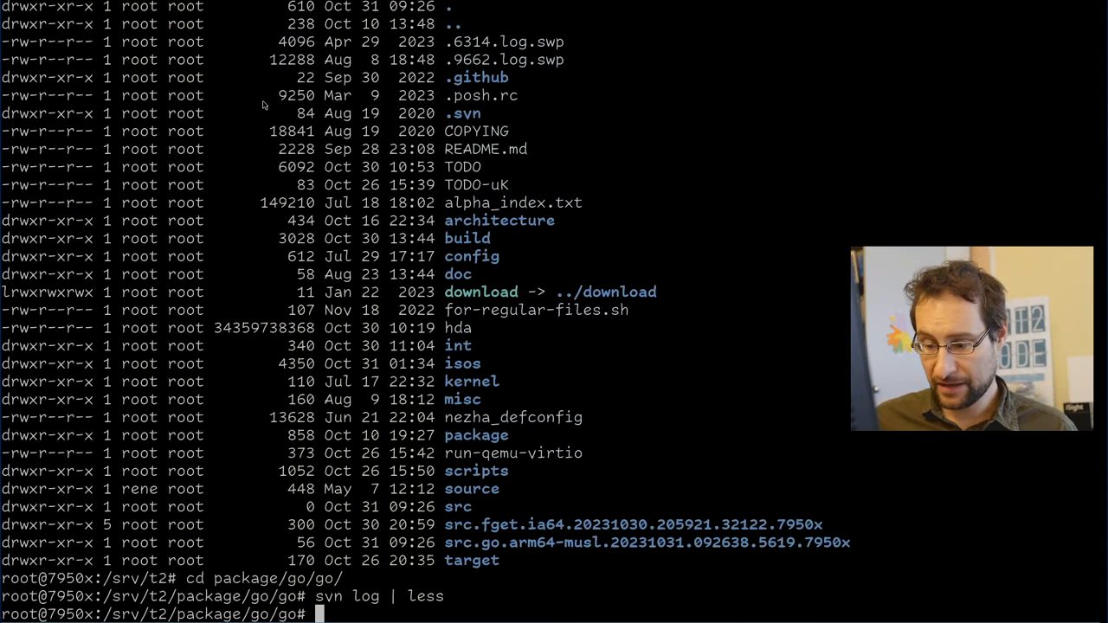
Reverse-merge revisions r65309 and r64856 in the go package working copy.
text(svn merge)
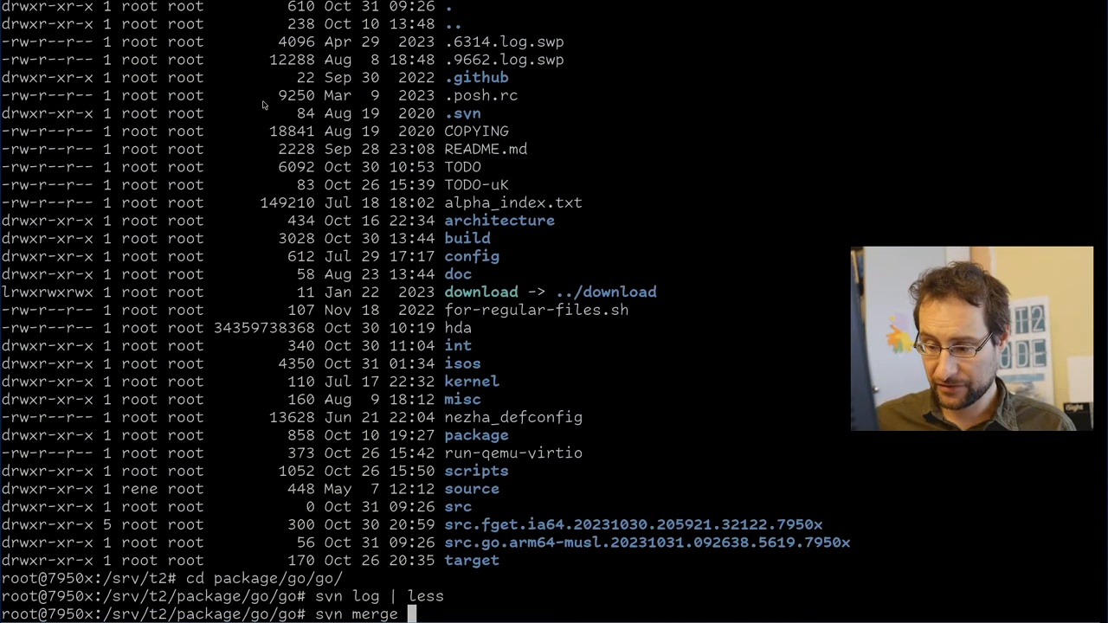
text(-c r65309)
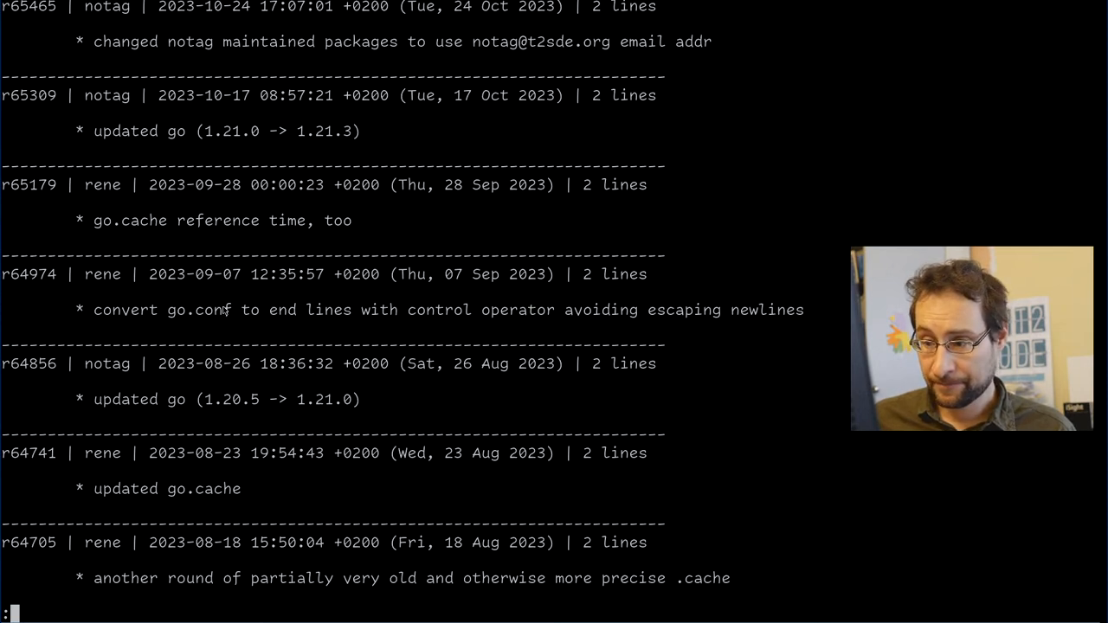
mouse_move(229, 323)
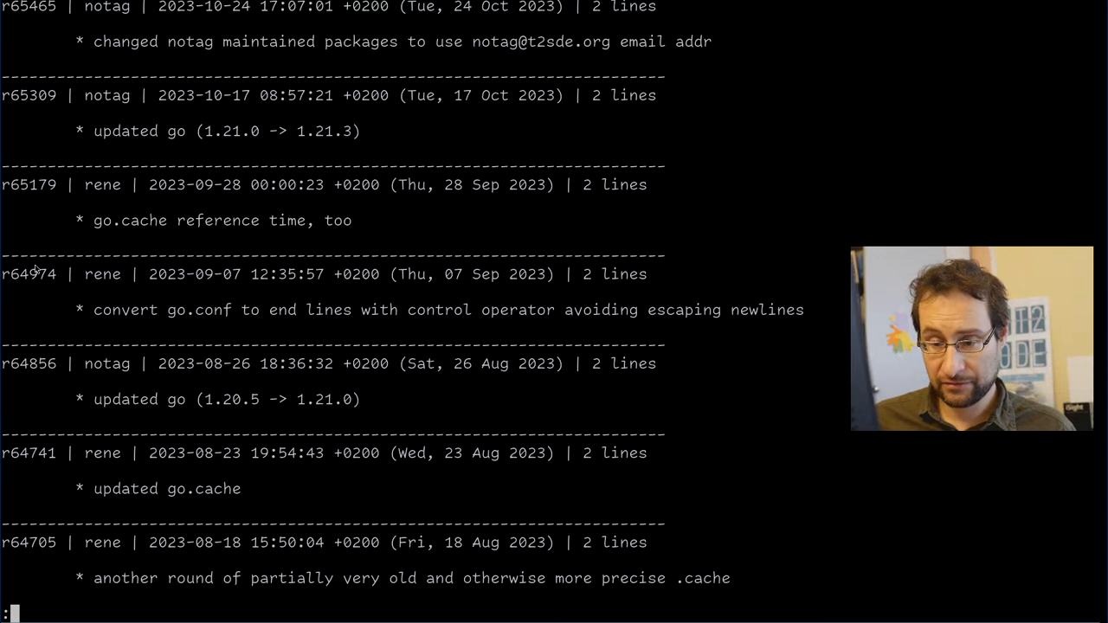
double_click(28, 273)
text(svn di)
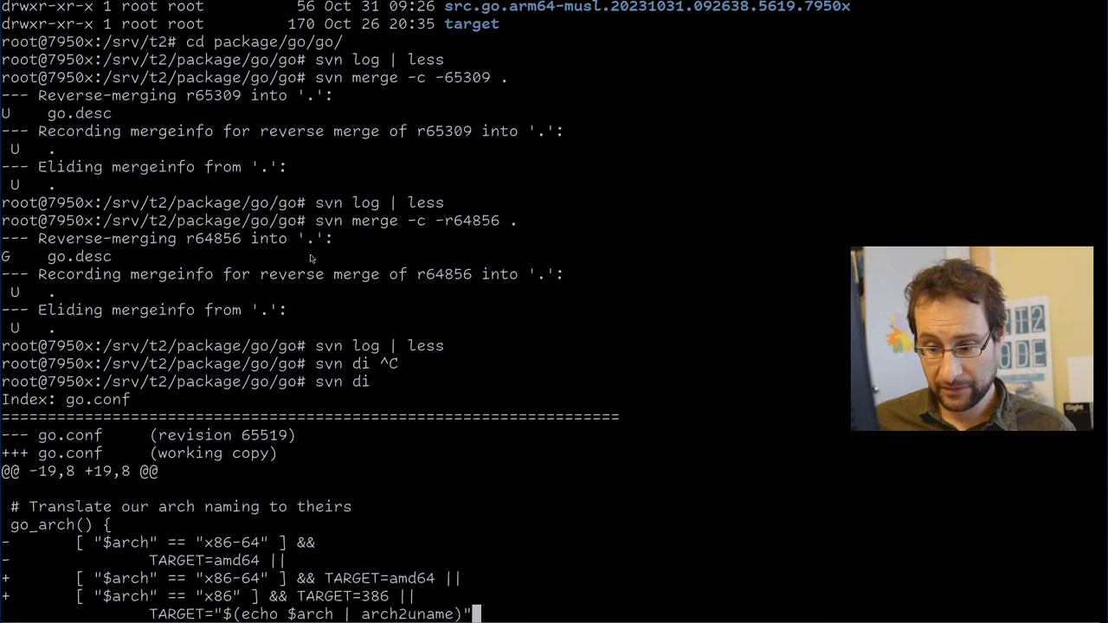
Revert the go package changes and redo the reverse merges of r65309 and r64856.
scroll(down, 3)
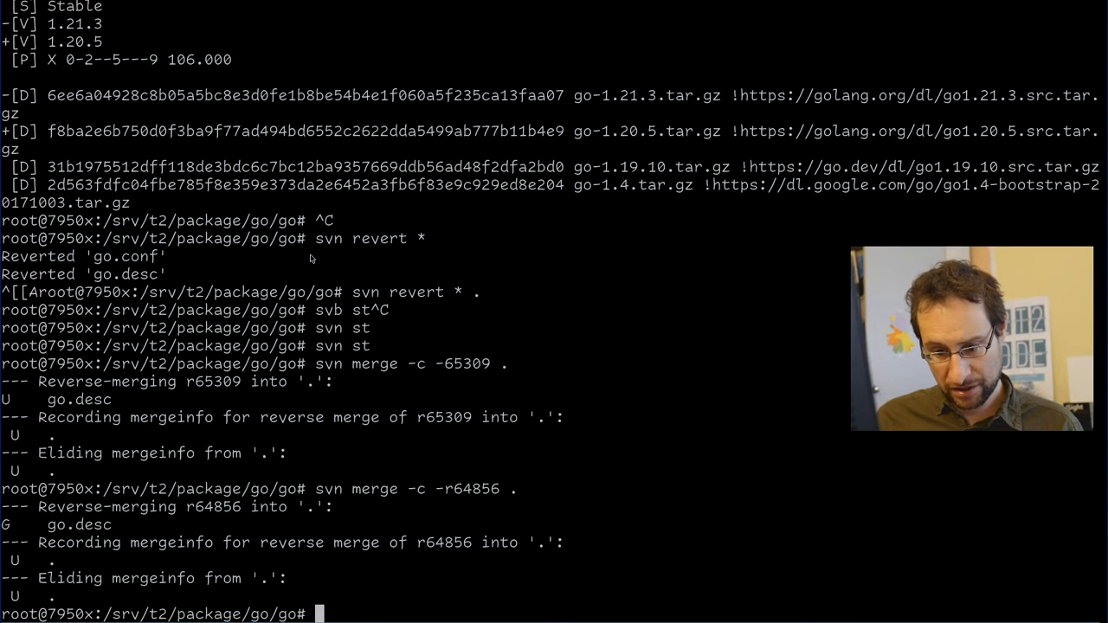
Review the go.desc diff showing Go 1.20.5, then blame go.conf to see who changed it.
text(svn di)
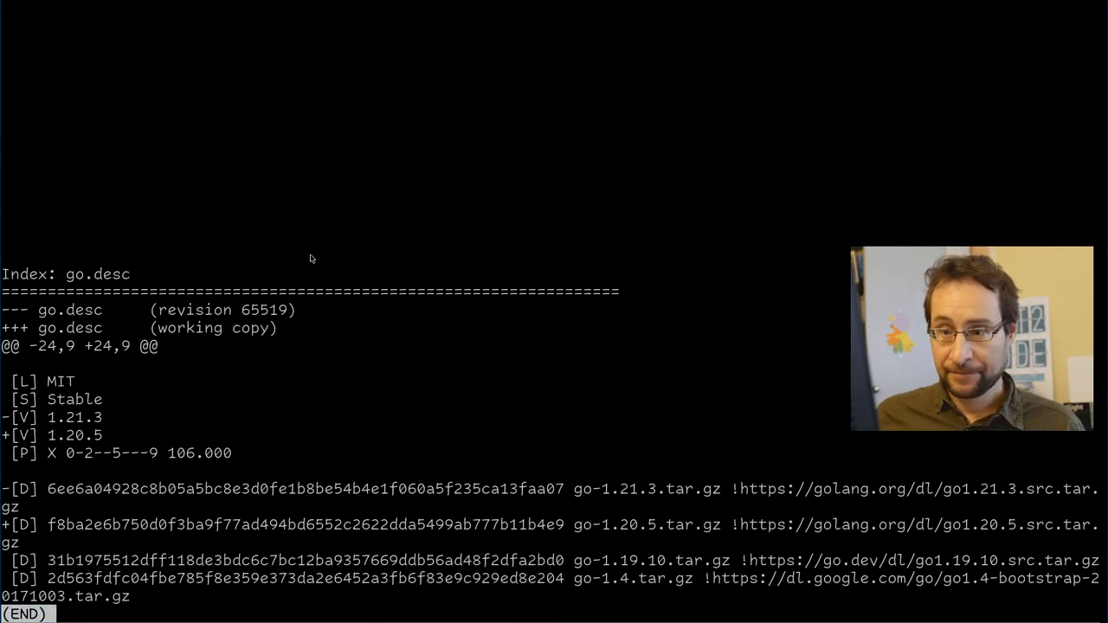
scroll(down, 3)
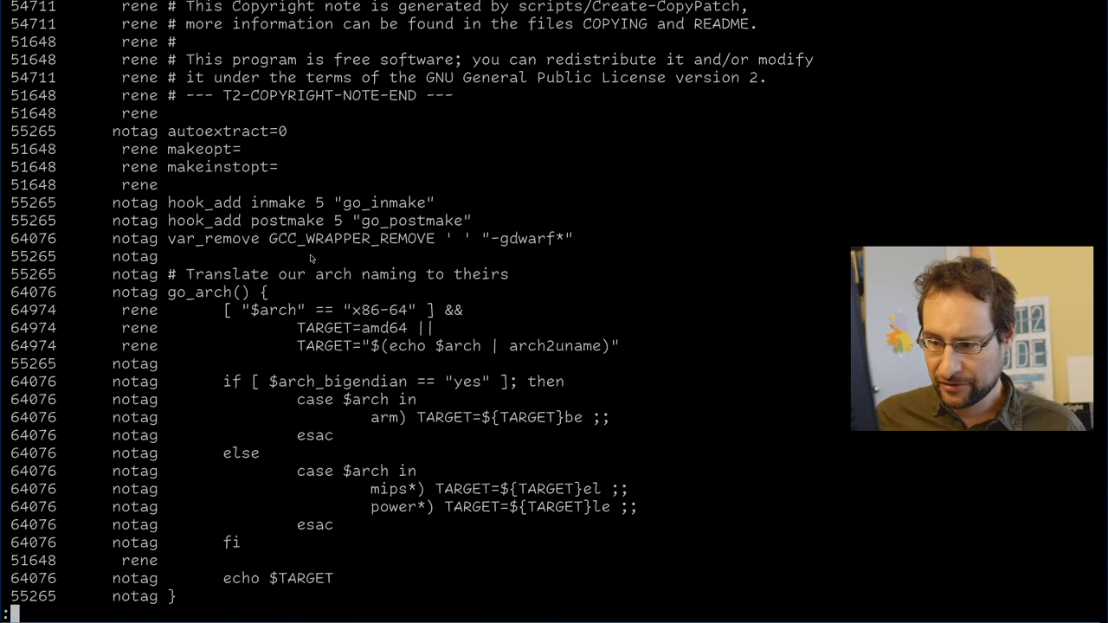
scroll(down, 3)
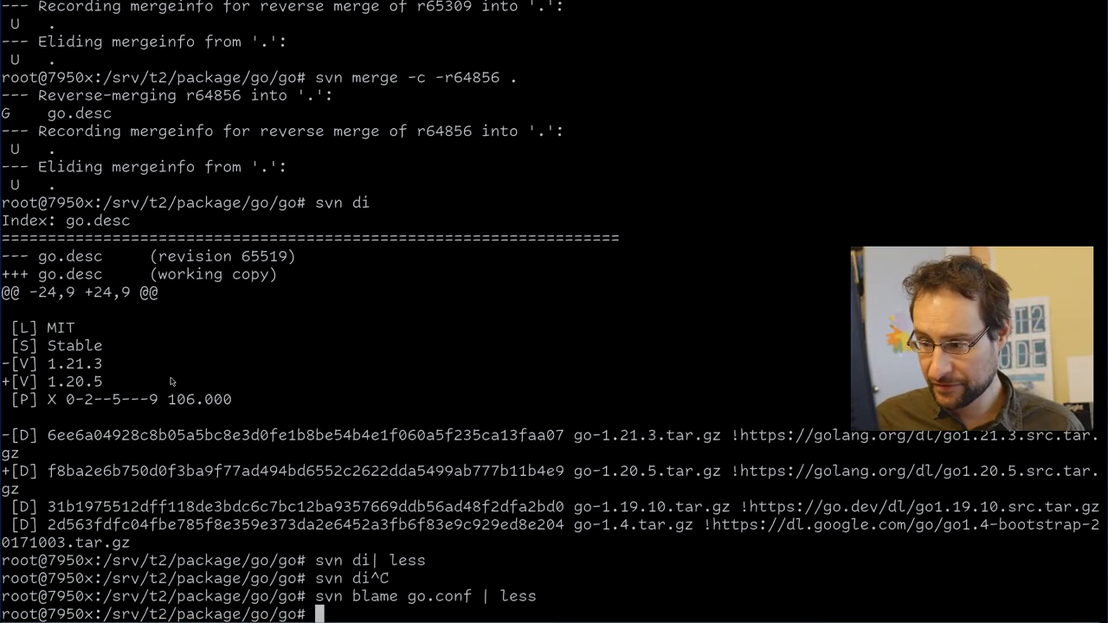
text(svn di -)
text(l build/)
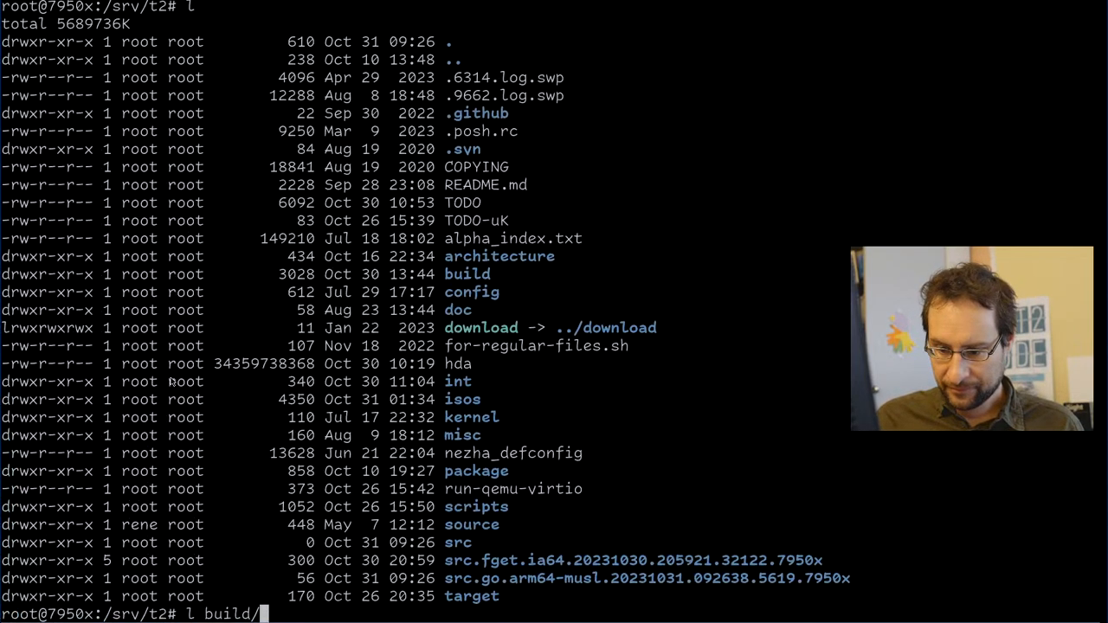
List the *go*log build logs under build/*/var/adm/logs for every target.
text(*/va)
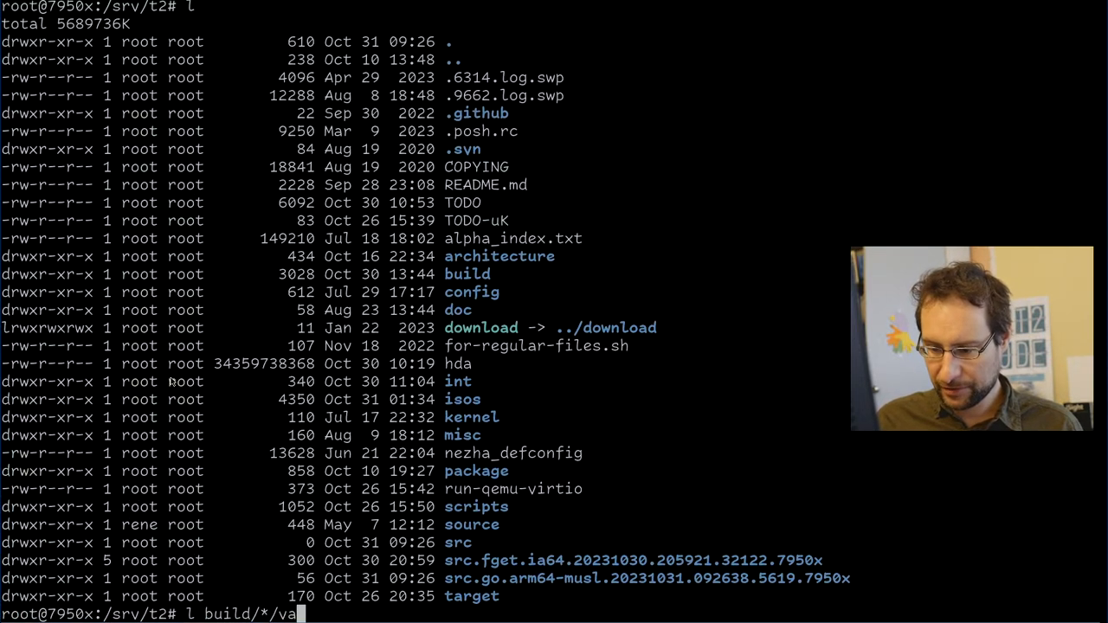
text(/var/va)
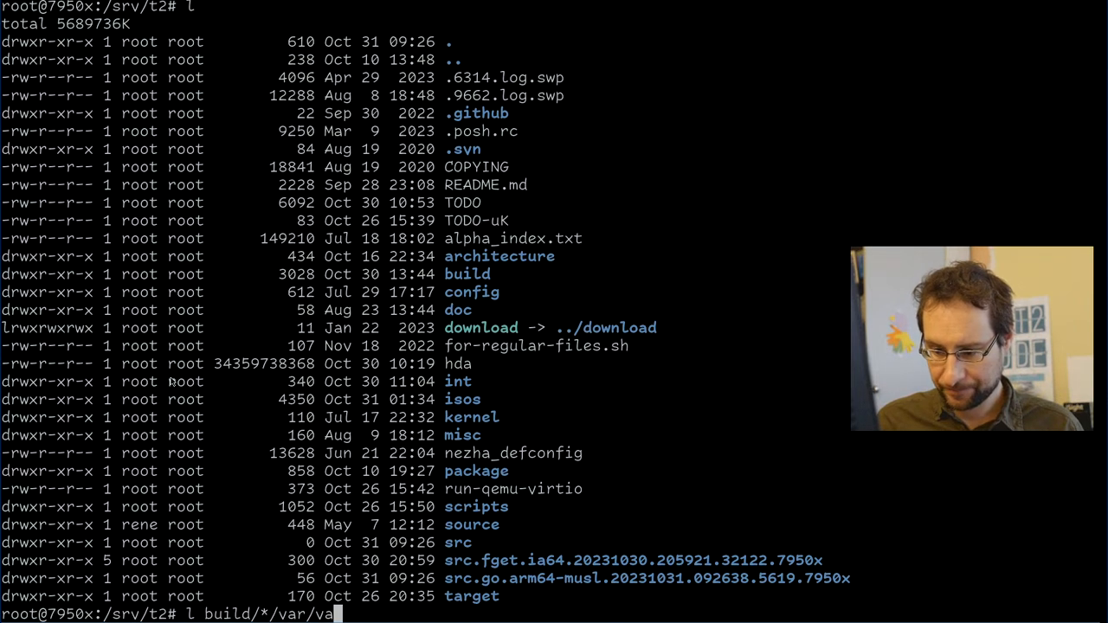
text(dm/logs7)
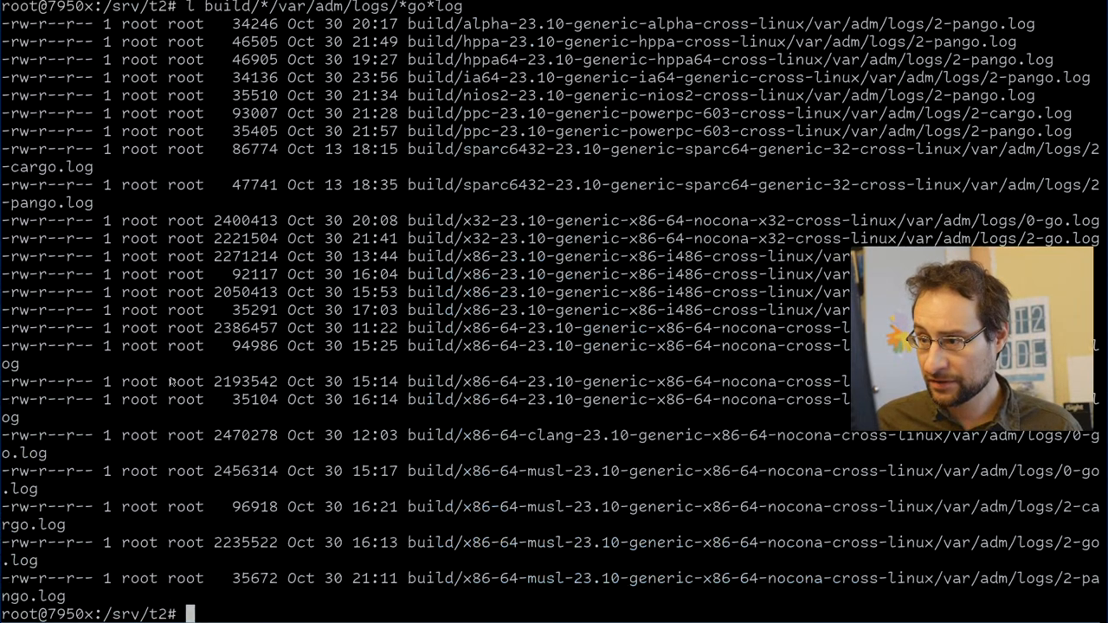
text(l build/*/var/adm/logs/*go*log)
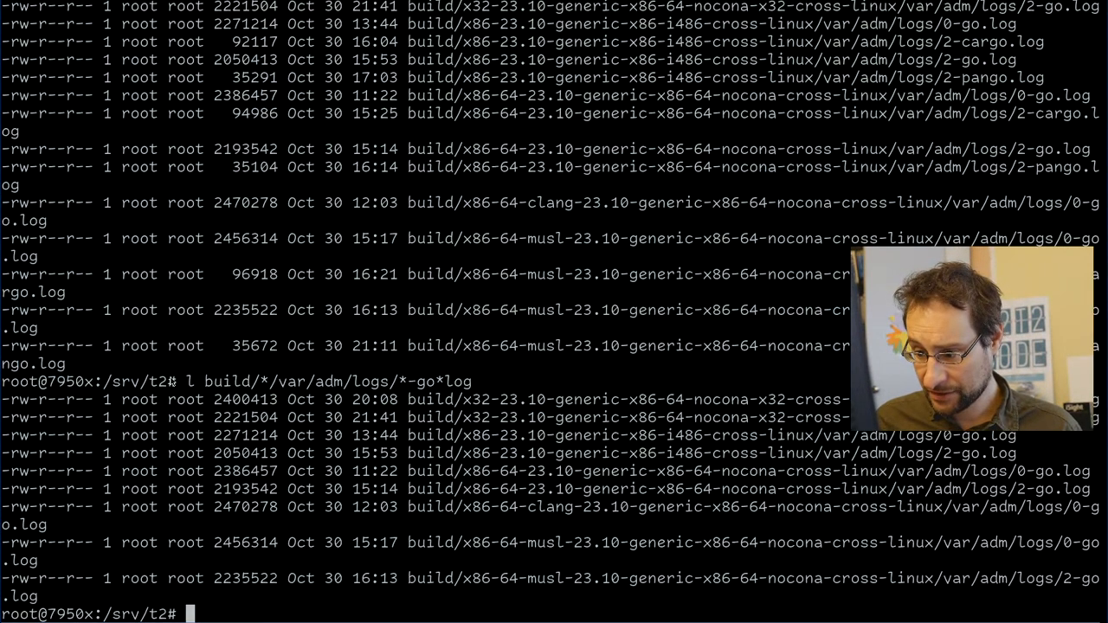
Narrow the listing to *-go*log, then return to package/go/go/ after the arm64-musl GOARCH failure.
text(l build/*/var/adm/logs/*-go*log)
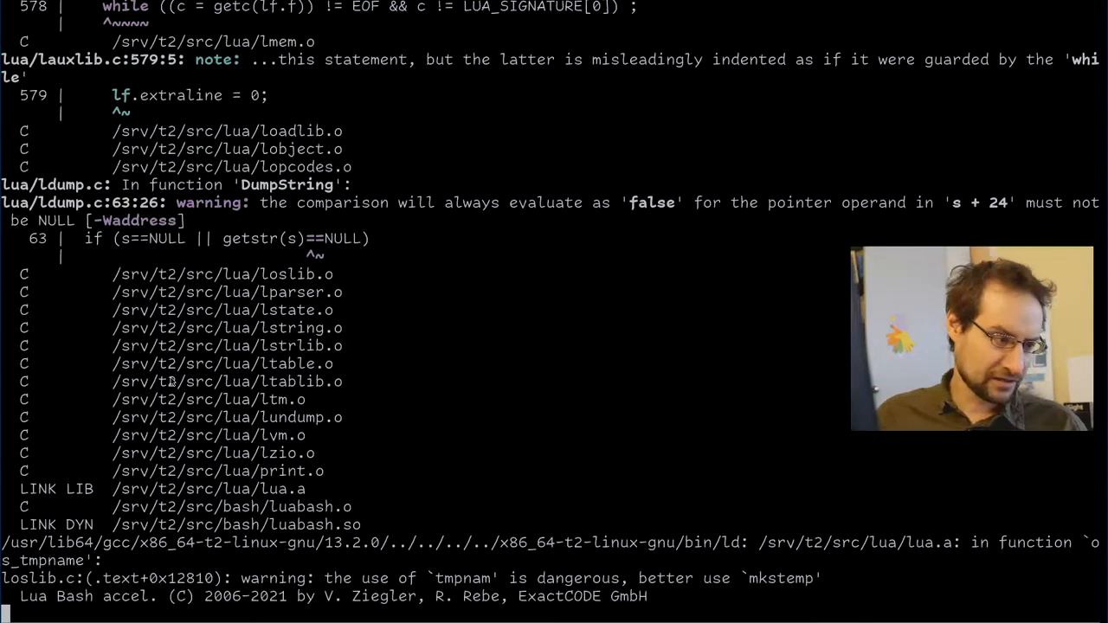
scroll(down, 3)
text(s)
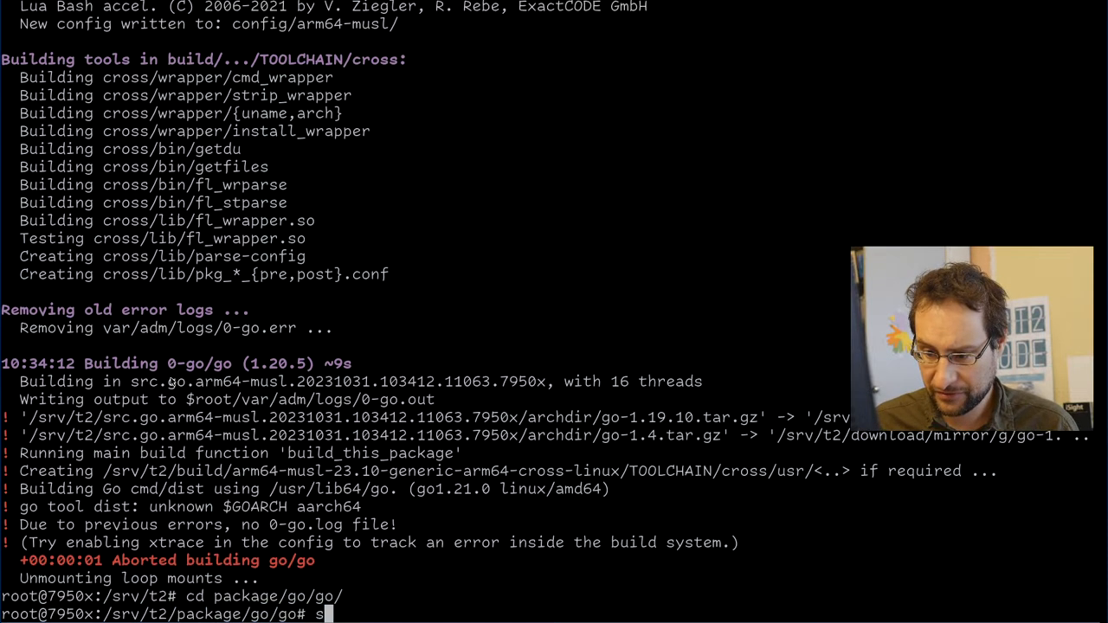
Page through the go package svn log back to the 1.20 → 1.20.5 update.
text(vn log | lö)
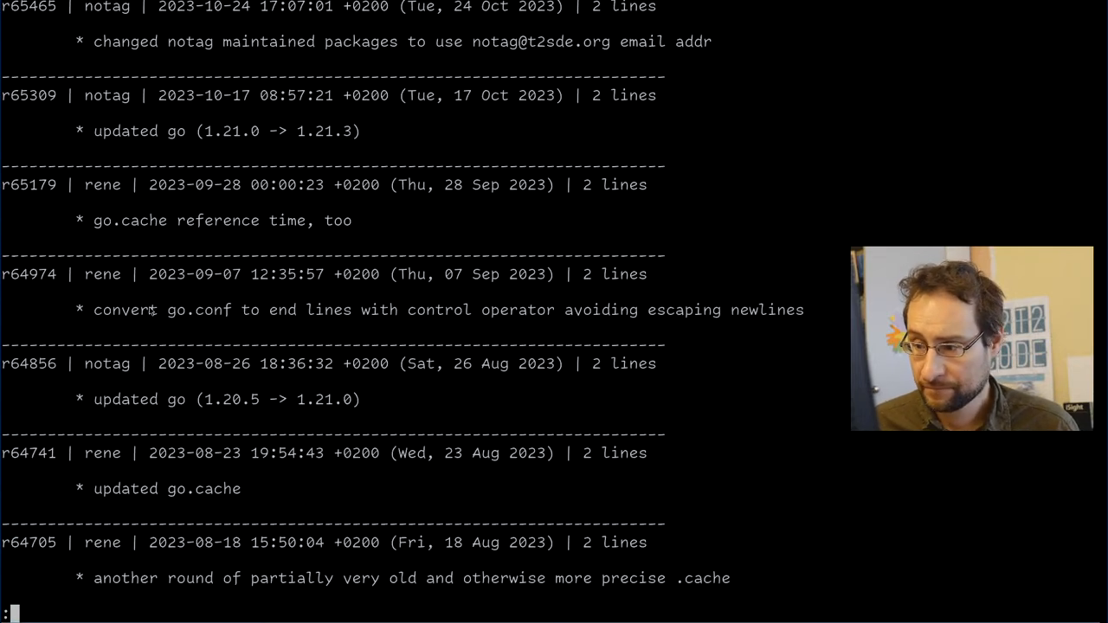
scroll(down, 3)
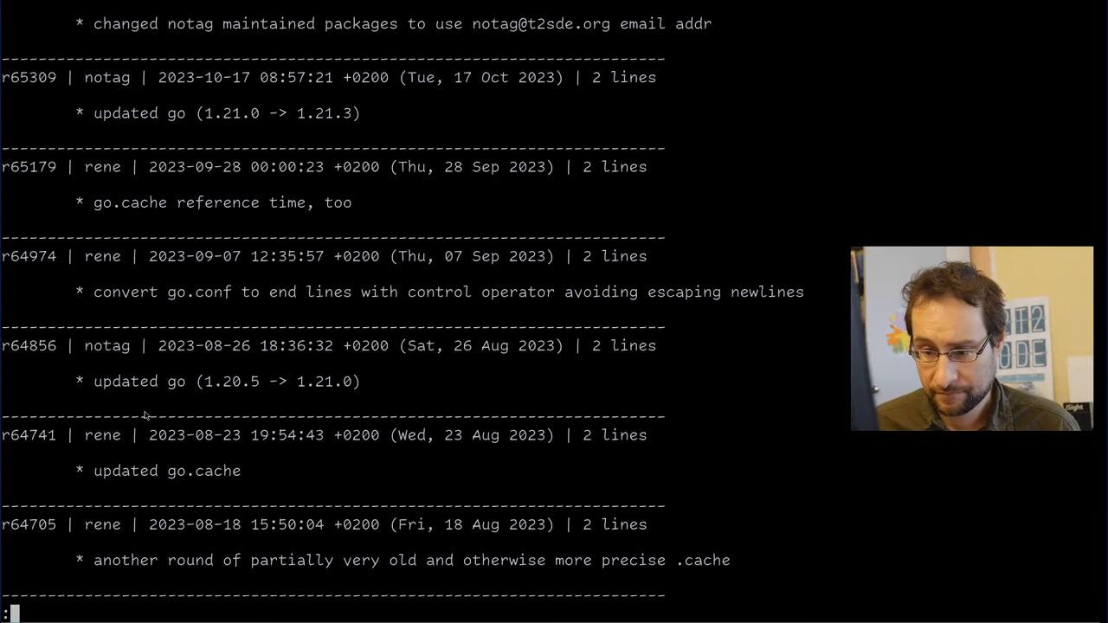
scroll(down, 3)
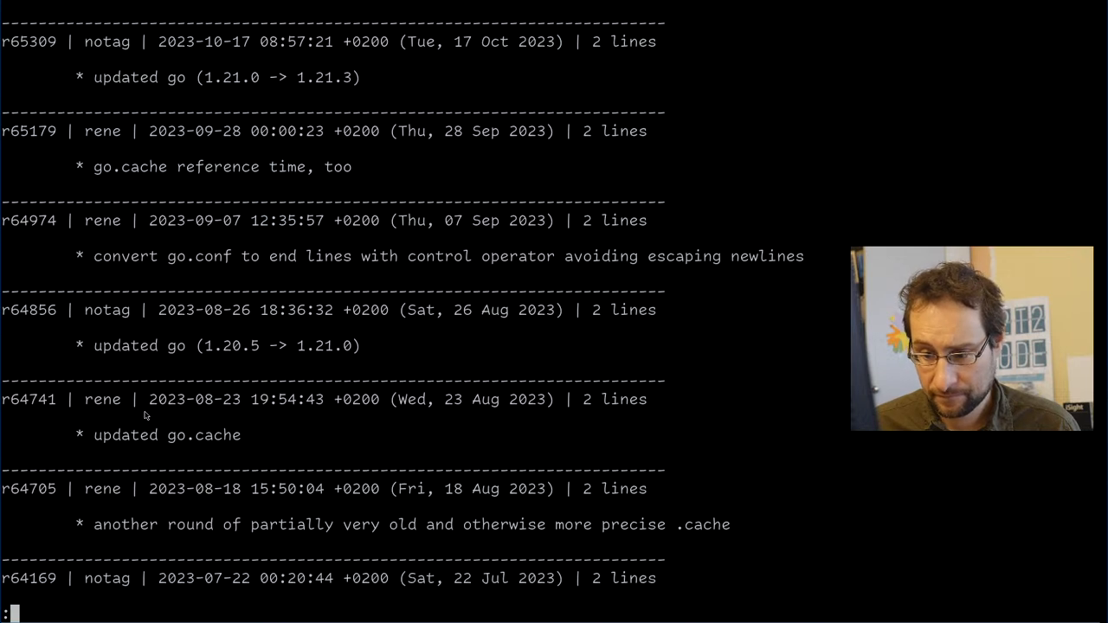
scroll(down, 3)
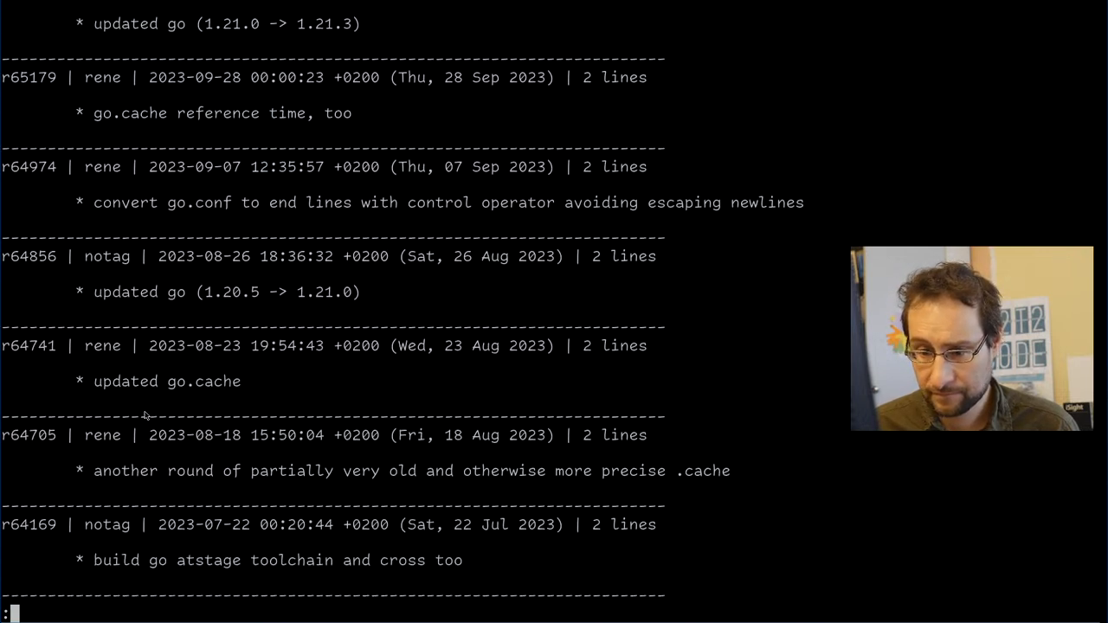
scroll(down, 3)
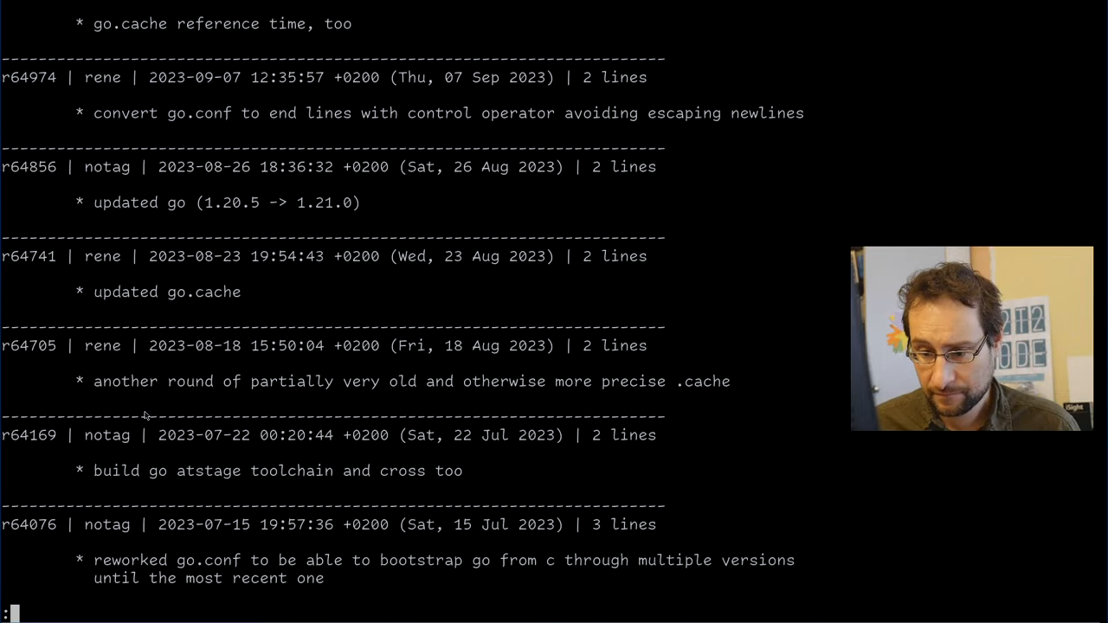
scroll(down, 3)
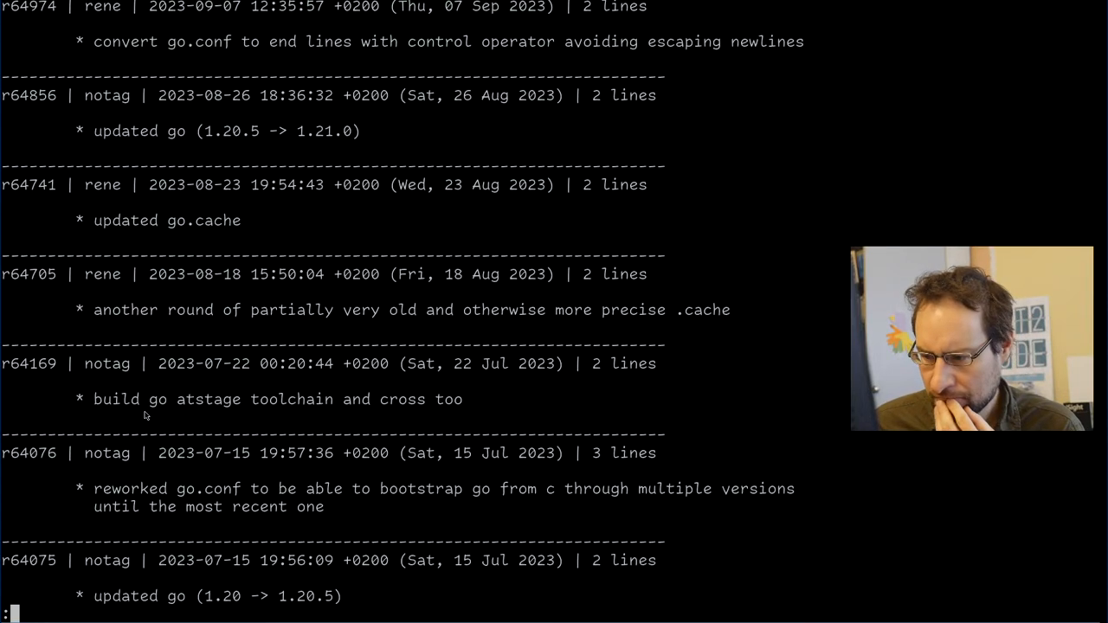
scroll(down, 3)
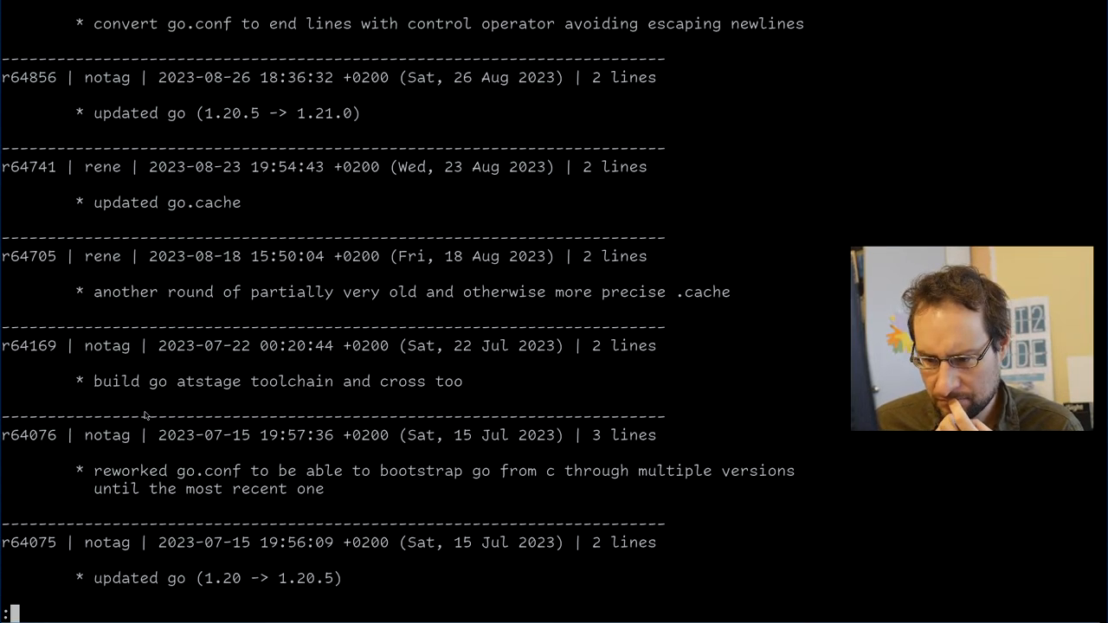
scroll(down, 3)
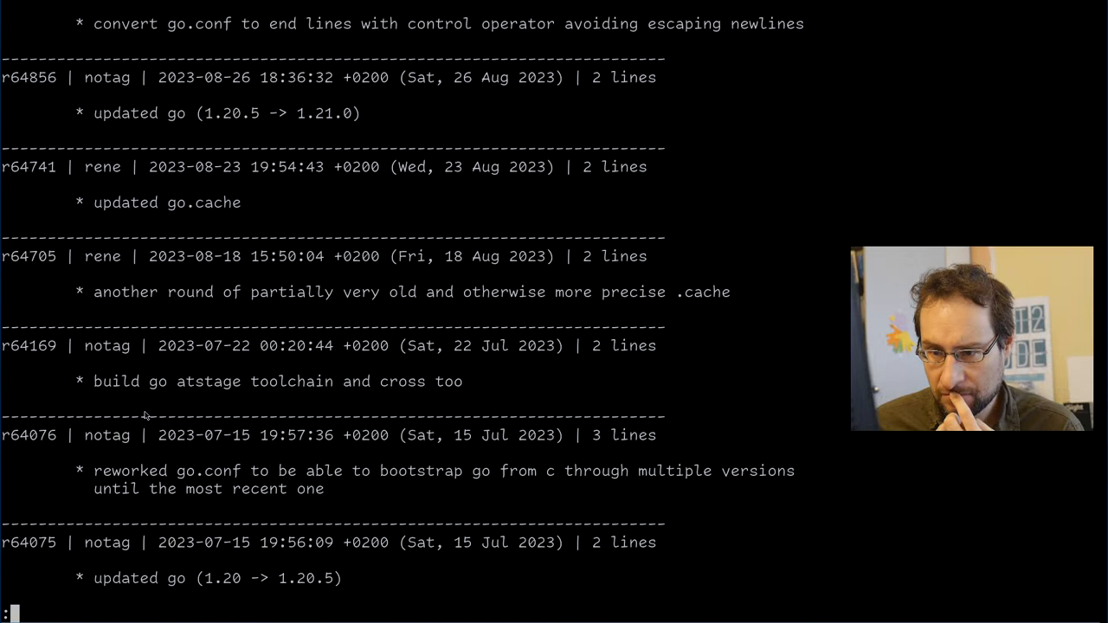
scroll(down, 3)
text(go --version)
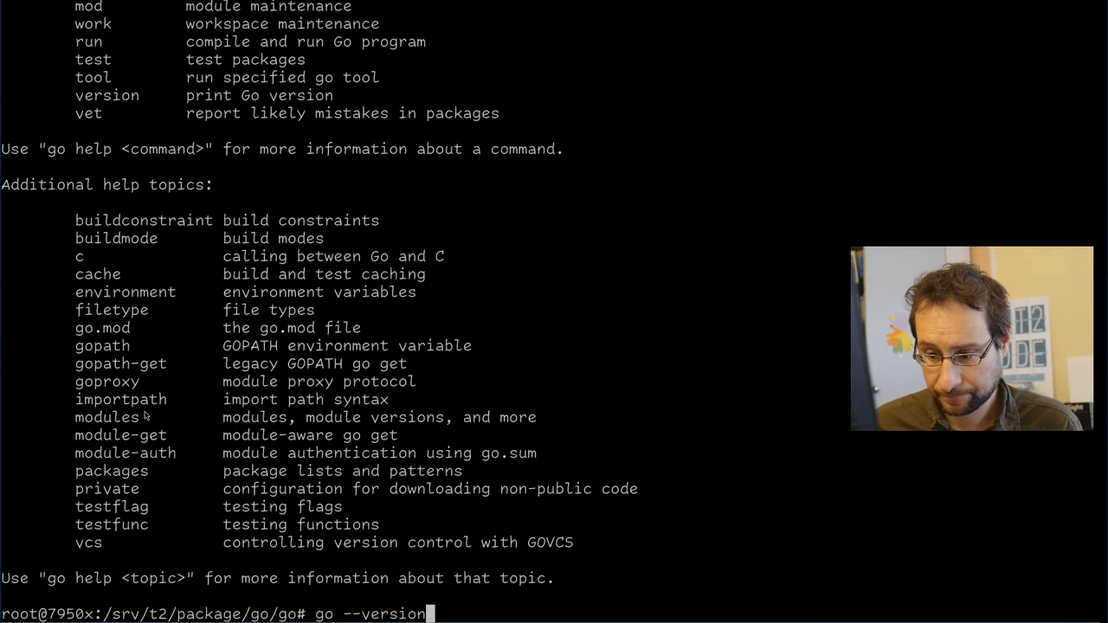
Check the installed Go version, which reports Go 1.21.0.
key(BackSpace)
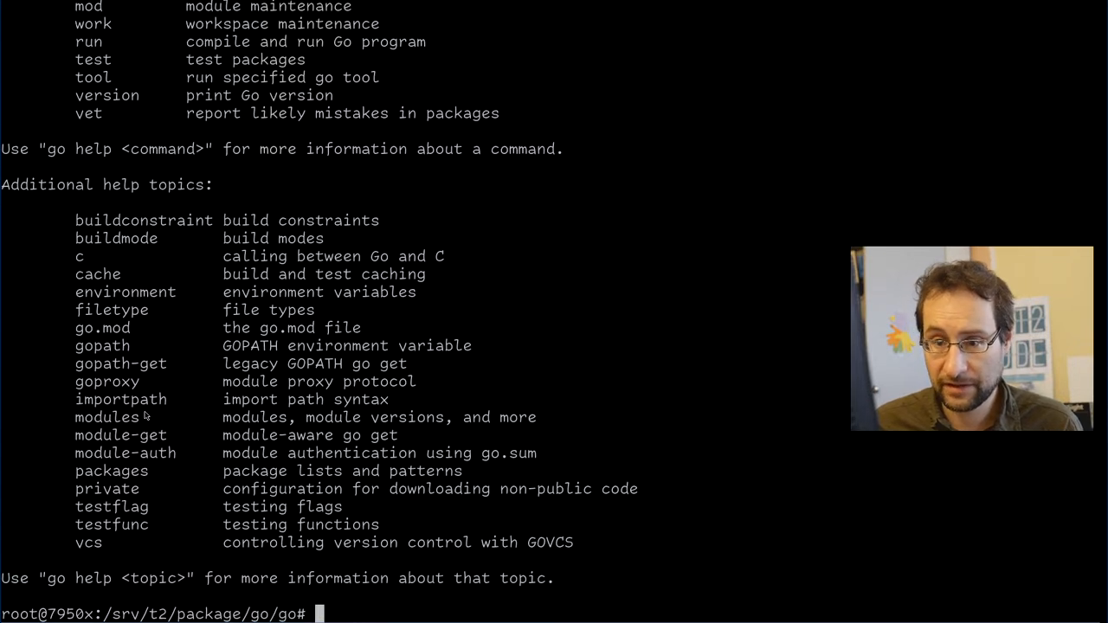
text(go -v)
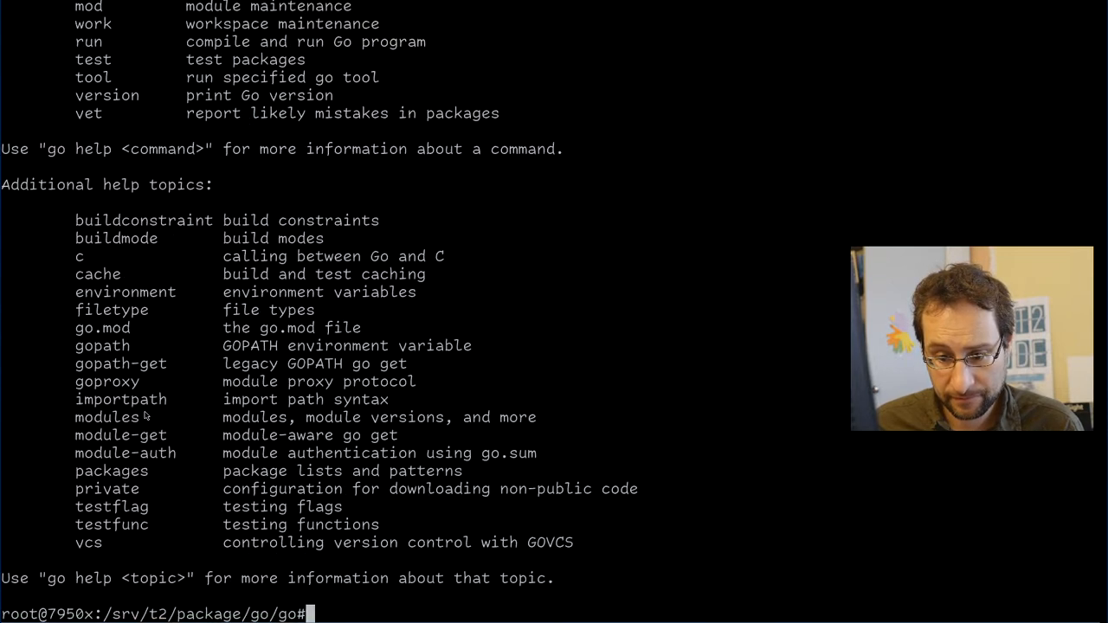
text(go -v)
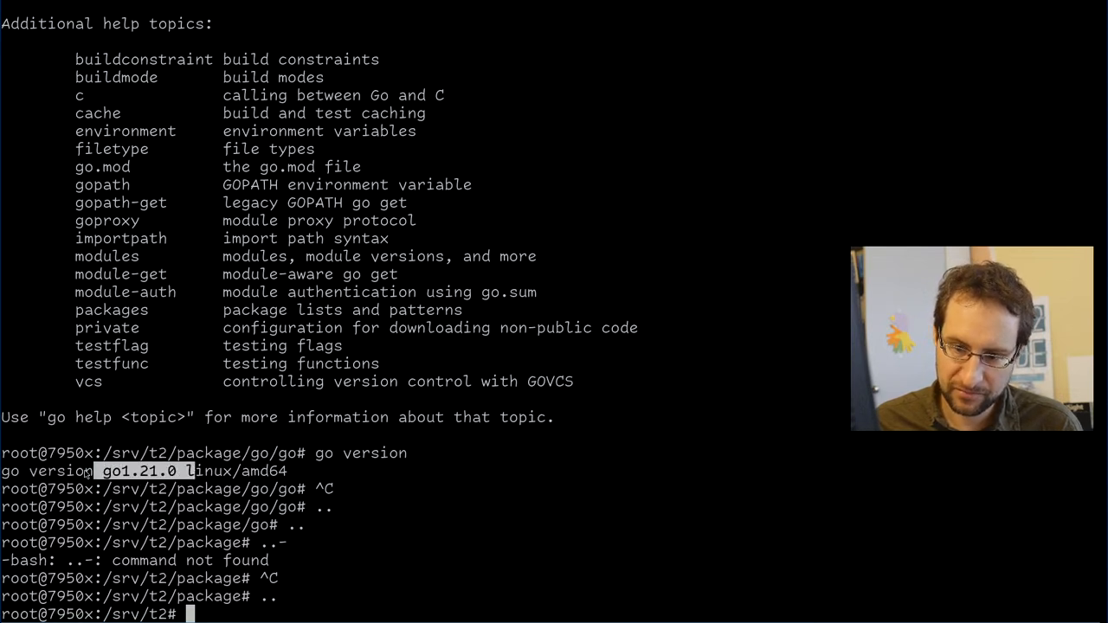
mouse_move(220, 447)
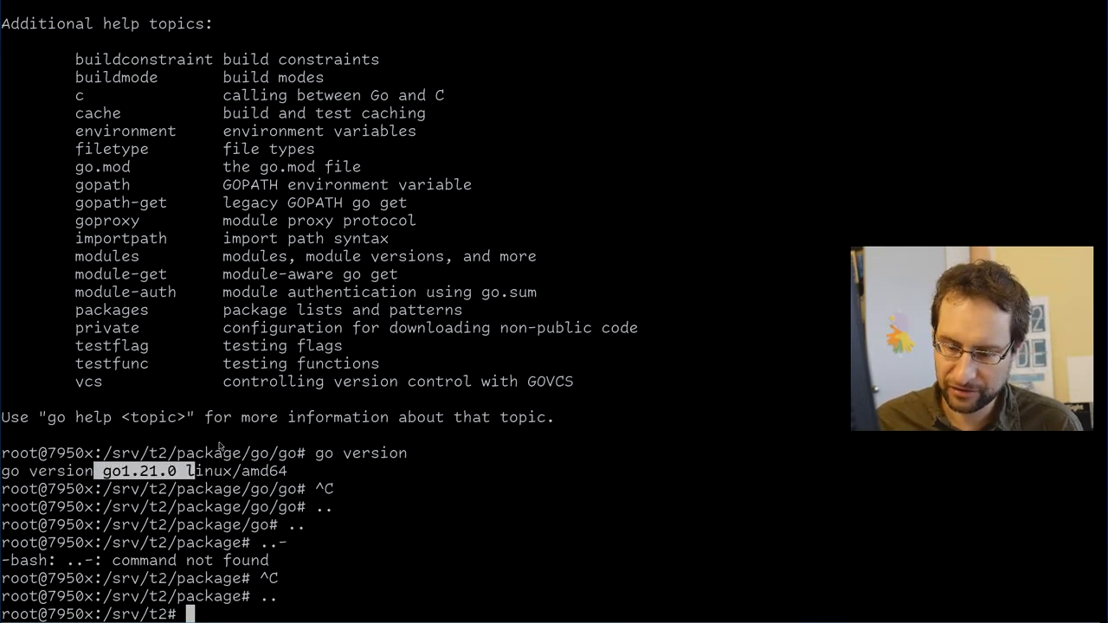
Start building the go package with ./scripts/Emerge-Pkg -deps=none go.
text(./scripts/)
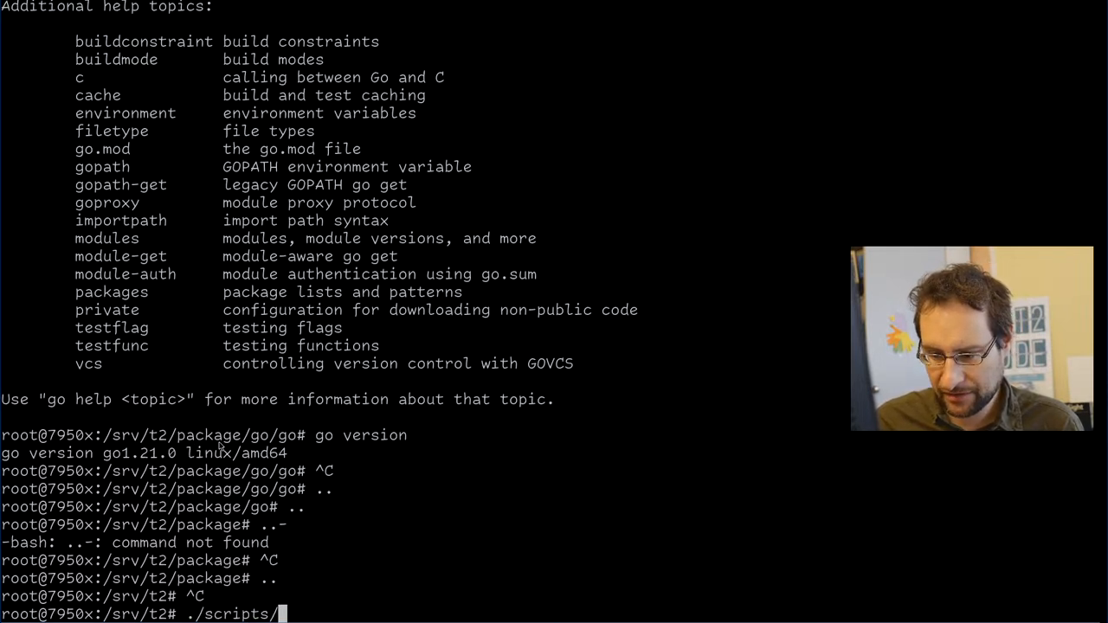
text(Emerge-Pkg -)
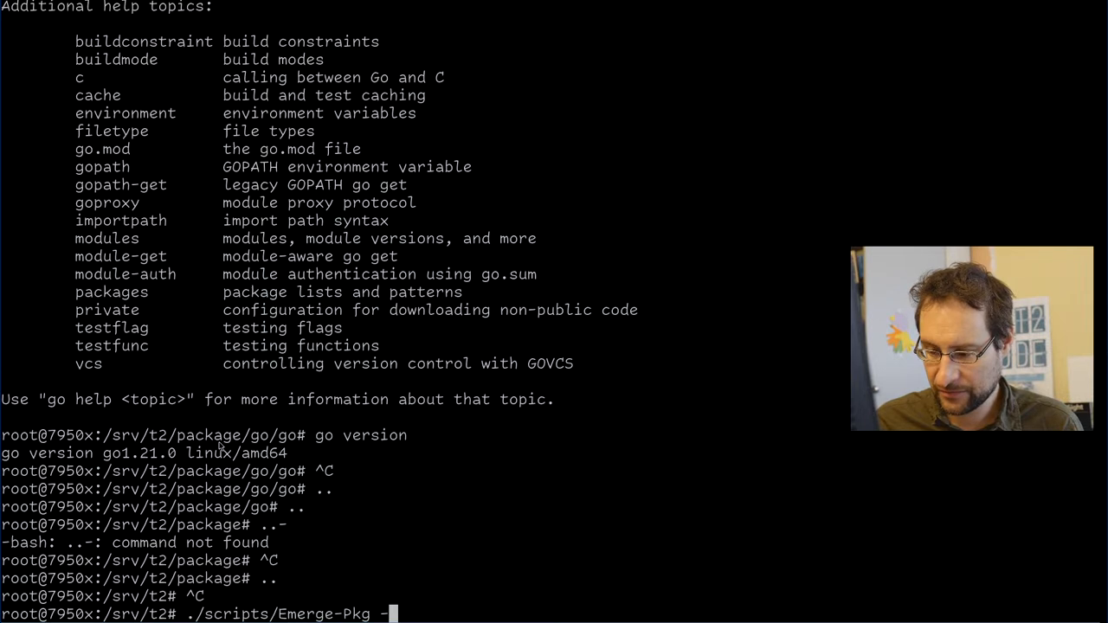
text(deps=none go)
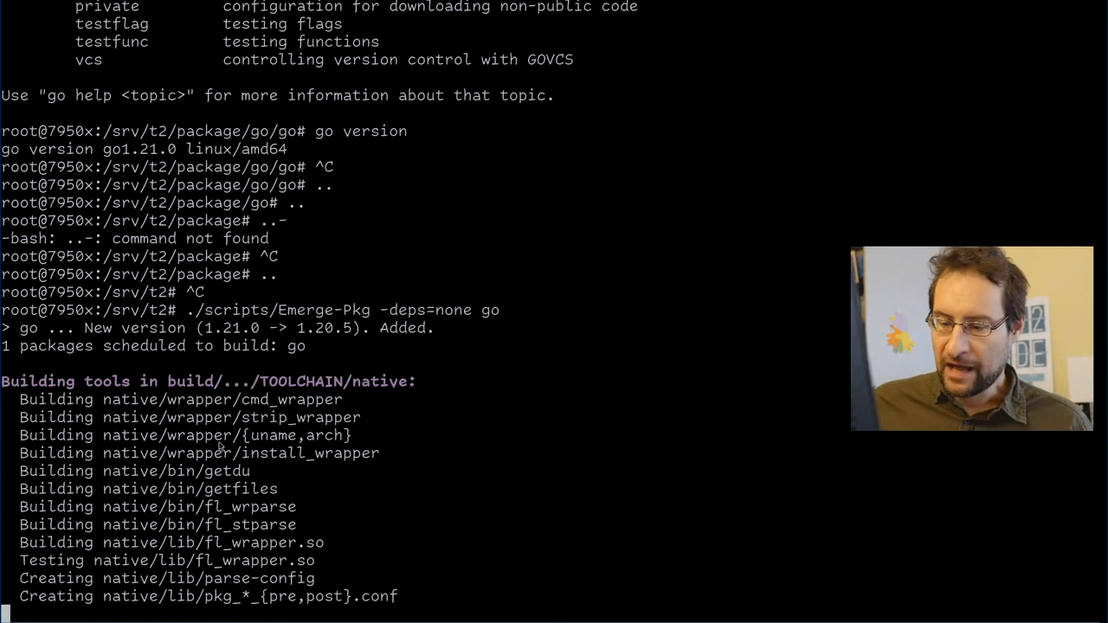
Retry the arm64-musl cross build with Build-Target, which aborts on unknown GOARCH aarch64.
scroll(down, 3)
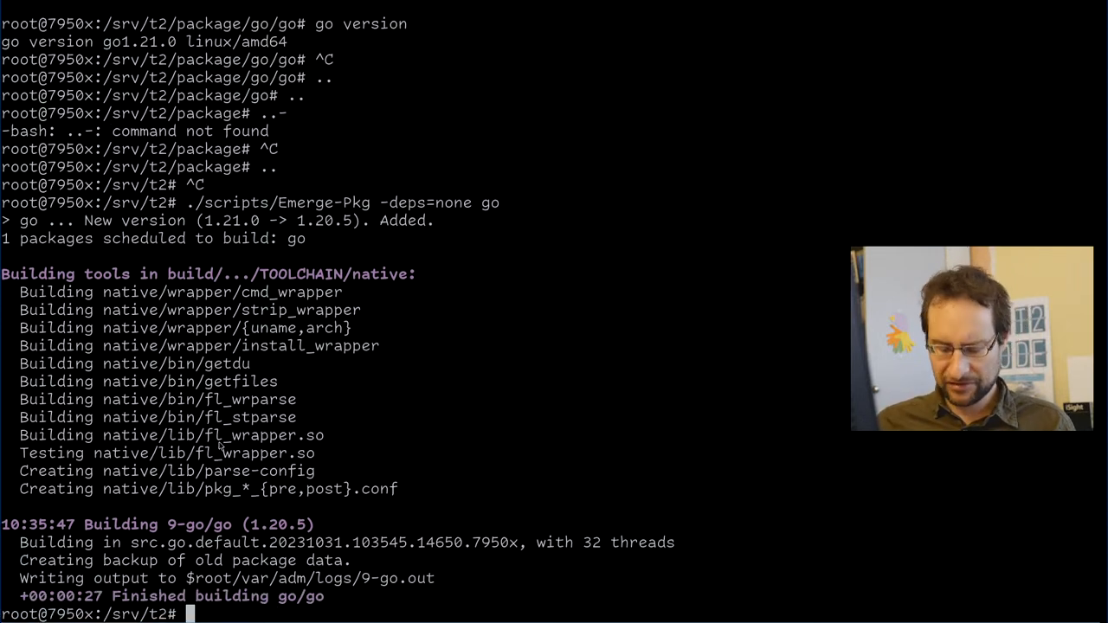
text(./scripts/Build-Target -cfg arm64-musl)
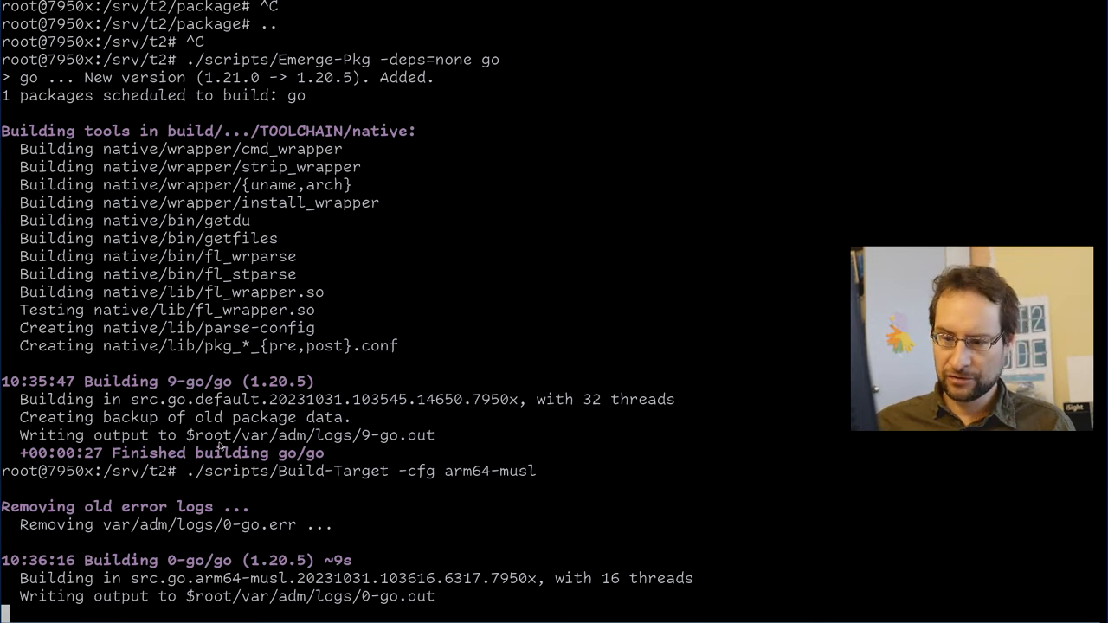
scroll(down, 3)
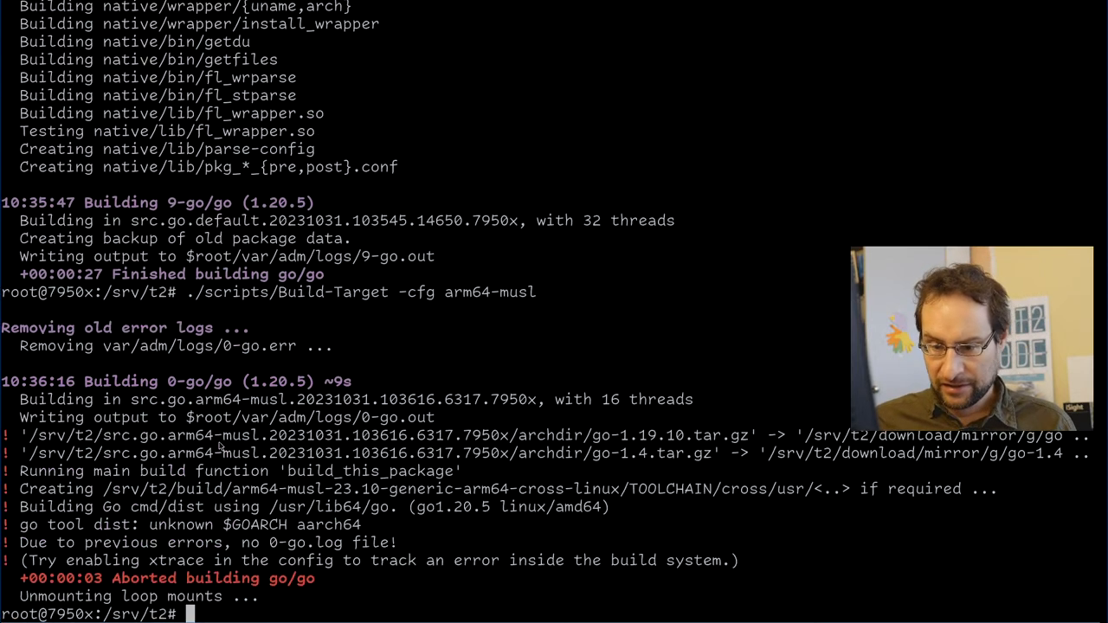
Change into package/go/go and view the go package's svn revision history.
text(cd package/)
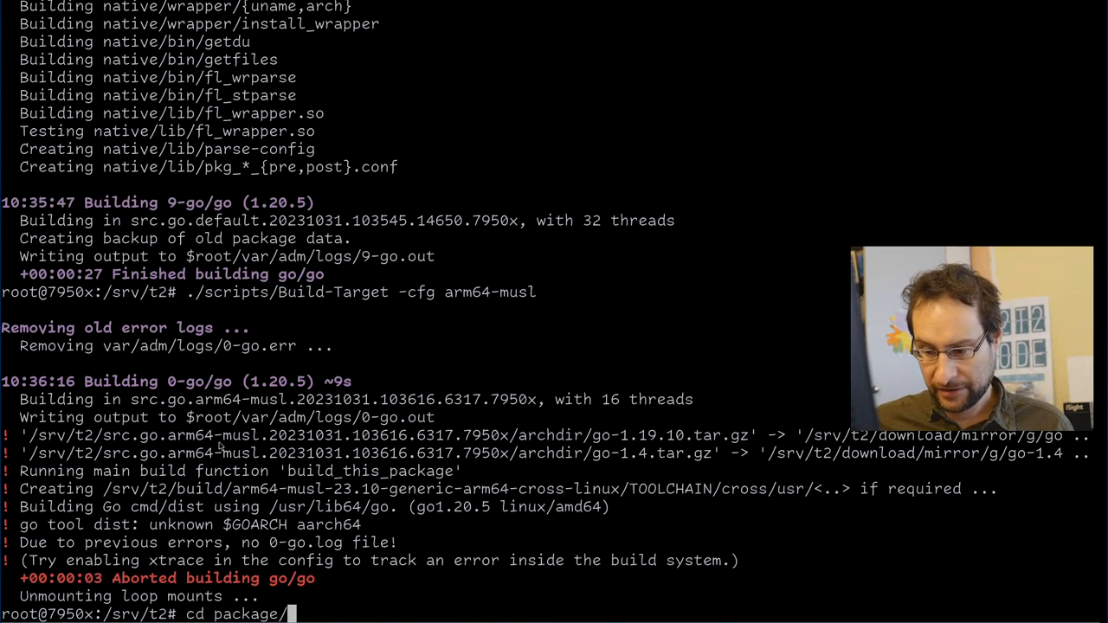
text(svn)
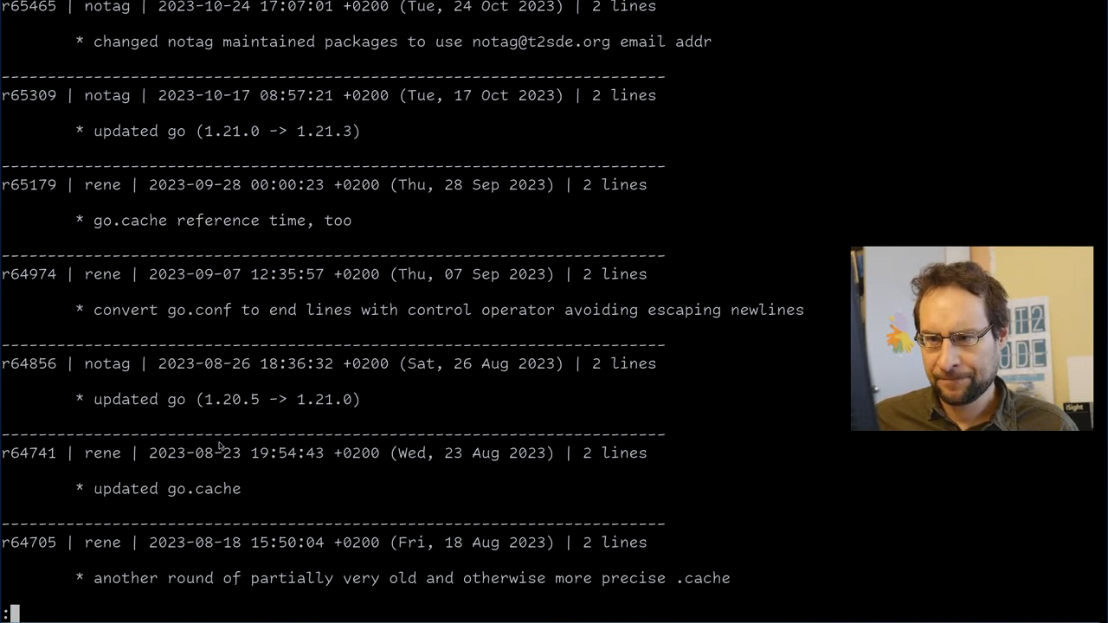
Scroll through the svn log and the r64076 go.conf rework diff before reverse-merging it.
scroll(down, 3)
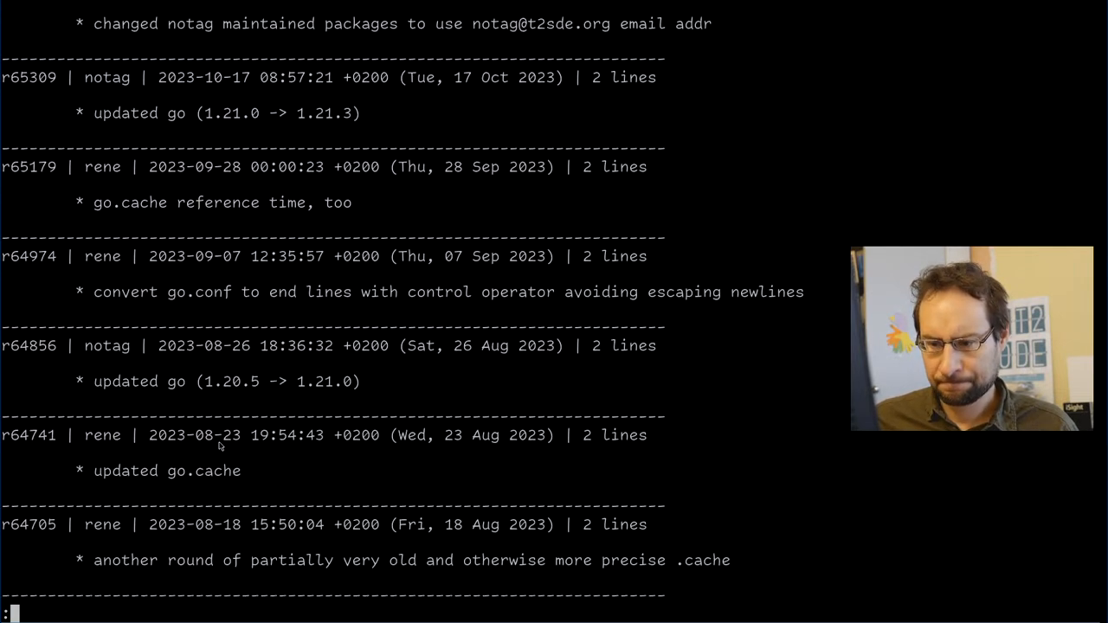
scroll(down, 3)
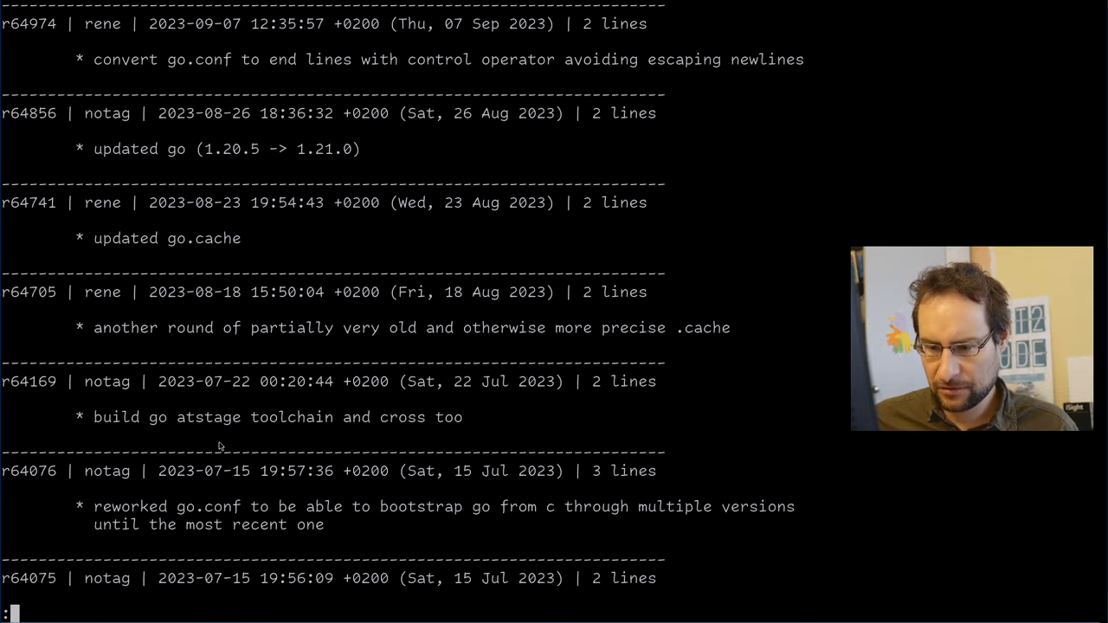
scroll(down, 3)
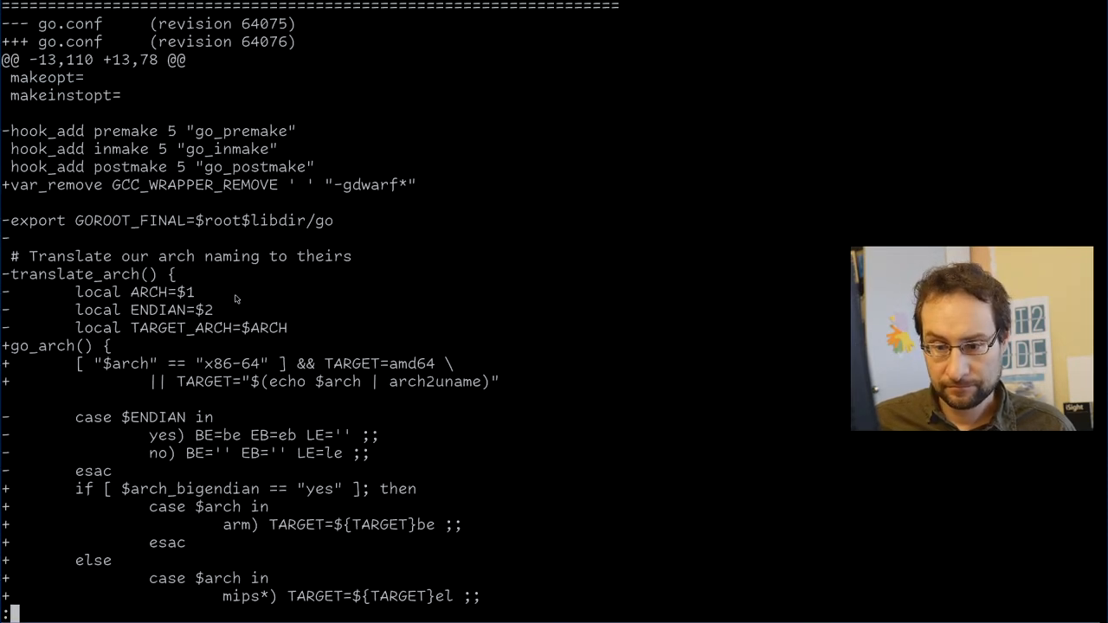
scroll(down, 3)
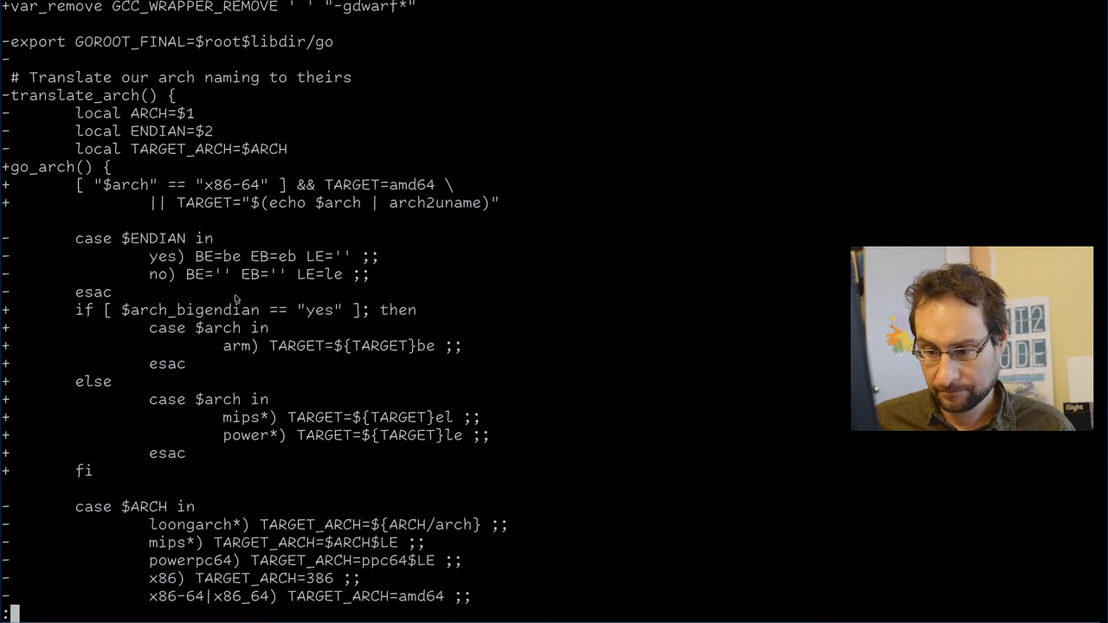
scroll(down, 3)
text(svn merge  -c -r64076  .)
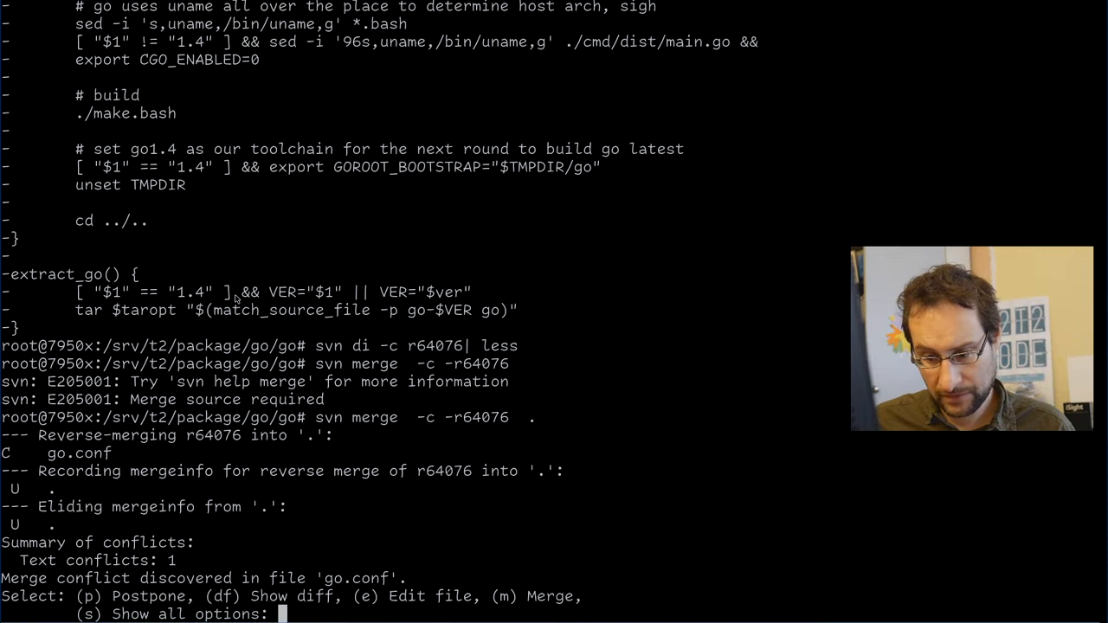
Postpone the go.conf conflict, revert the working copy and check svn status is clean.
text(p)
text(svn revert * .)
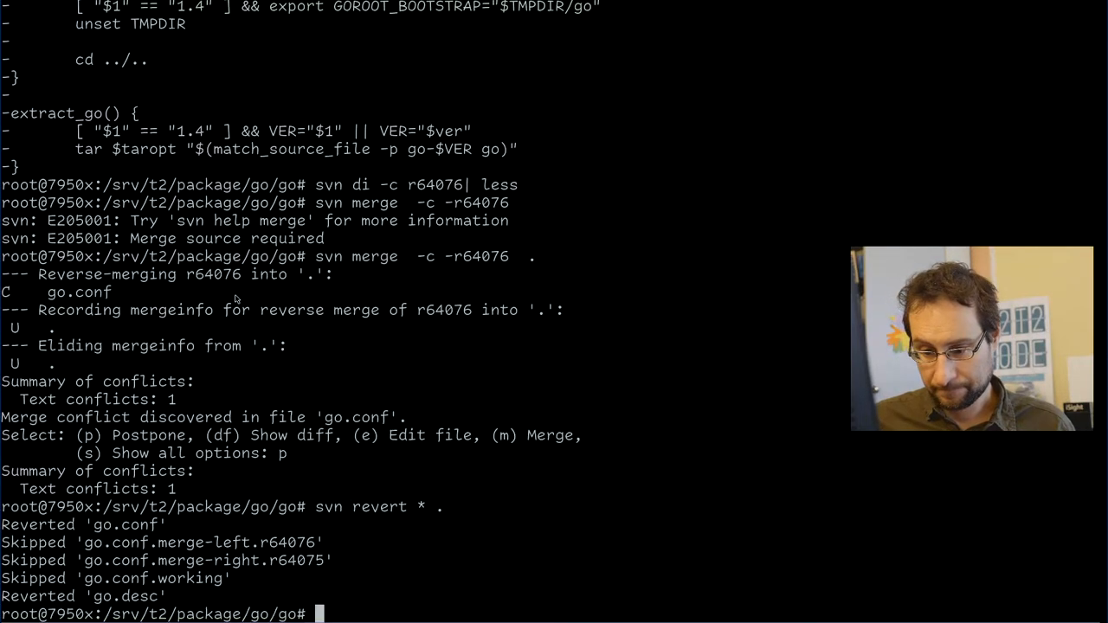
text(svn st)
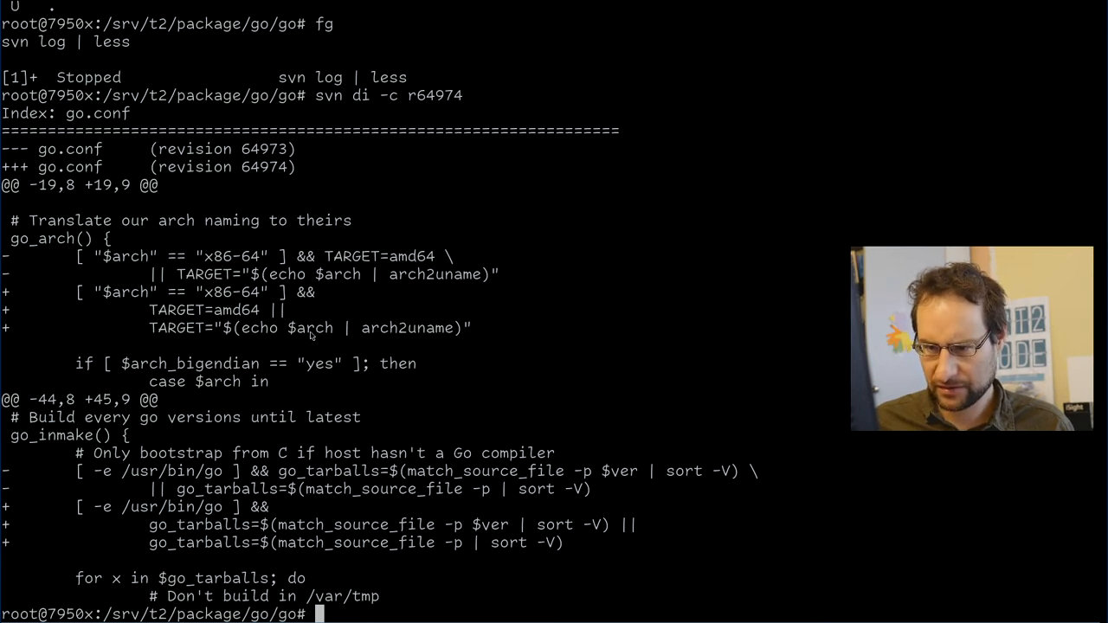
mouse_move(367, 384)
text(svn merge -c -r64974 .)
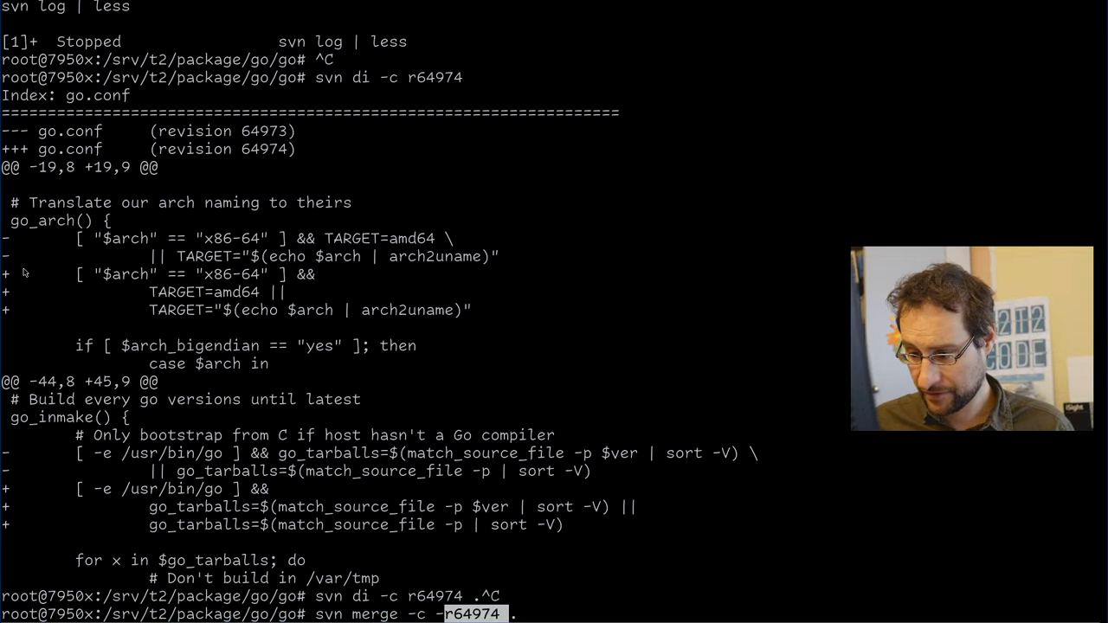
Run the reverse merge of revision r64974 on the go package working copy.
key(Return)
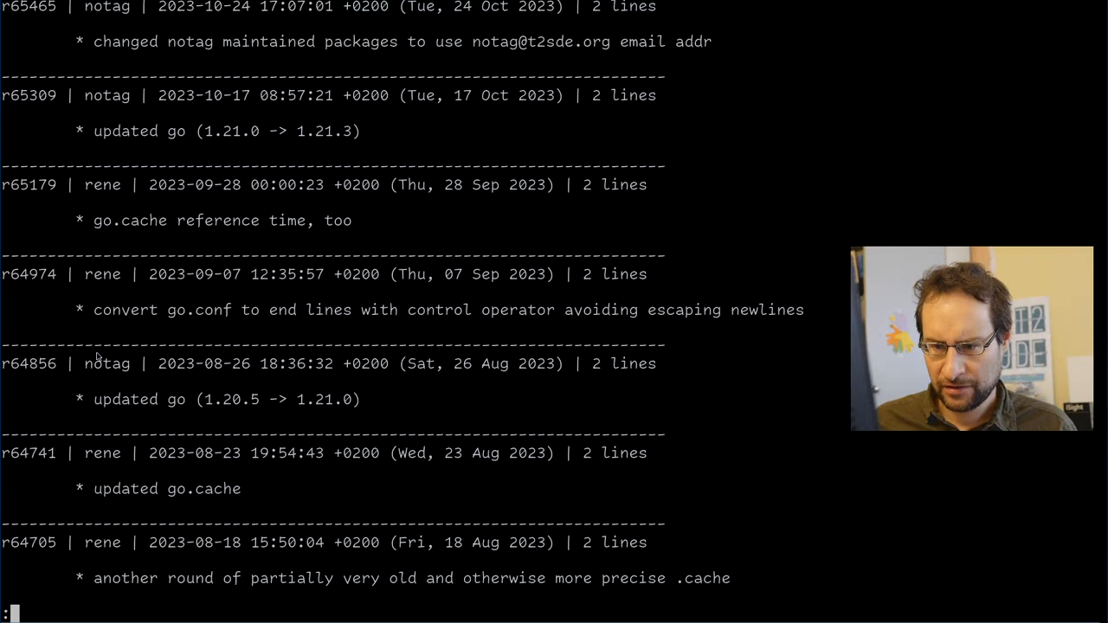
Copy revision r64856 of the go 1.21.0 update from the log for reverse-merging, then the atstage toolchain commit's revision.
double_click(28, 363)
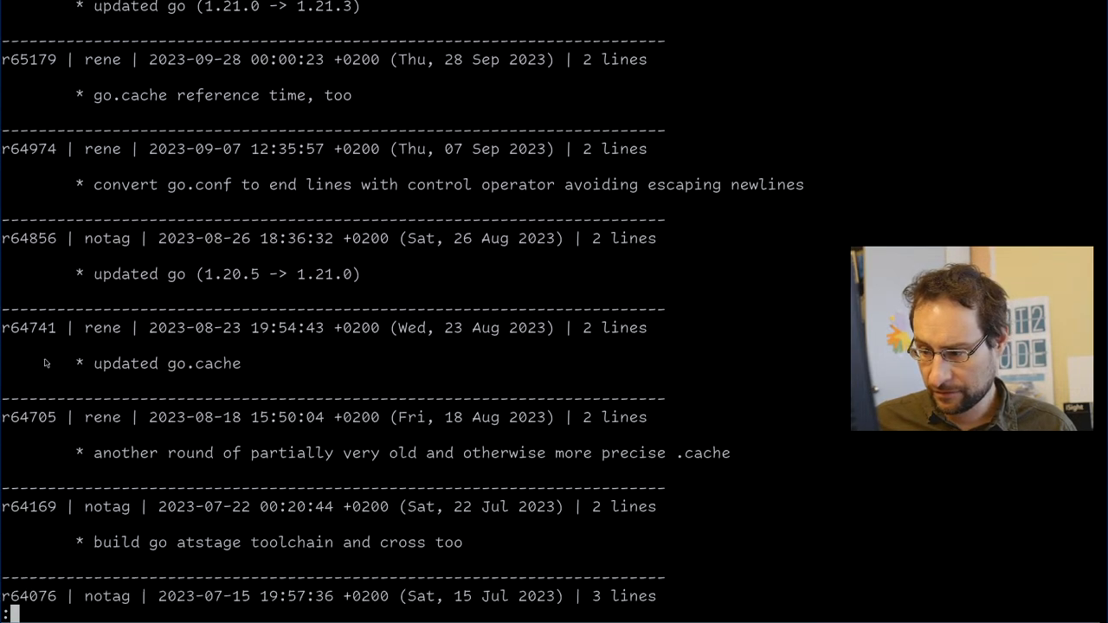
scroll(down, 3)
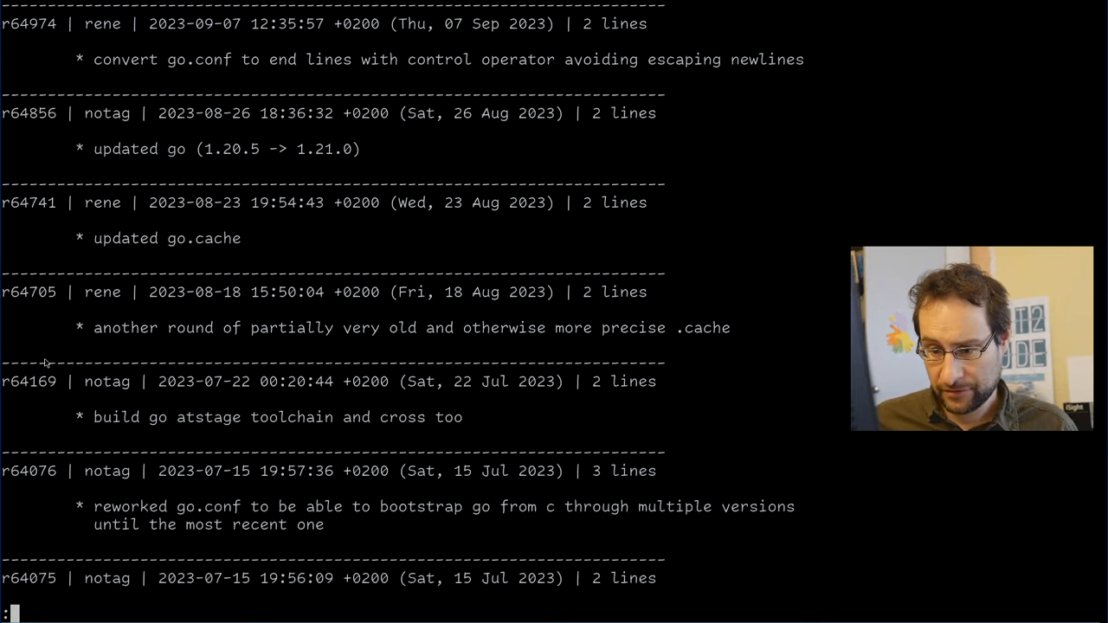
double_click(27, 383)
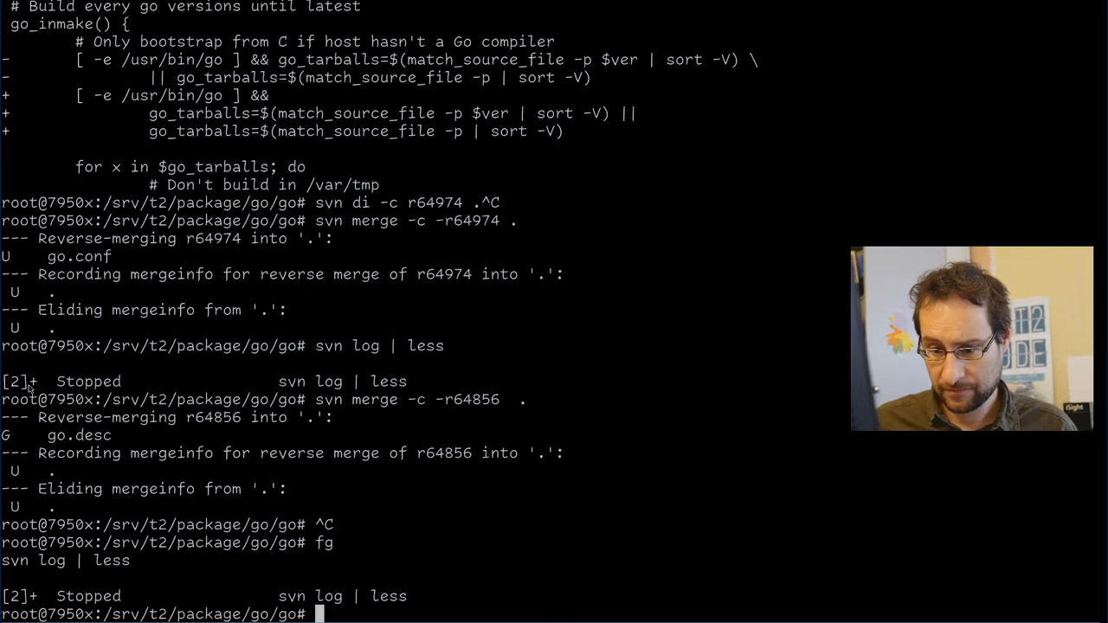
View the r64169 diff, then copy the r64076 go.conf bootstrap rework revision for reverse-merging.
text(svn ci -c r64169)
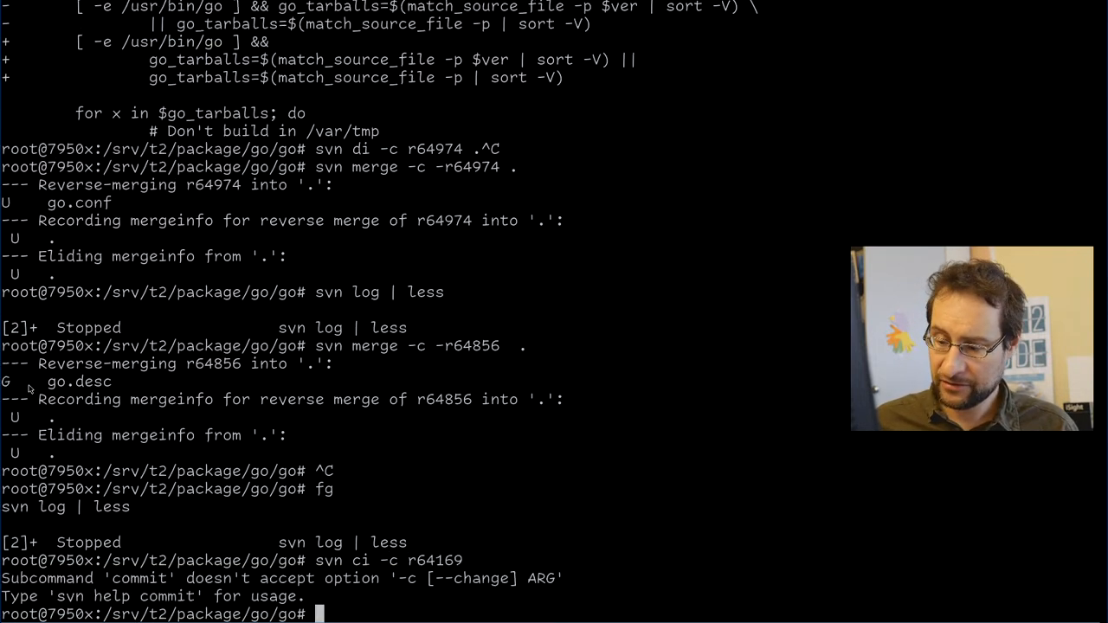
text(svn ci -c r64169)
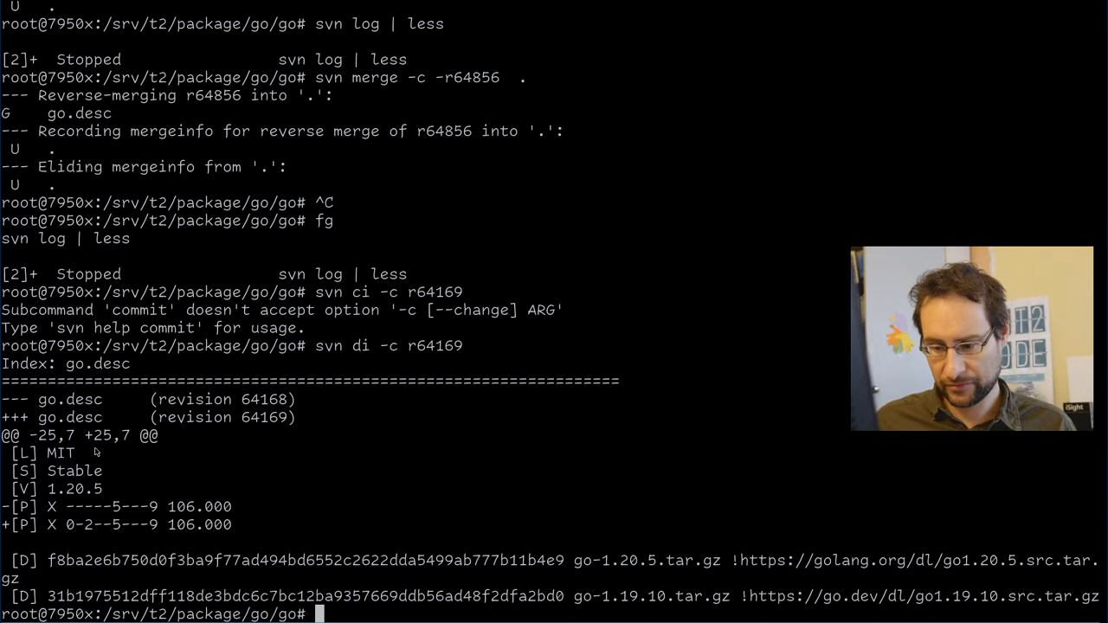
text(svn di -c r64169)
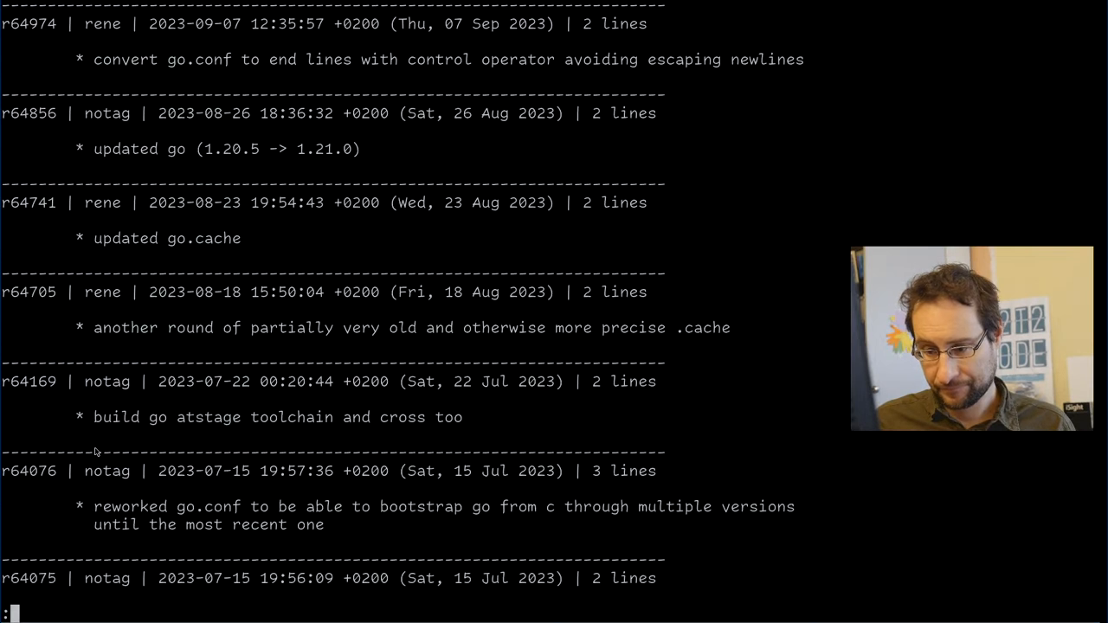
scroll(down, 3)
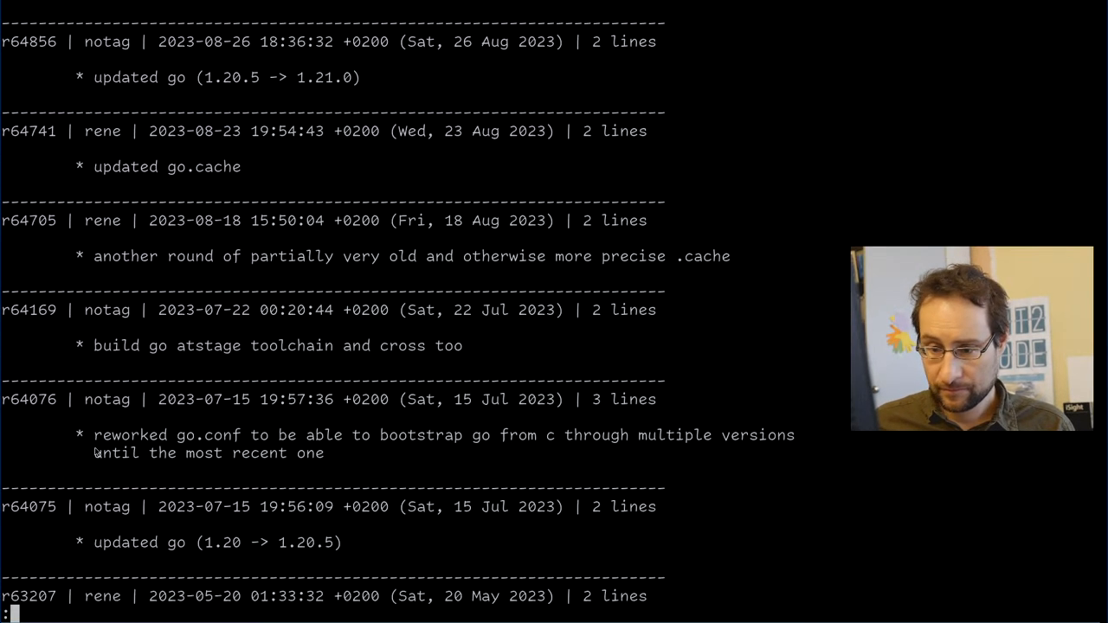
double_click(27, 399)
text(svn merge -c -r64076  )
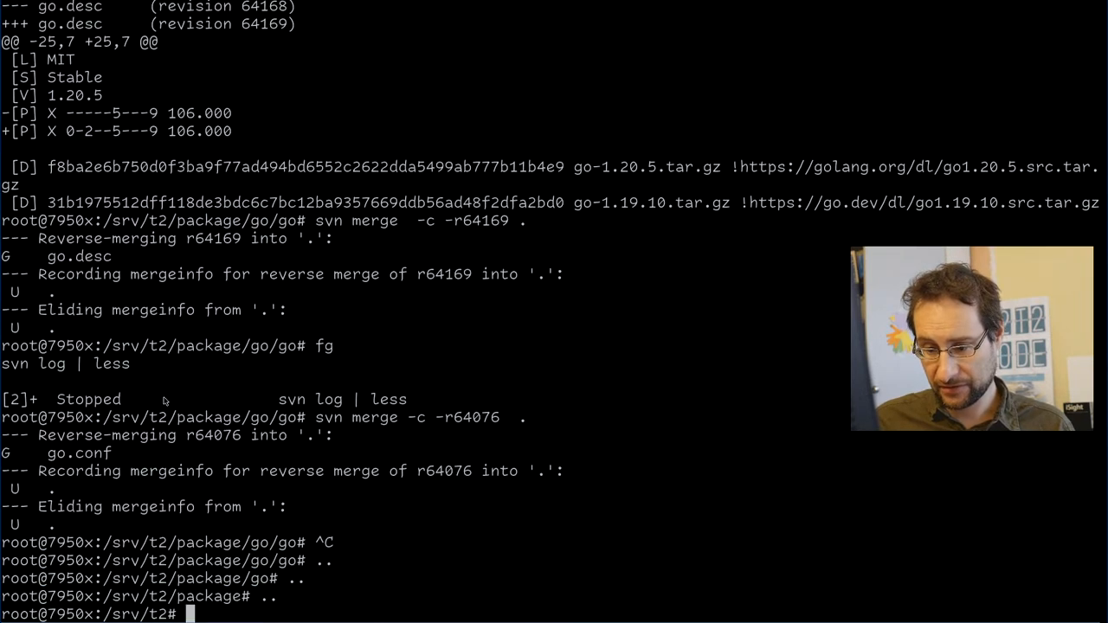
Restart the arm64-musl target build with ./scripts/Build-Target -cfg arm64-musl.
text(./scripts/Build-Target -cfg arm64-musl)
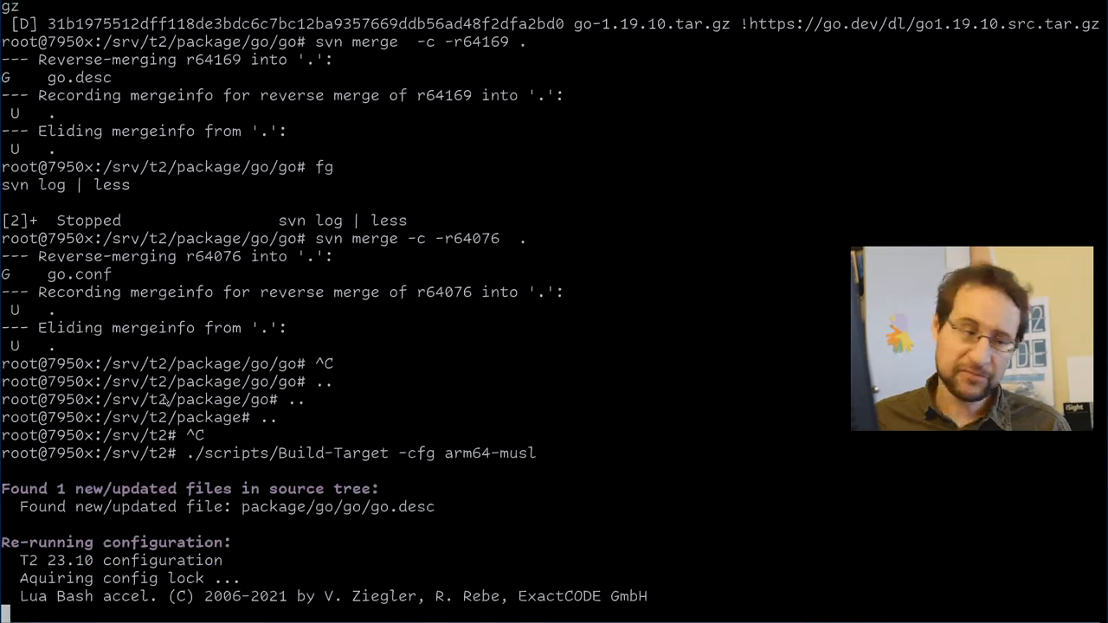
scroll(down, 3)
text(./int/build-all.sh --parallel 16)
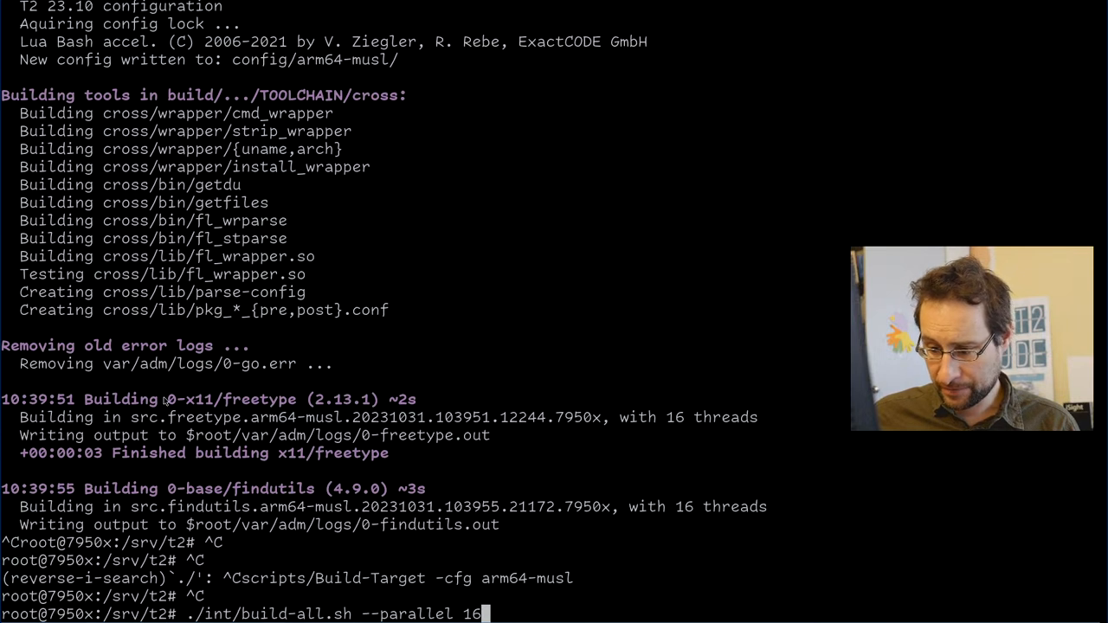
Compose ./int/build-all.sh --parallel 16 --sleep for a parallel full build run.
key(backspace)
text( --sl)
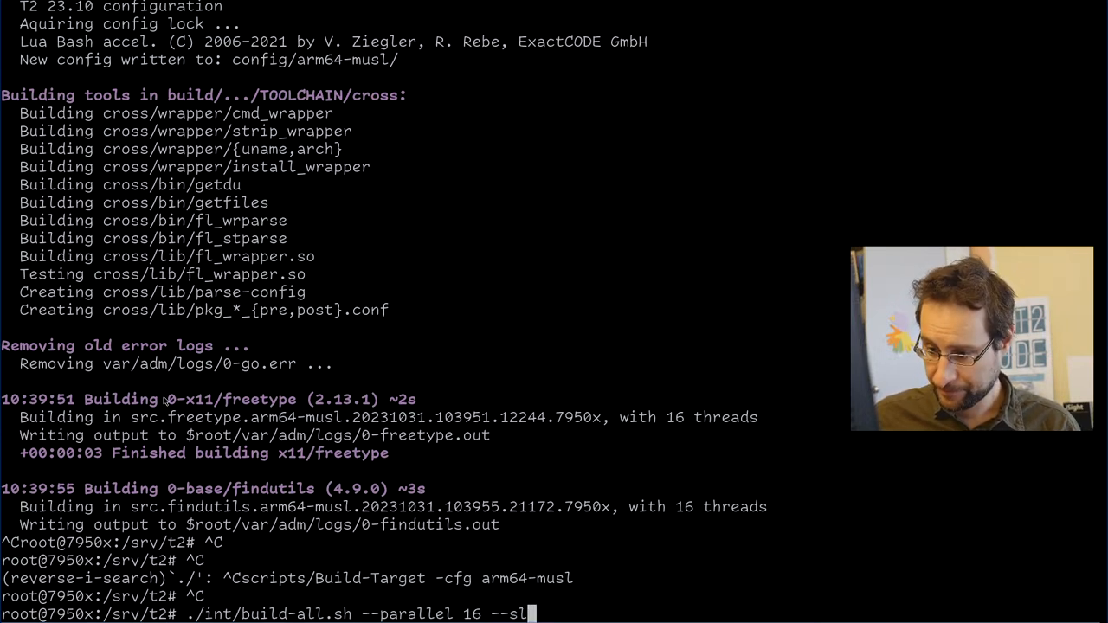
text(eep)
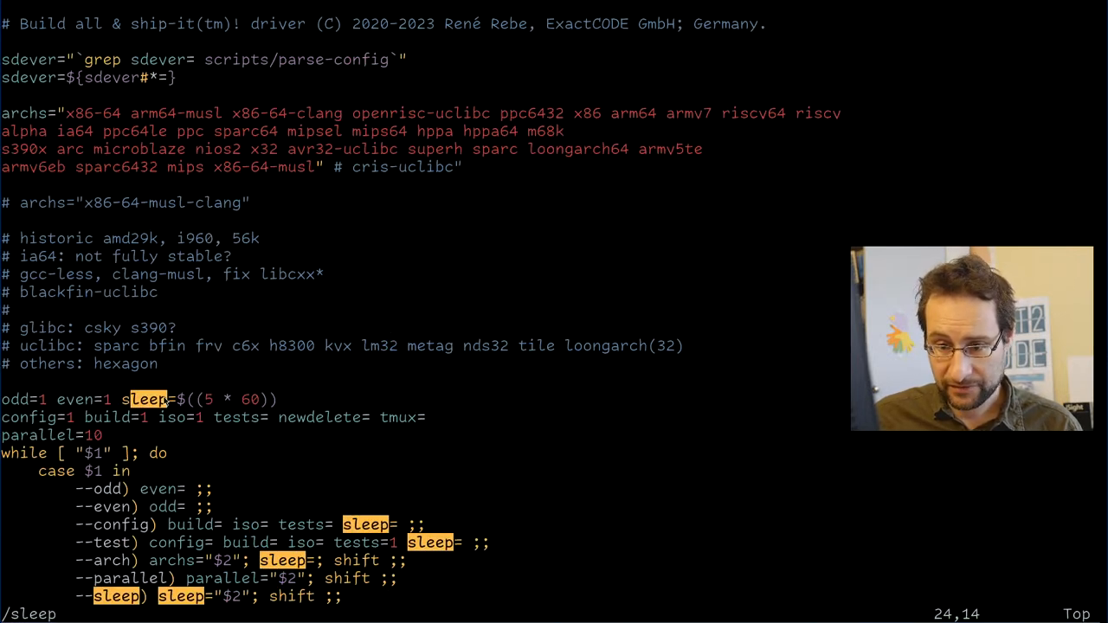
Scroll through build-all.sh in vim to where its sleep setting is used.
scroll(down, 3)
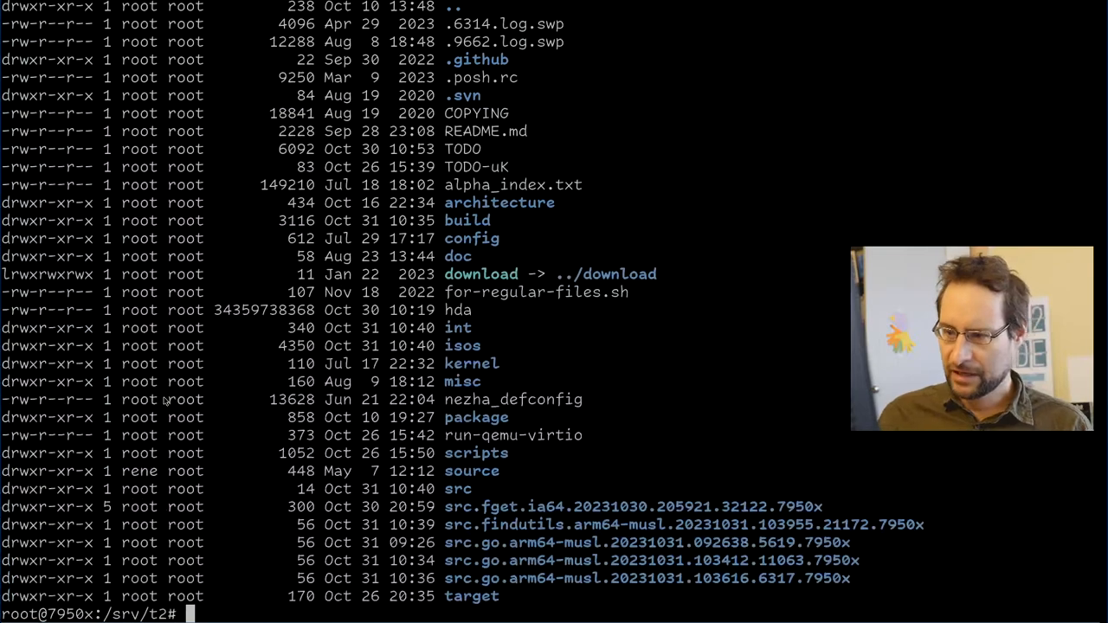
List the isos directory for the t2-23.10-x86-64 images to locate the minimal firefox gcc glibc nocona ISO.
text(./scripts/)
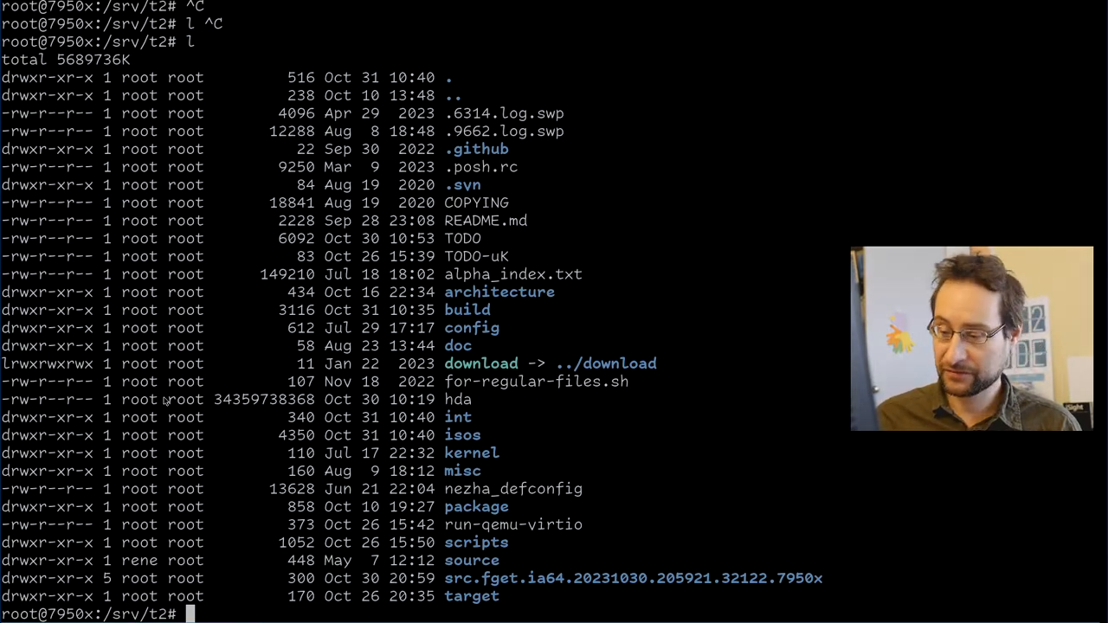
text(l bu)
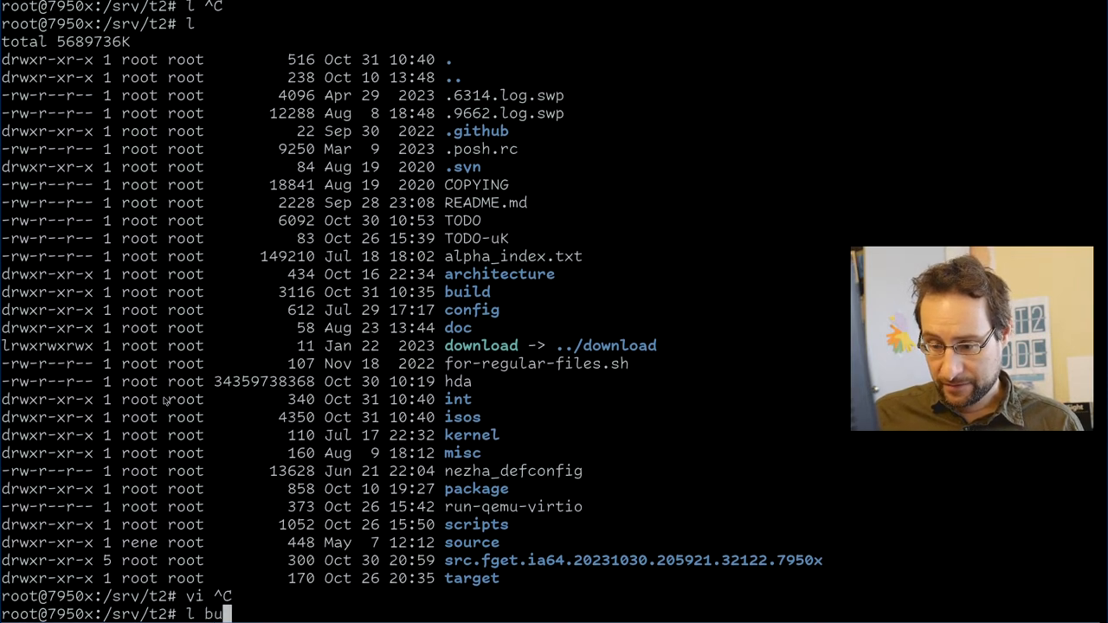
text(isos/x)
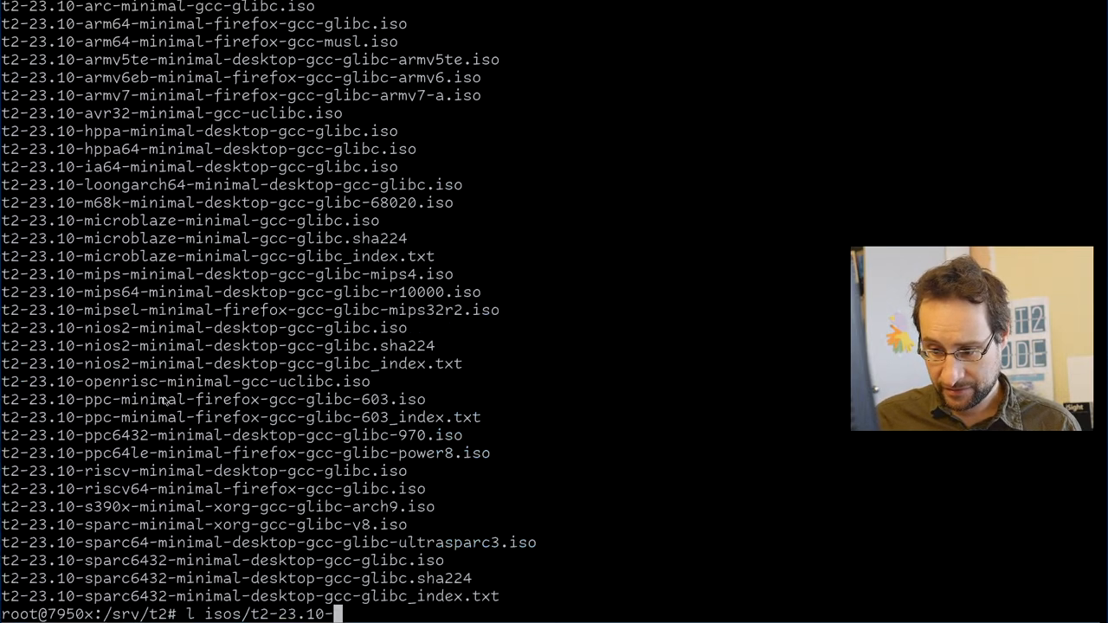
text(x8)
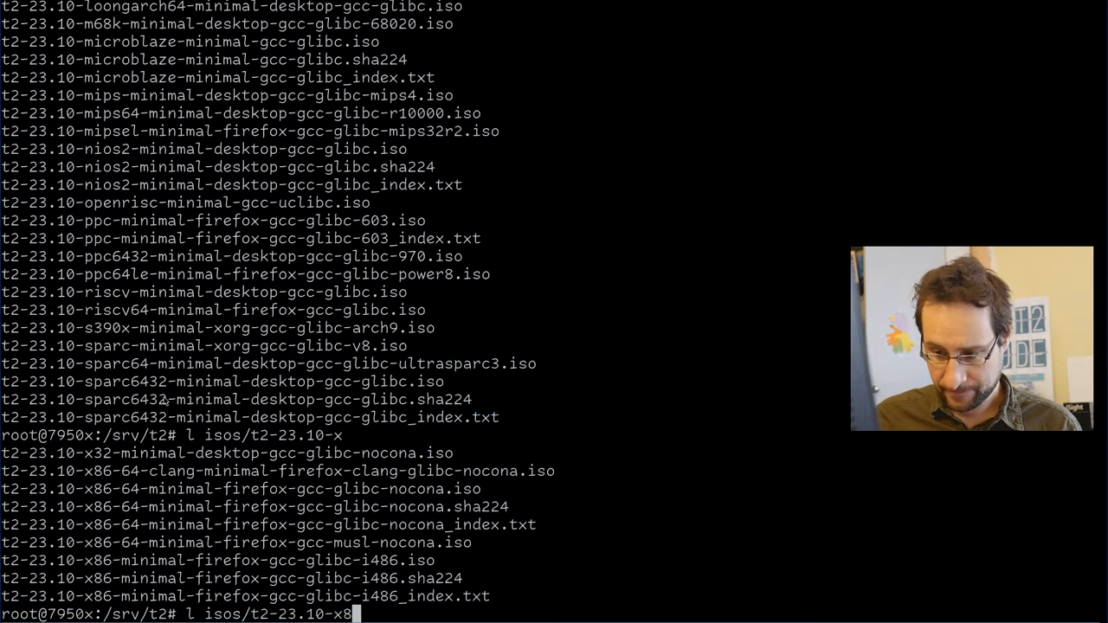
text(6-64-2)
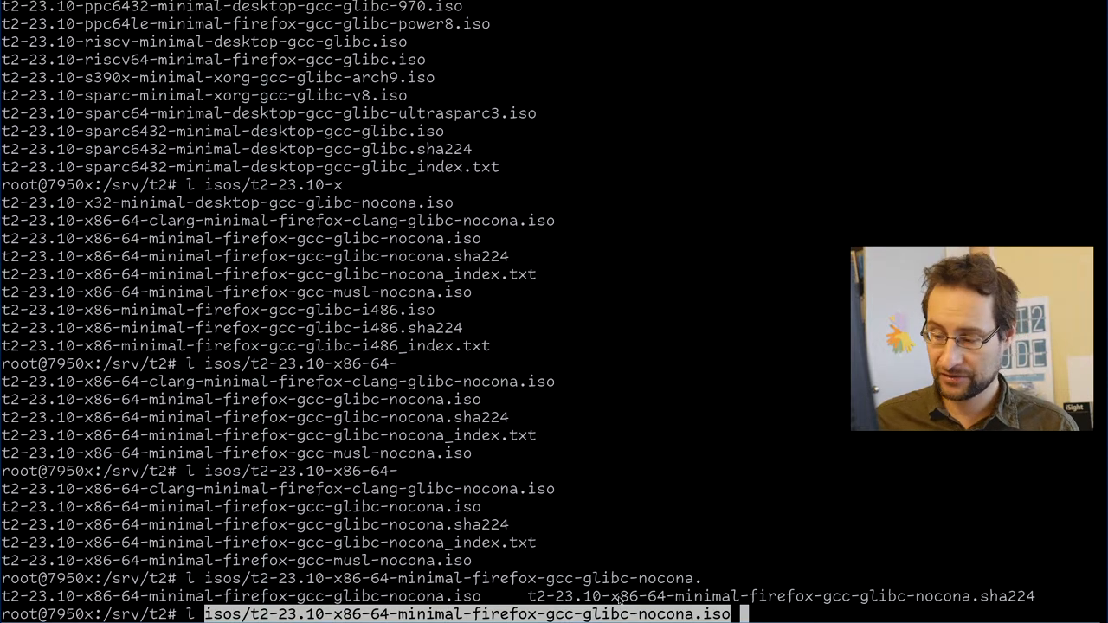
key(ctrl+c)
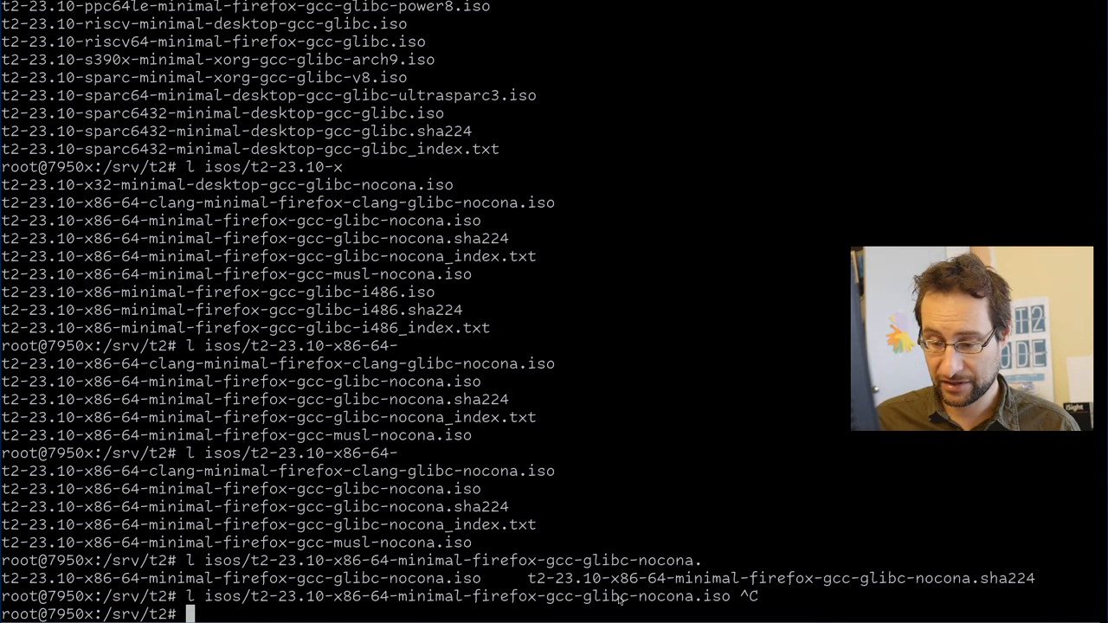
Open a file in vi and scroll through the x86-64-clang LLVM build output.
text(v)
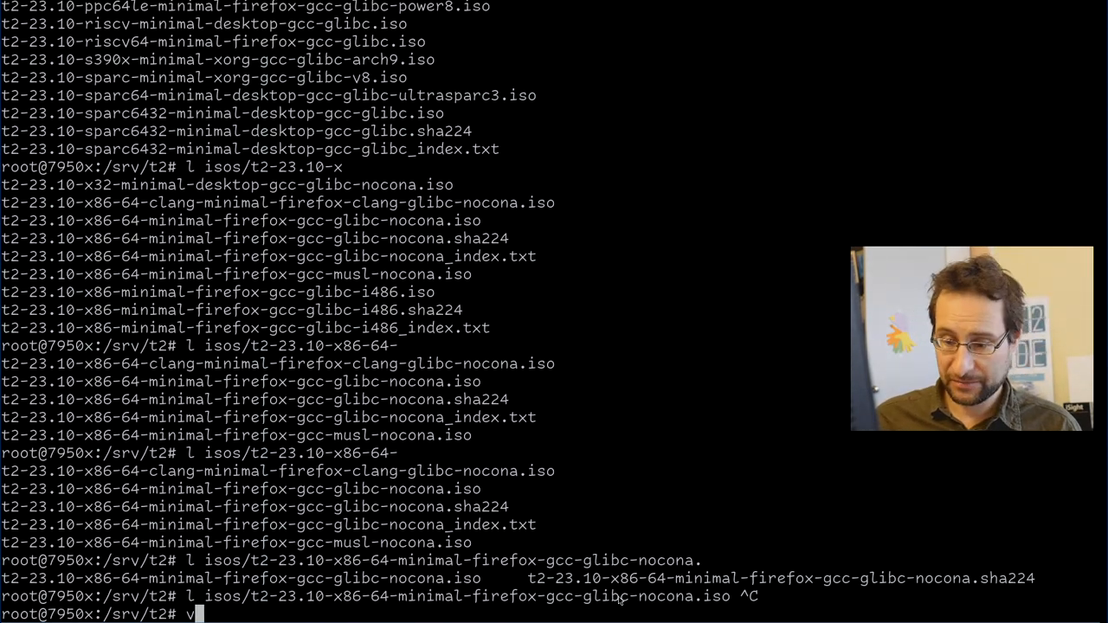
text(i)
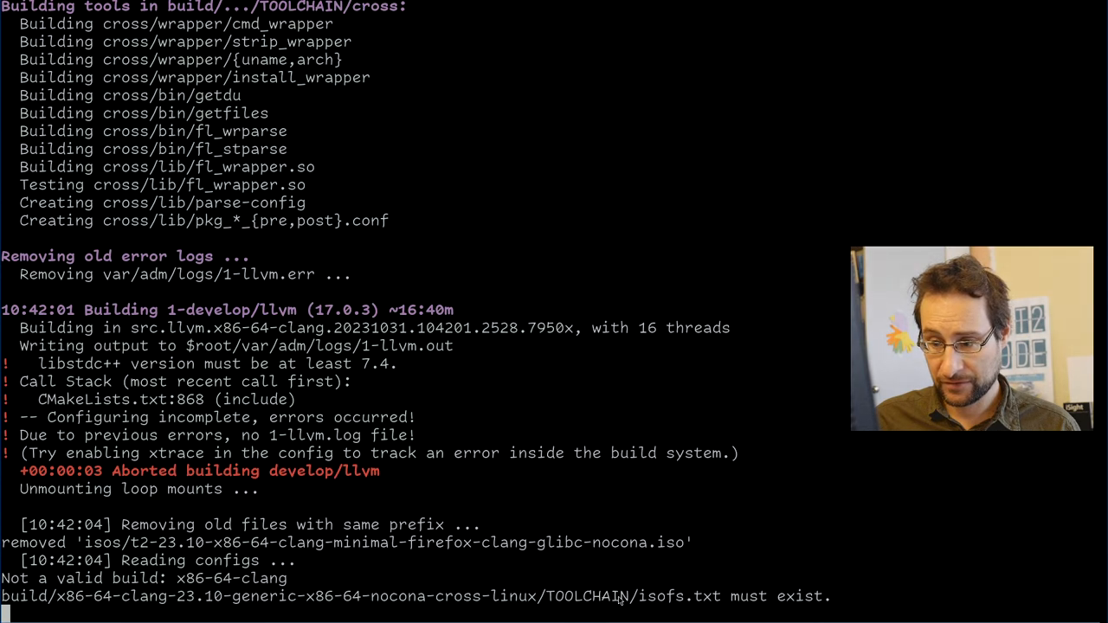
scroll(down, 3)
text(vi)
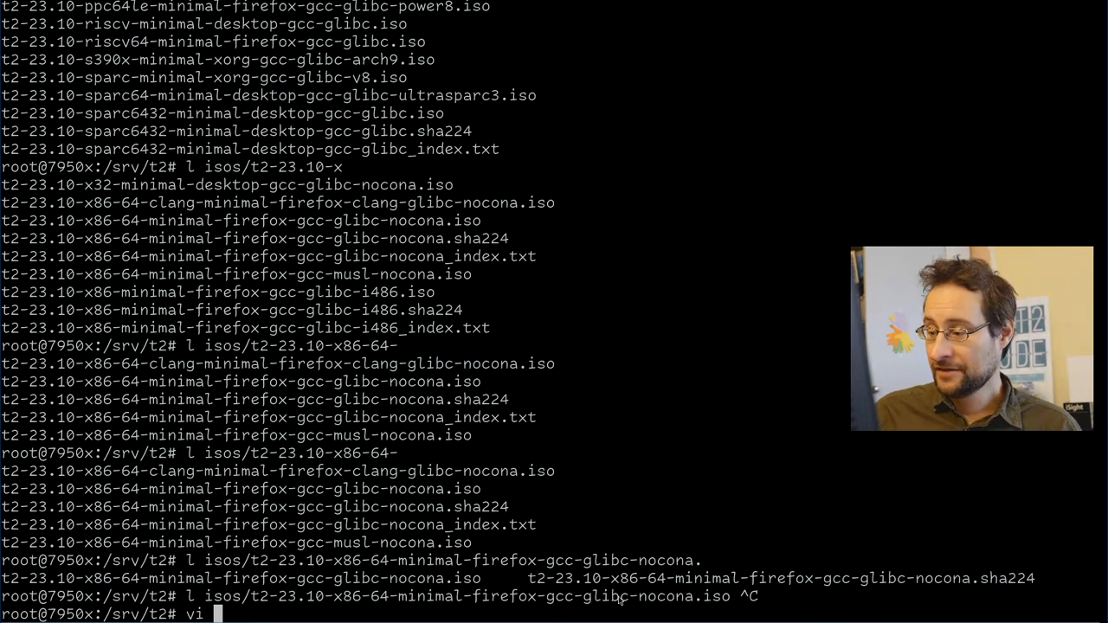
Edit run-qemu-virtio so -cdrom uses isos/t2-23.10-x86-64-minimal-firefox-gcc-glibc-nocona.iso.
text(r)
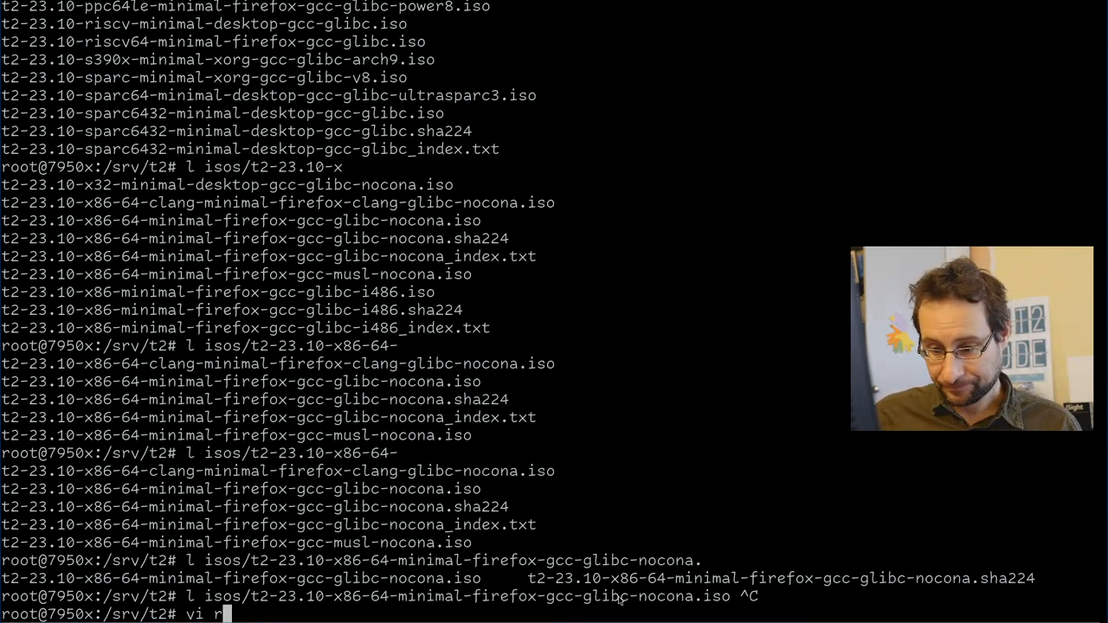
key(Return)
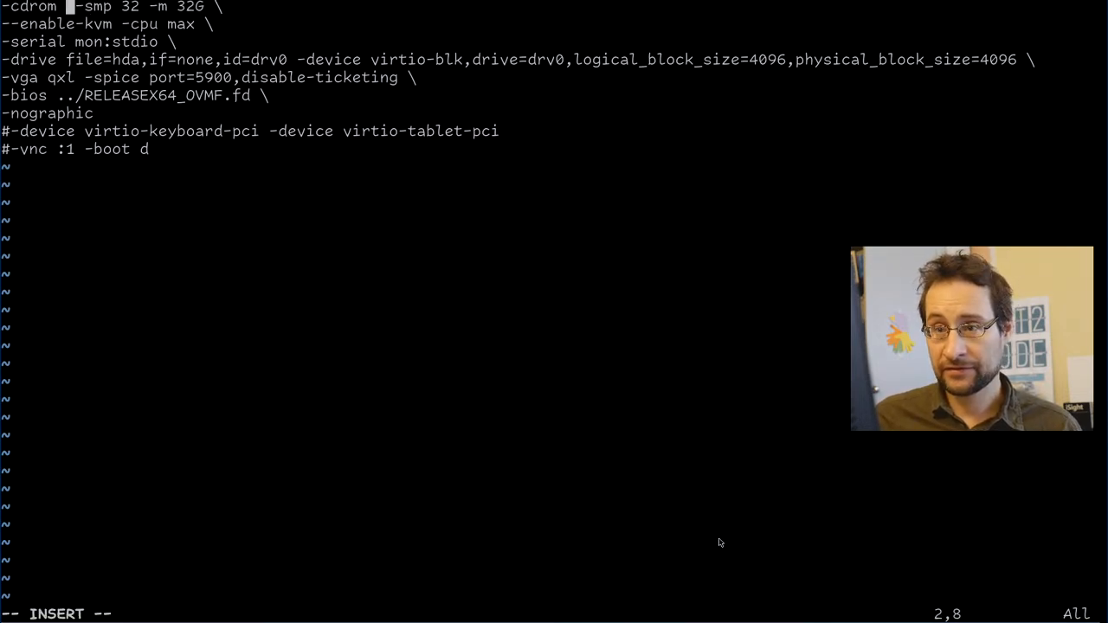
text(isos/t2-23.10-x86-64-minimal-firefox-gcc-glibc-nocona.iso)
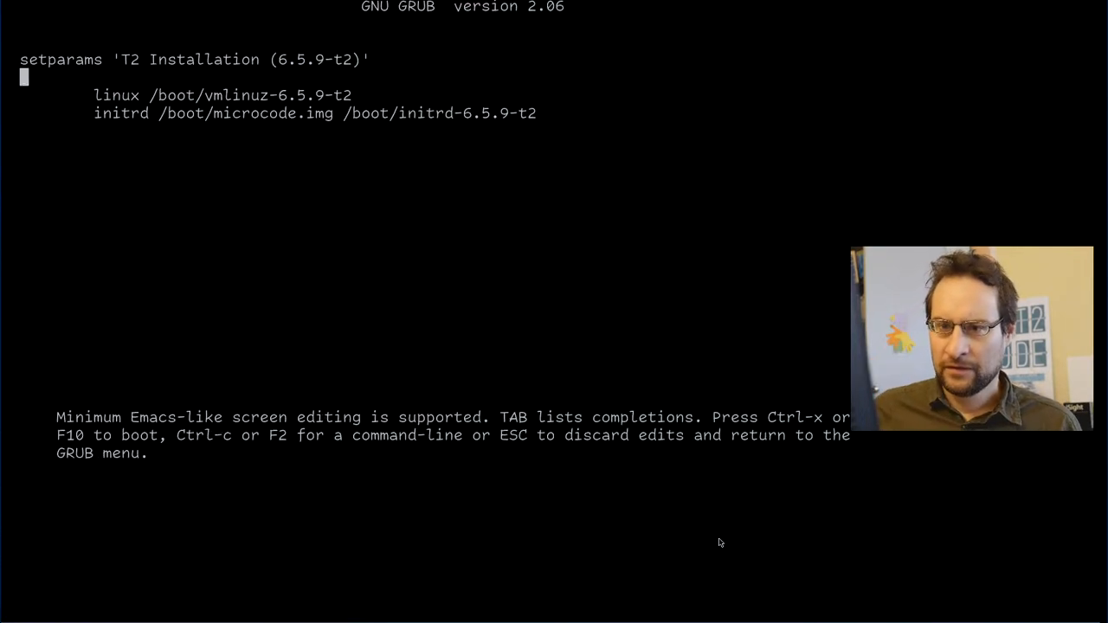
Append console=ttyS0 to the T2 Installation linux line in GRUB and boot it.
text(console=ttyS=)
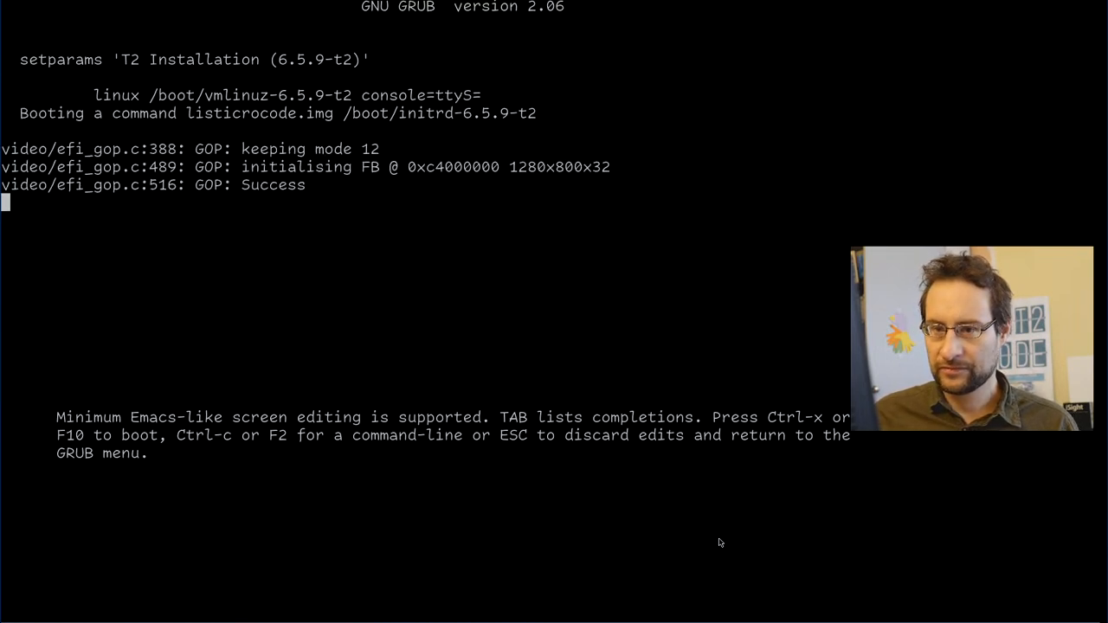
key(Escape)
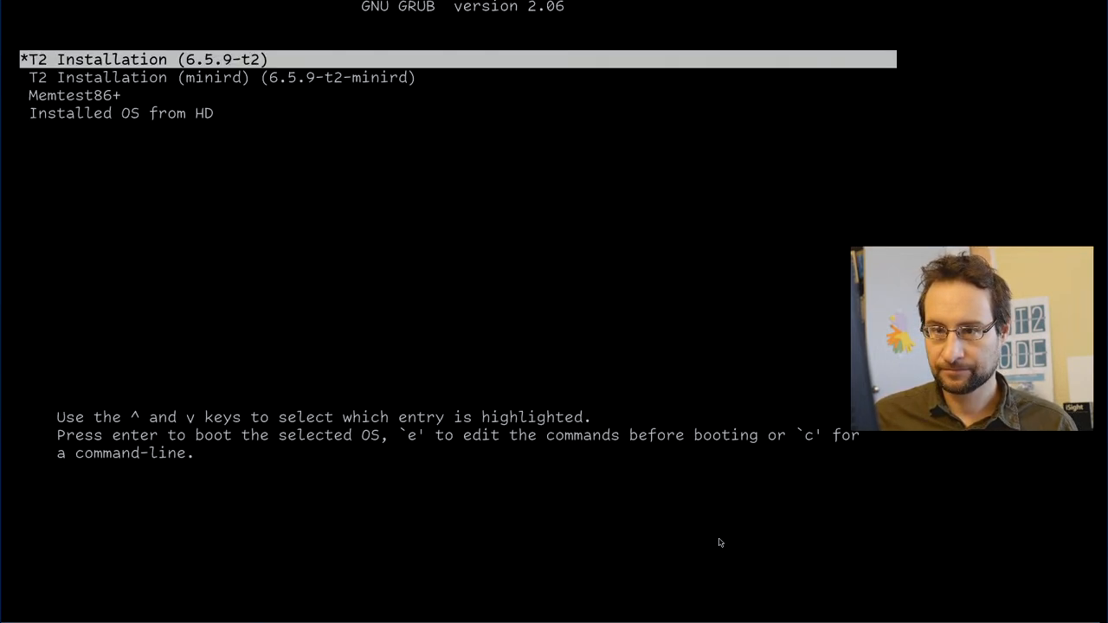
key(e)
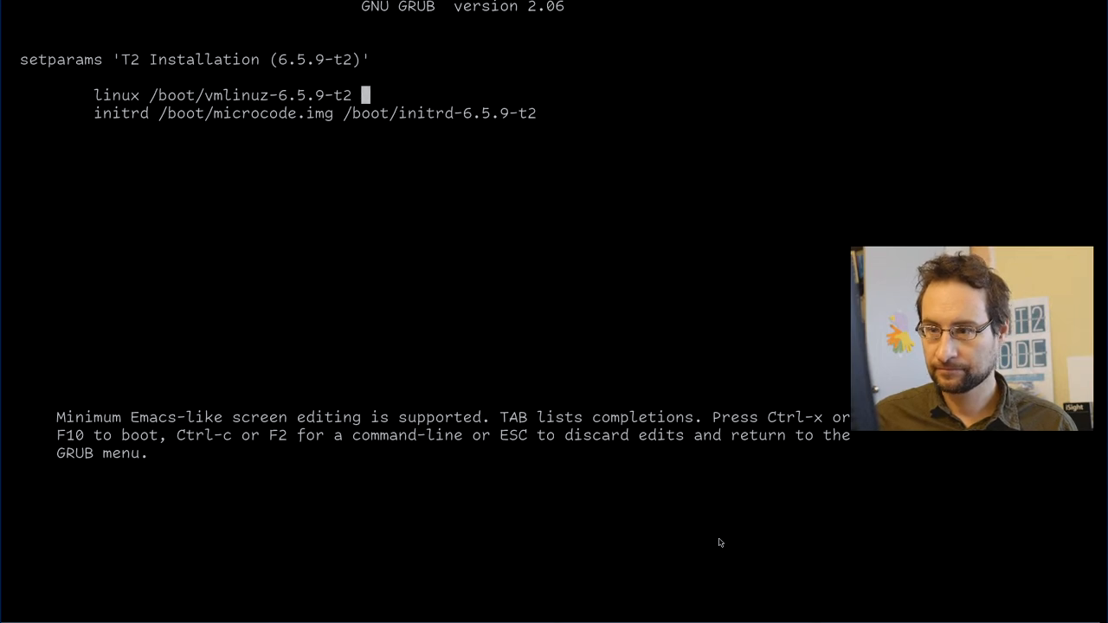
text(console=ttyS0)
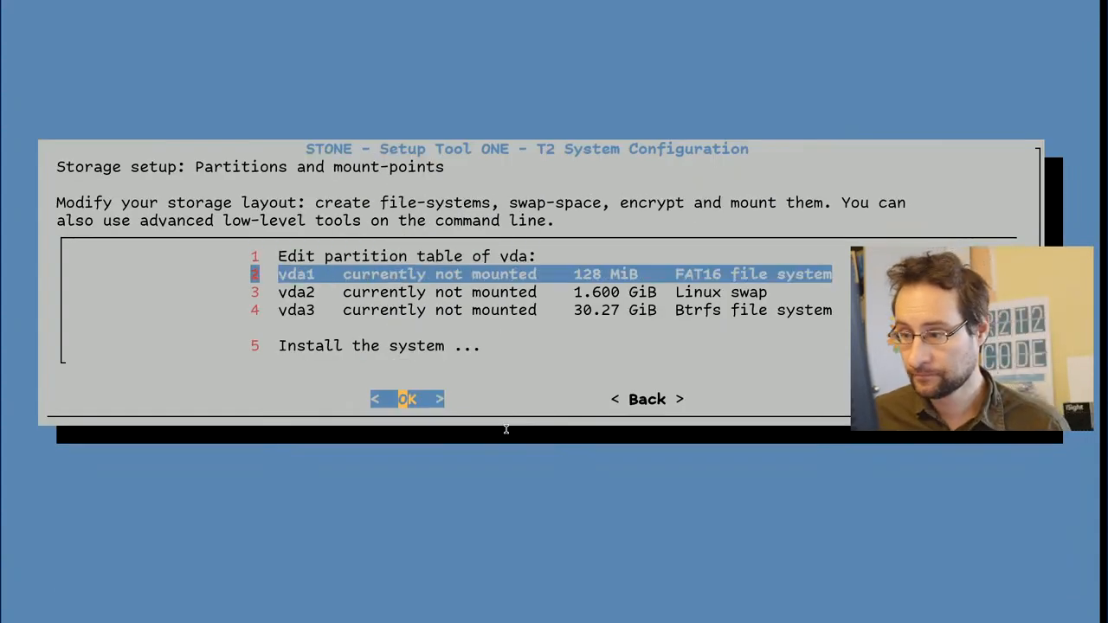
Browse vda partition options, run ls at the install shell, and keep the kernel default keyboard mapping.
click(406, 398)
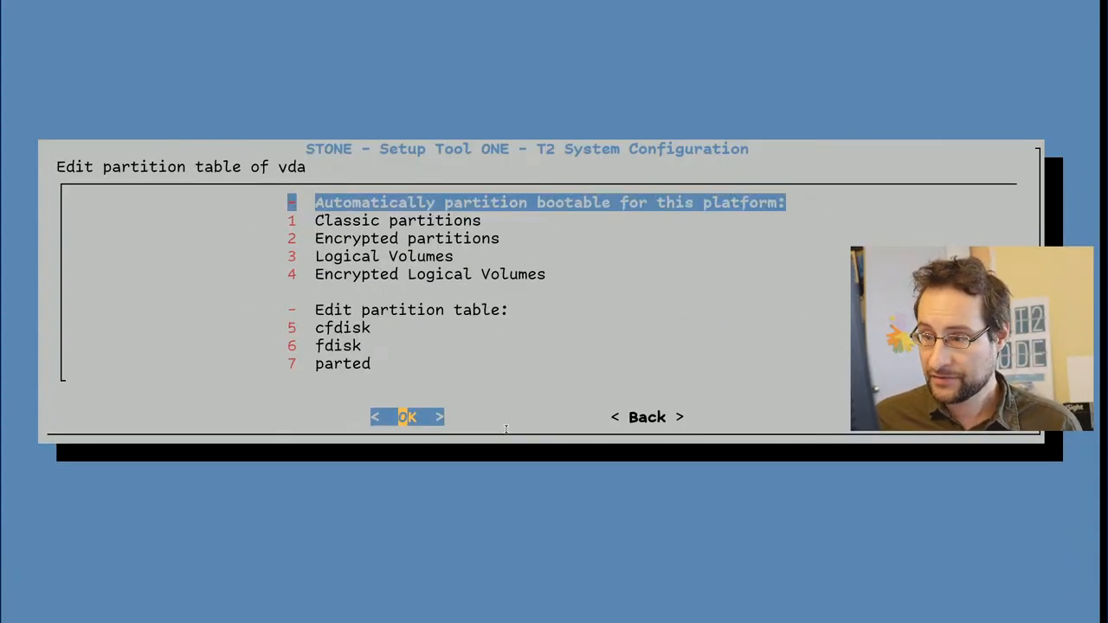
click(407, 416)
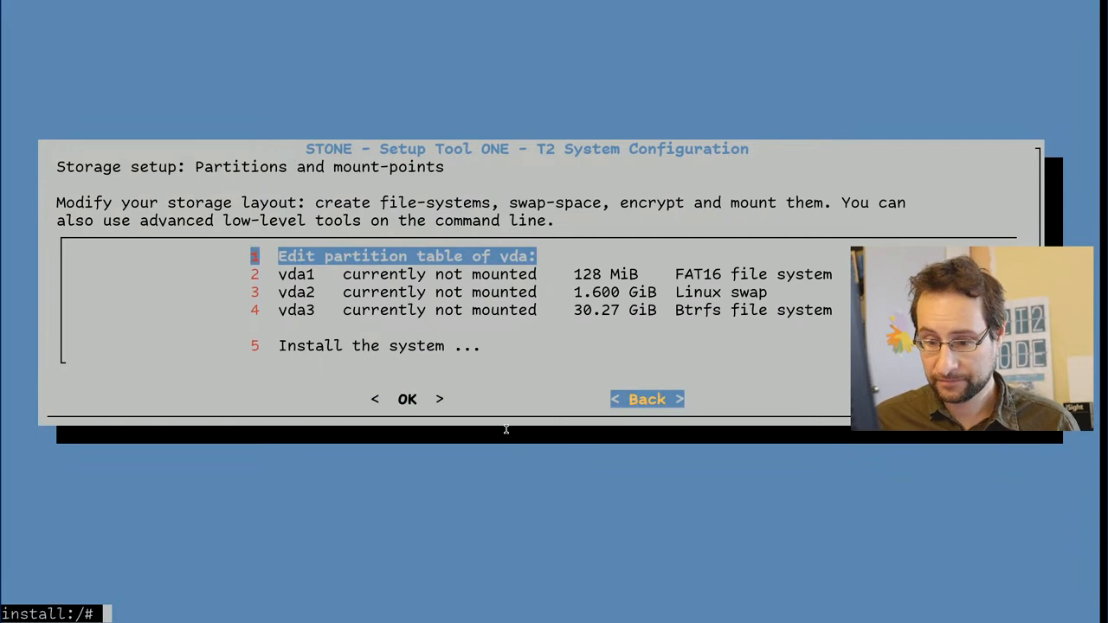
text(ls)
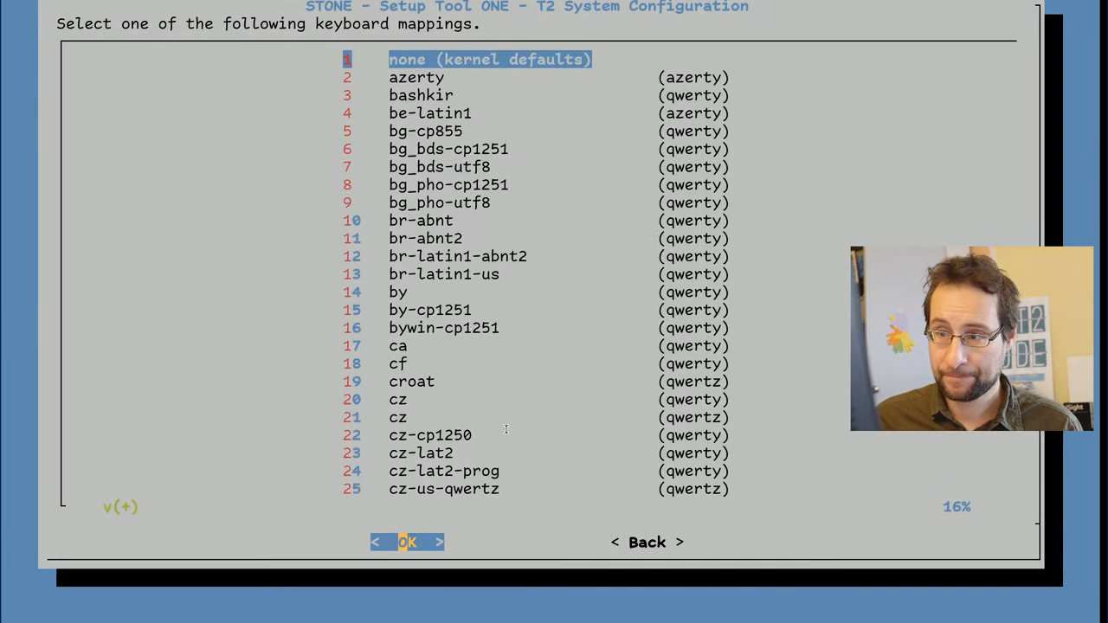
click(407, 542)
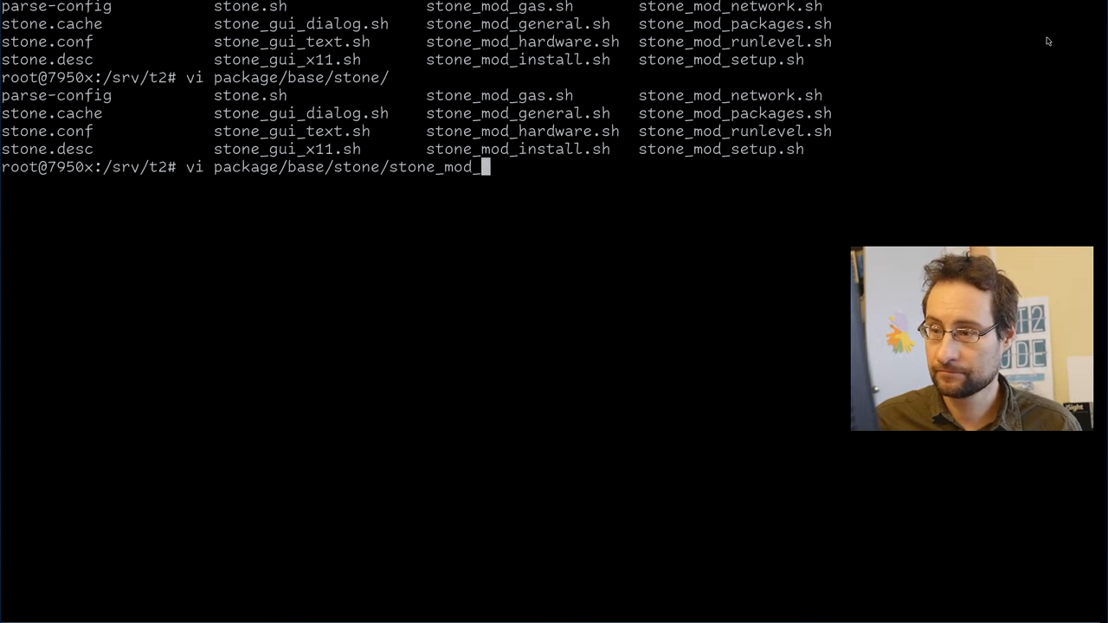
Edit stone_mod_install.sh so the 'Automatically partition' label appends ($platform).
key(Tab)
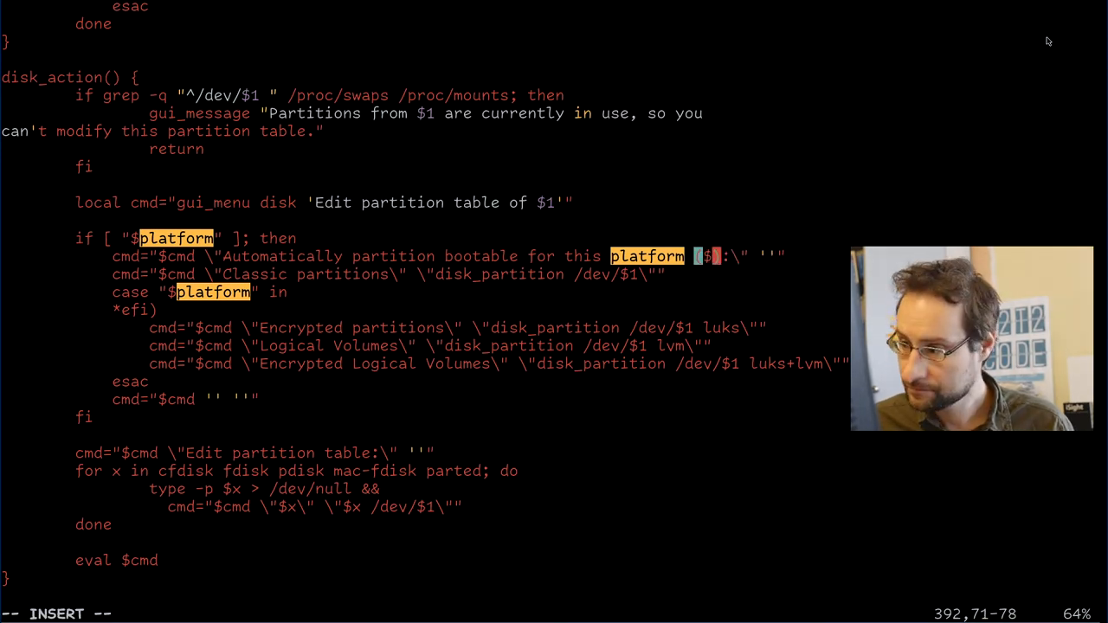
text(platform)
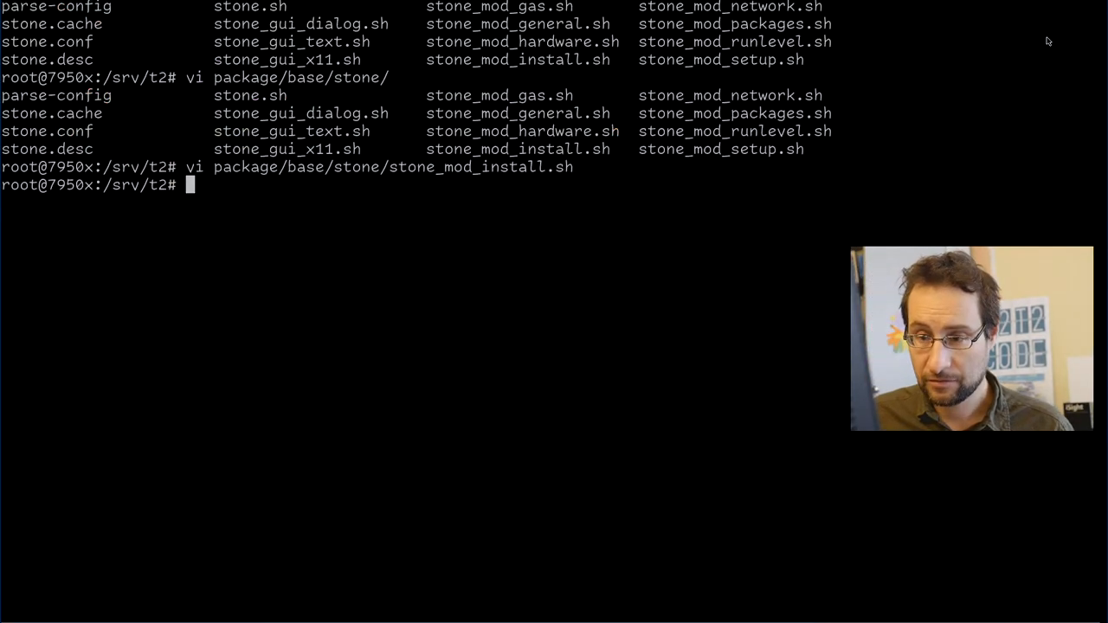
Quit vi, abort the stray echo commands, and bring up the bash info manual.
text(echo)
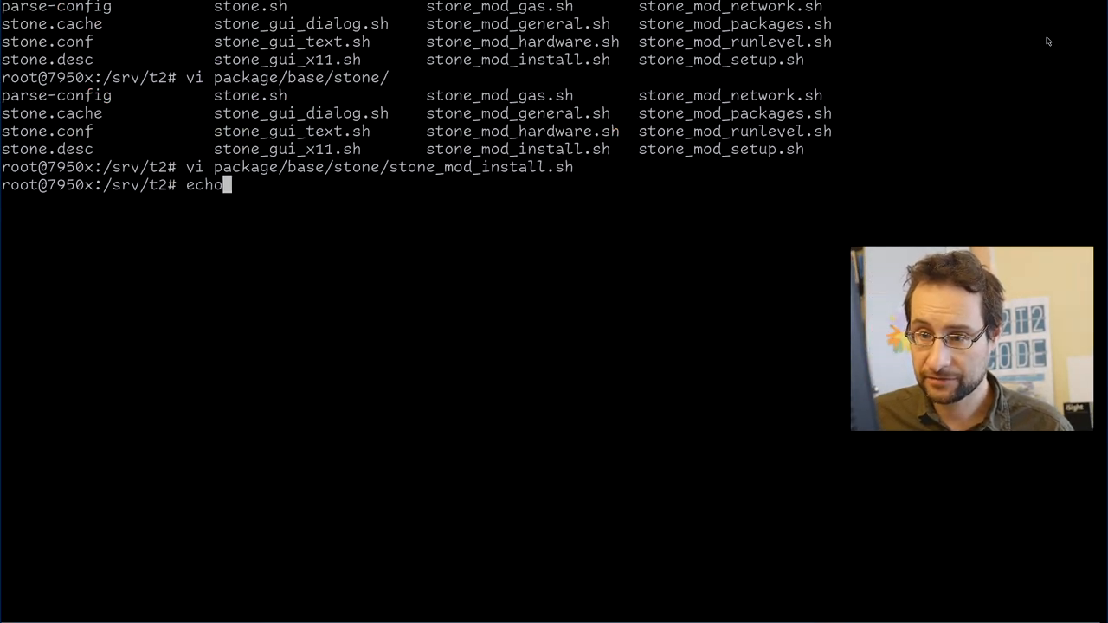
text(in)
text(:\+)
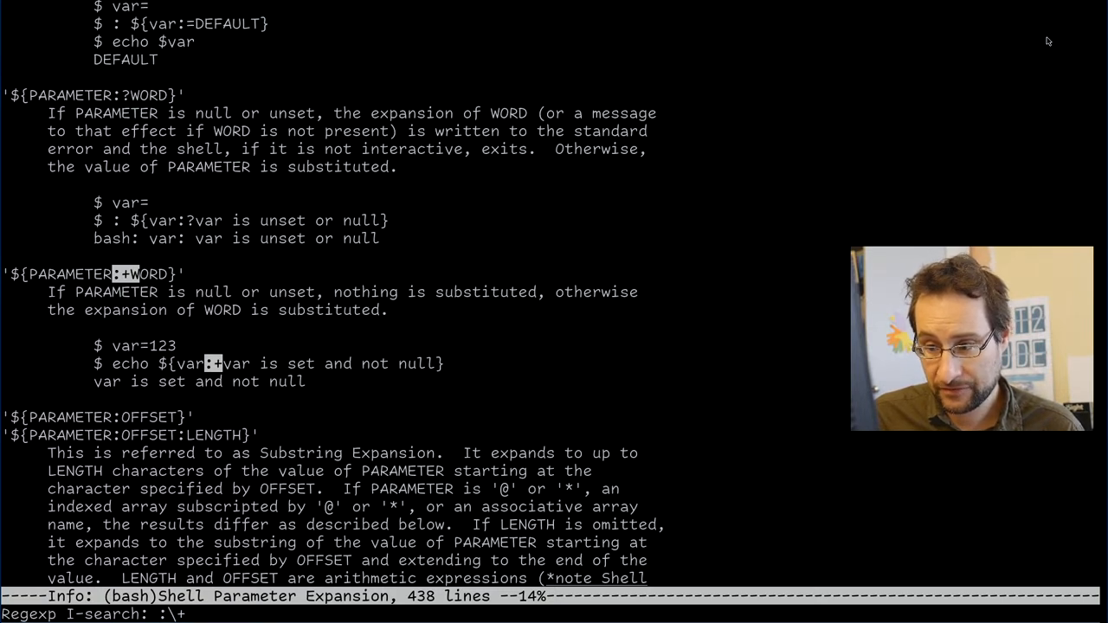
Reach the ${PARAMETER:+WORD} entry in Shell Parameter Expansion and quit info.
text(q)
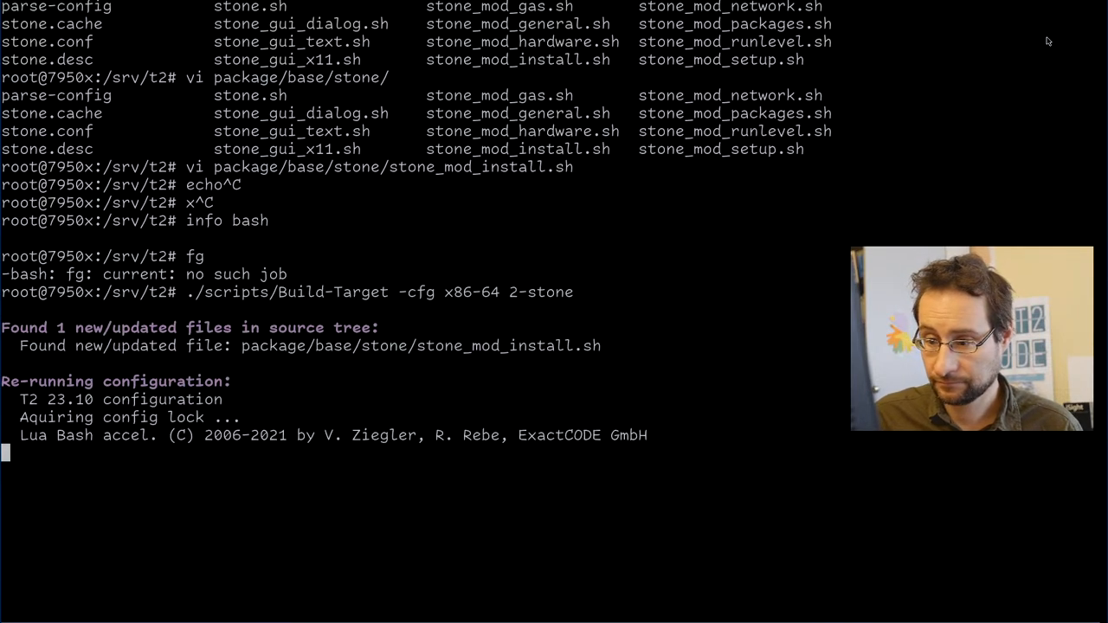
Rebuild 2-stone for x86-64, kill QEMU, and start ./int/build-all.sh.
scroll(down, 3)
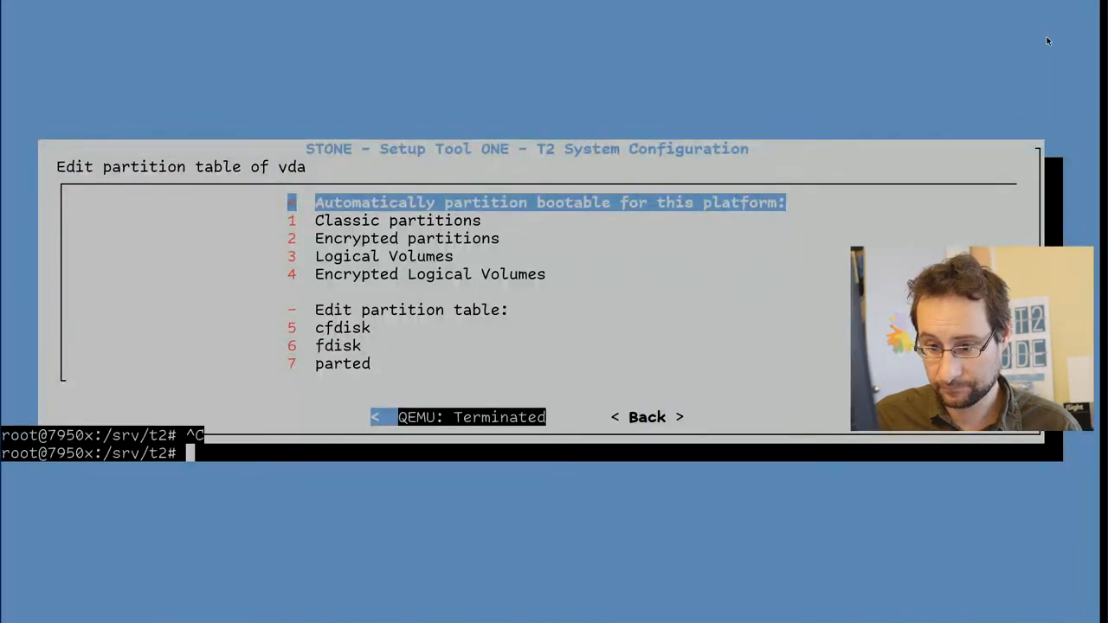
text(./int/build-all.sh --)
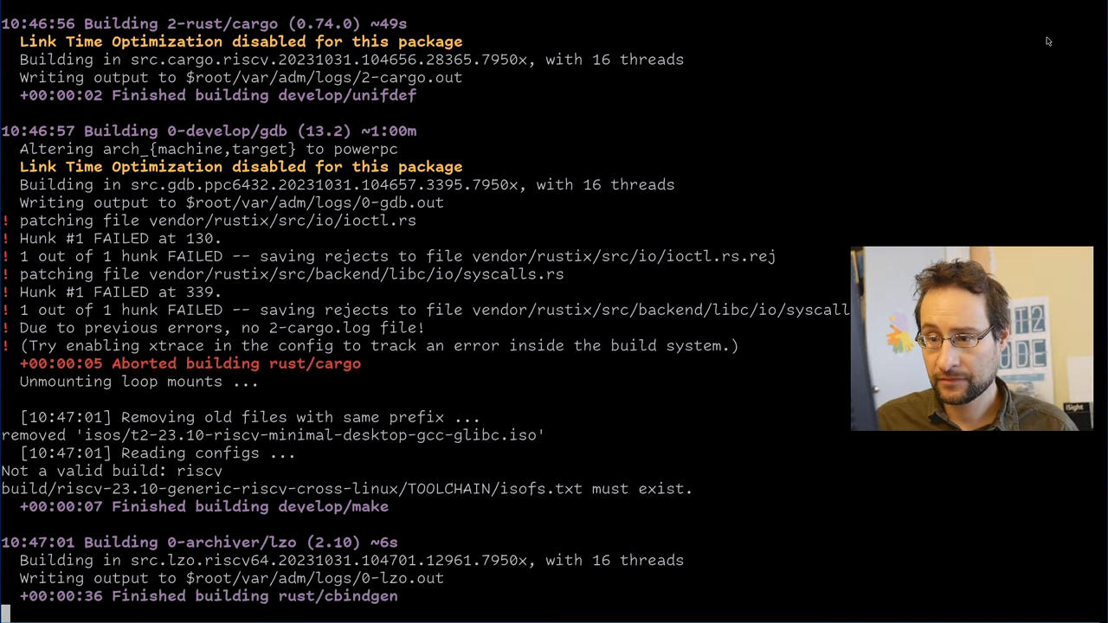
Scroll through the build-all.sh output where rust/cargo aborted on failed patches.
scroll(down, 3)
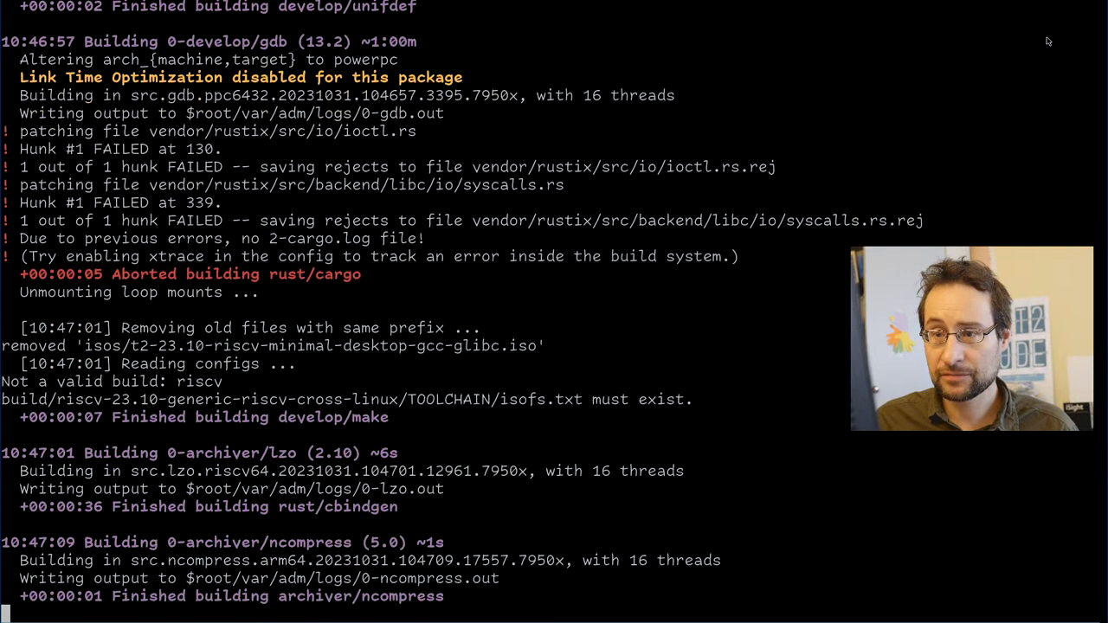
scroll(down, 3)
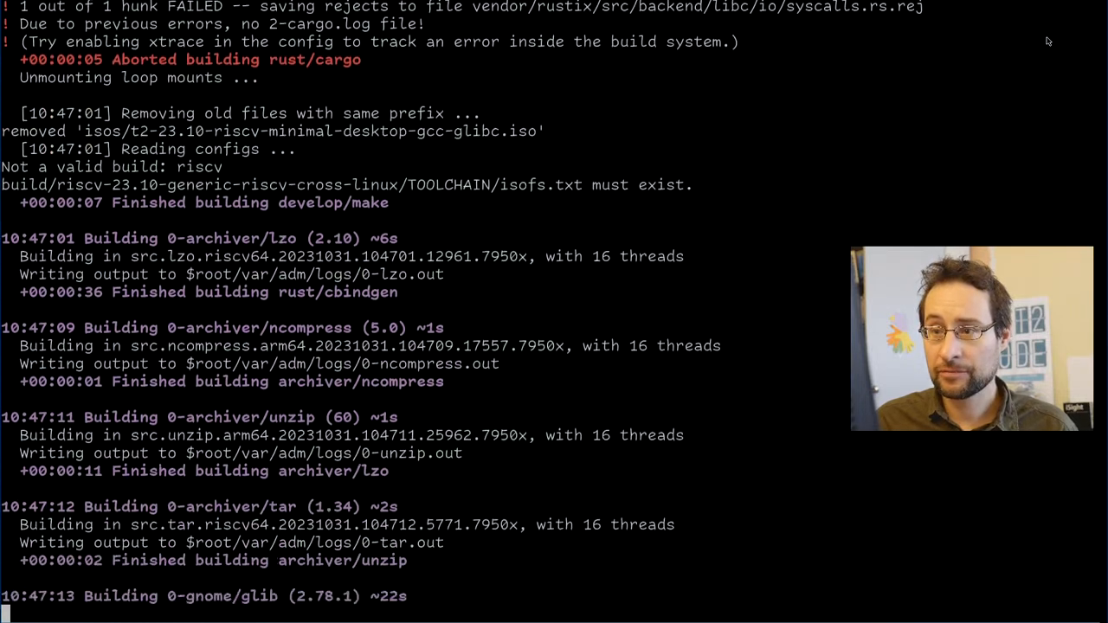
scroll(down, 3)
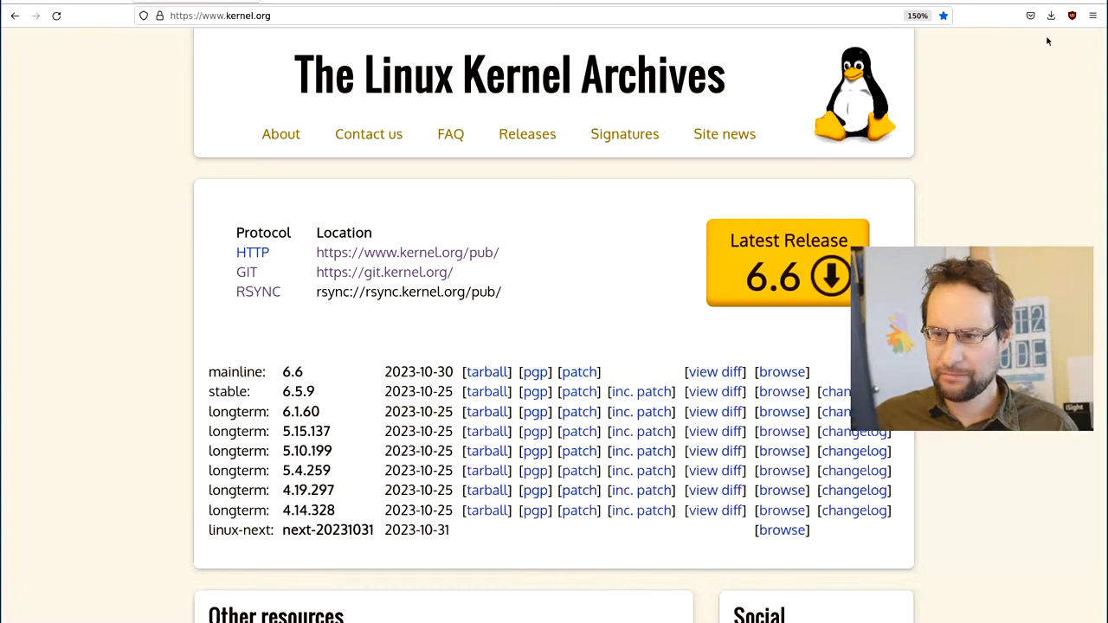
Visit t2sde.org/packages/binutils and follow the gnu.org link to the GNU binutils homepage.
text(t2sde.org/packages/binutils)
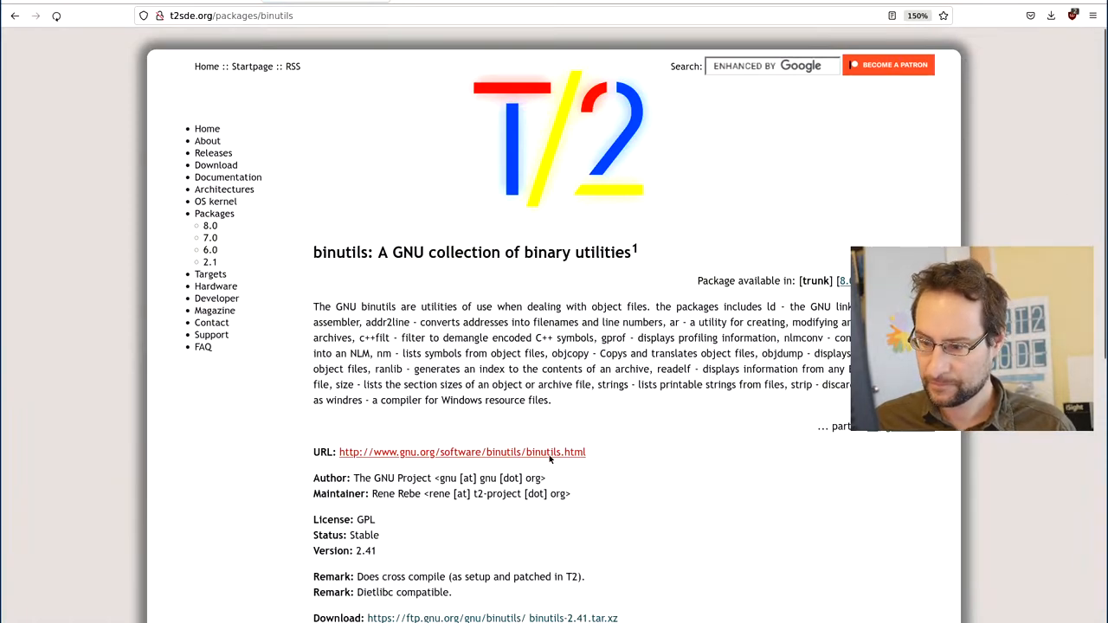
click(462, 452)
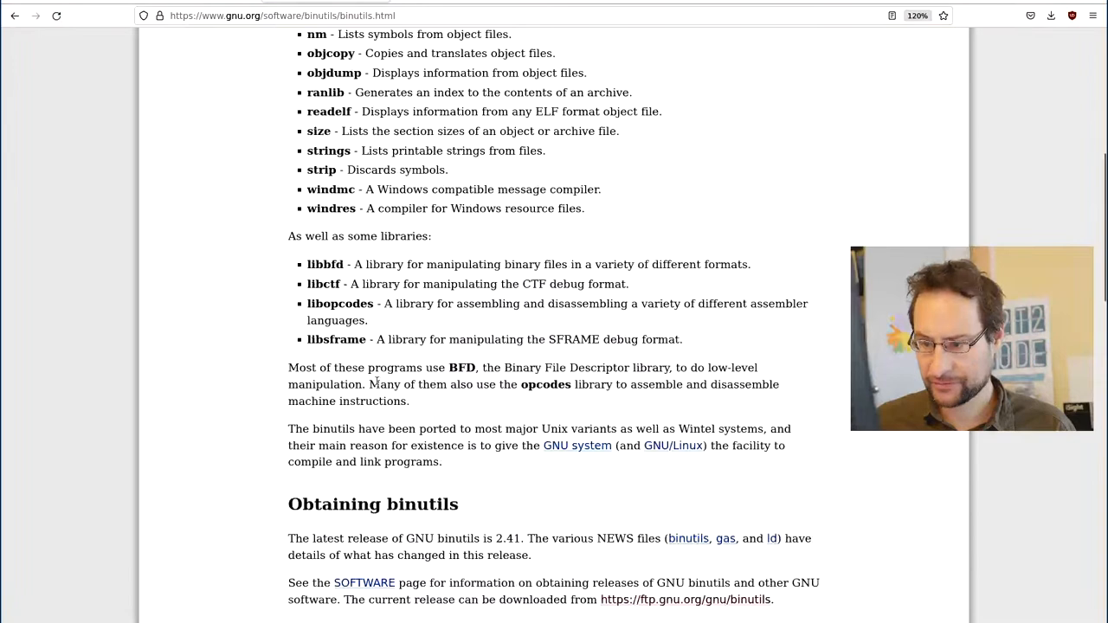
scroll(down, 3)
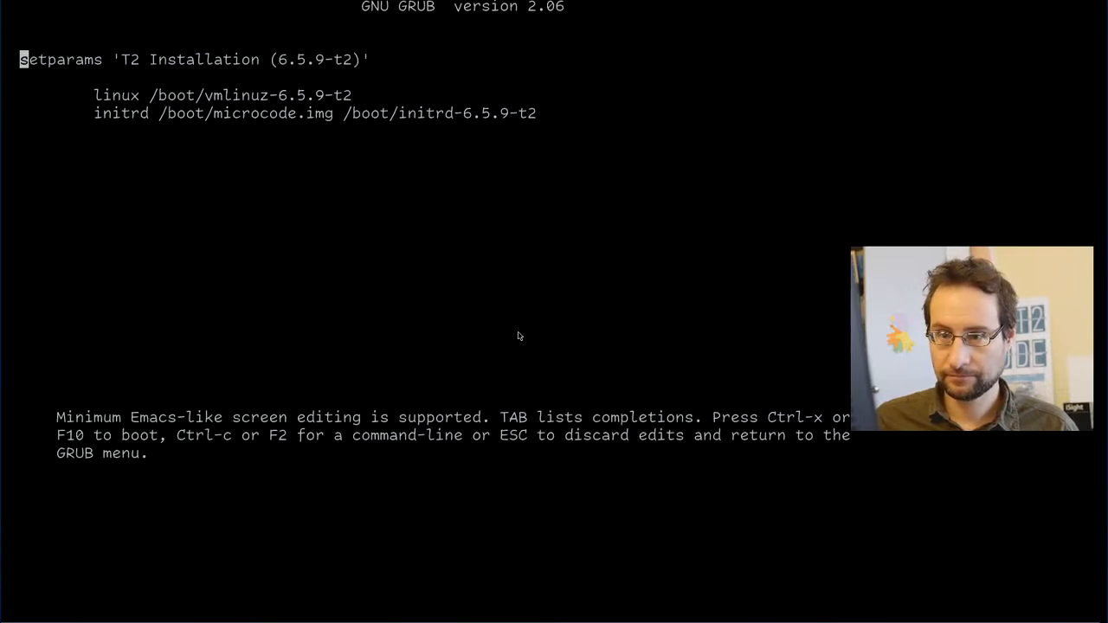
Append console=ttyS0 to the T2 Installation linux line again and boot the rebuilt installer.
key(Escape)
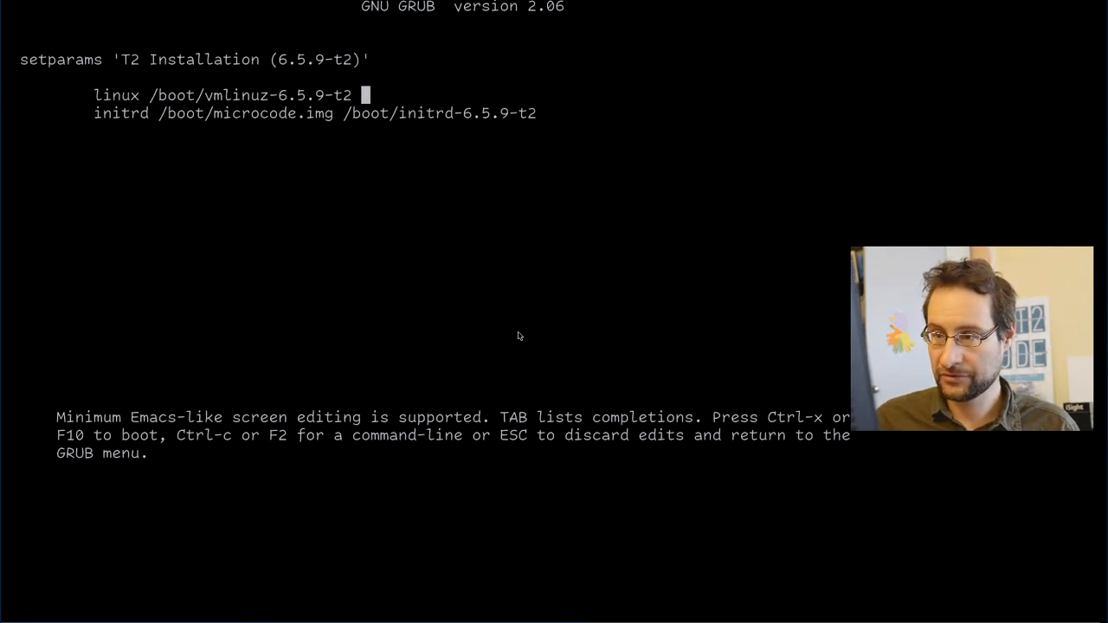
text(console=t)
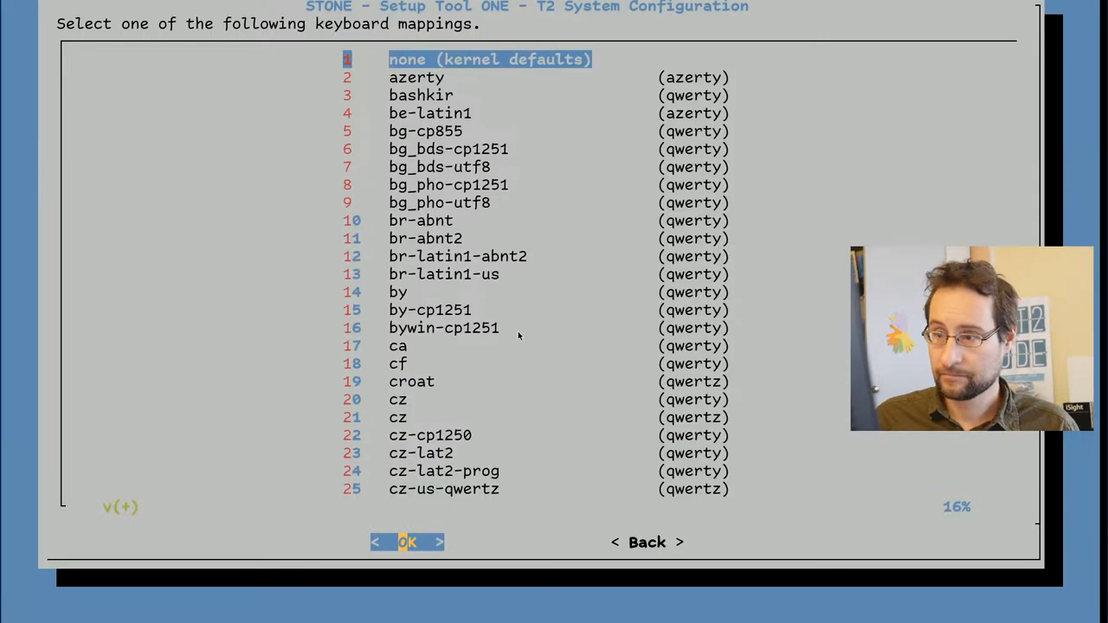
Keep the default keymap and partition vda automatically for the x86_64-efi platform.
click(407, 542)
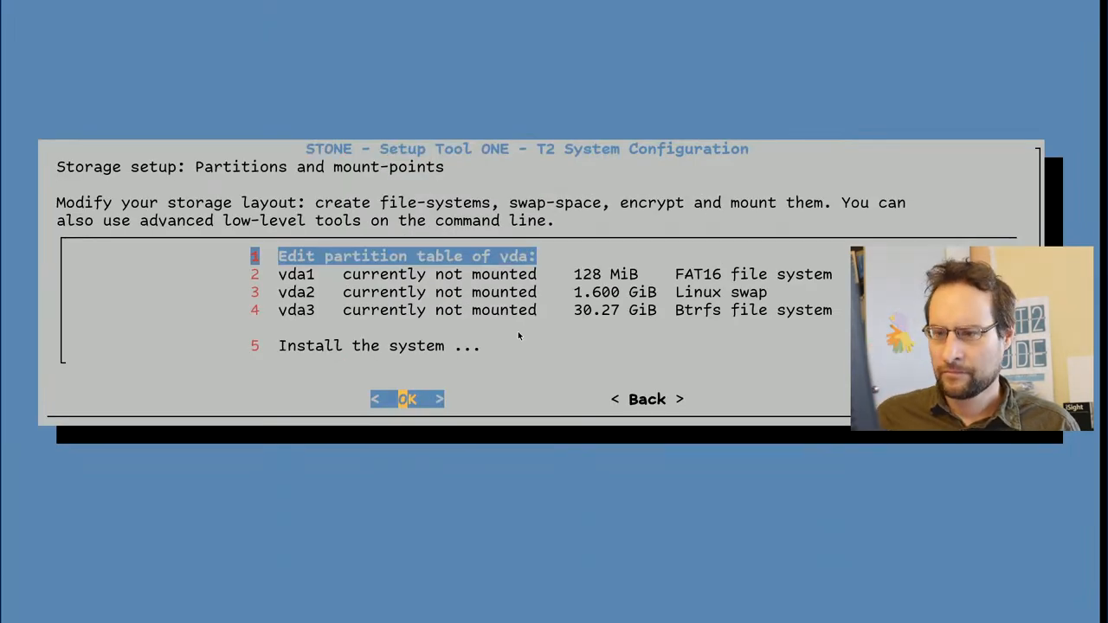
click(405, 398)
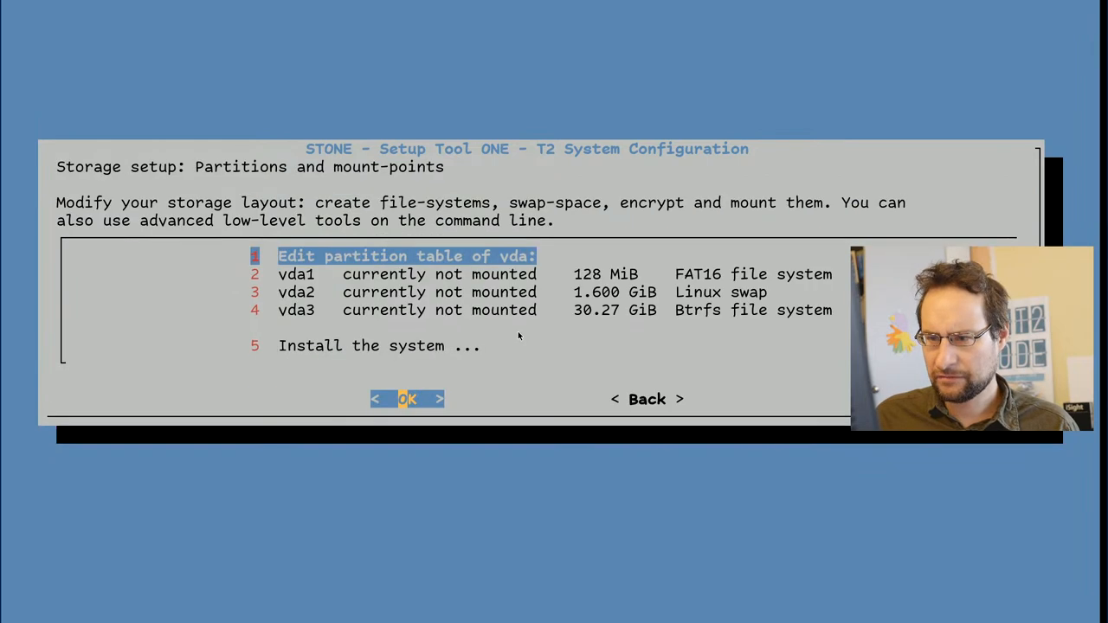
click(407, 398)
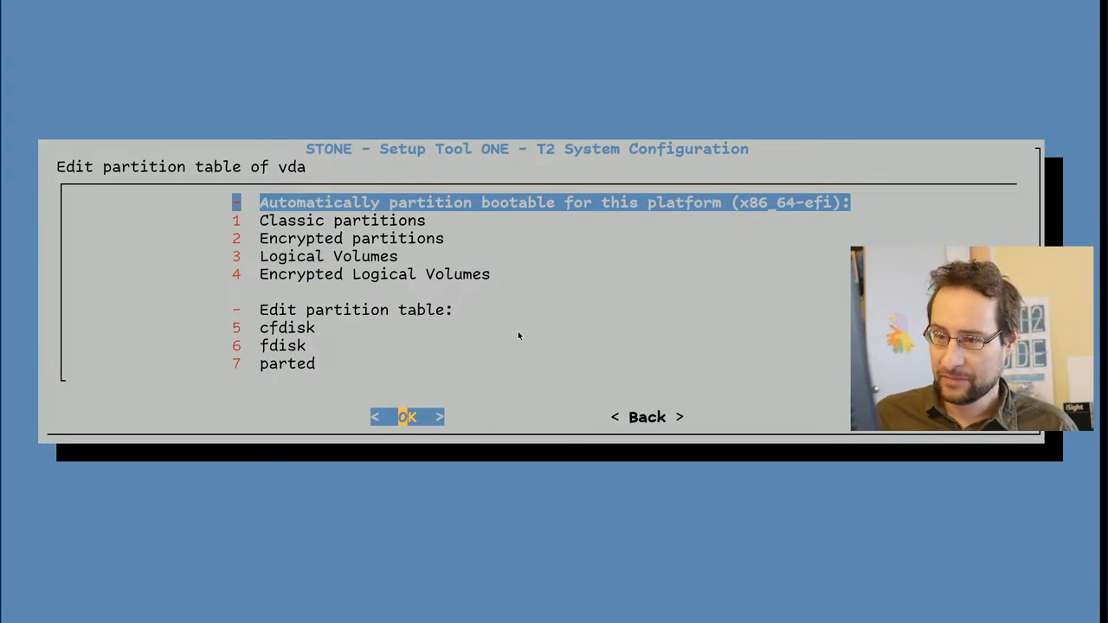
click(405, 416)
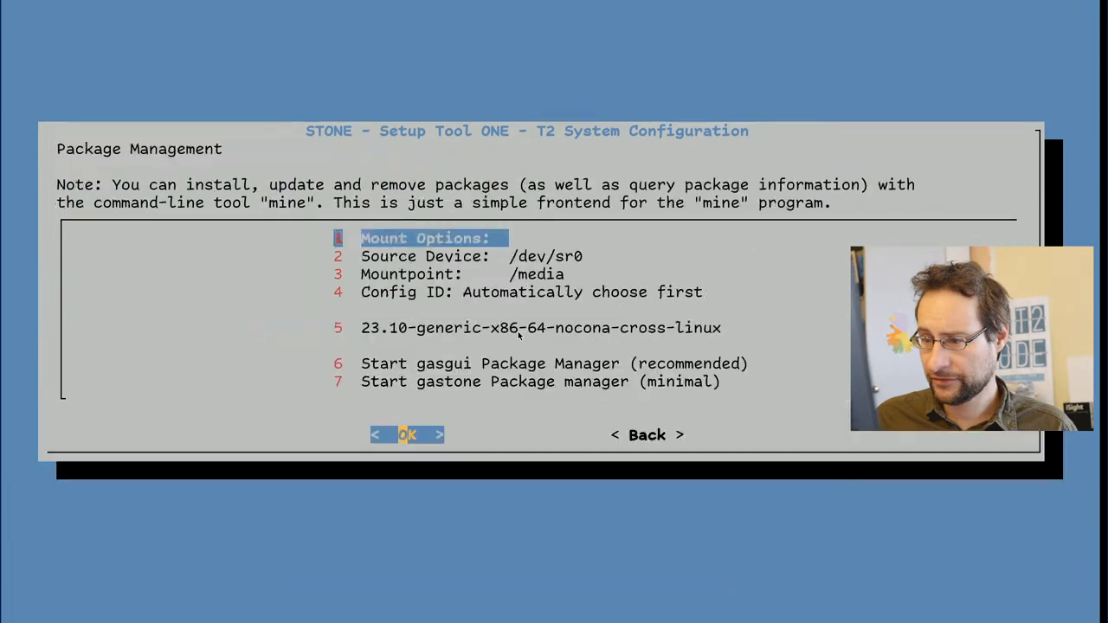
Start the recommended package manager and begin installing the selected packages.
click(407, 435)
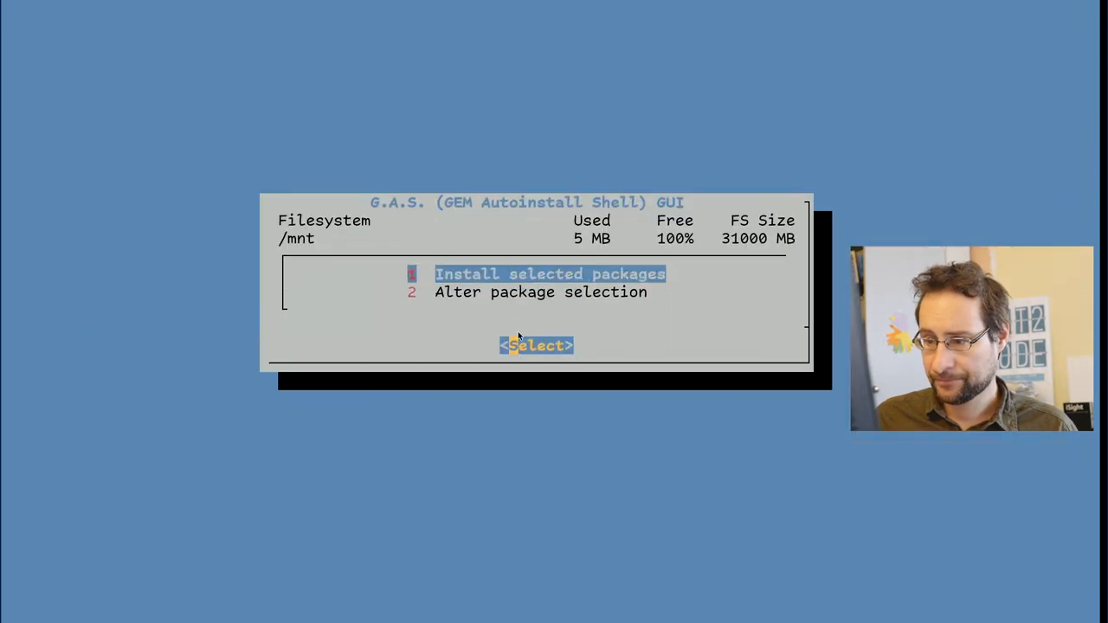
click(535, 347)
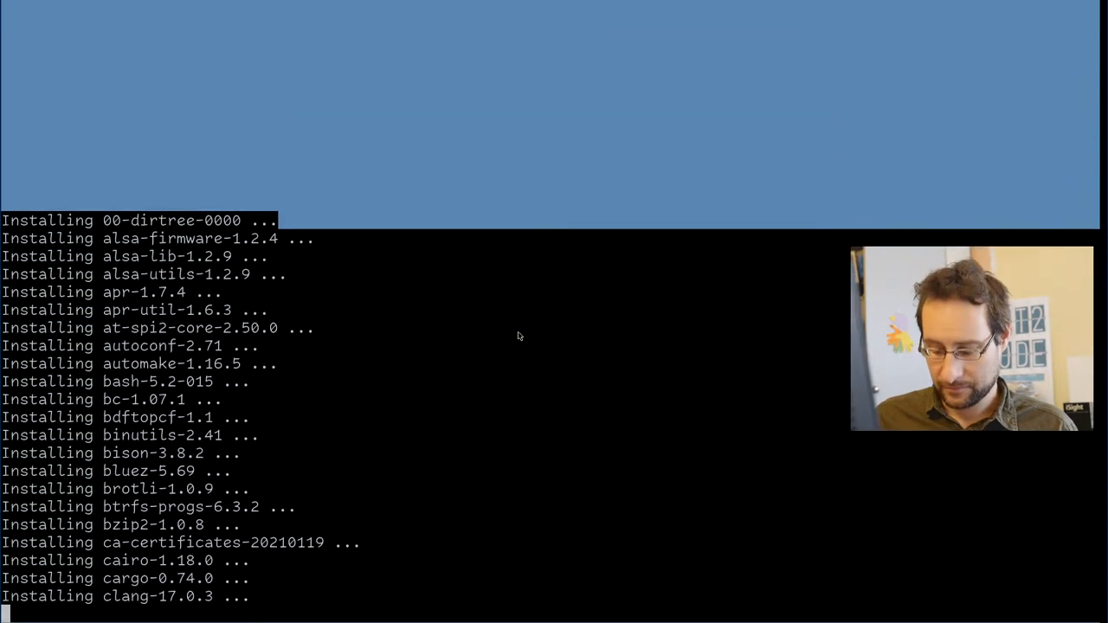
scroll(down, 3)
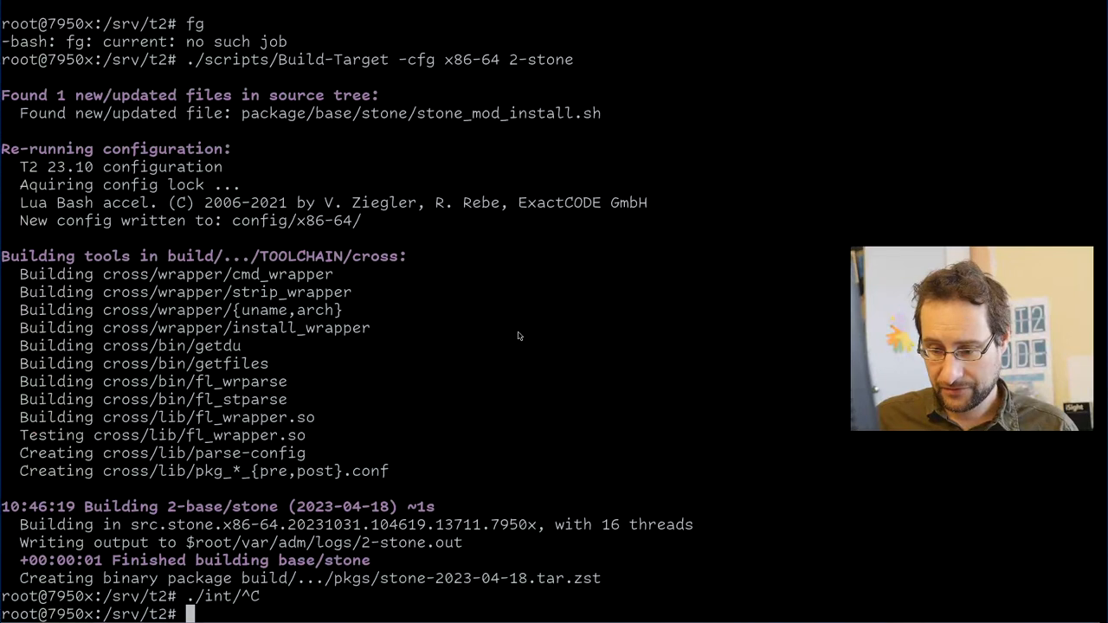
List the build targets' var/adm/log directories while rust/cargo aborts on failed patches.
text(l build/*/)
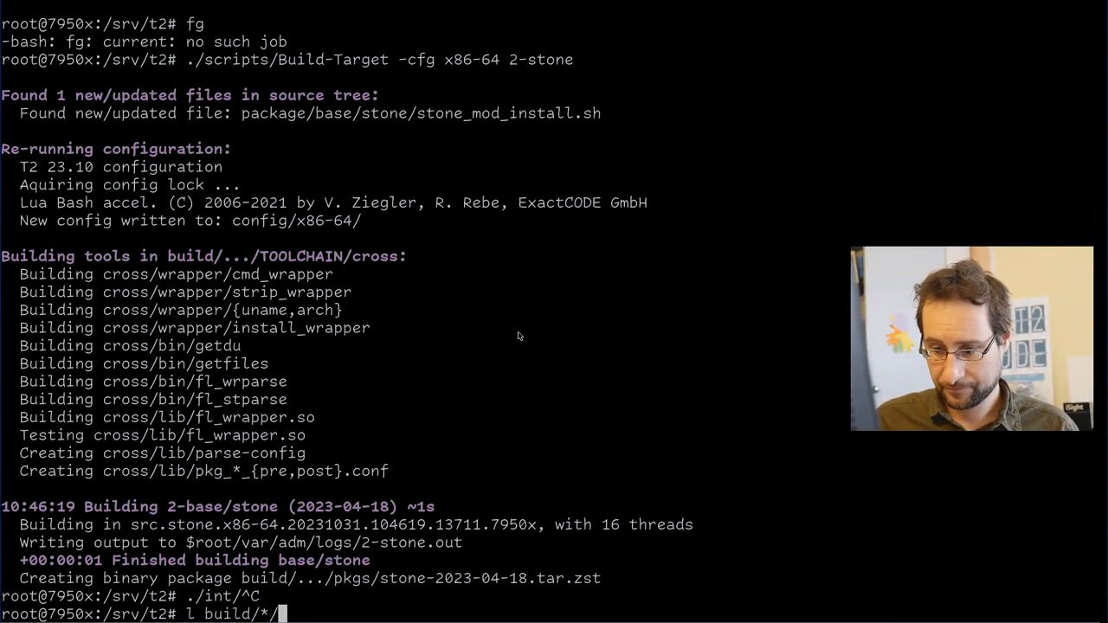
text(var/adm/log)
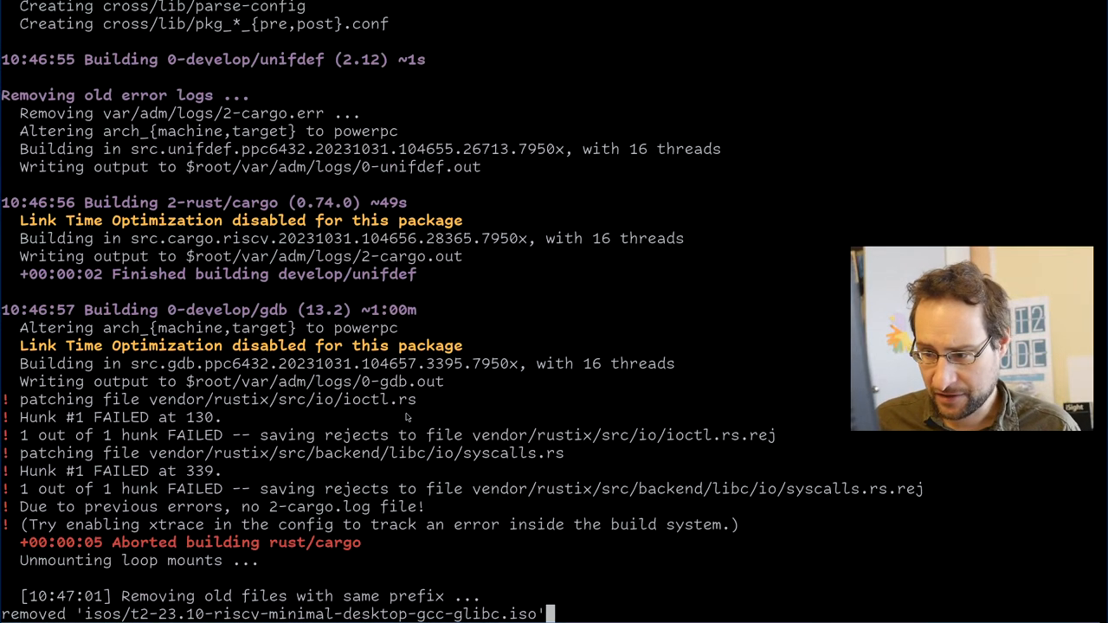
mouse_move(437, 443)
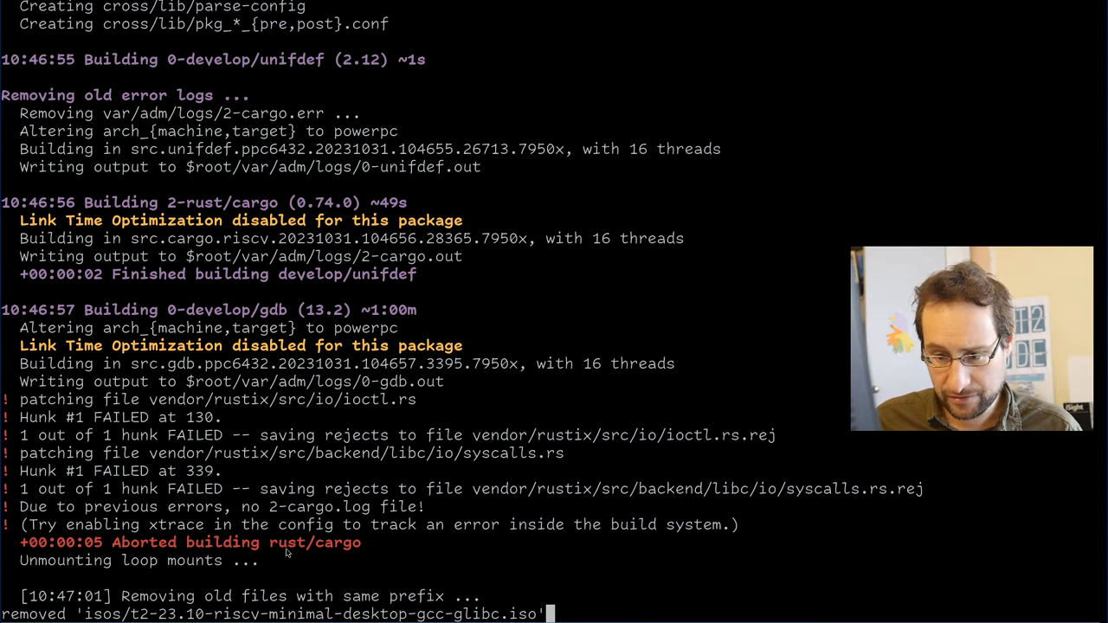
mouse_move(339, 471)
text(l build/*/var/adm/logs/*cargo*err)
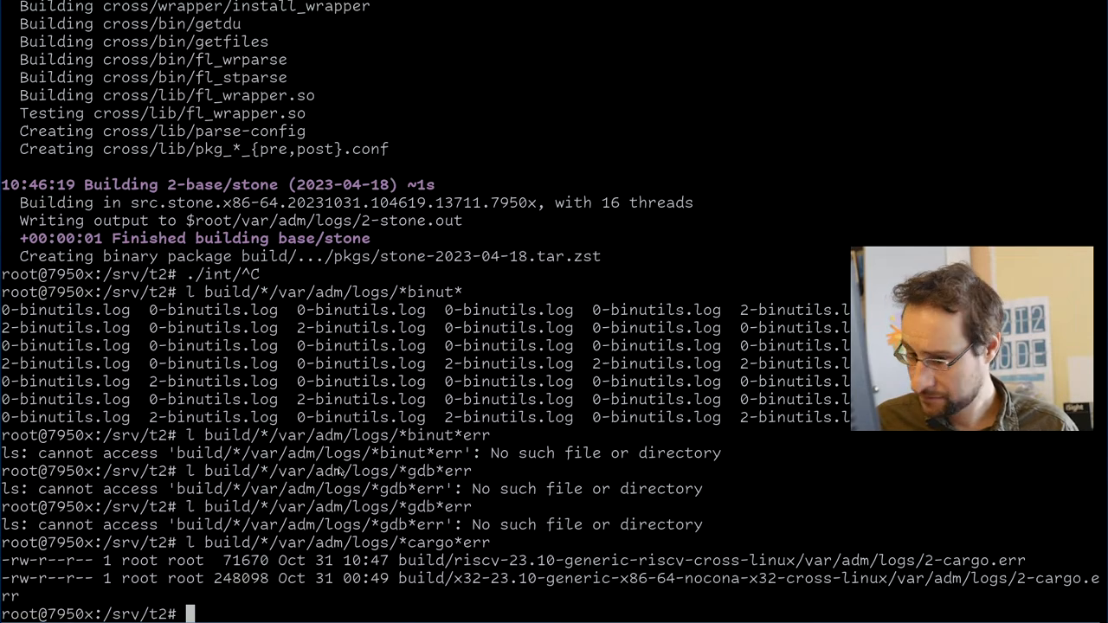
Read the x32 target's 2-cargo.err log in less and scroll through it.
text(less build/x32-23.10-generic-x86-64-nocona-x32-cross-linux/var/adm/logs/2-cargo.log)
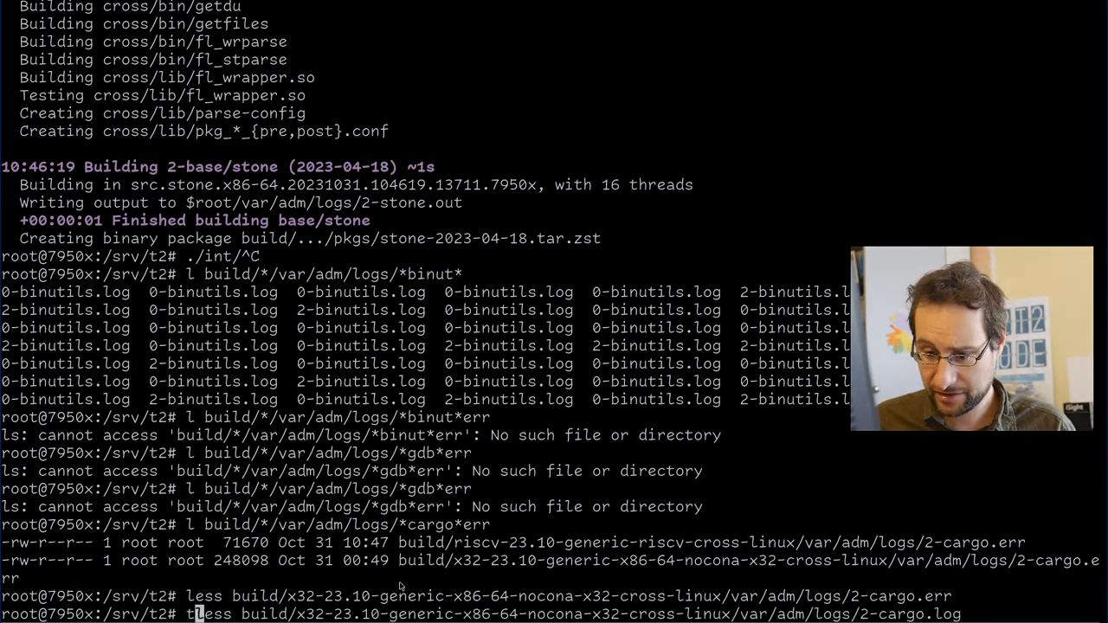
key(Return)
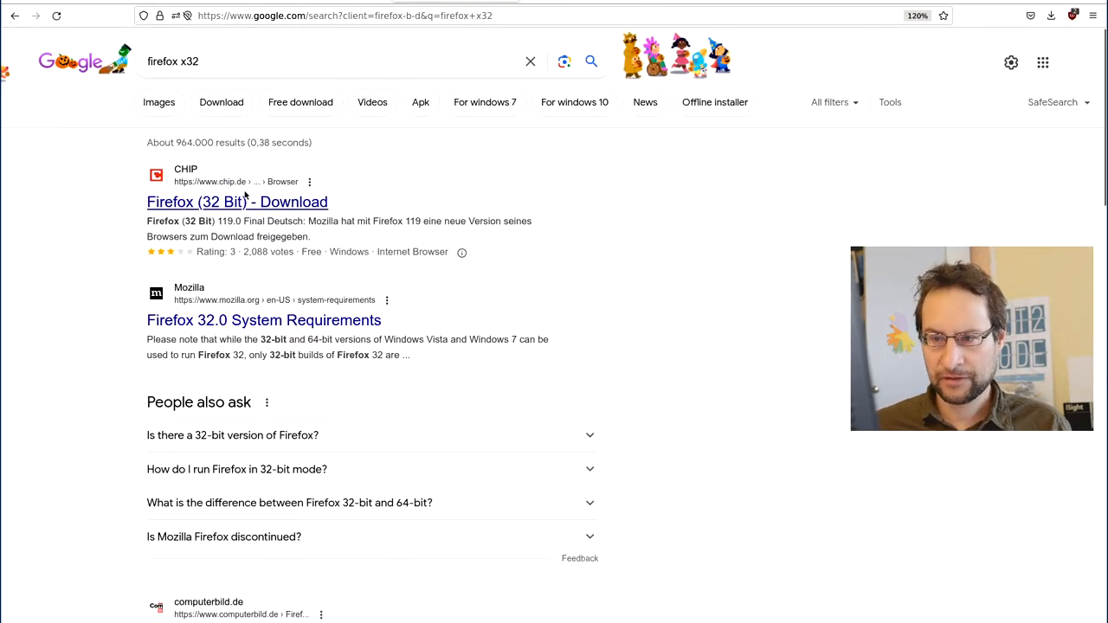
scroll(down, 3)
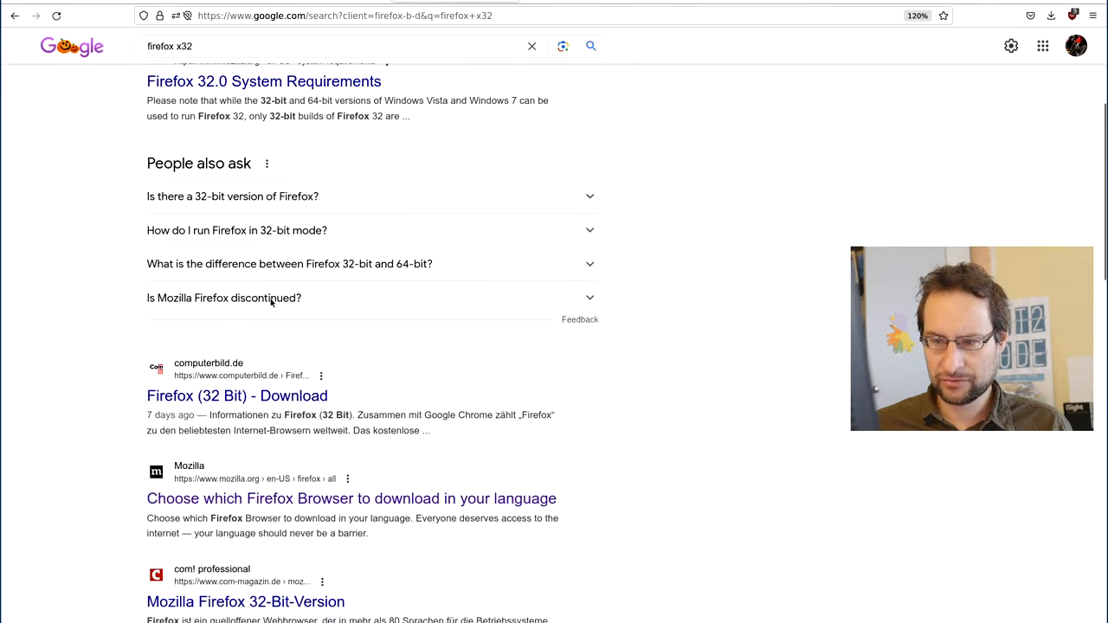
scroll(down, 3)
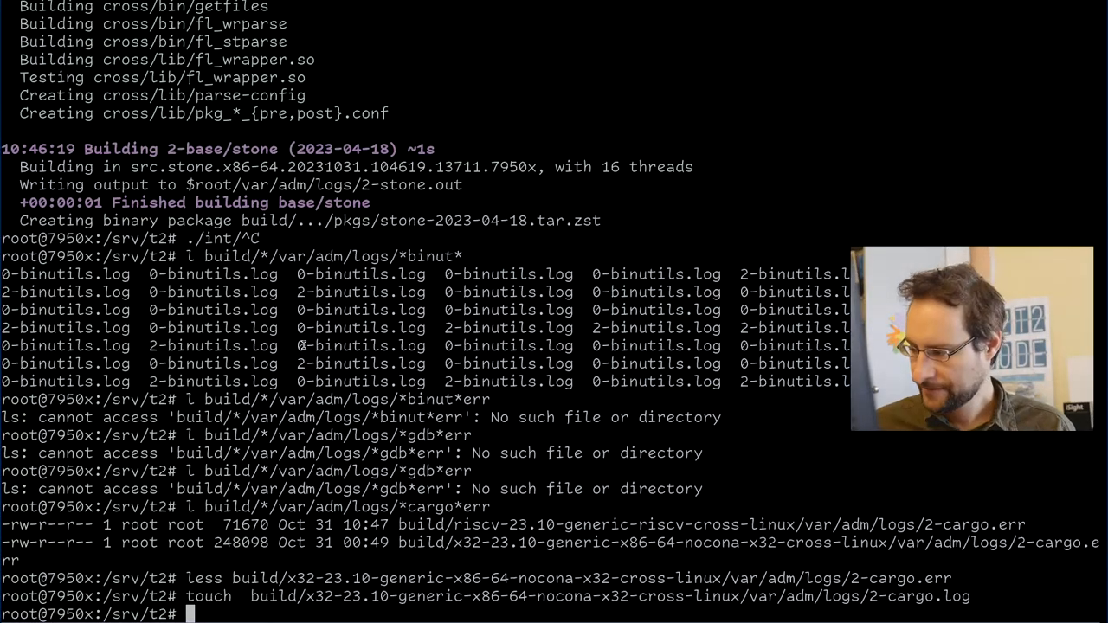
Accept the auto-created fstab, kernel default keymap, and the chosen time area and zone.
text(less)
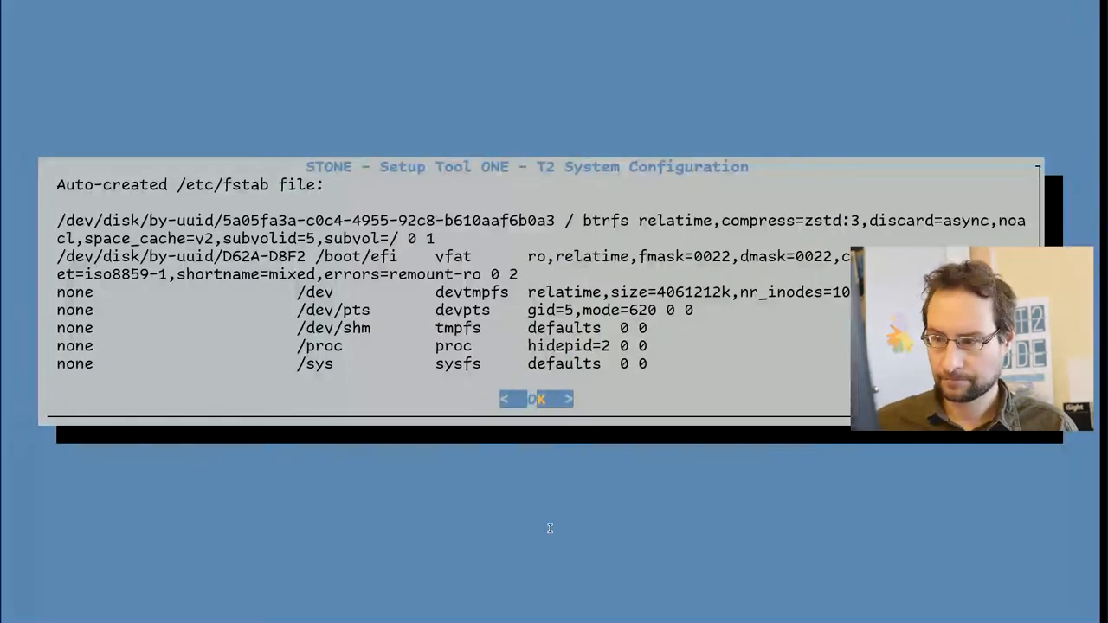
click(537, 398)
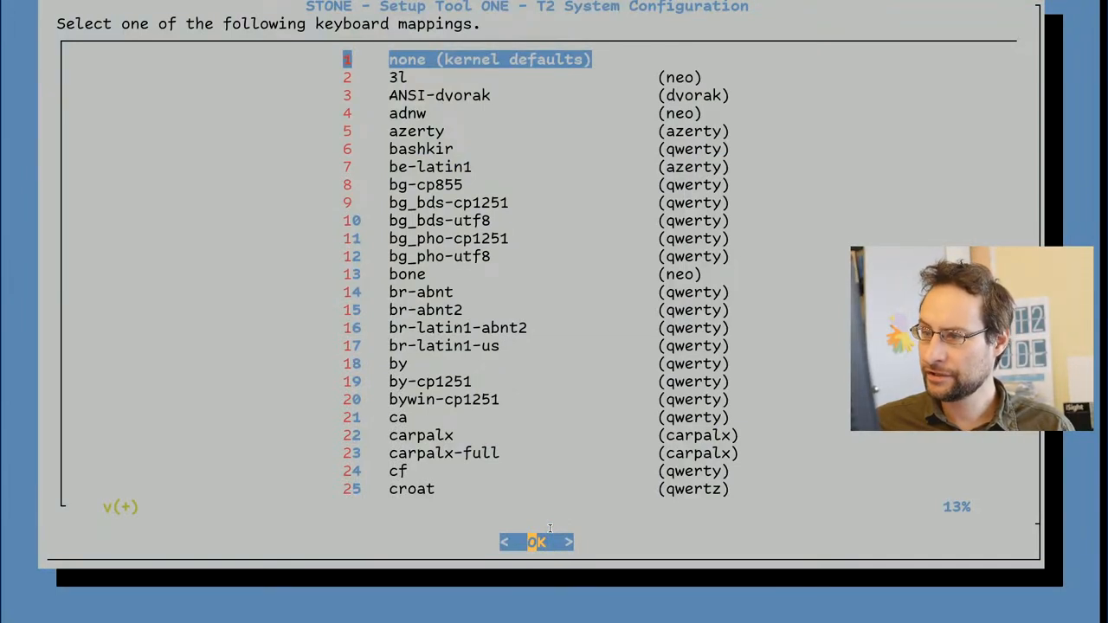
click(537, 542)
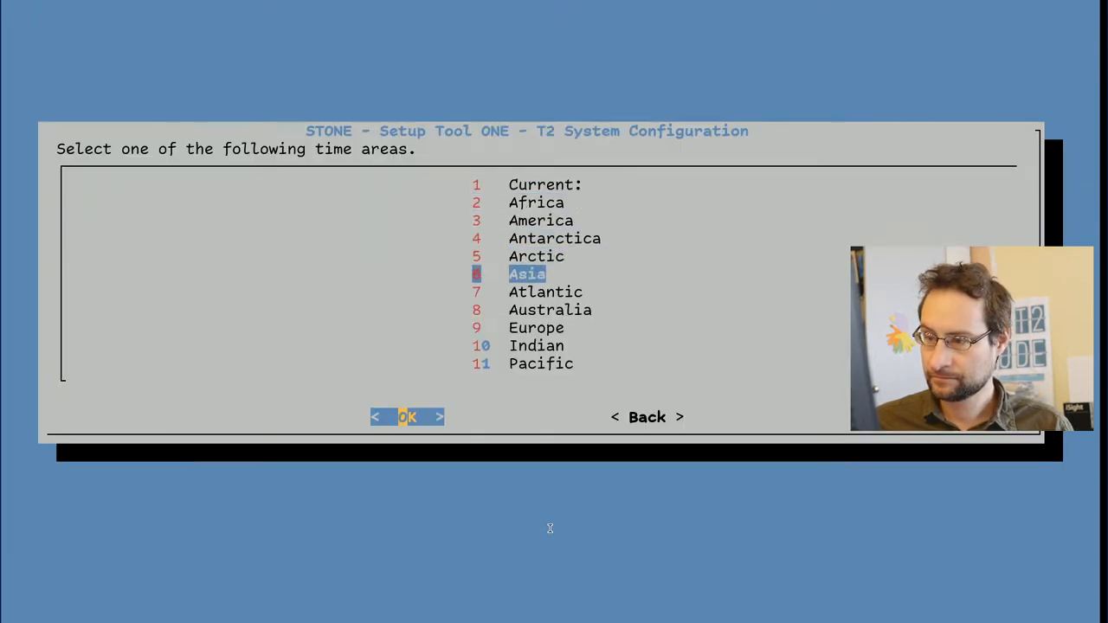
click(407, 416)
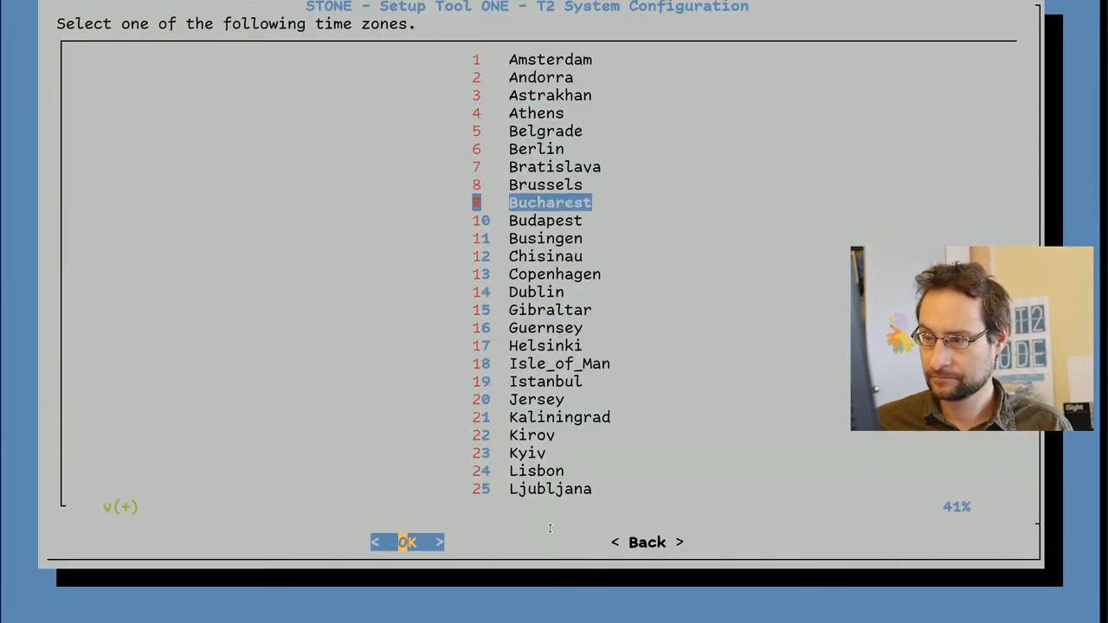
click(407, 542)
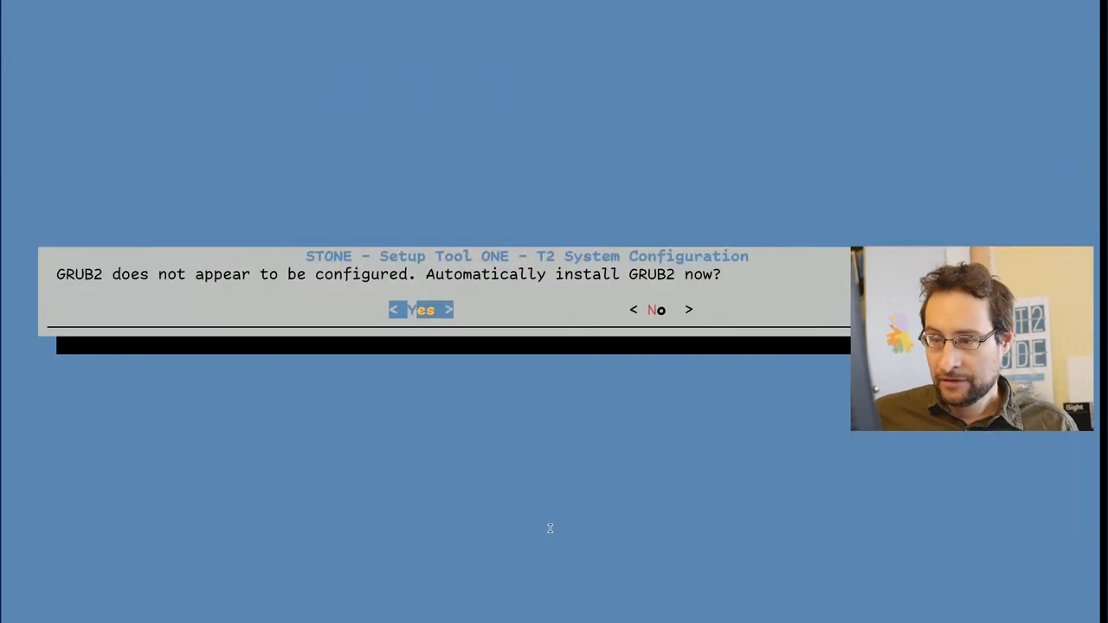
Answer the GRUB2 install question, accept eth0 as the interface and finish SSH daemon setup.
click(423, 308)
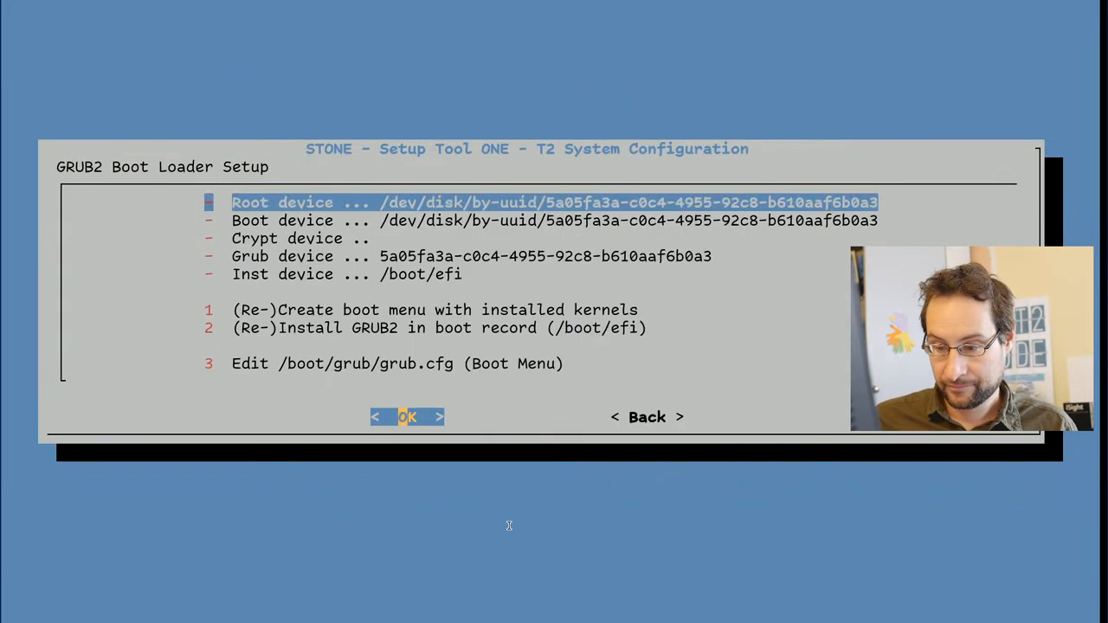
key(Tab)
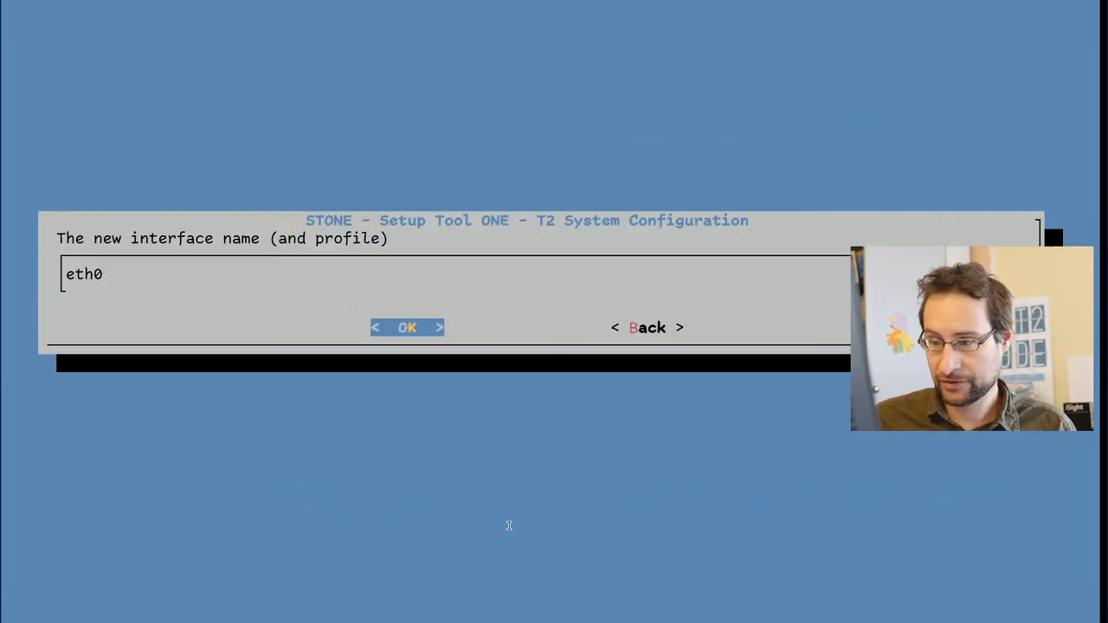
click(407, 327)
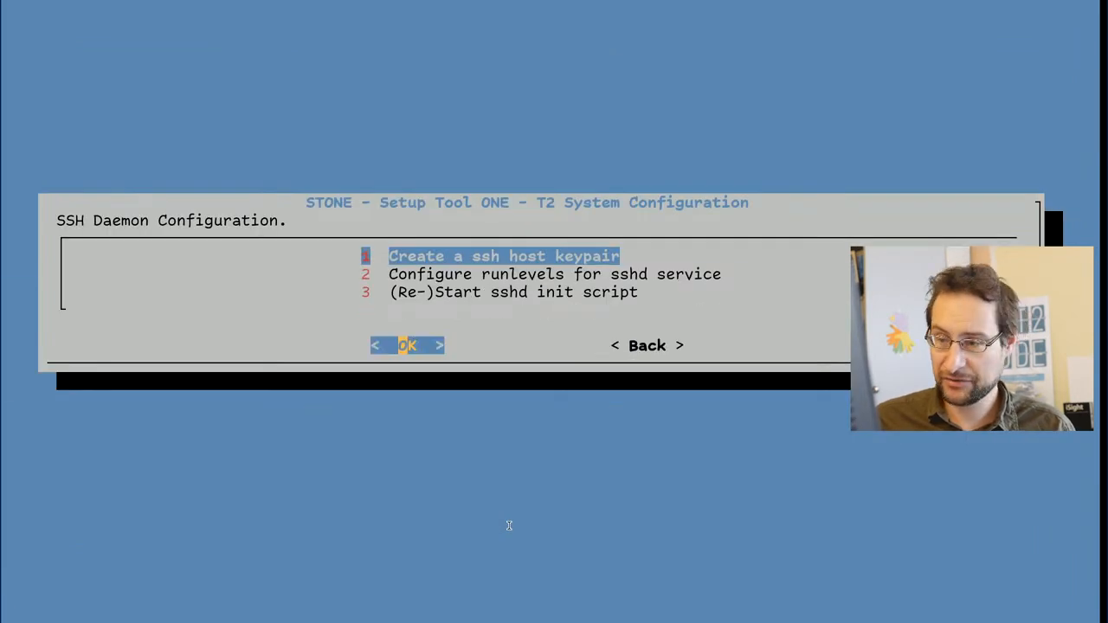
click(407, 346)
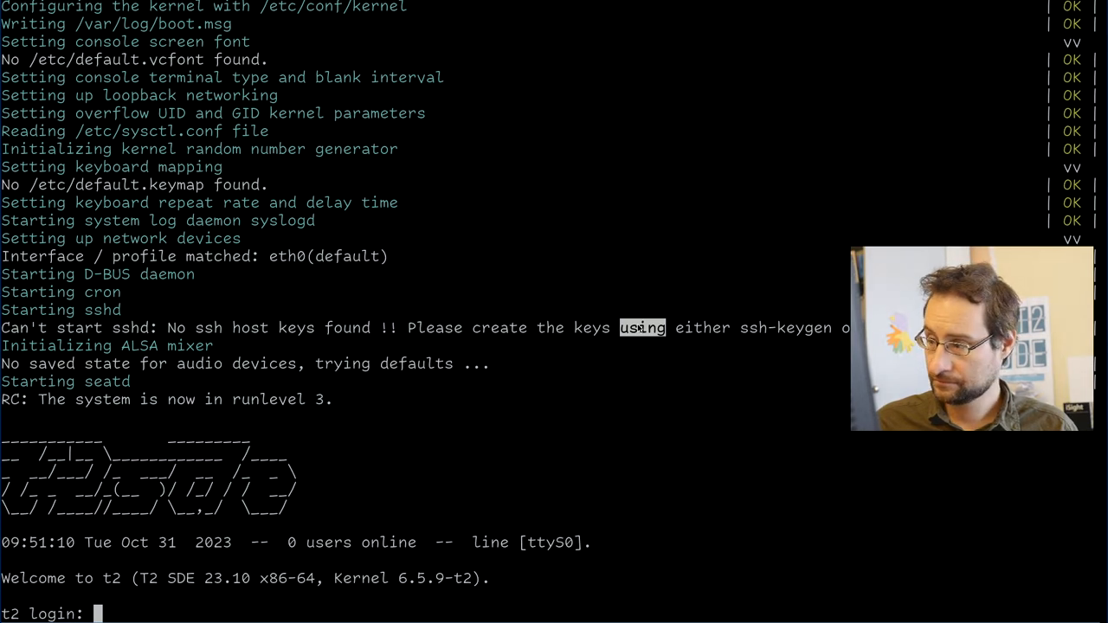
mouse_move(522, 317)
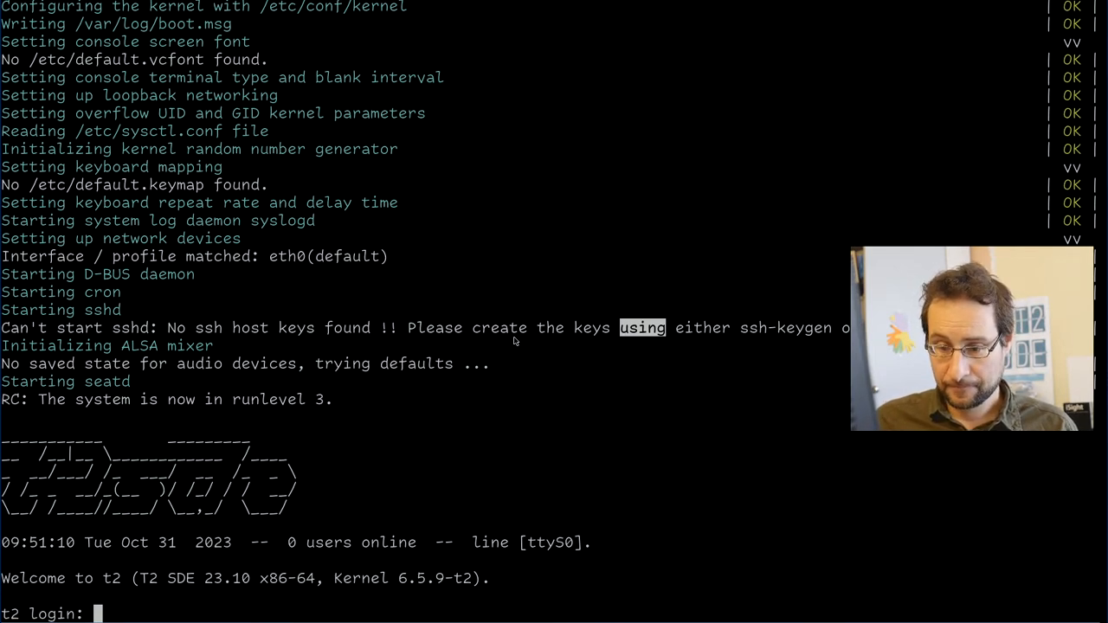
Log in as root at the t2 login prompt after boot reaches runlevel 3.
text(root)
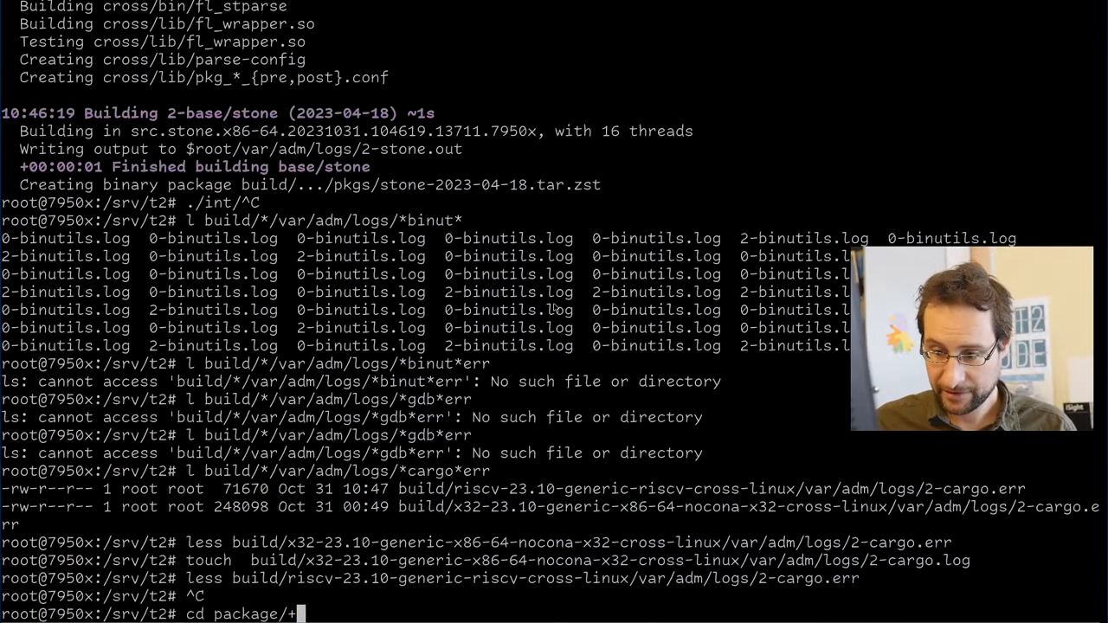
Change into package/audio/alsa-utils and list its files.
text(*/alsa-utils/)
text(cd)
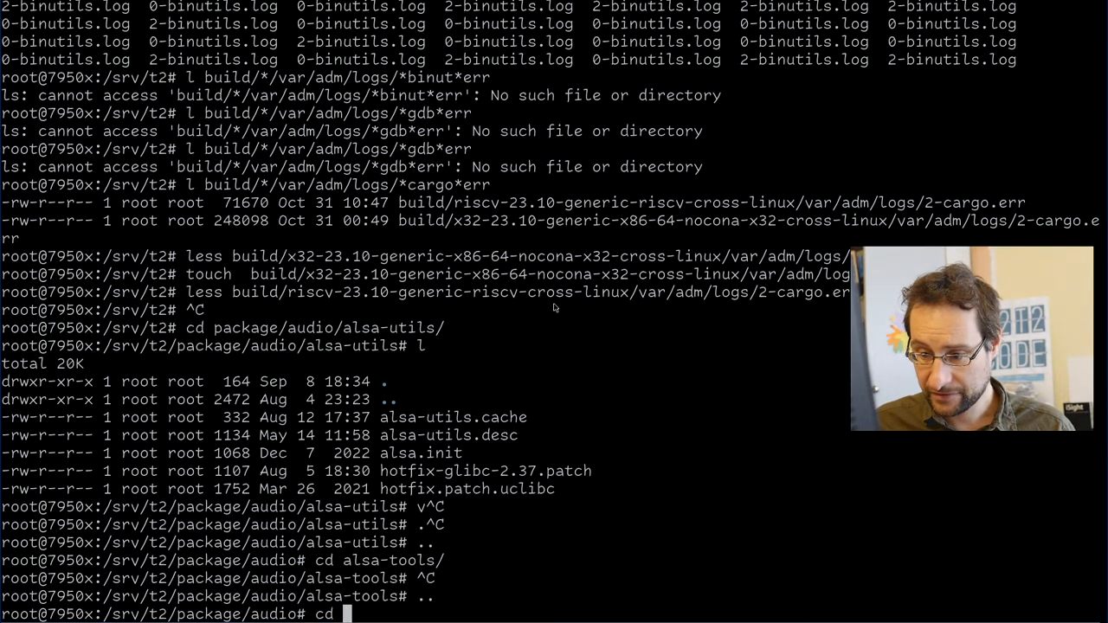
text(alsa-u)
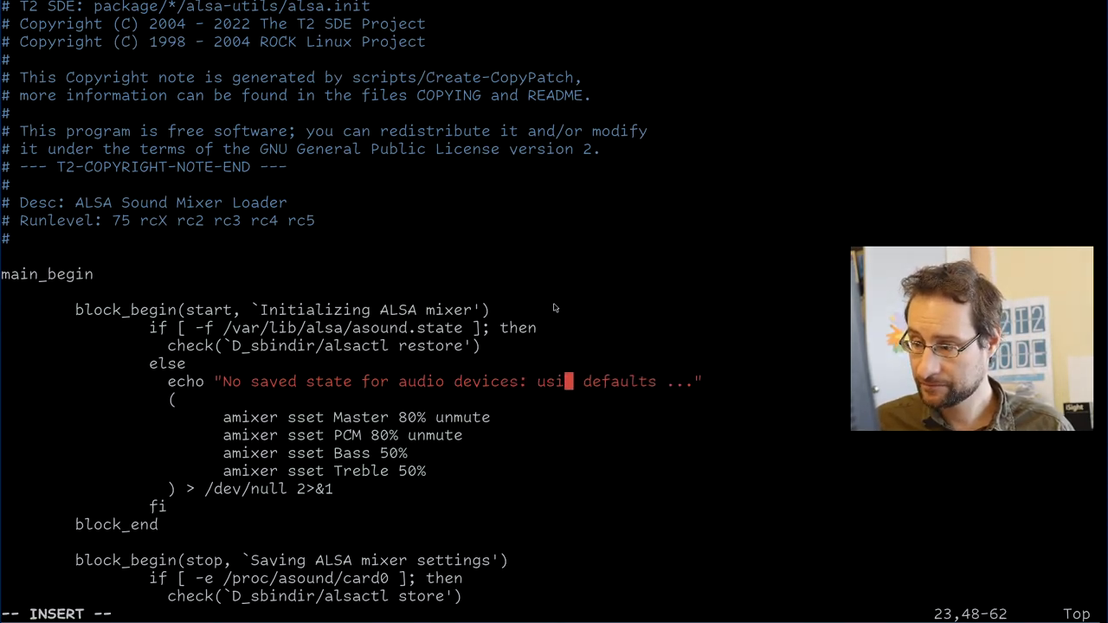
Reword the alsa.init no-saved-state echo to say 'using defaults.' and save.
text(ng defaults)
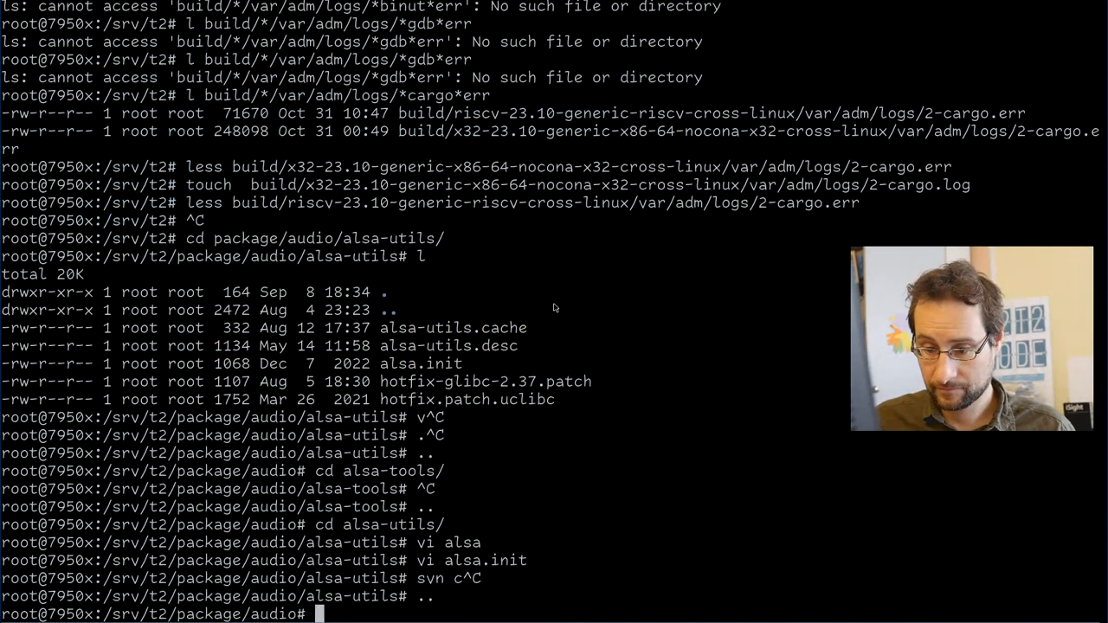
Run ./scripts/Commit alsa-utils and commit revision 65520 'polish alsa.init default message'.
text(./scripts/COmm)
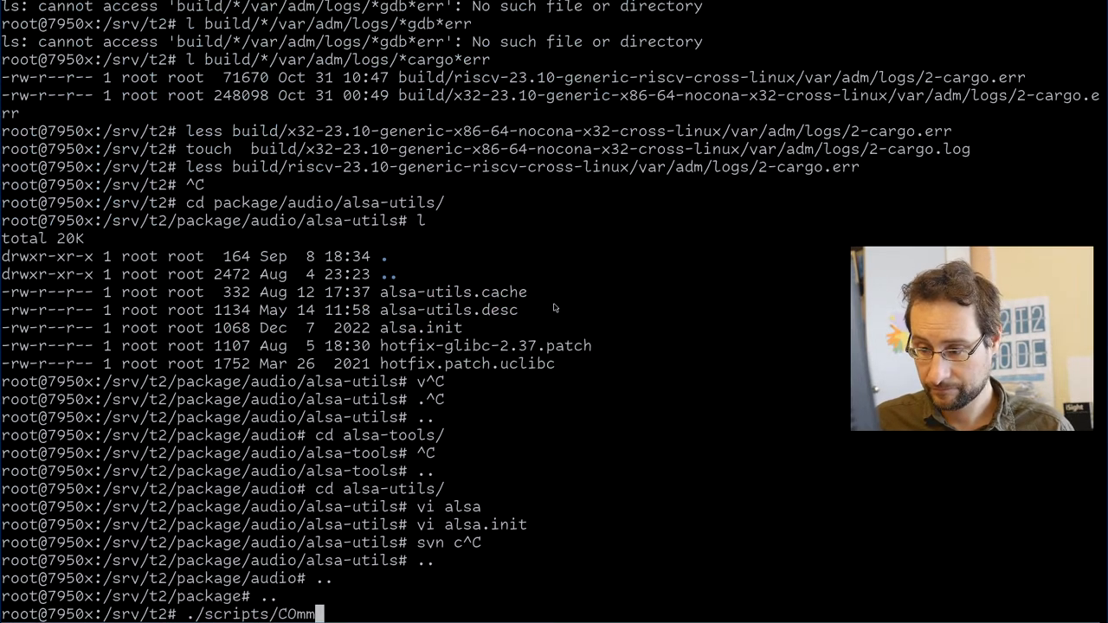
key(BackSpace)
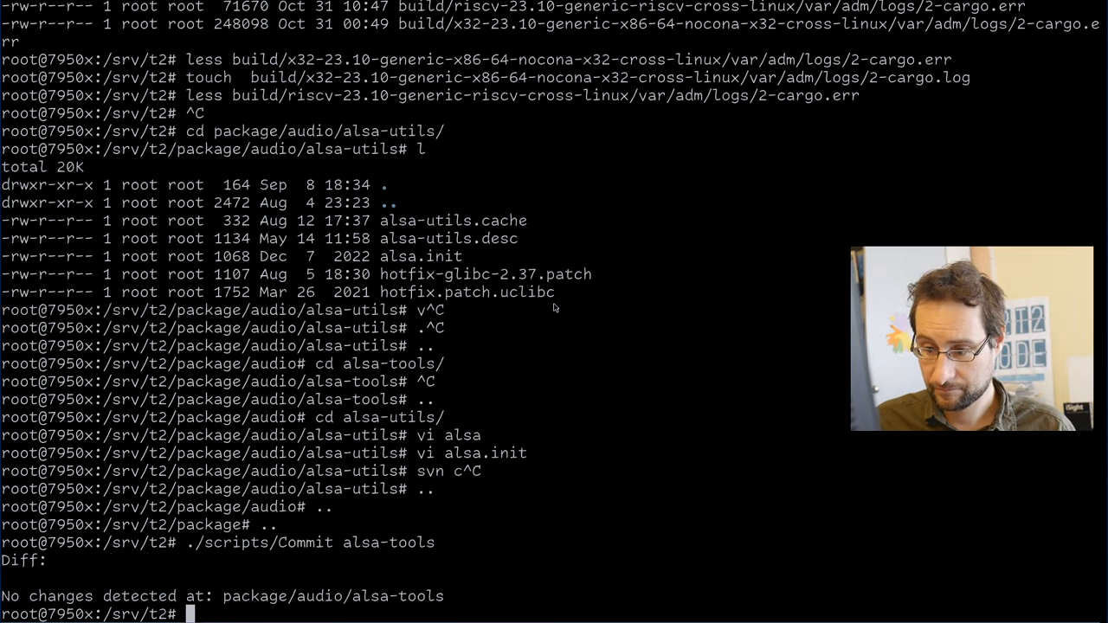
text(./scripts/Commit alsa-utils)
text(e)
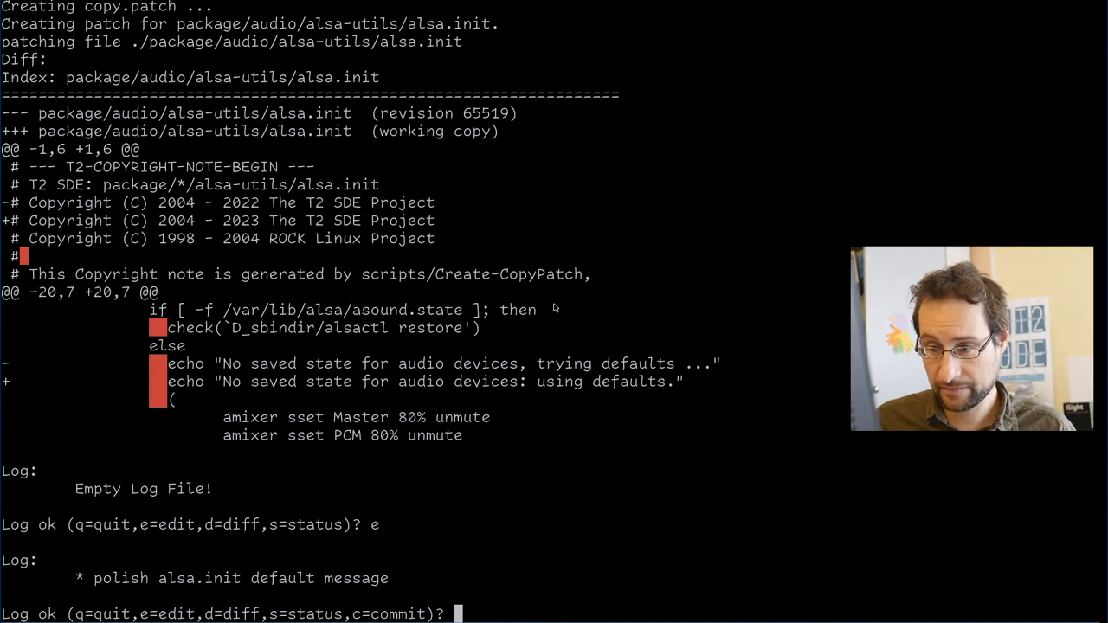
text(c)
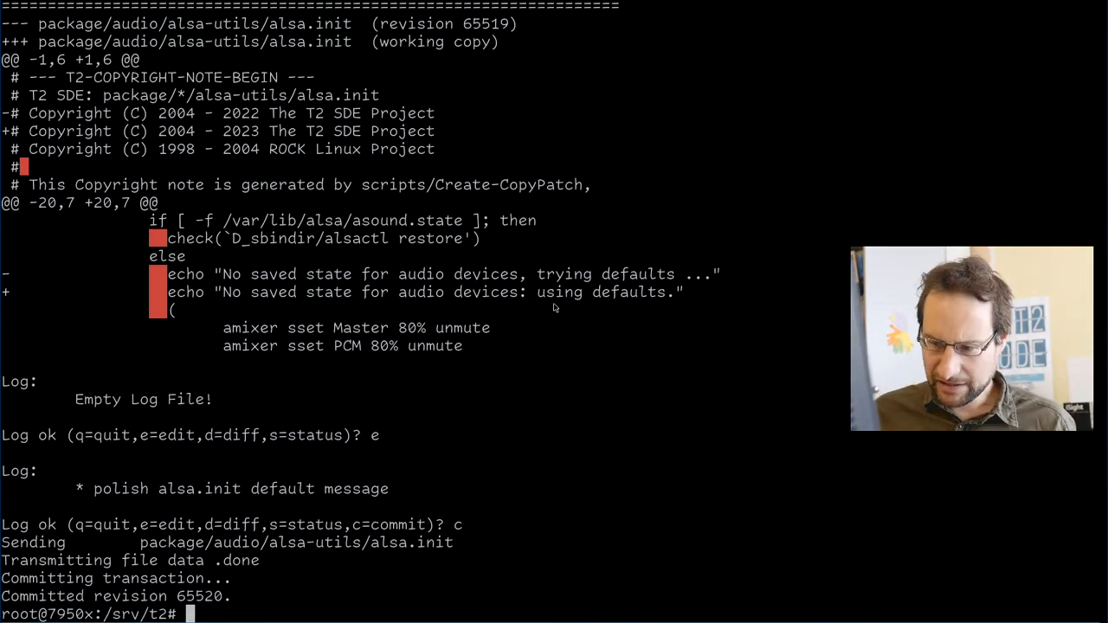
Go to the openssh package, read the ssh-keygen manual's FILES section, and leave it.
text(cd package/*/)
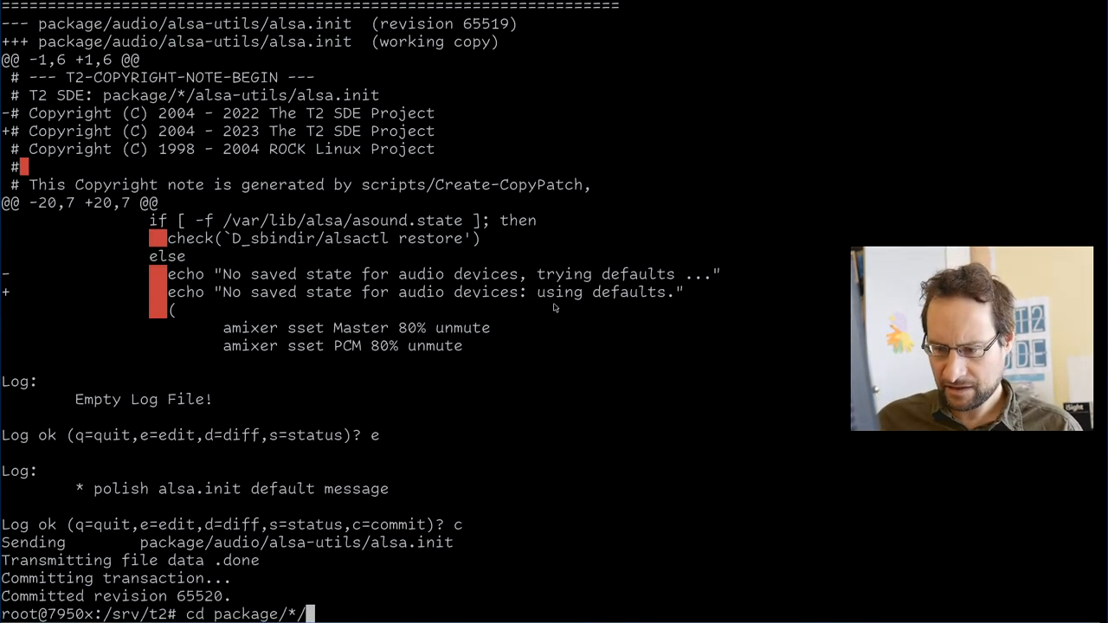
text(s)
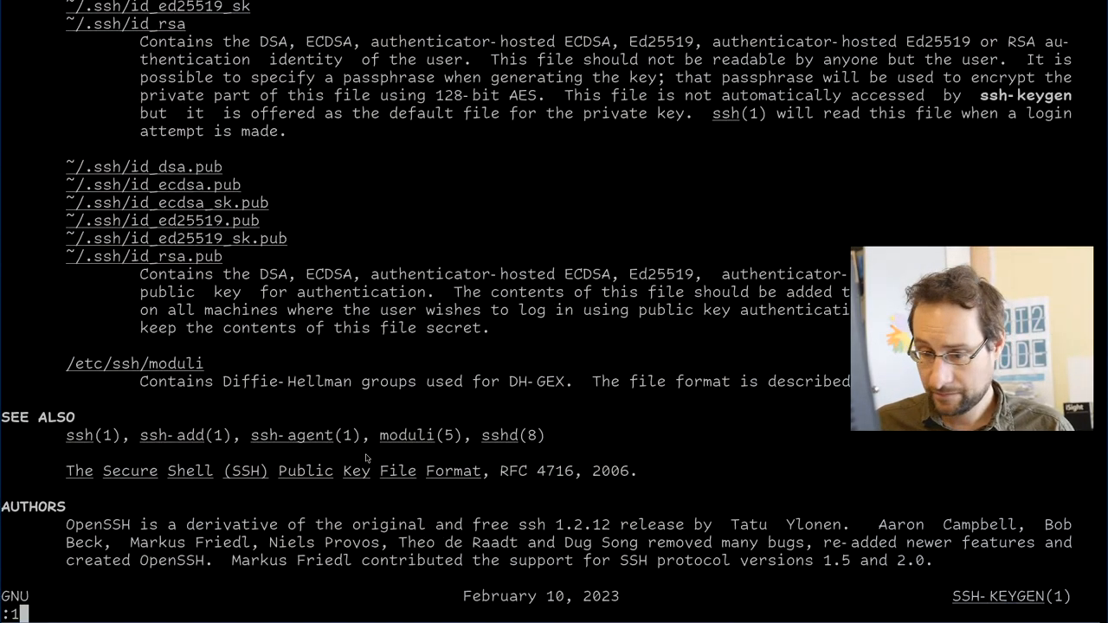
key(q)
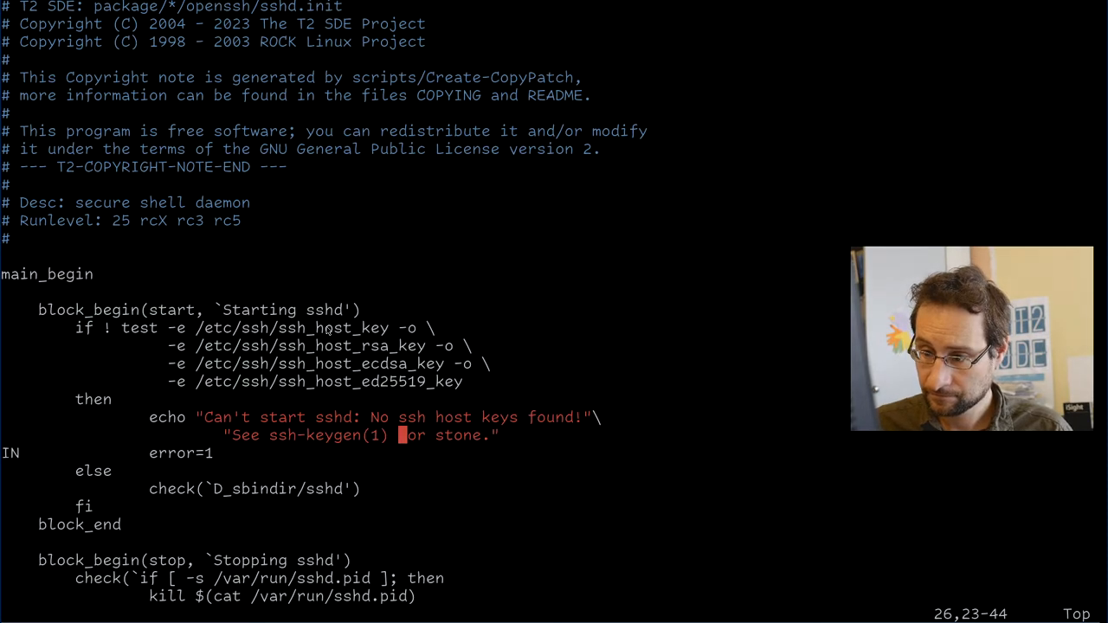
Edit sshd.init's missing-host-keys echo to 'See ssh-keygen(1) or use stone to create' the keys.
text(use)
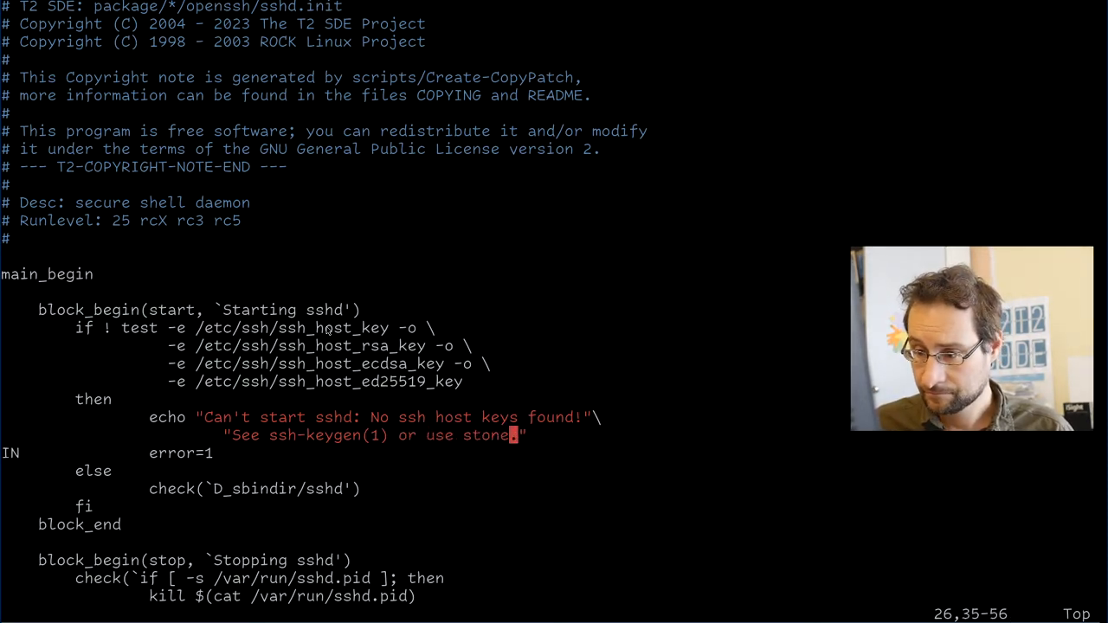
text(to crea)
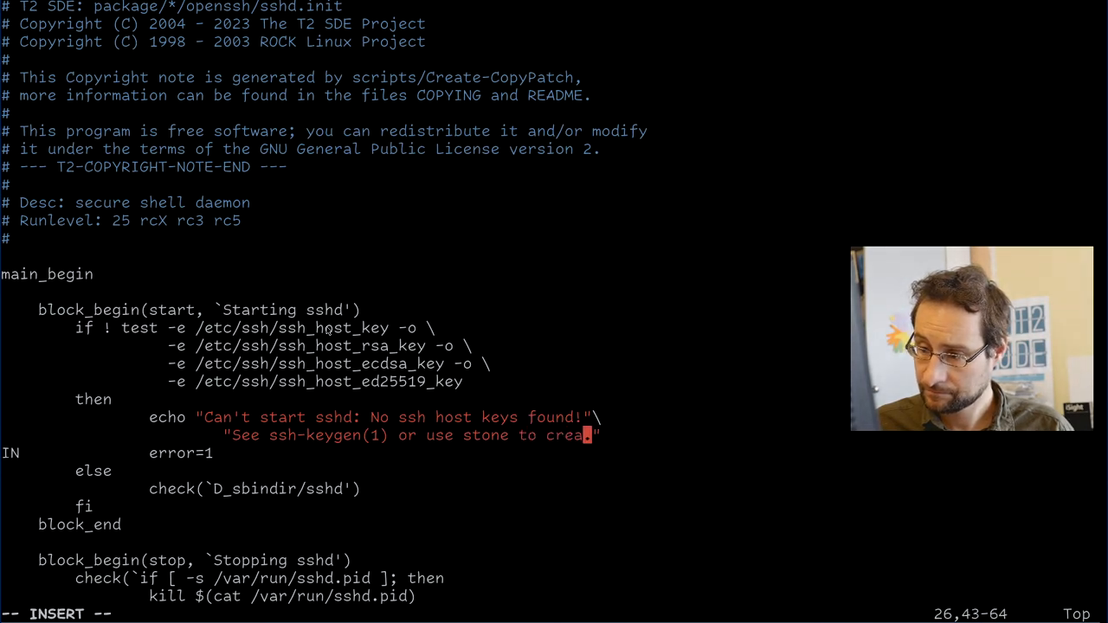
text(te)
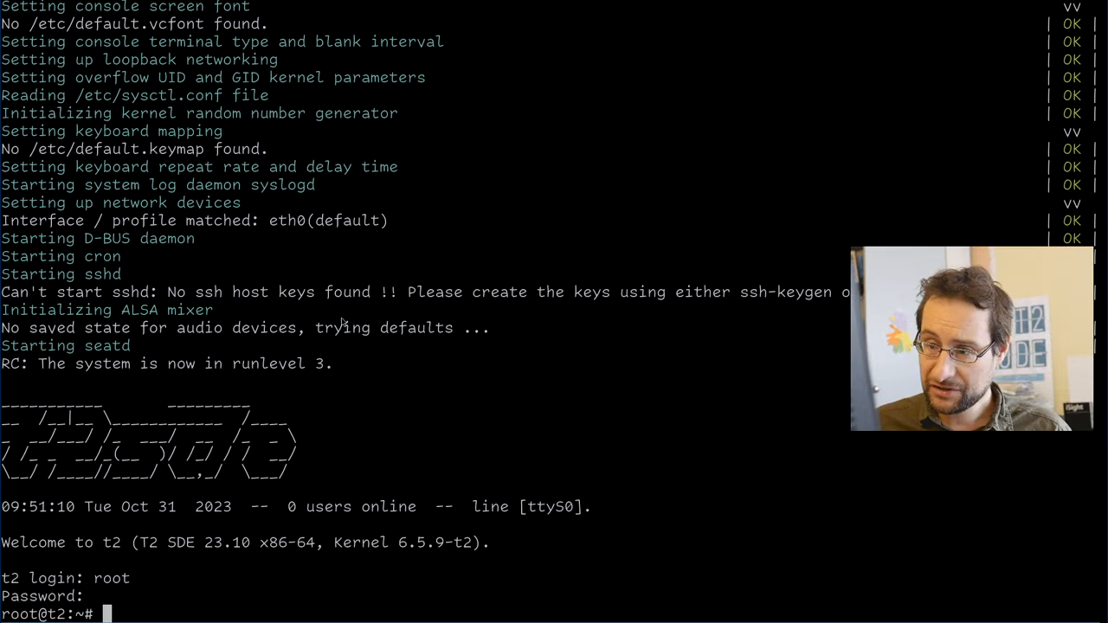
mouse_move(374, 294)
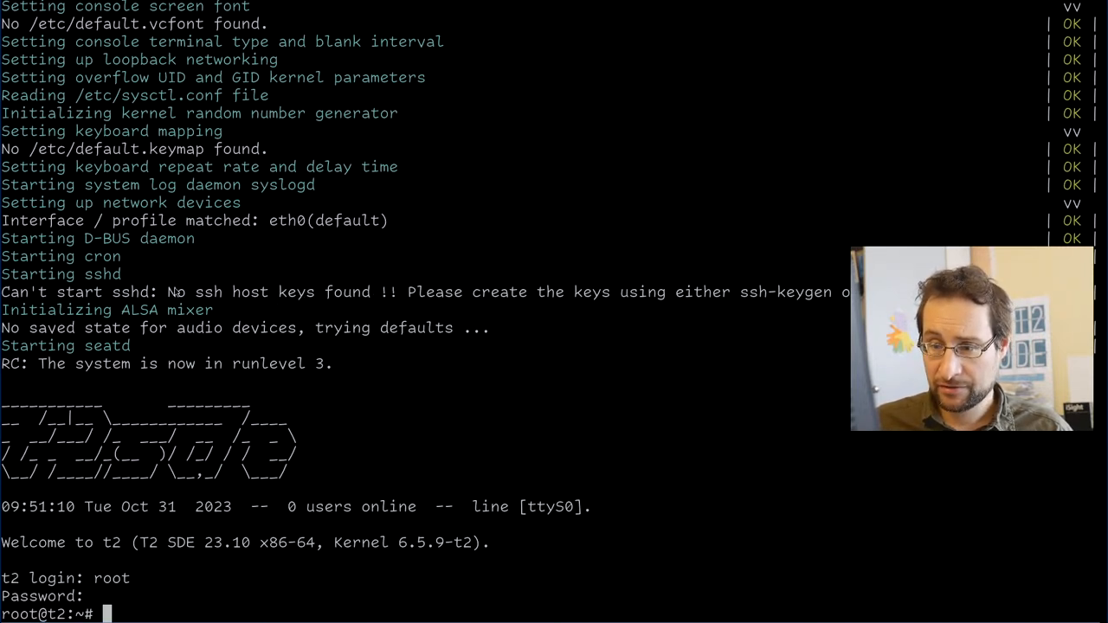
mouse_move(386, 302)
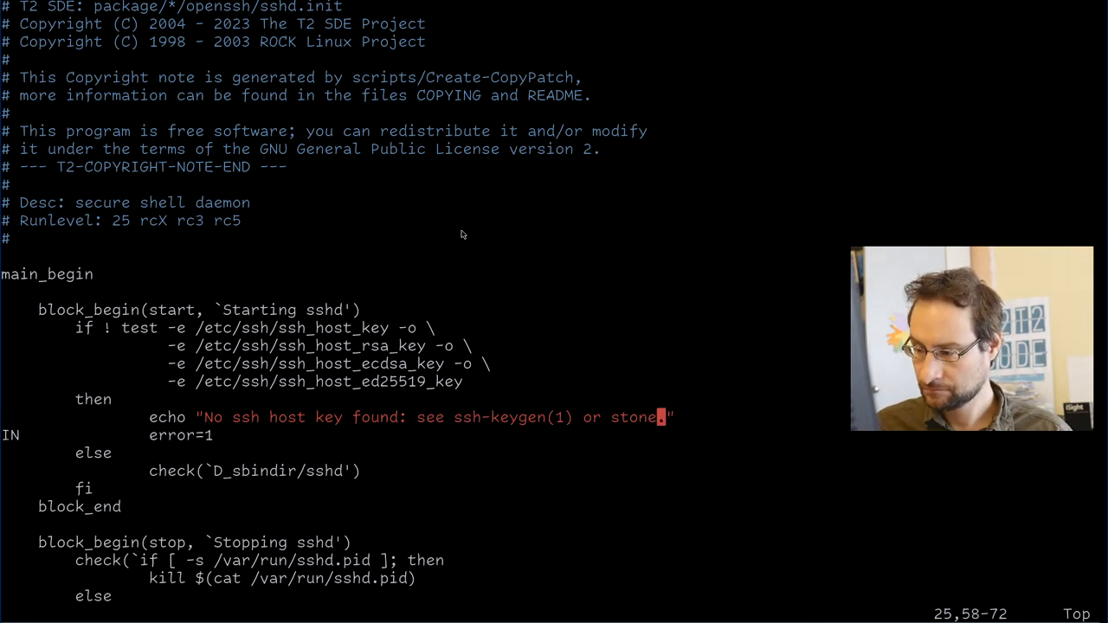
Append '!' to the sshd no-host-key message, save, and run ./scripts/Commit, leaving the empty 1237.log.
text(!)
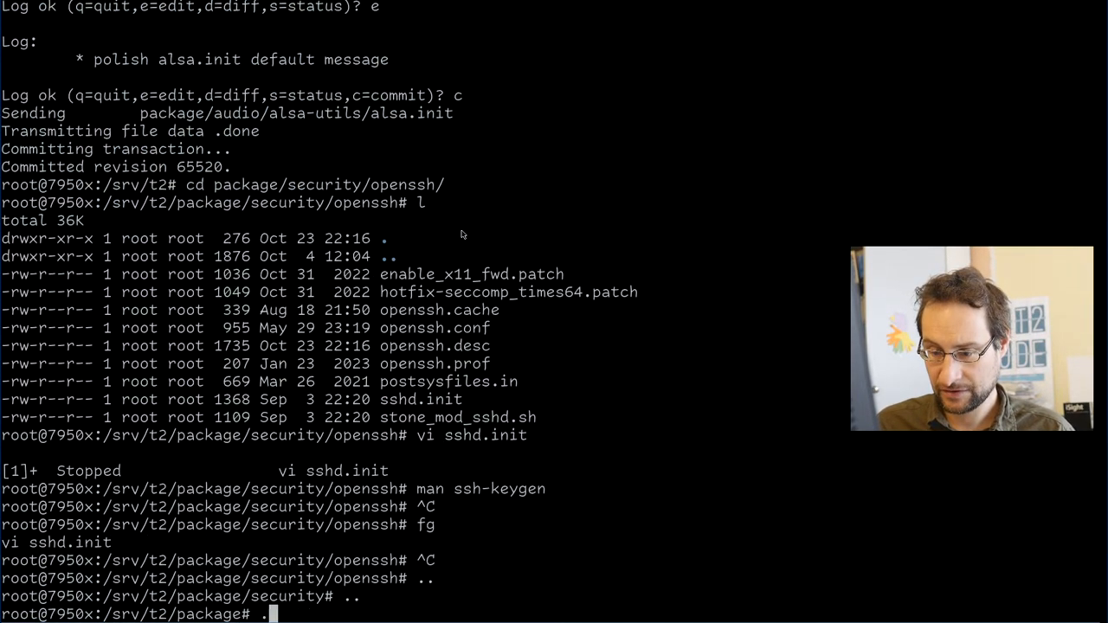
text(./scripts/Commit)
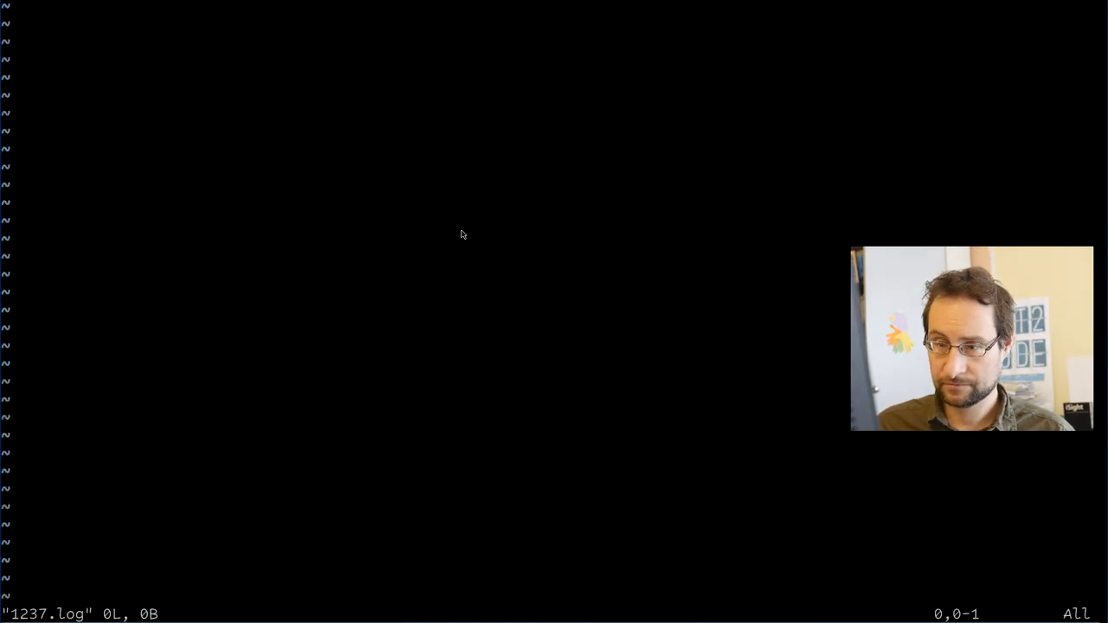
key(i)
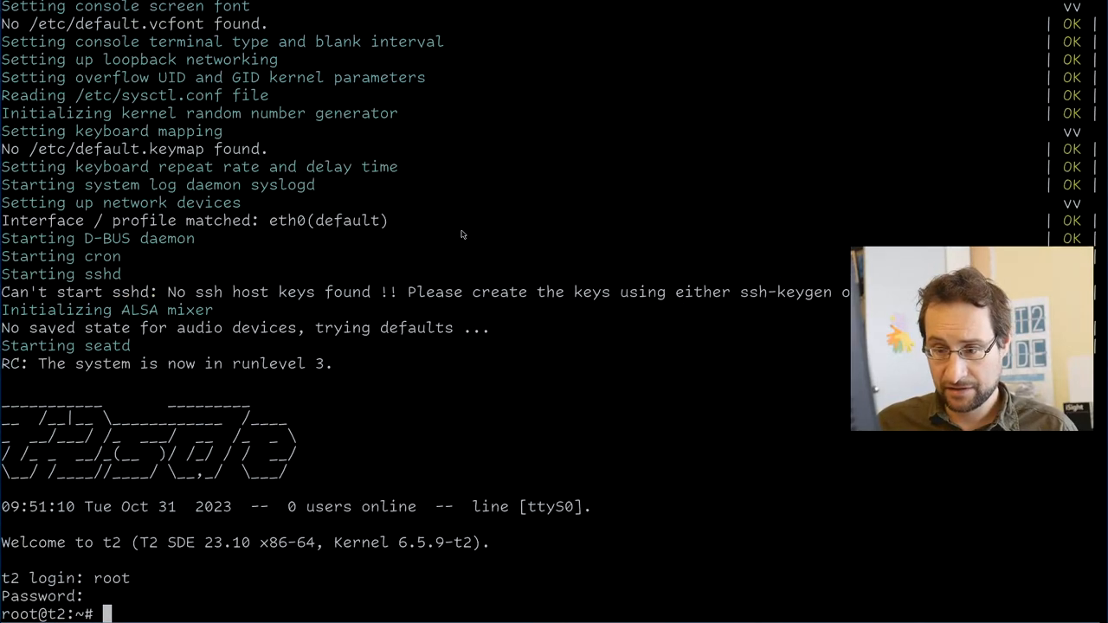
In /usr/src/t2-src check eth0 with ifconfig, find dhclient via ps ax | grep dhc, and run rc network stop.
text(cd /usr/src/t2-src/)
text(ps ax |)
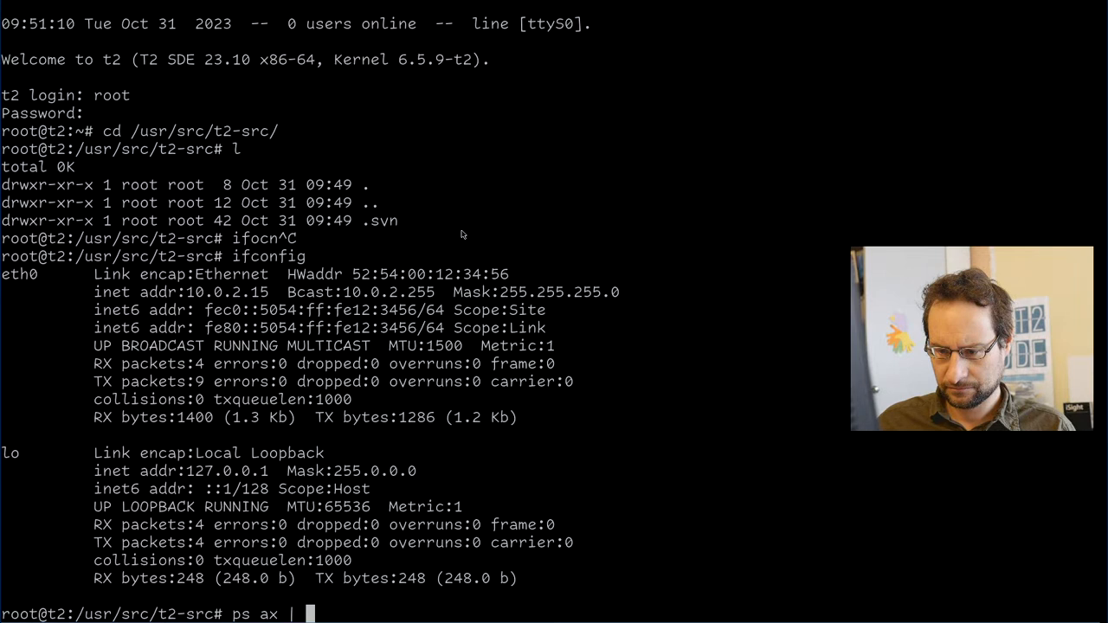
text(grep dhc)
text(rc network stop)
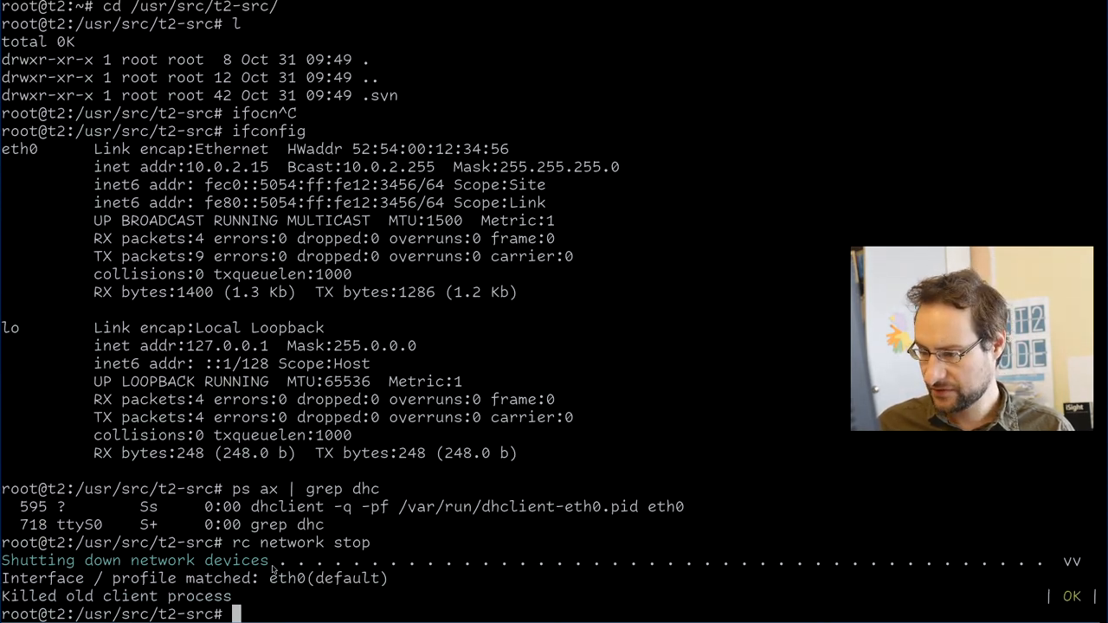
key(ctrl+r)
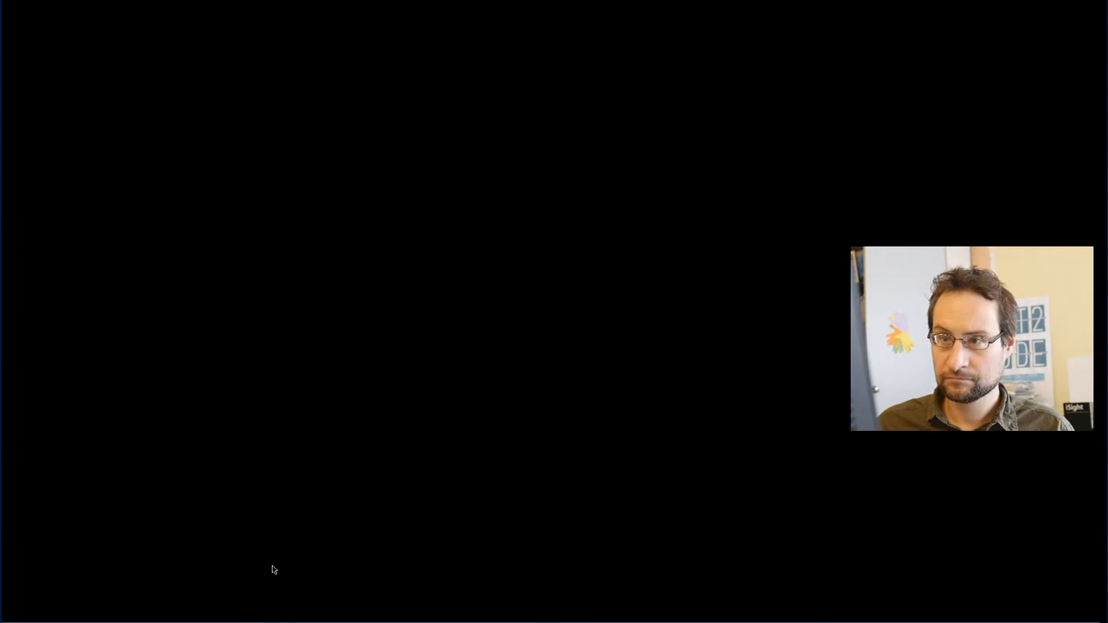
List /var/run/ and recall the network start command from shell history via 'start'.
text(l)
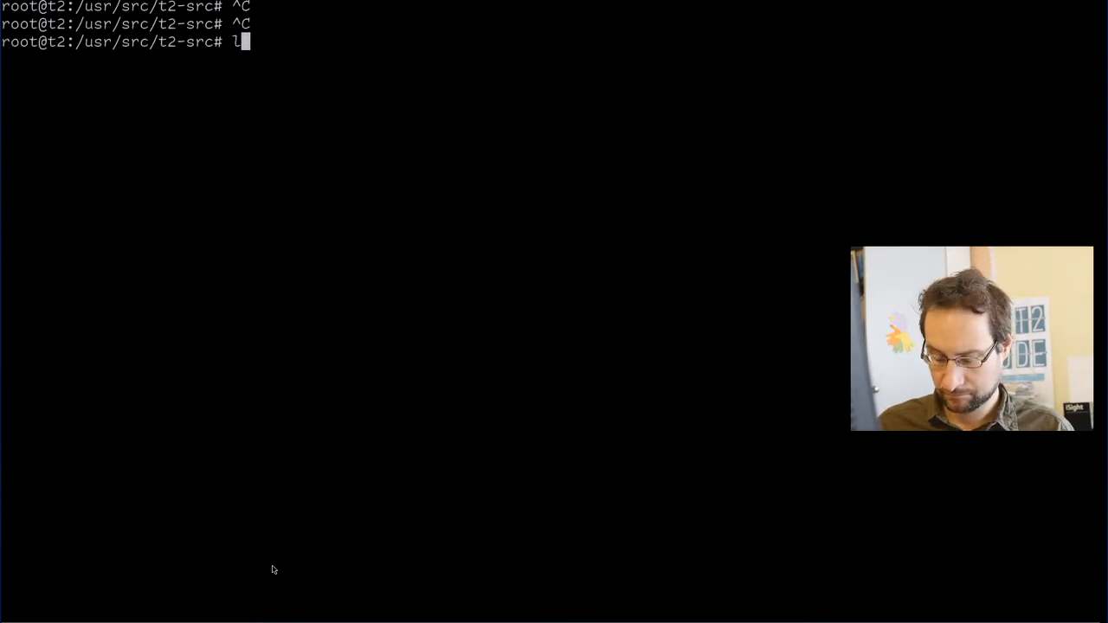
text(/var/run/)
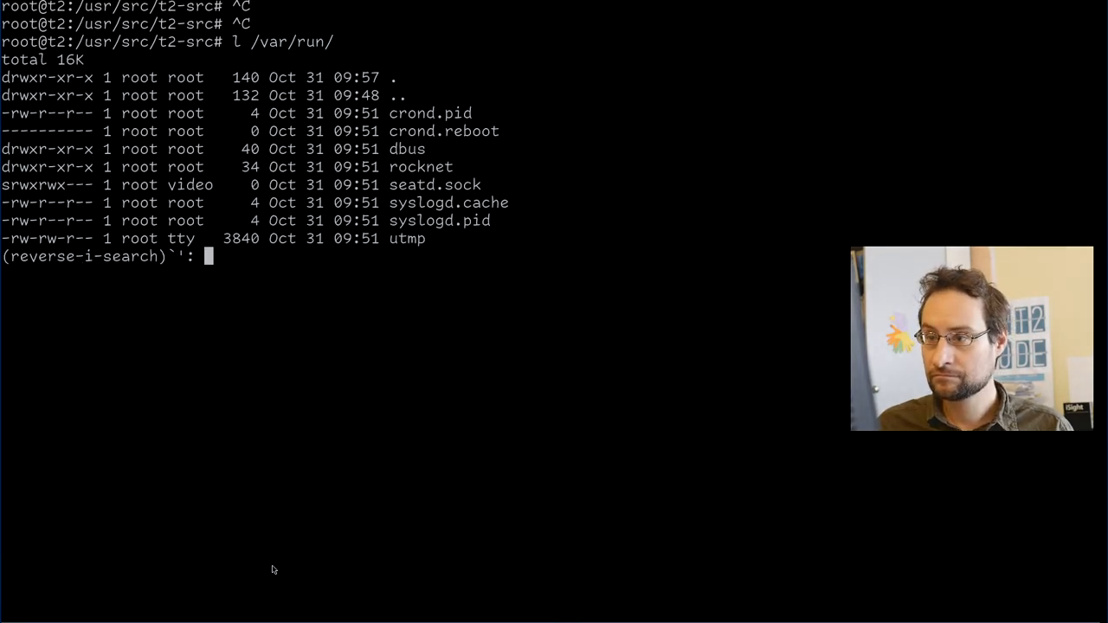
text(start)
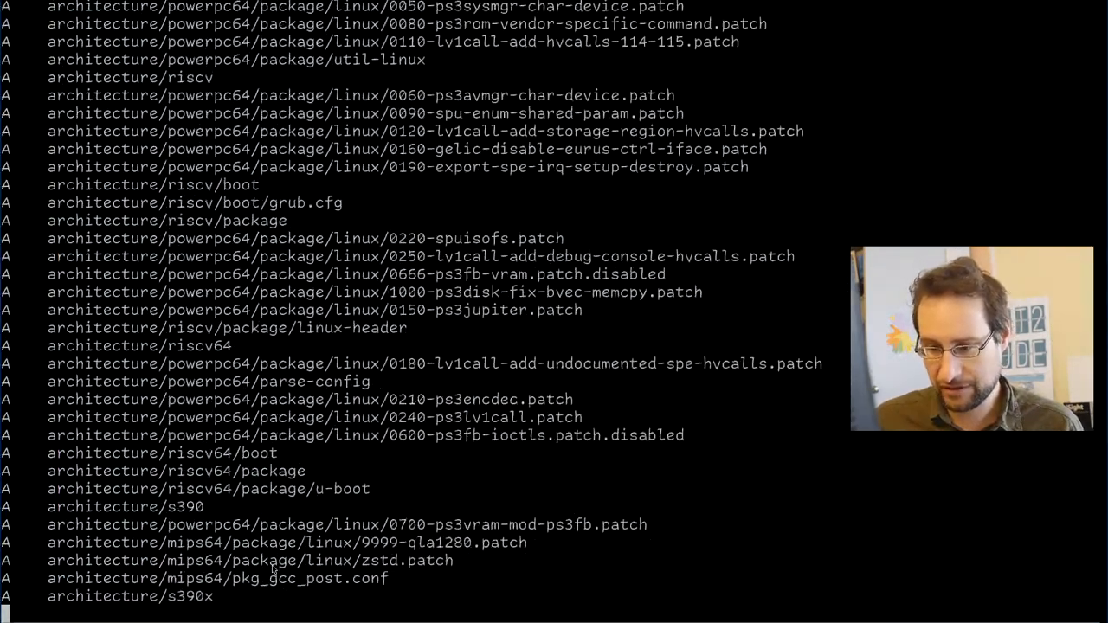
Follow the svn update output of added files until it reports At revision 65521.
scroll(down, 3)
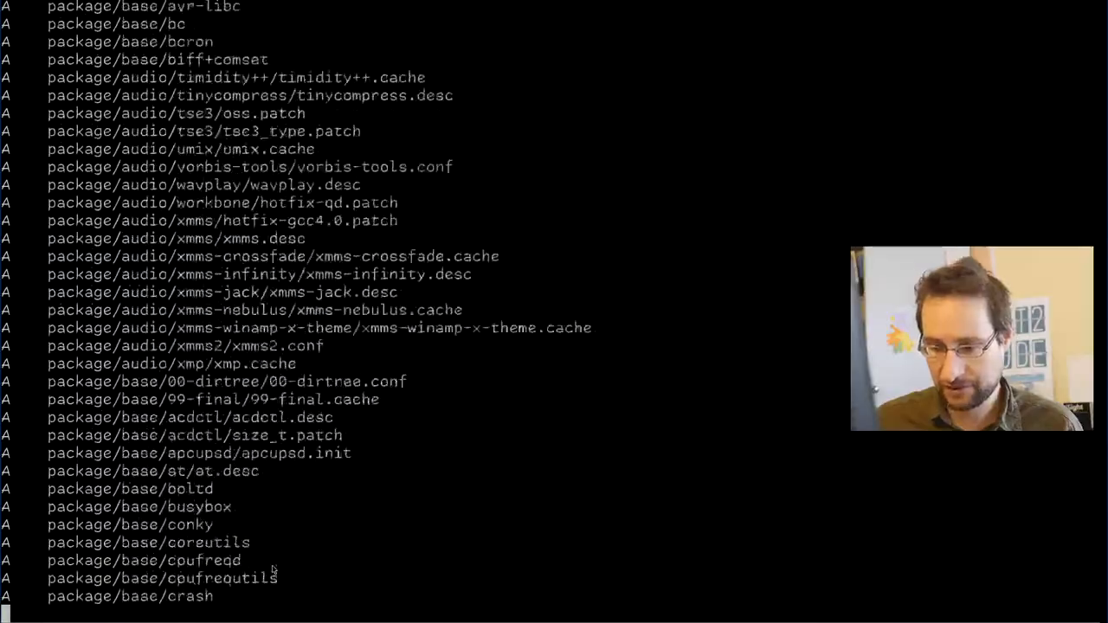
scroll(down, 3)
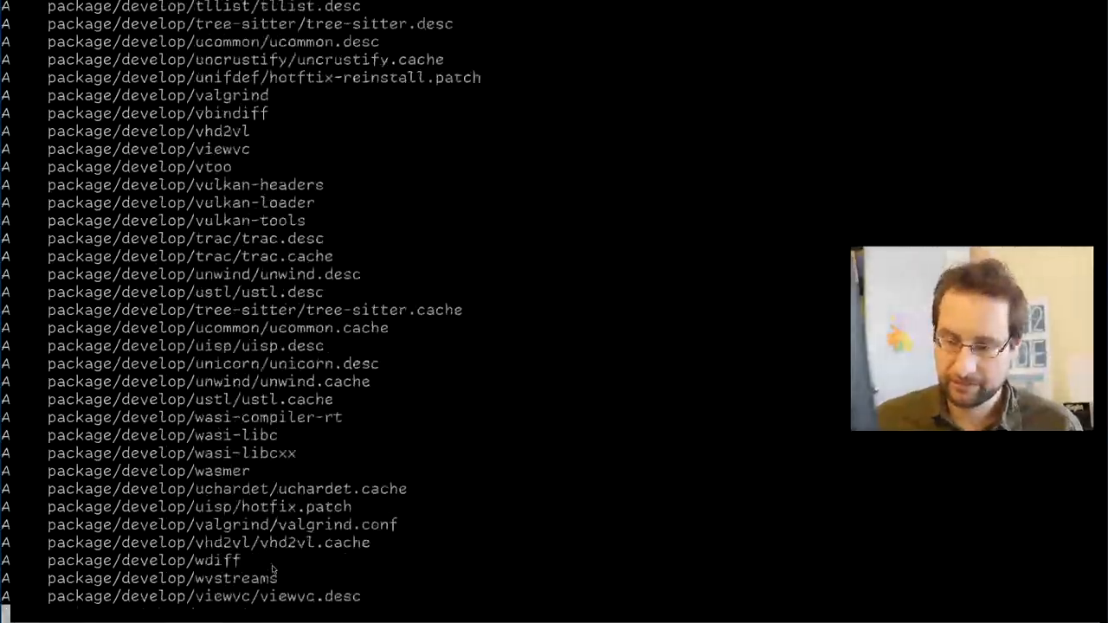
scroll(down, 3)
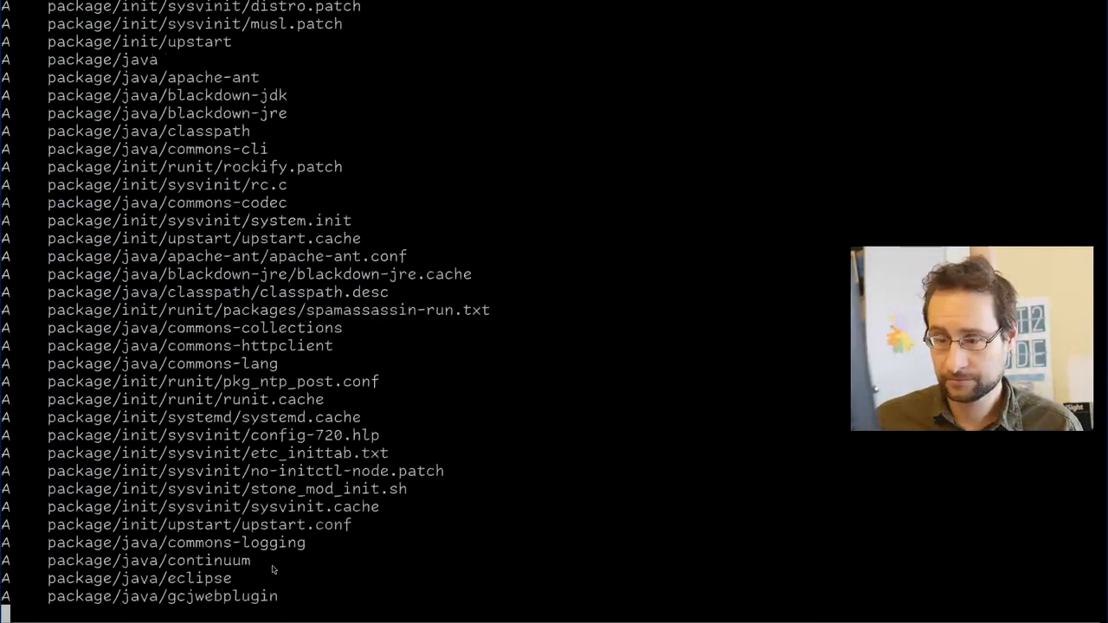
scroll(down, 3)
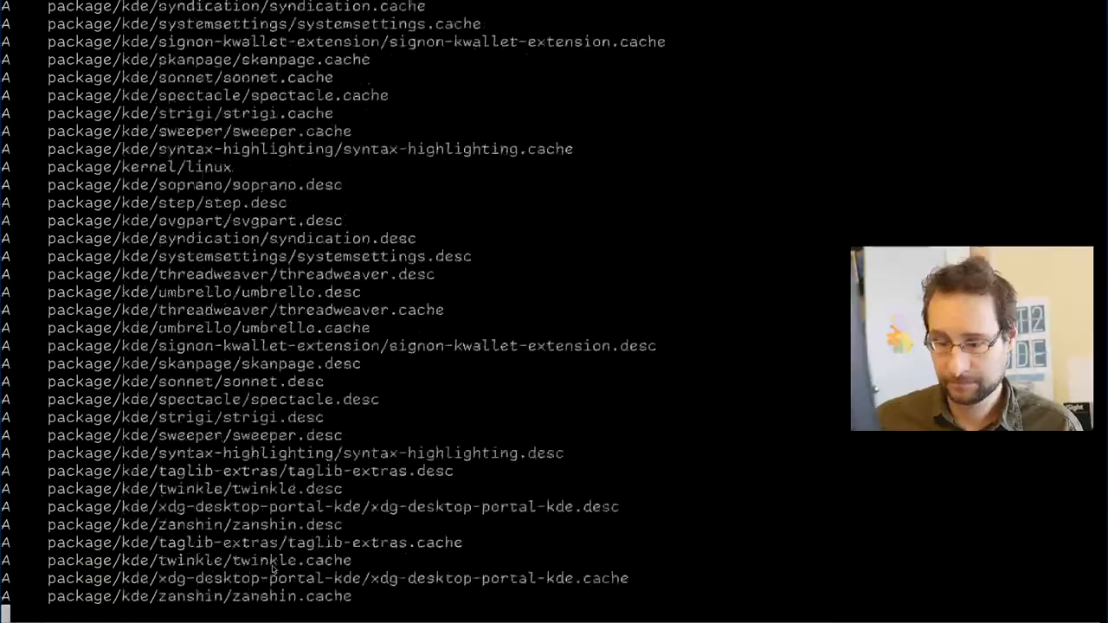
scroll(down, 3)
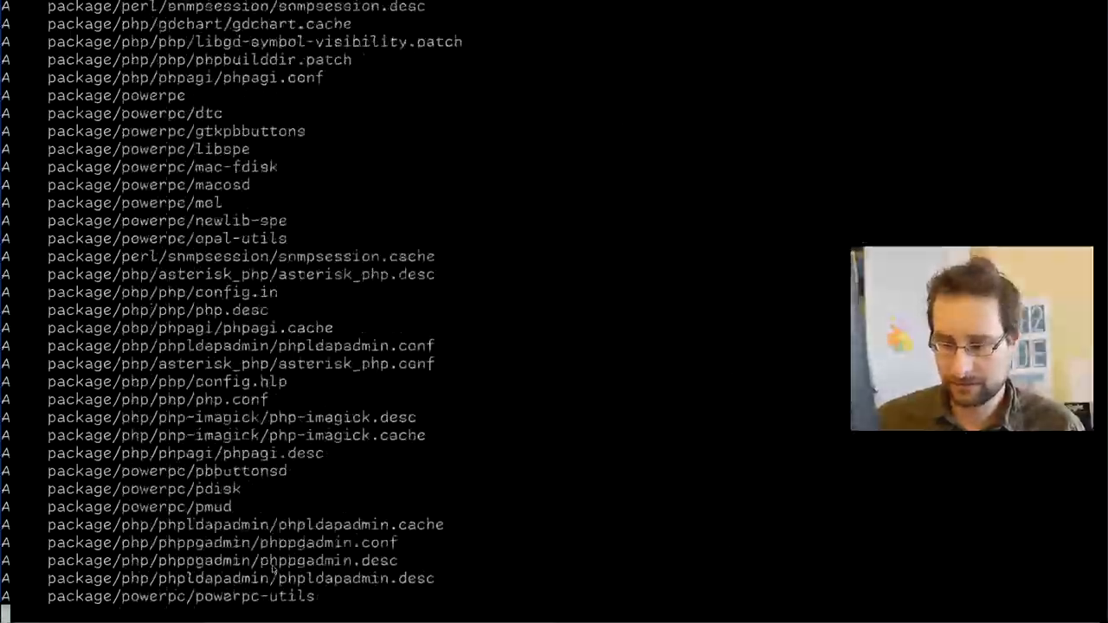
scroll(down, 3)
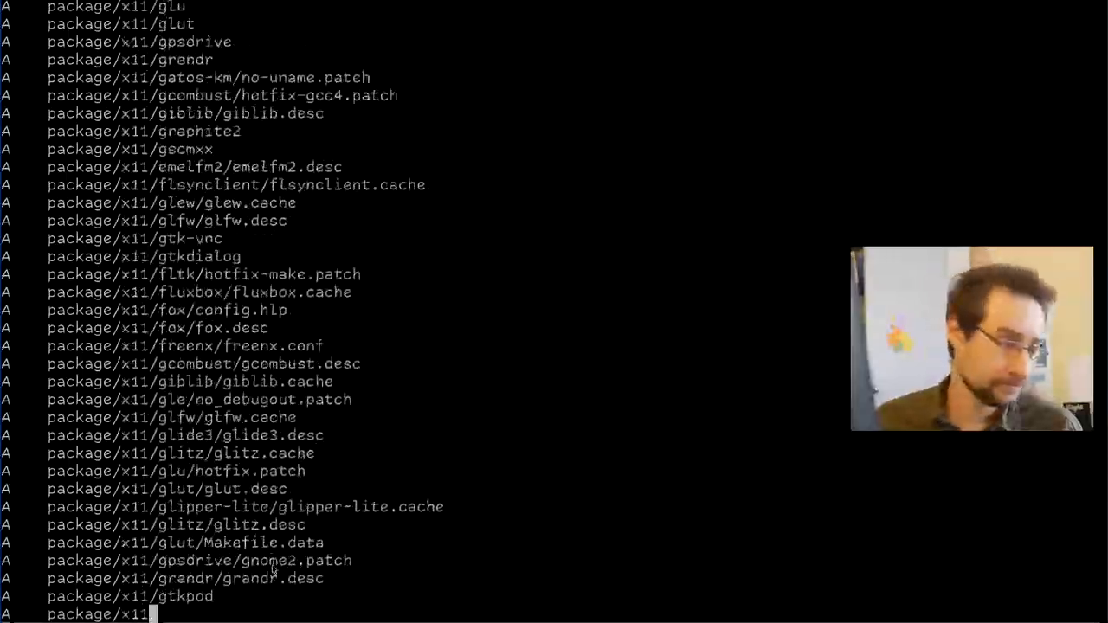
scroll(down, 3)
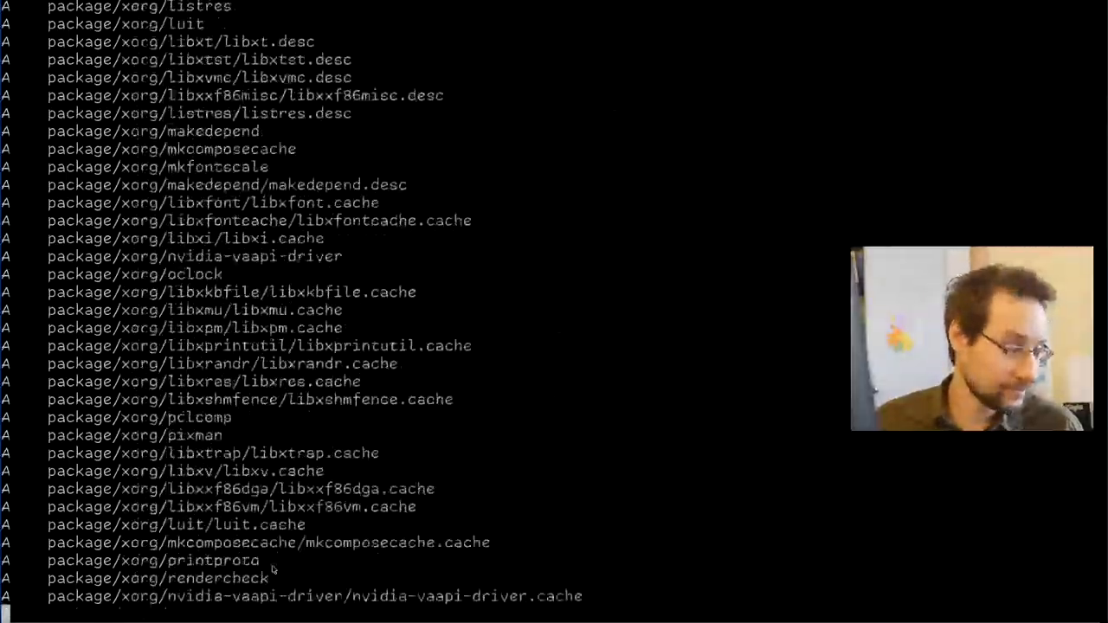
scroll(down, 3)
text(./scripts/Emerge-Pkg)
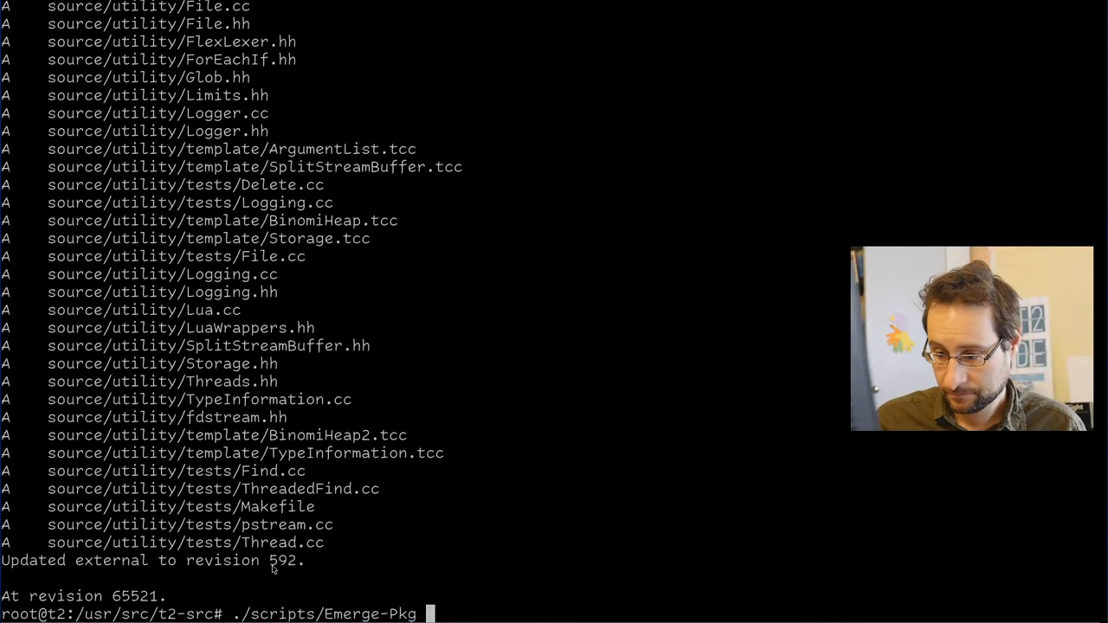
Run ./scripts/Emerge-Pkg lua and wait for 'Finished building lua/lua'.
text(ba)
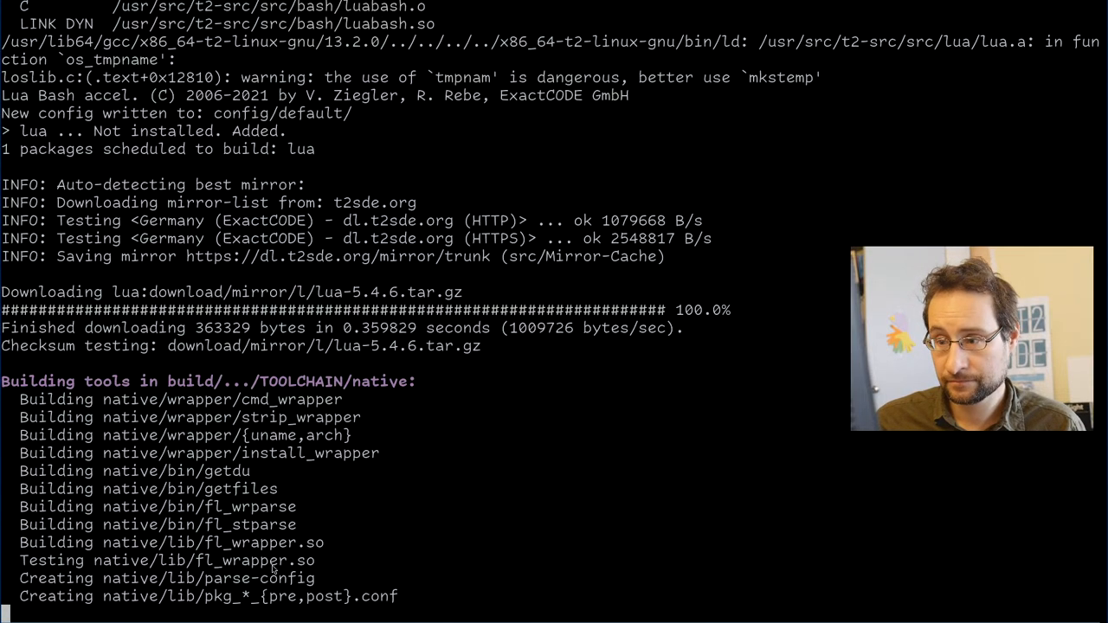
scroll(down, 3)
text(./scripts/Emerge-Pkg)
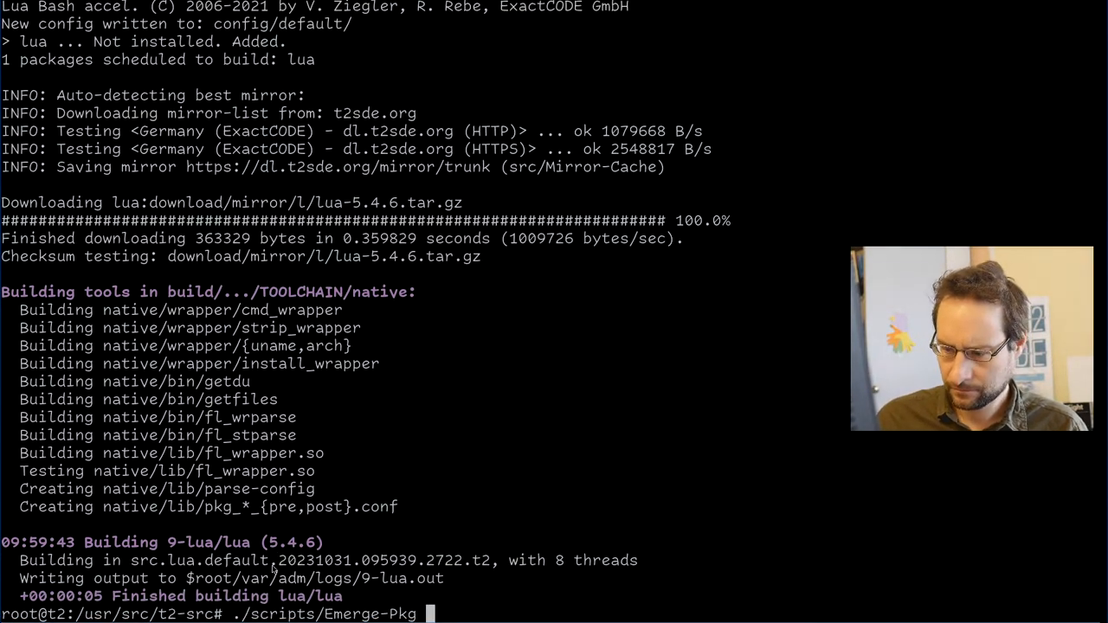
text(al)
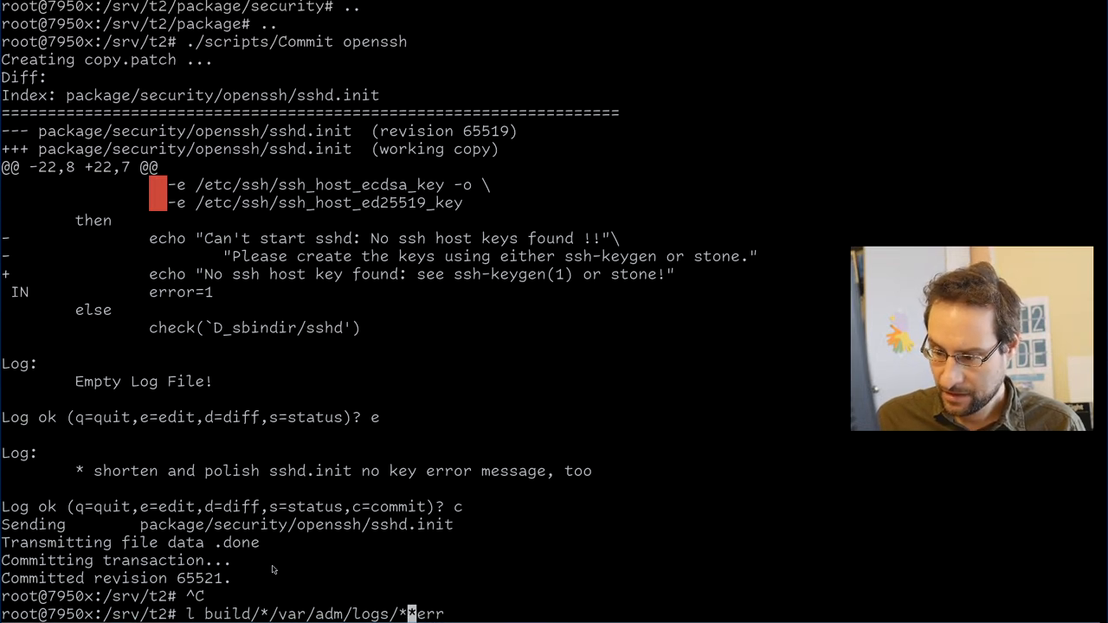
List the cross-build error logs and view the m68k clang error log and develop/clang/clang.desc in less.
key(Return)
text(l)
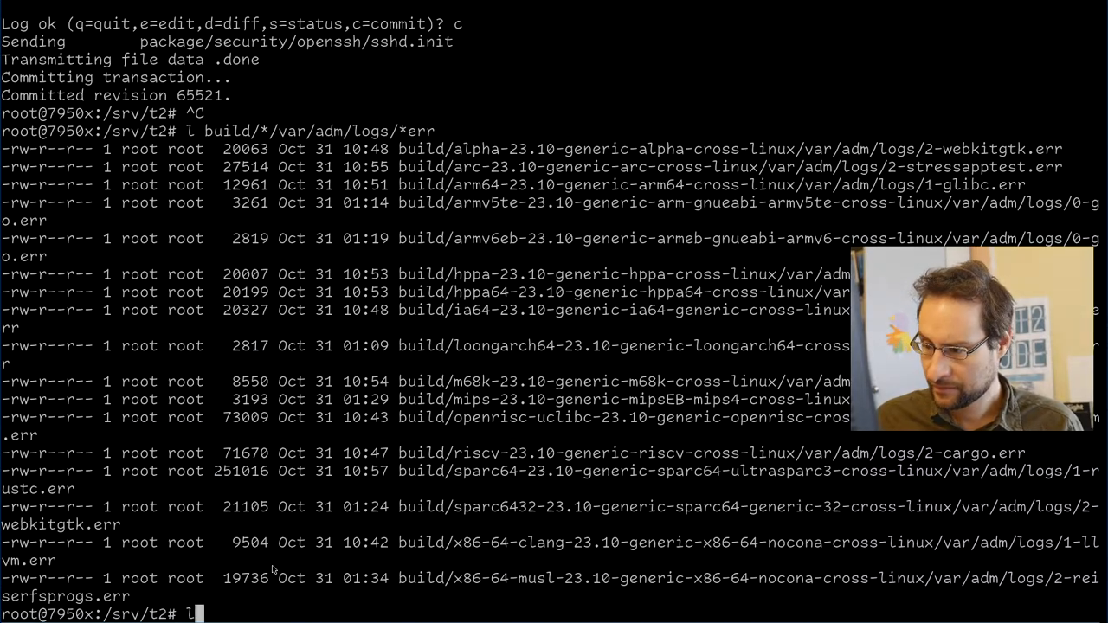
text(ess)
text(vi package/*/)
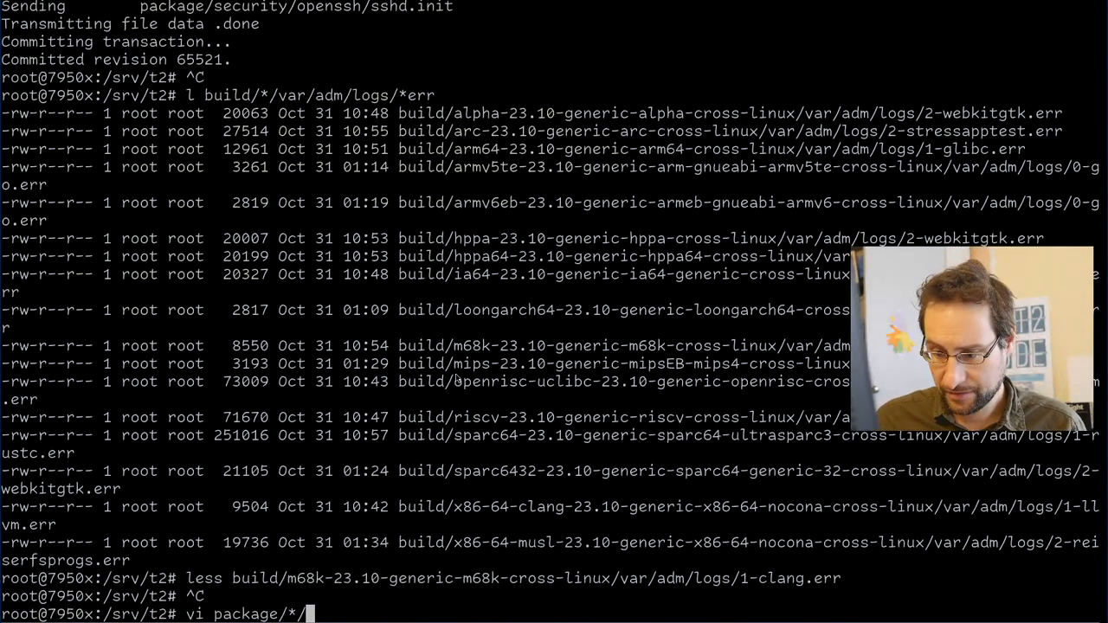
text(develop/clang/clang.)
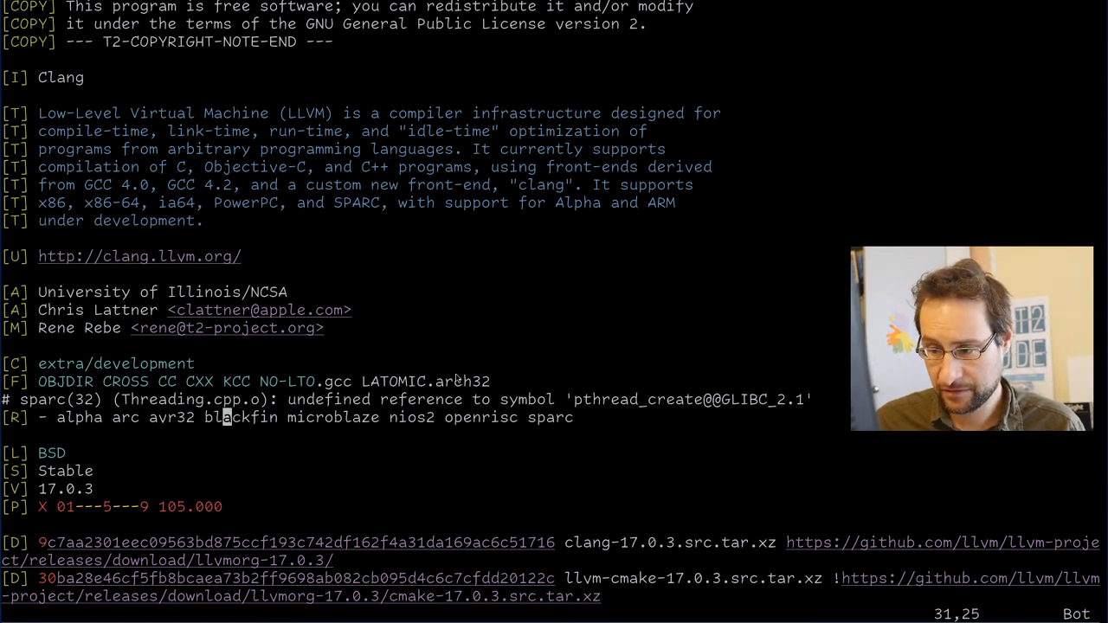
text(m)
text(./s)
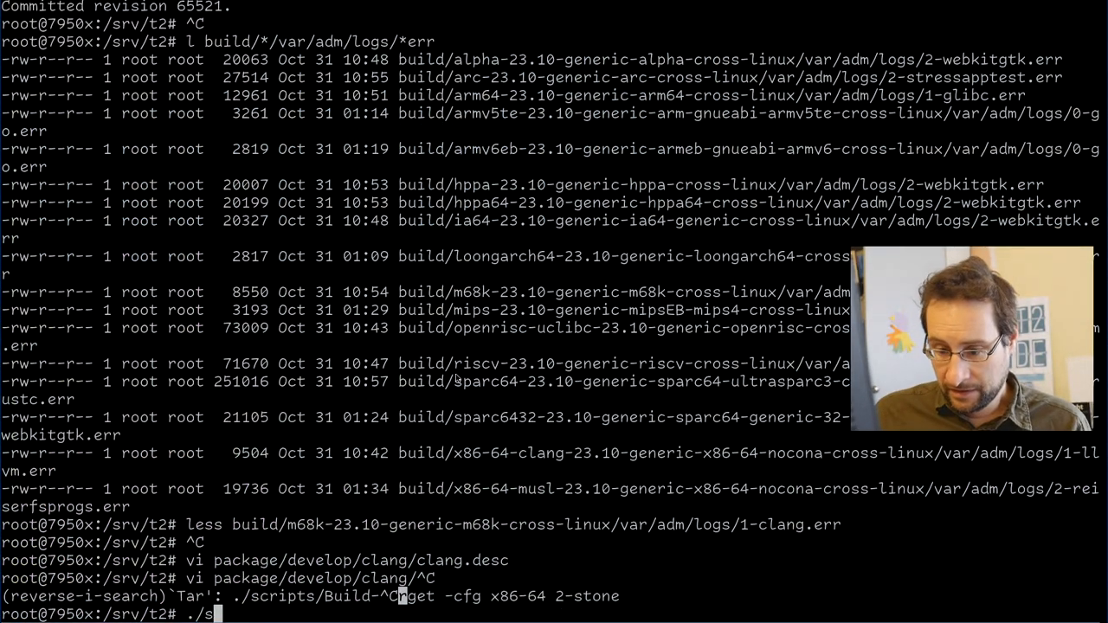
Start composing a ./scripts/Build-Pkg command at the t2 prompt.
text(cripts/T)
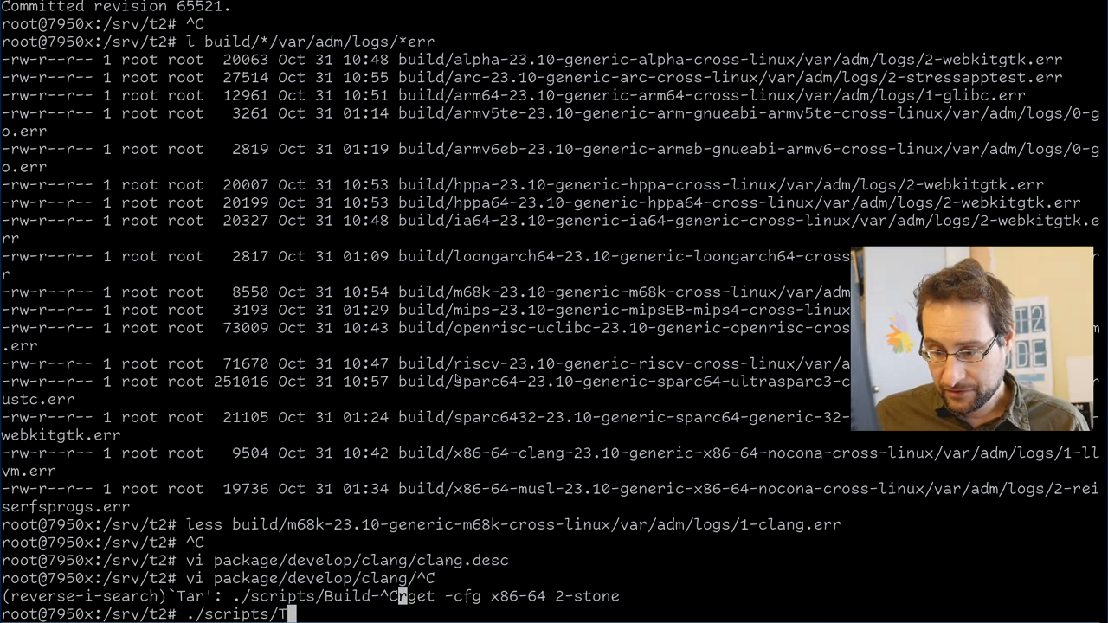
text(Build-P)
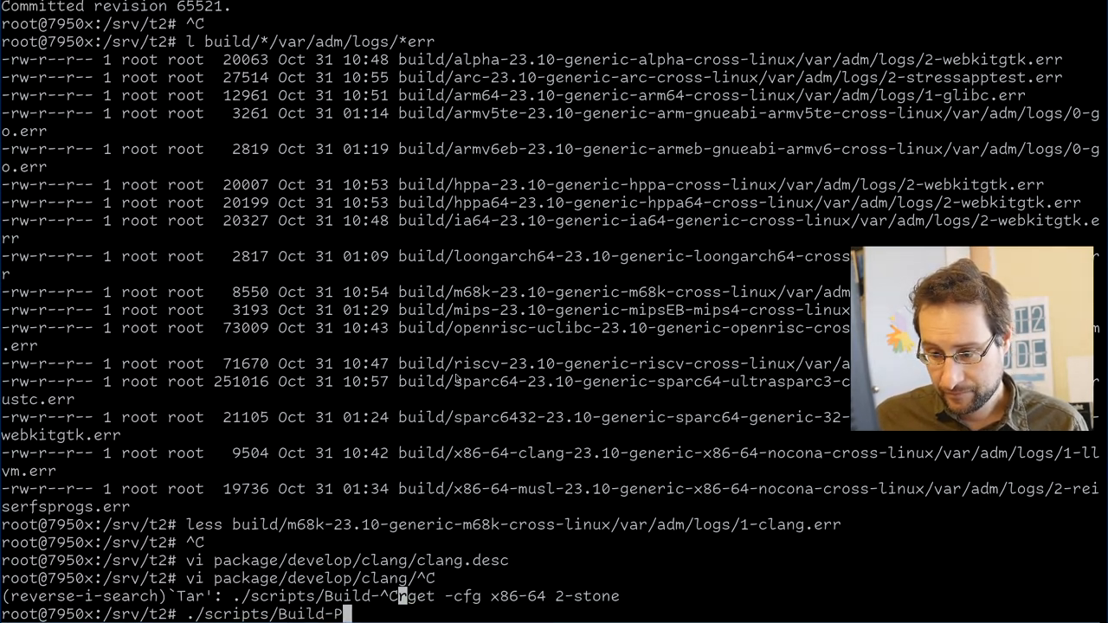
text(kg)
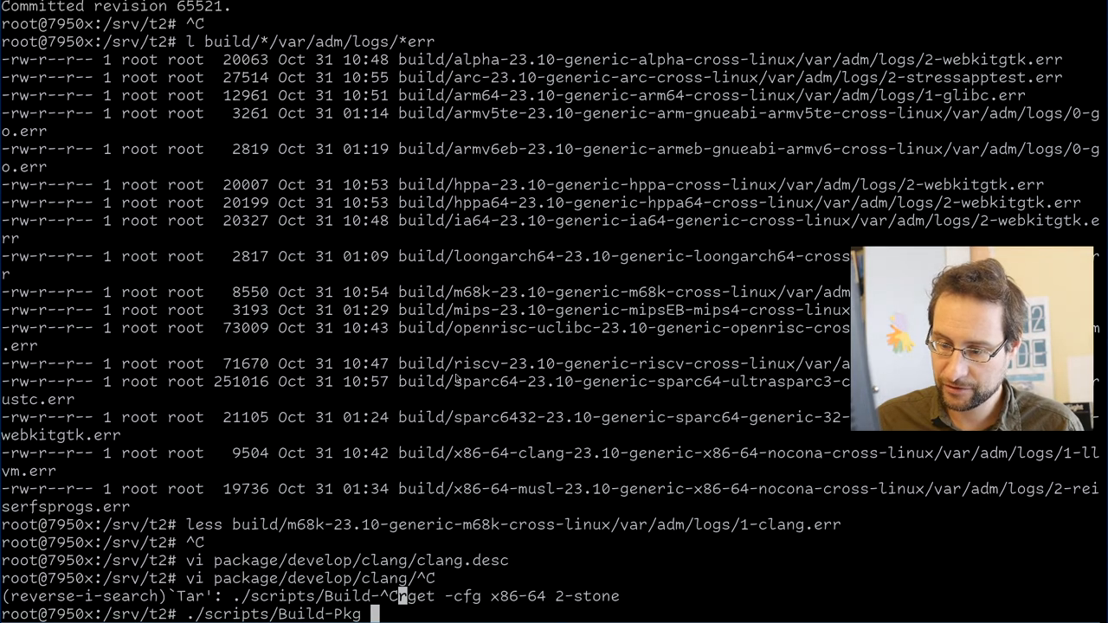
View package/rust/cargo/hotfix.patch.riscv in vi and read its riscv32 ioctl.rs constants.
text(m)
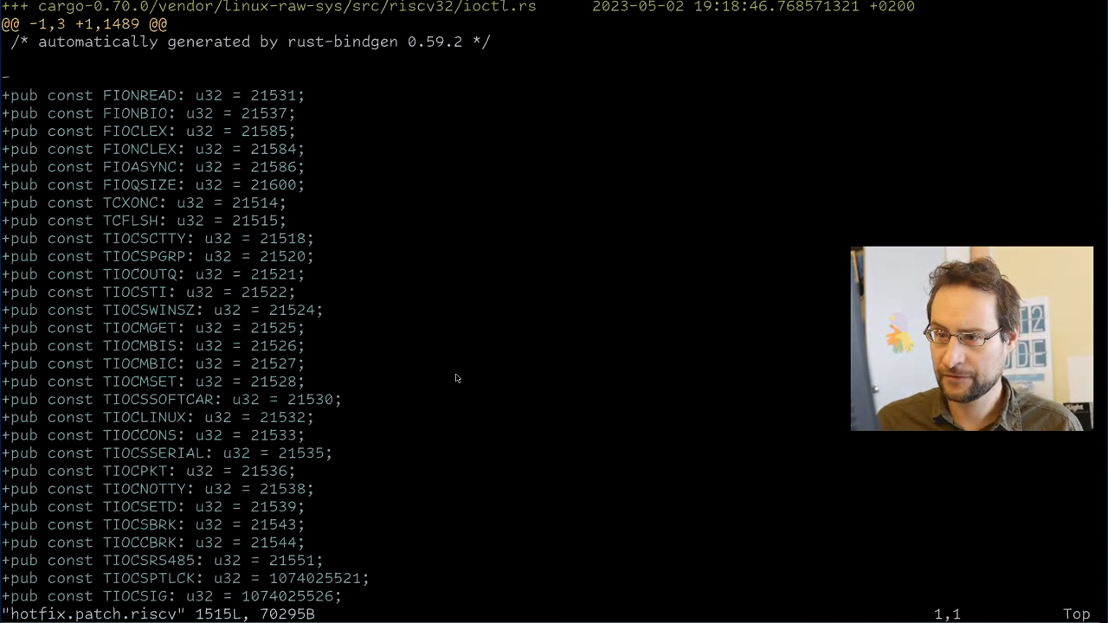
scroll(down, 3)
text(e)
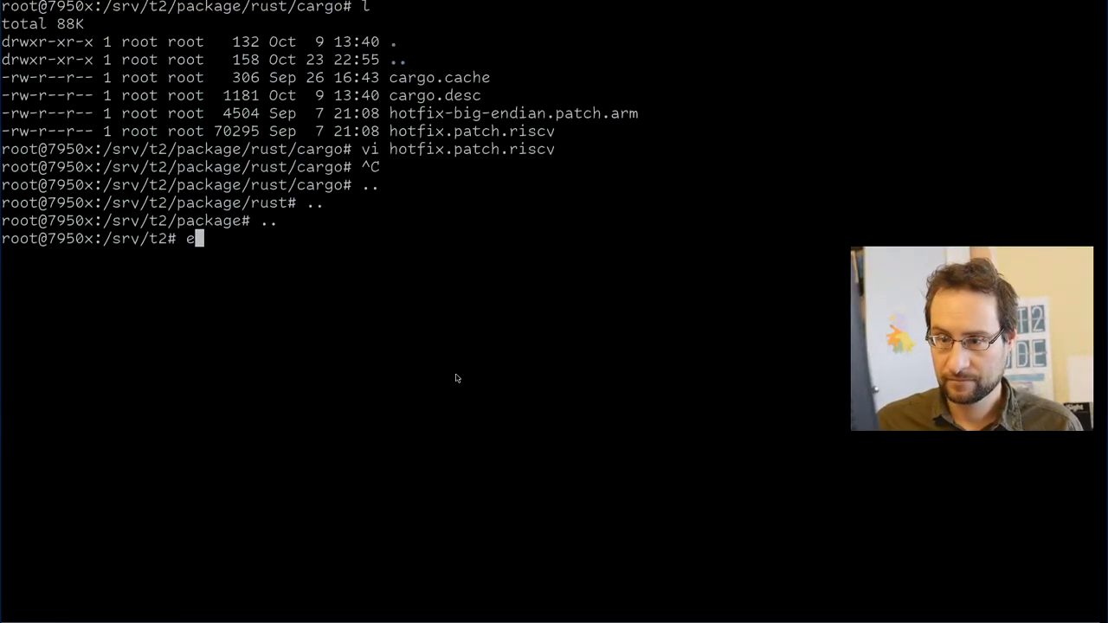
Start and cancel less on the riscv 2-cargo.err log, then begin vi package/rust/cargo/hotfix.patch.riscv.
text(les sb)
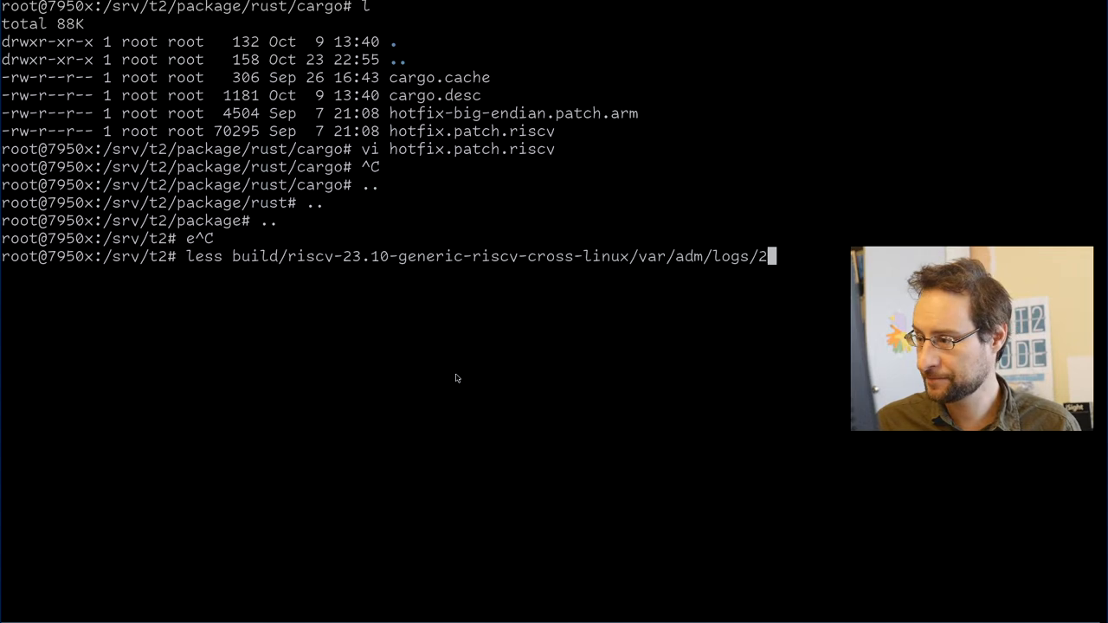
text(-cargo.er)
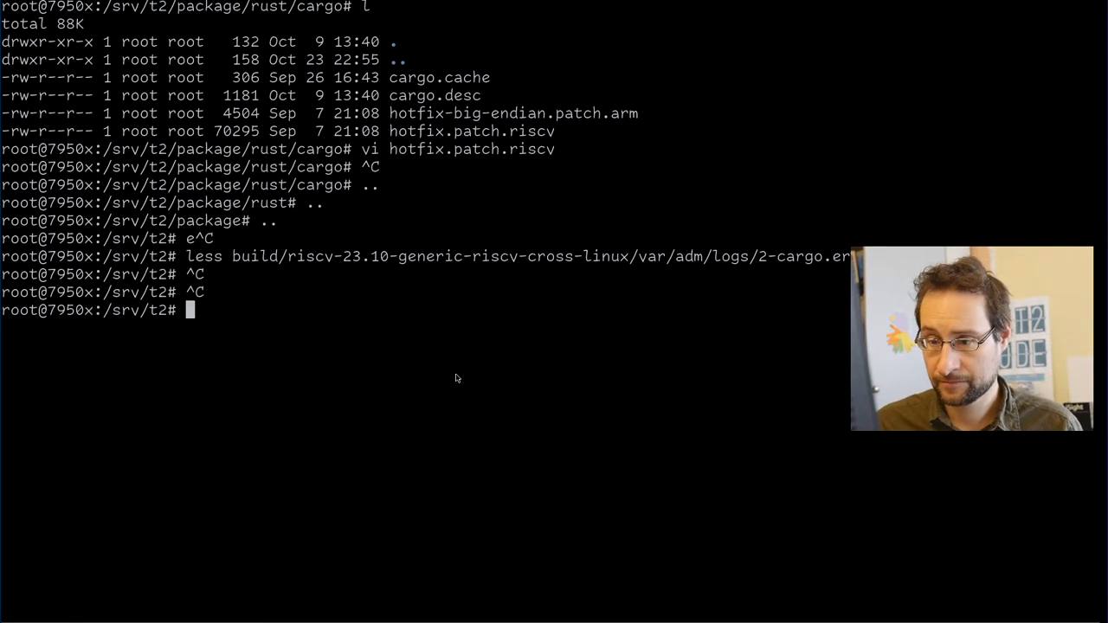
text(vi hotfix.patch.riscv)
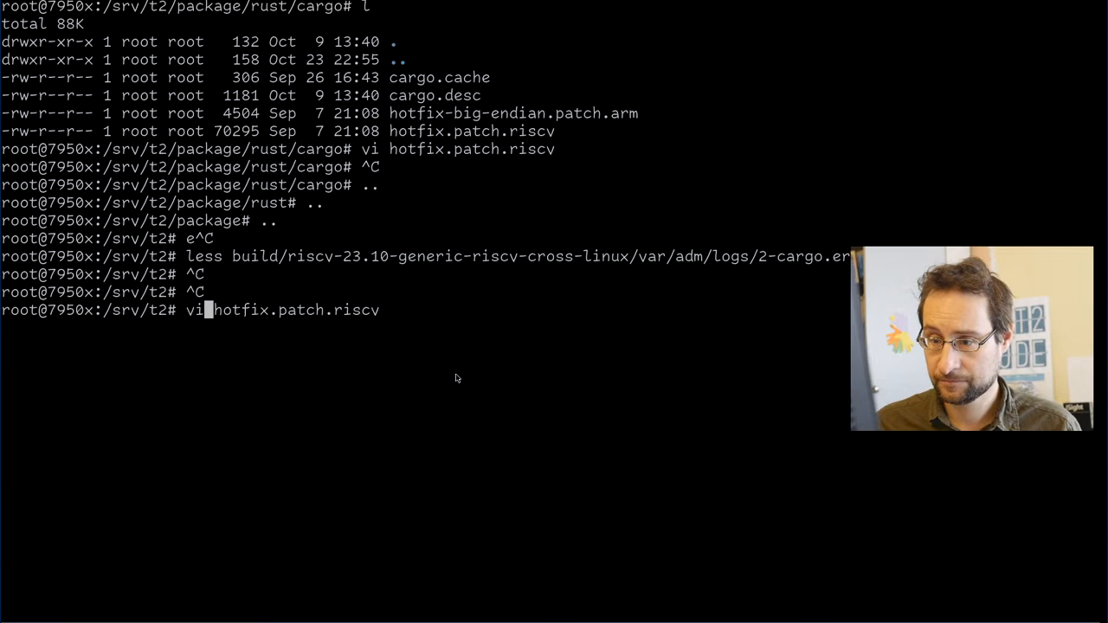
text(package/ru)
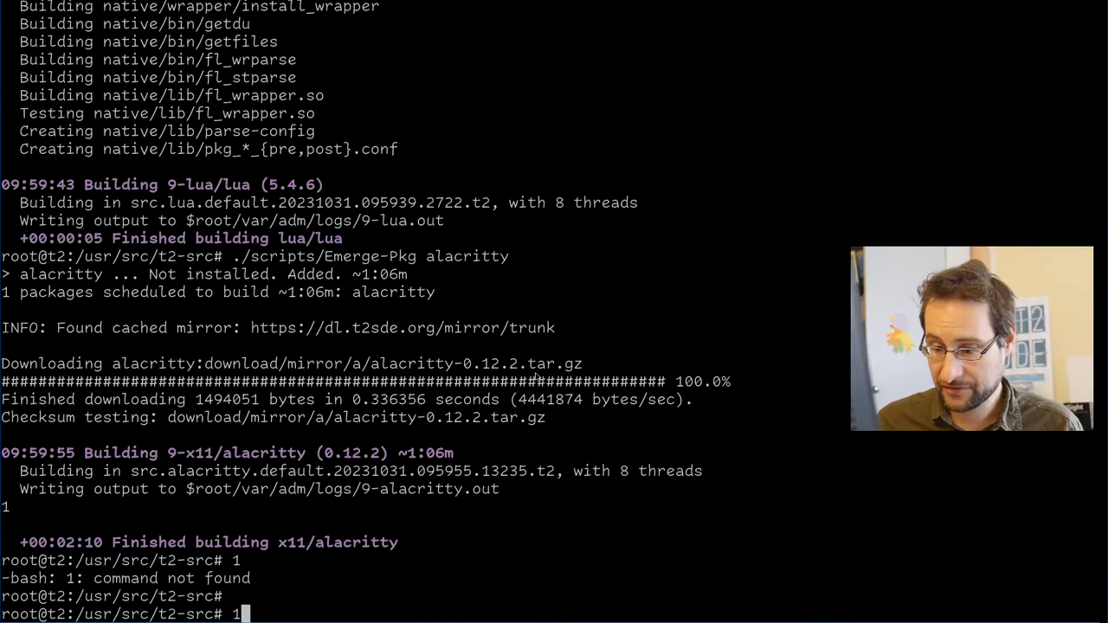
Replace the partial alacritty name and run ./scripts/Emerge-Pkg ninja, which also schedules python.
text(./scripts/Emerge-Pkg ala)
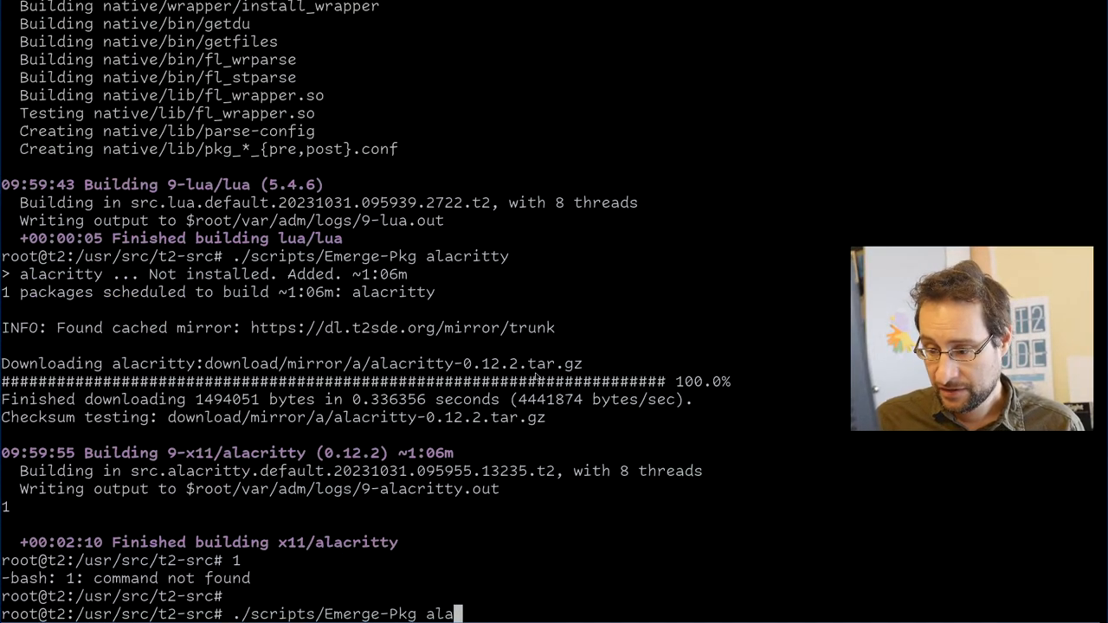
key(Backspace)
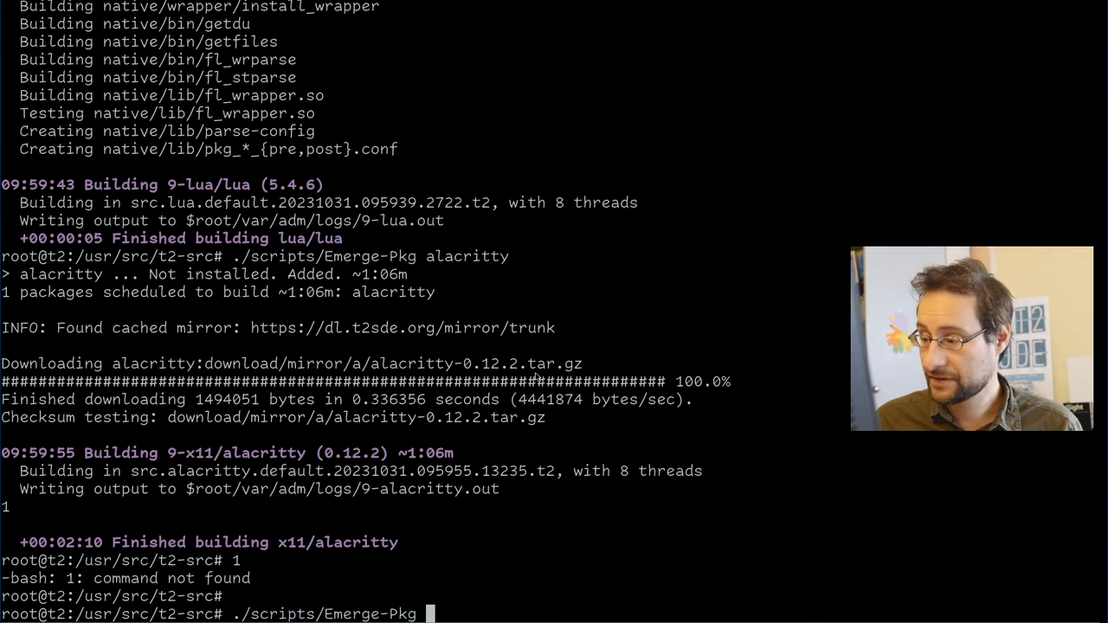
text(ninja)
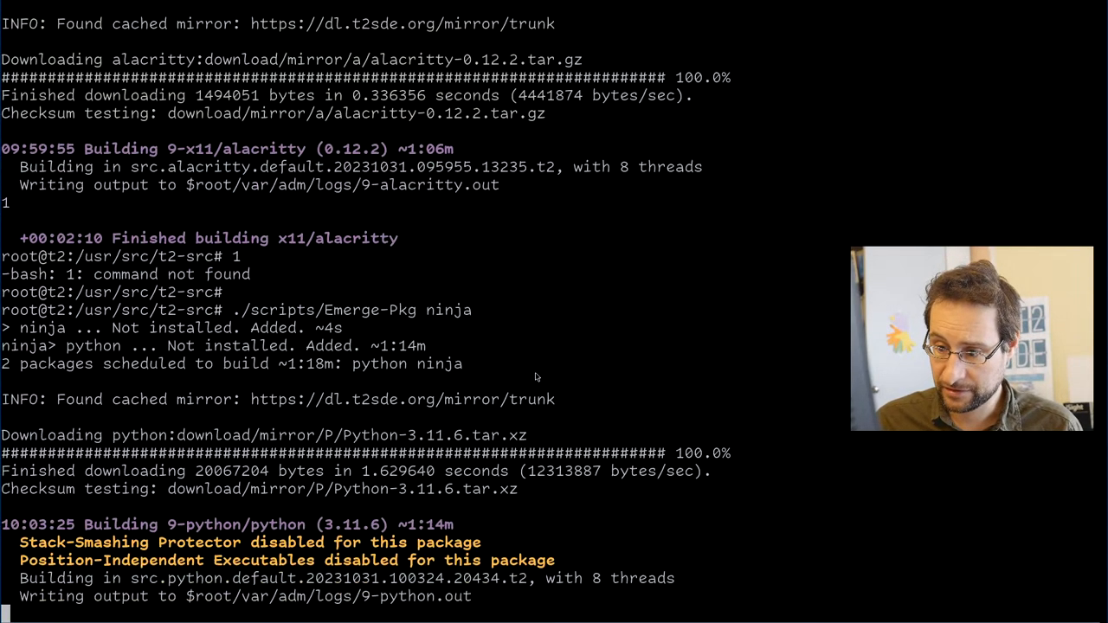
scroll(down, 3)
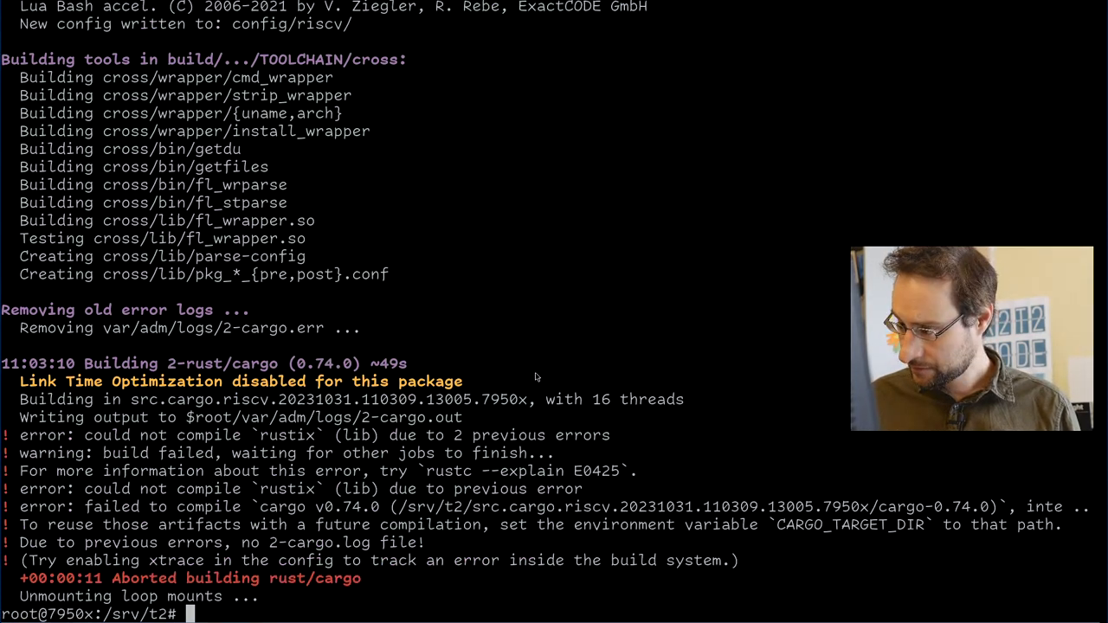
Touch the riscv 2-cargo.log to mark it handled and rerun ./scripts/Build-Target -cfg riscv.
text(./scripts/Build-Target -cfg riscv)
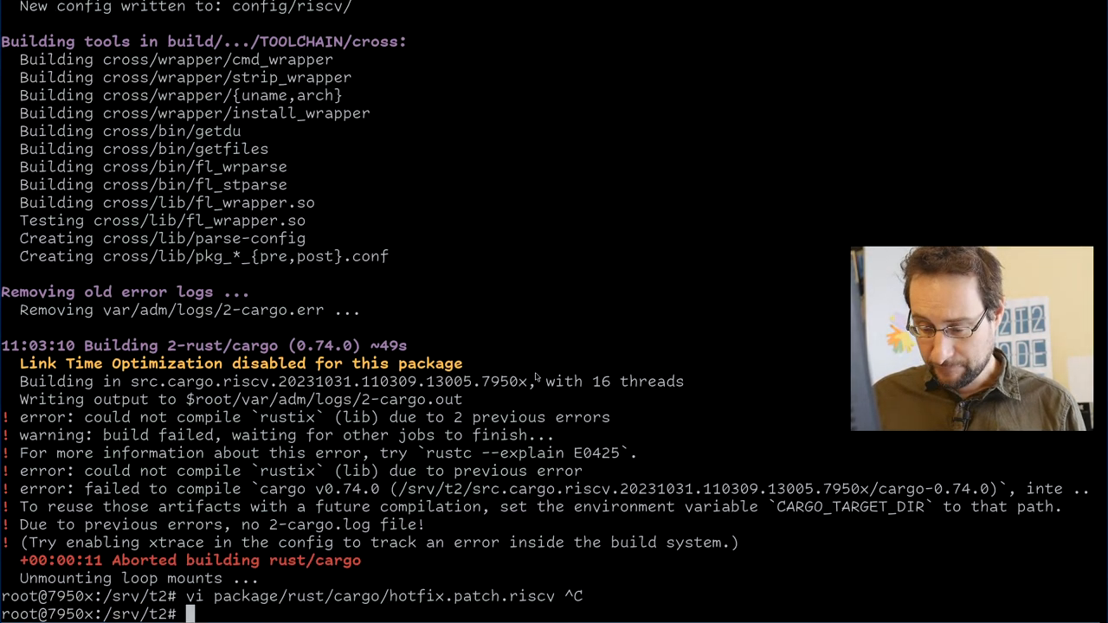
text(less build/riscv-23.10-generic-riscv-cross-linux/var/adm/logs/2-cargo.err)
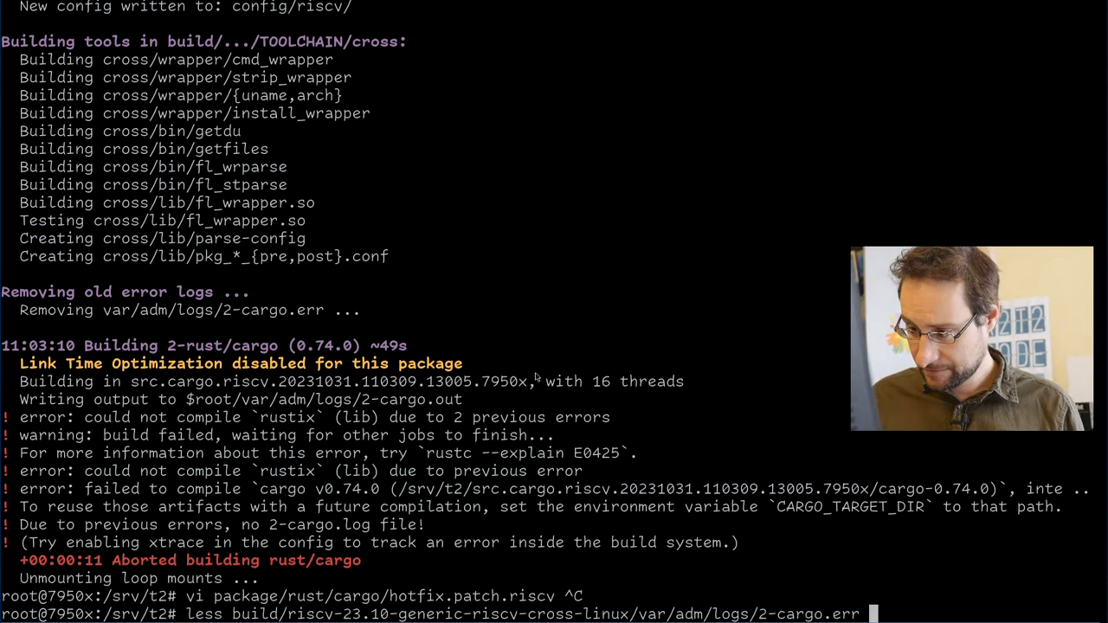
text(touch)
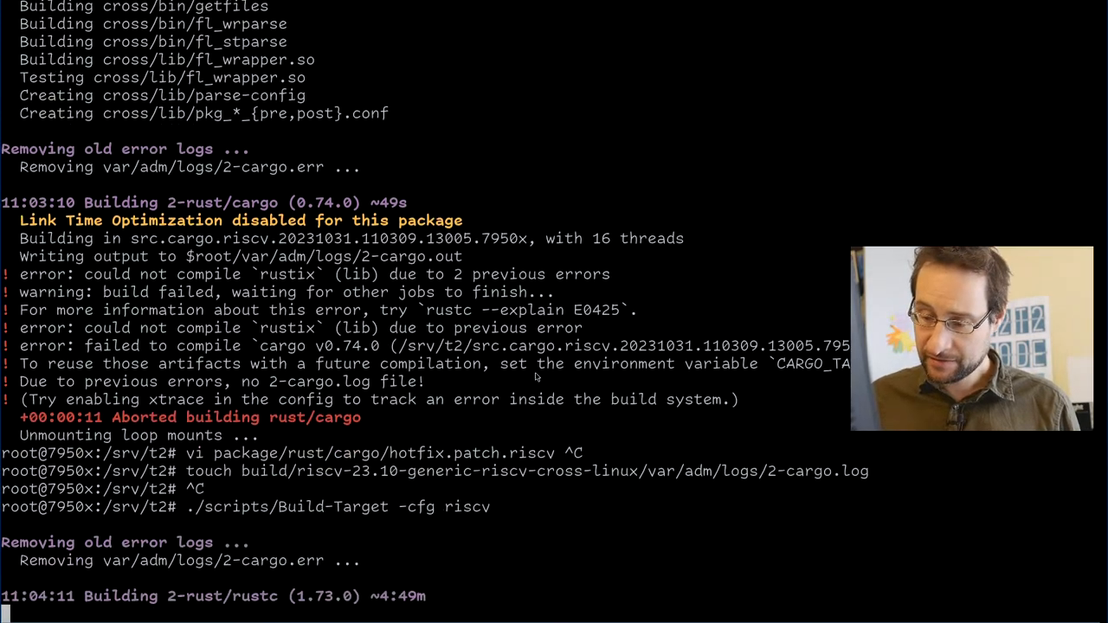
scroll(down, 3)
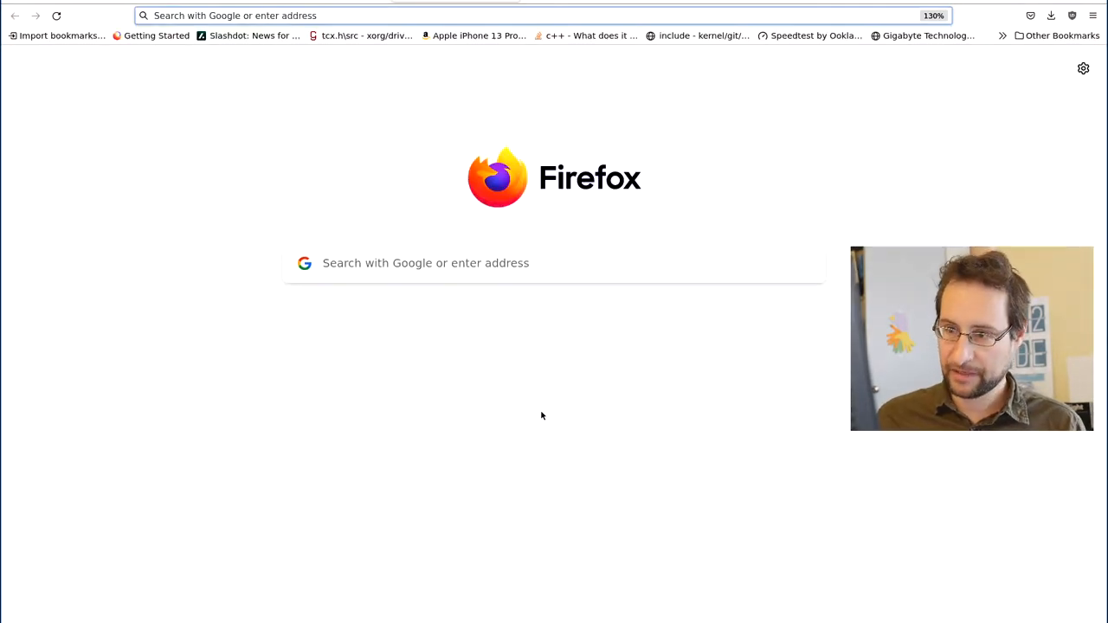
Search for "ulx3x spinal riscv" and land on the SpinalHDL/VexRiscv GitHub repository.
click(554, 263)
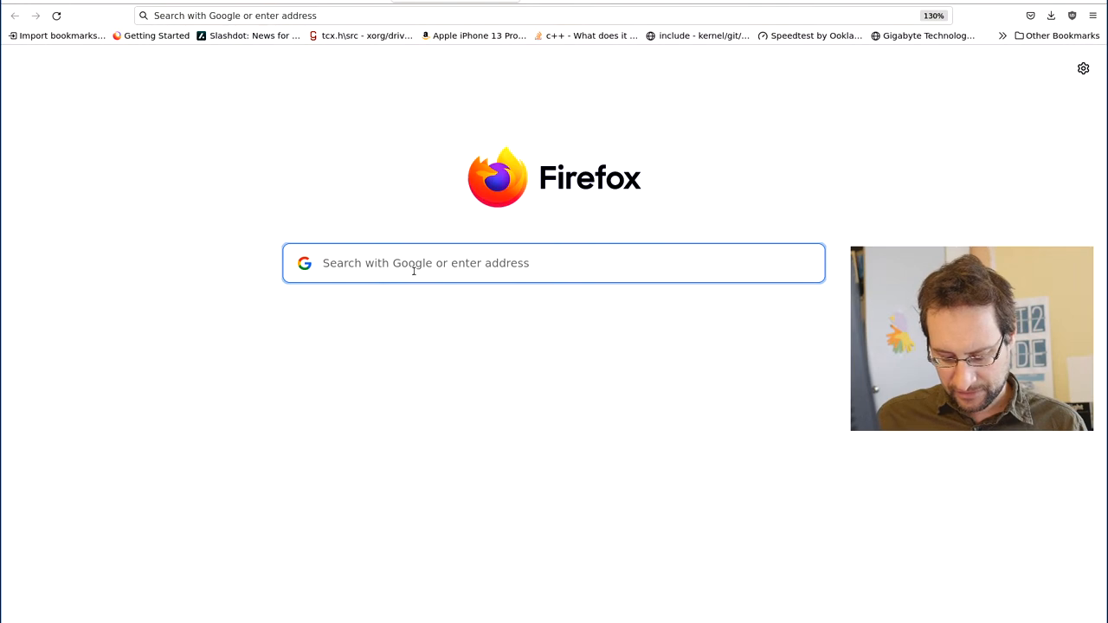
text(ulx)
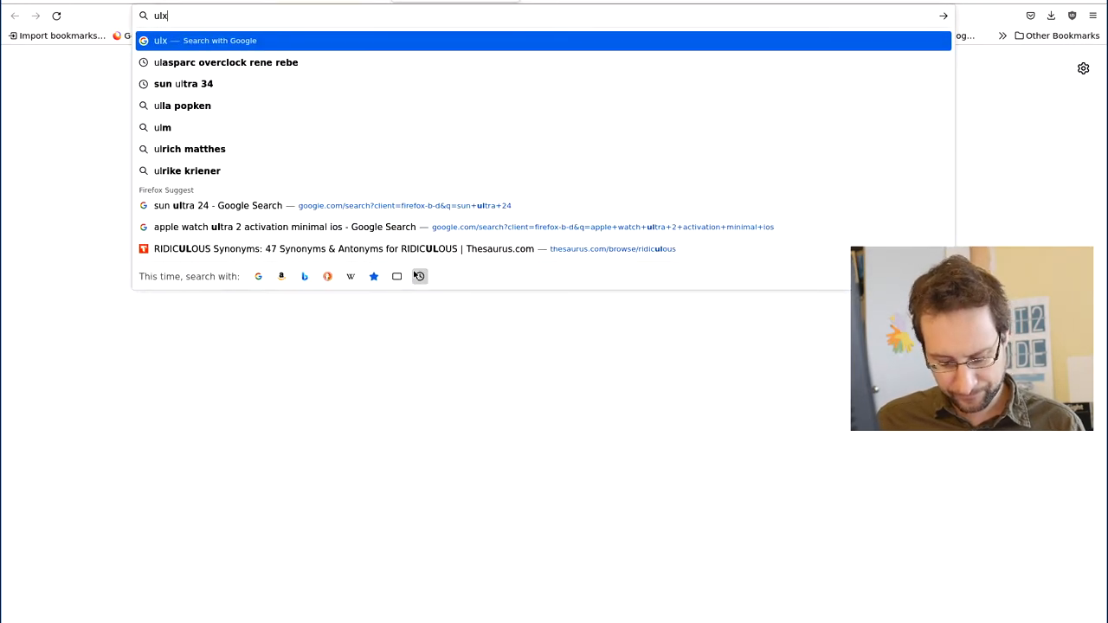
text(3x)
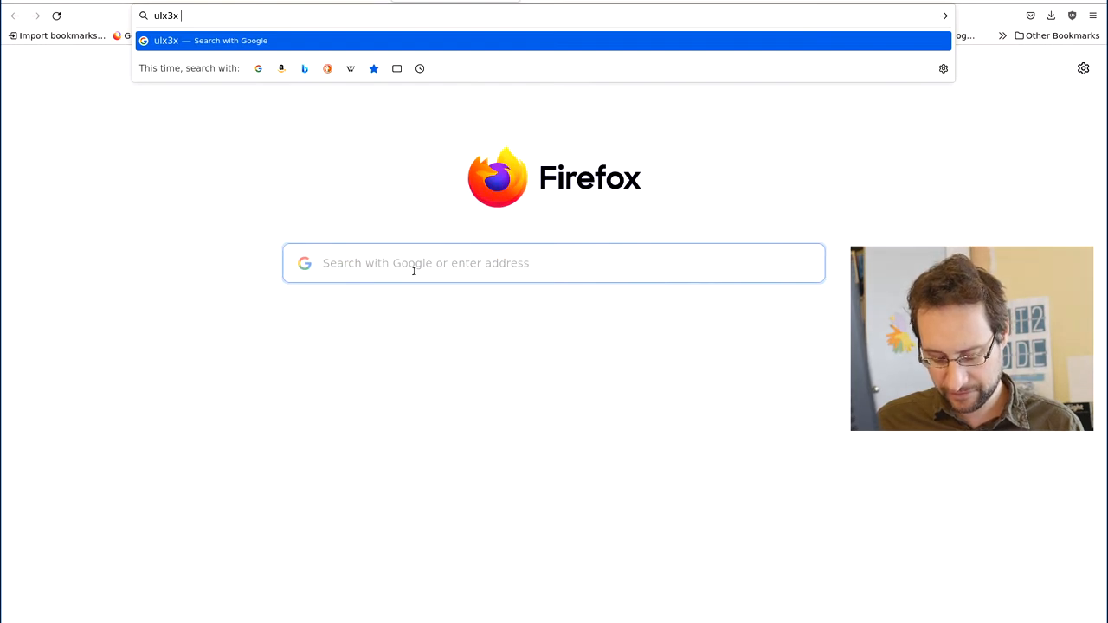
text(pinal+riscv)
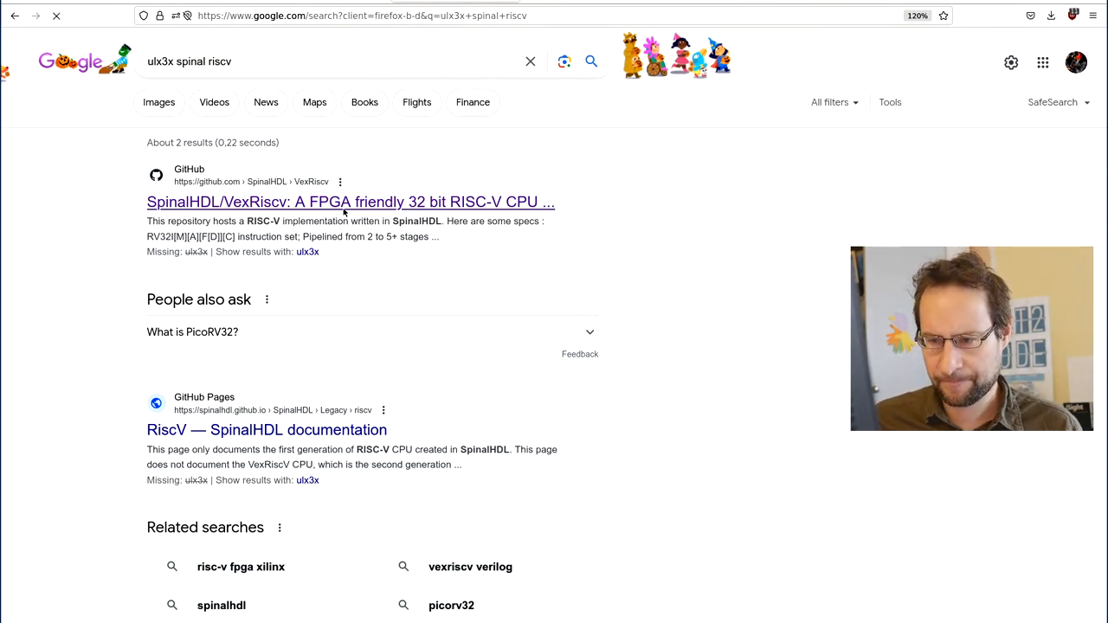
click(350, 201)
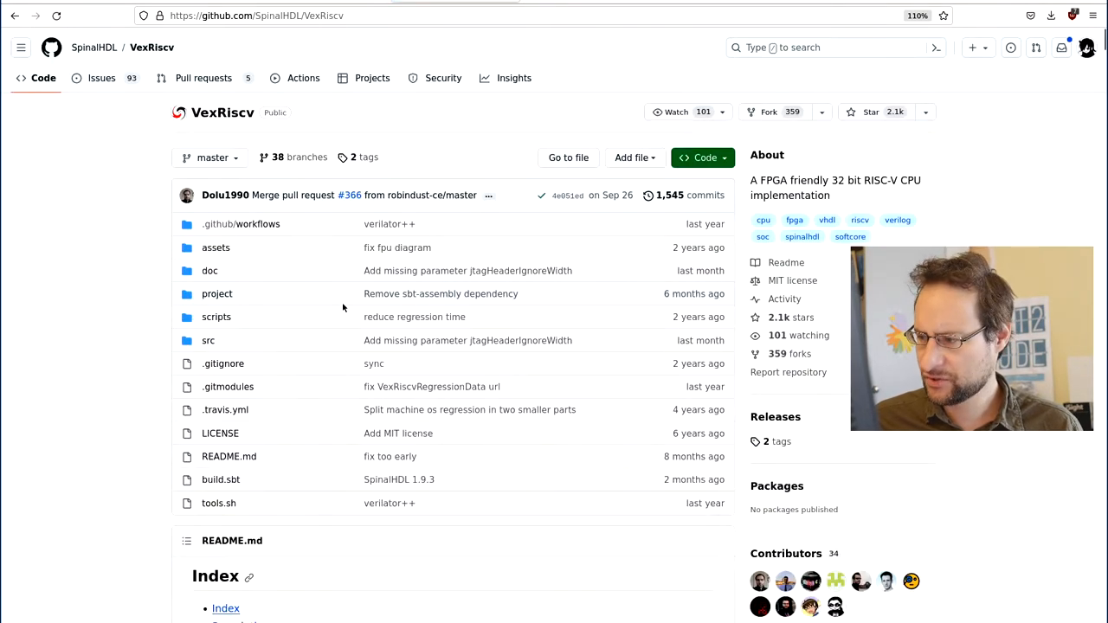
scroll(down, 3)
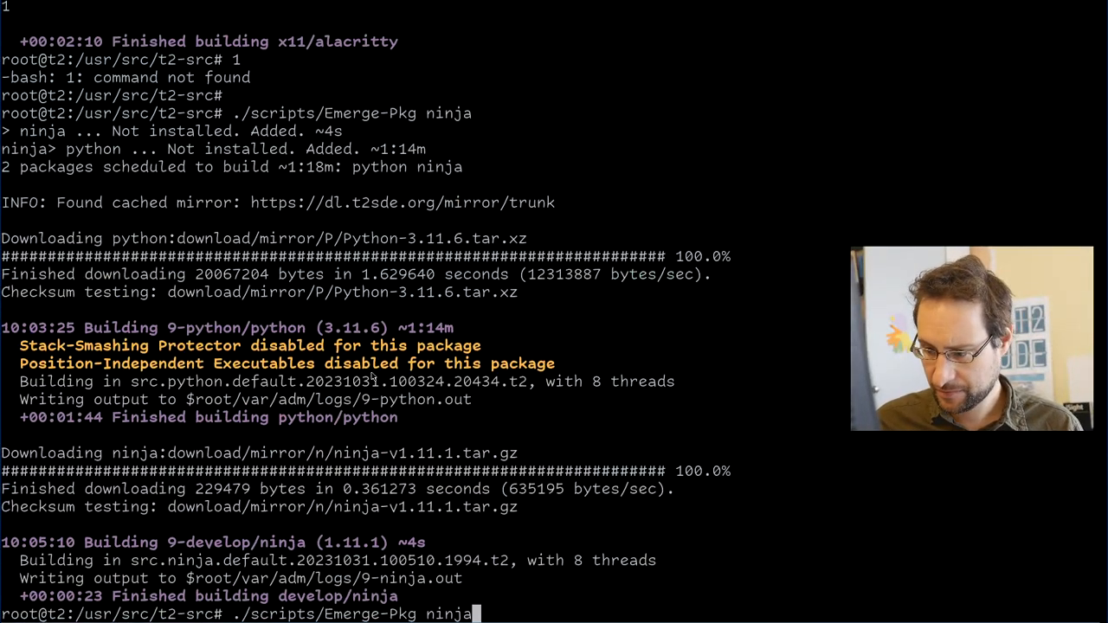
Run ./scripts/Emerge-Pkg meson, scheduling setuptools, meson and itstool, then return to VexRiscv.
text(meson)
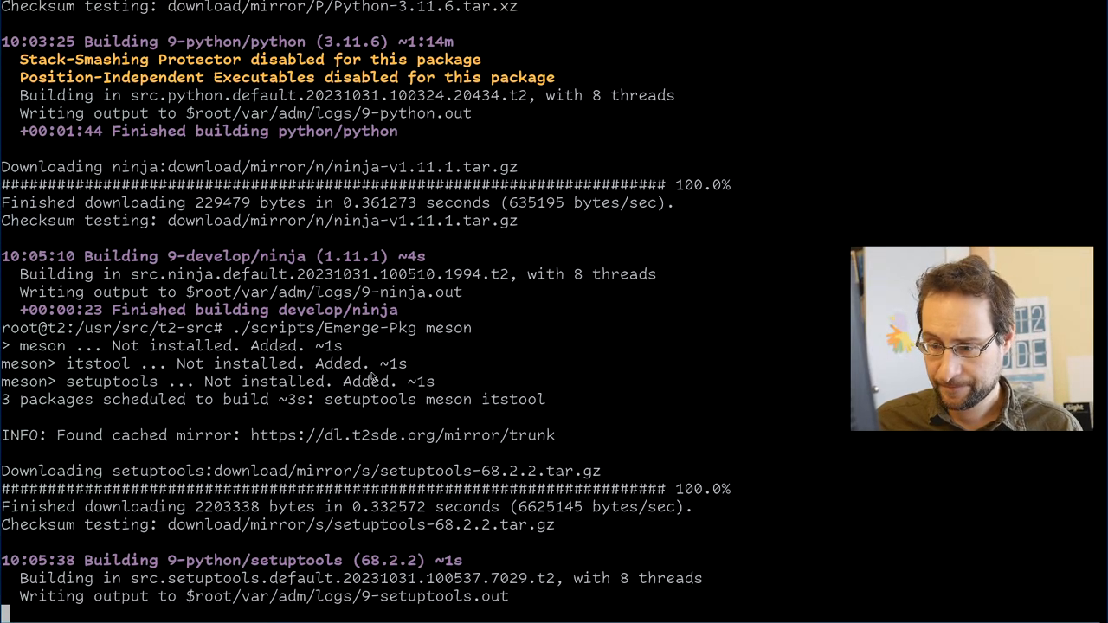
scroll(down, 3)
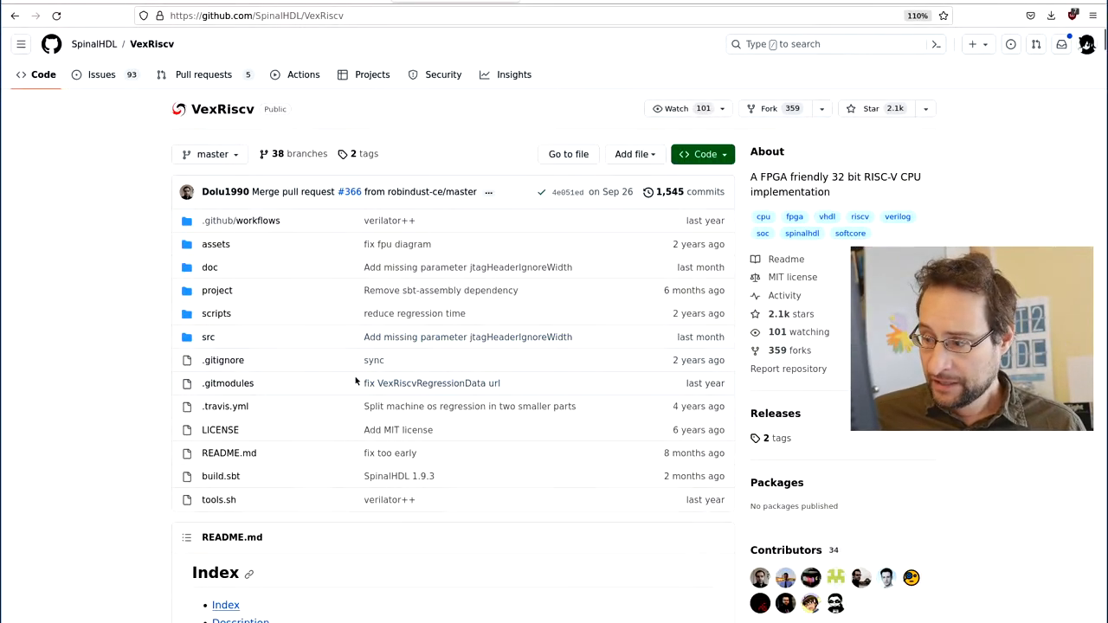
Read down the VexRiscv README through the synthesis results and CPU generation sections.
scroll(down, 3)
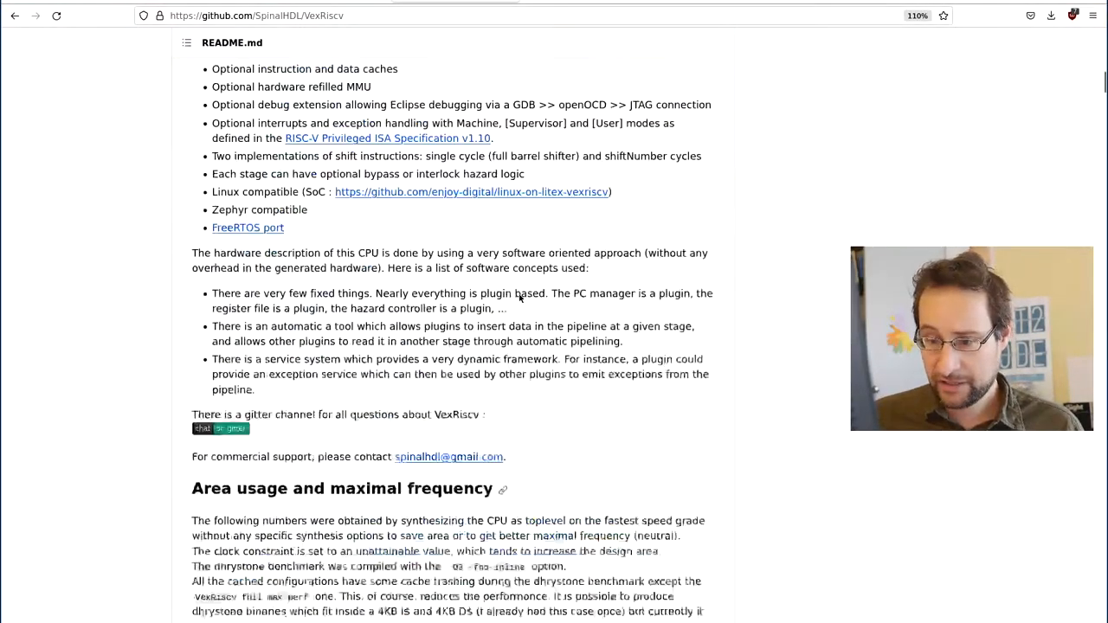
scroll(down, 3)
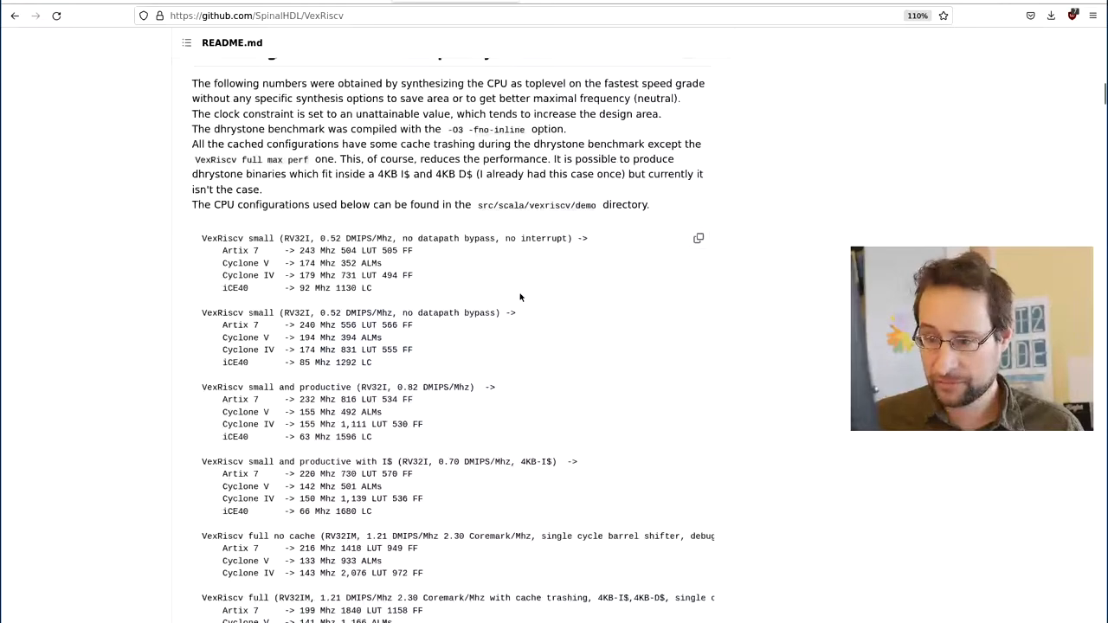
scroll(down, 3)
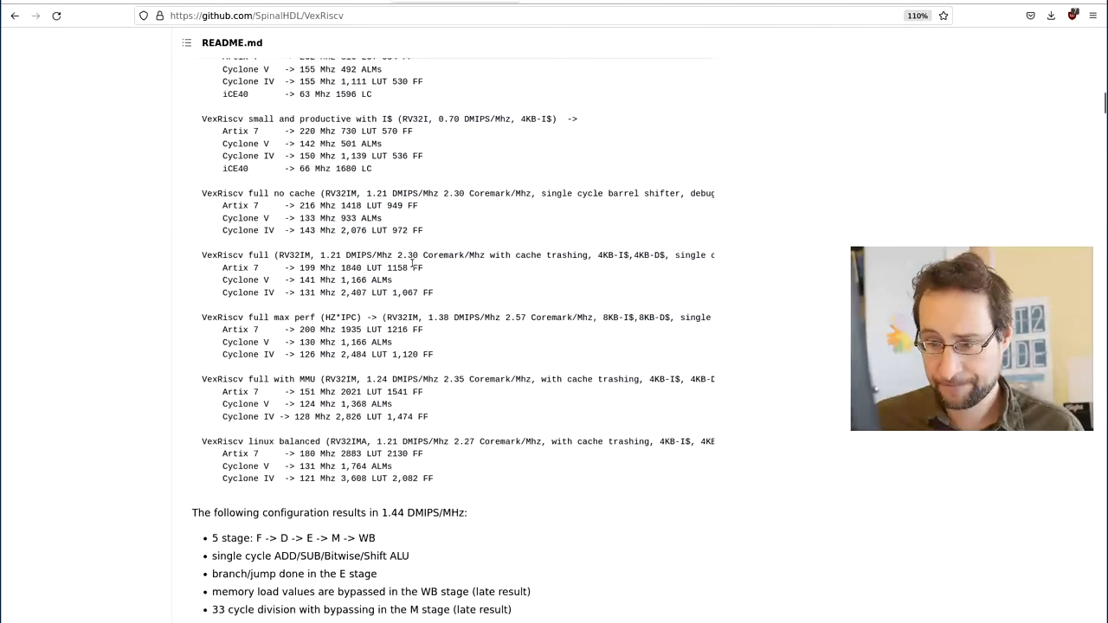
scroll(down, 3)
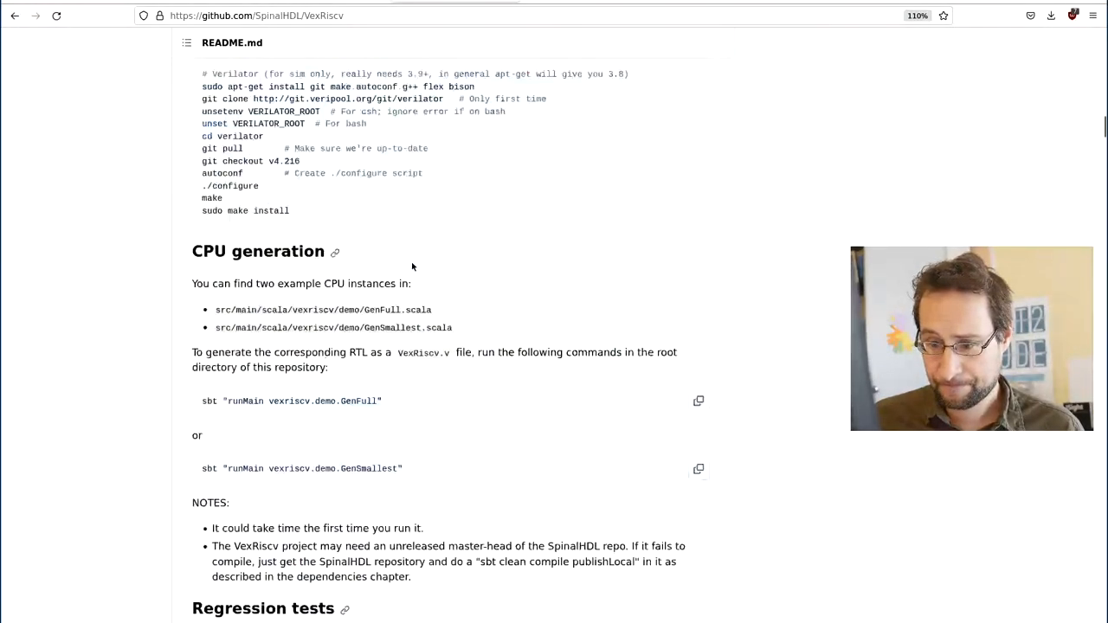
scroll(down, 3)
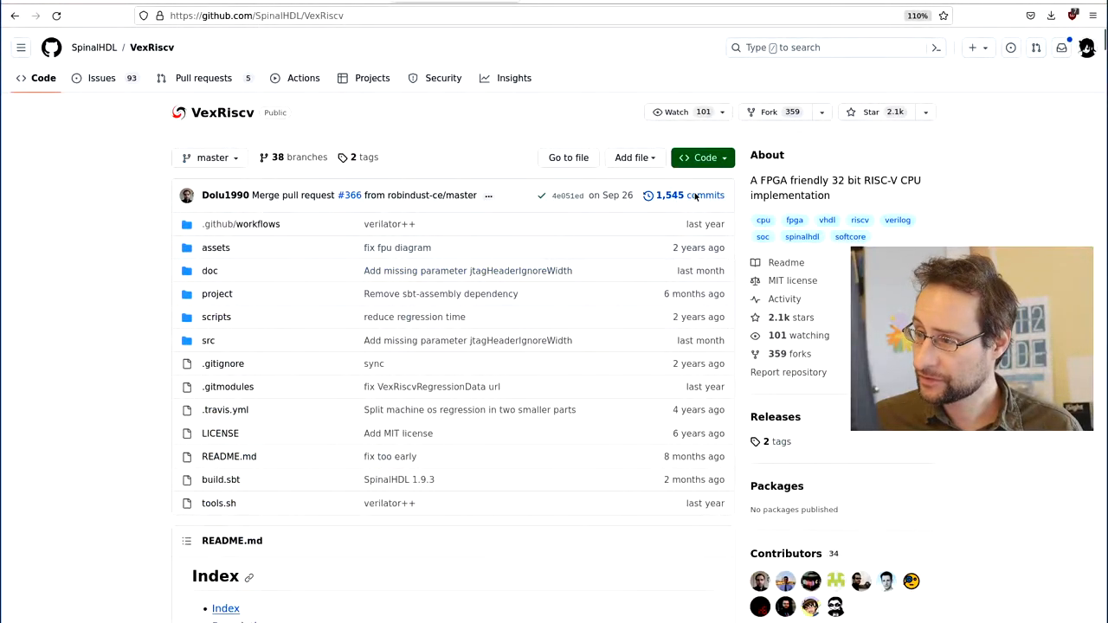
Browse the VexRiscv commit history back to March 2023, then return to the repository page.
click(675, 194)
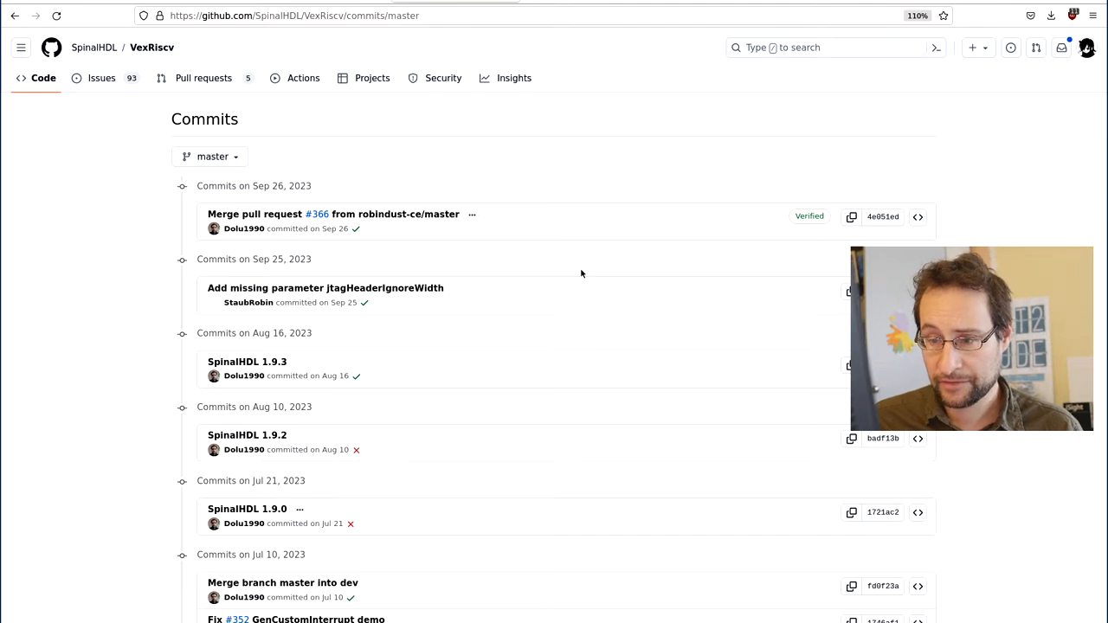
scroll(down, 3)
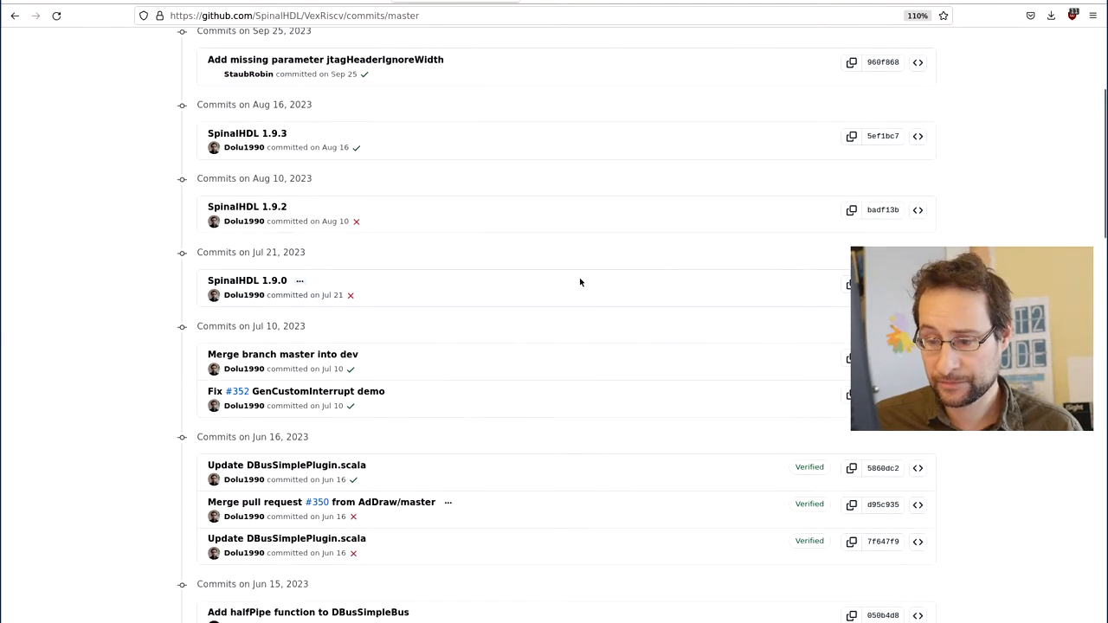
scroll(down, 3)
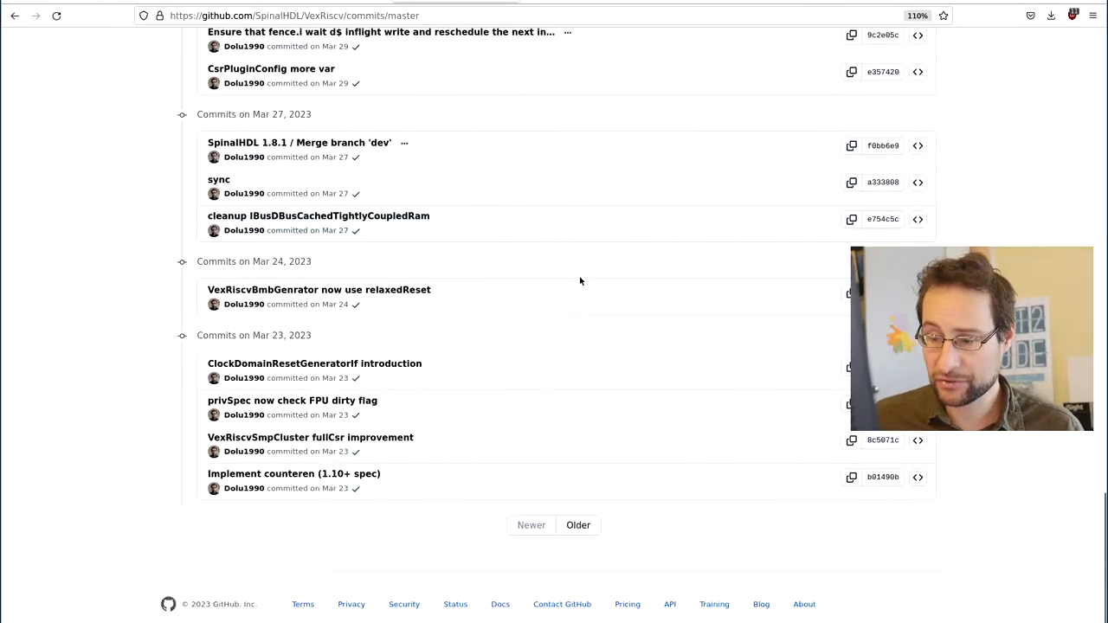
click(14, 16)
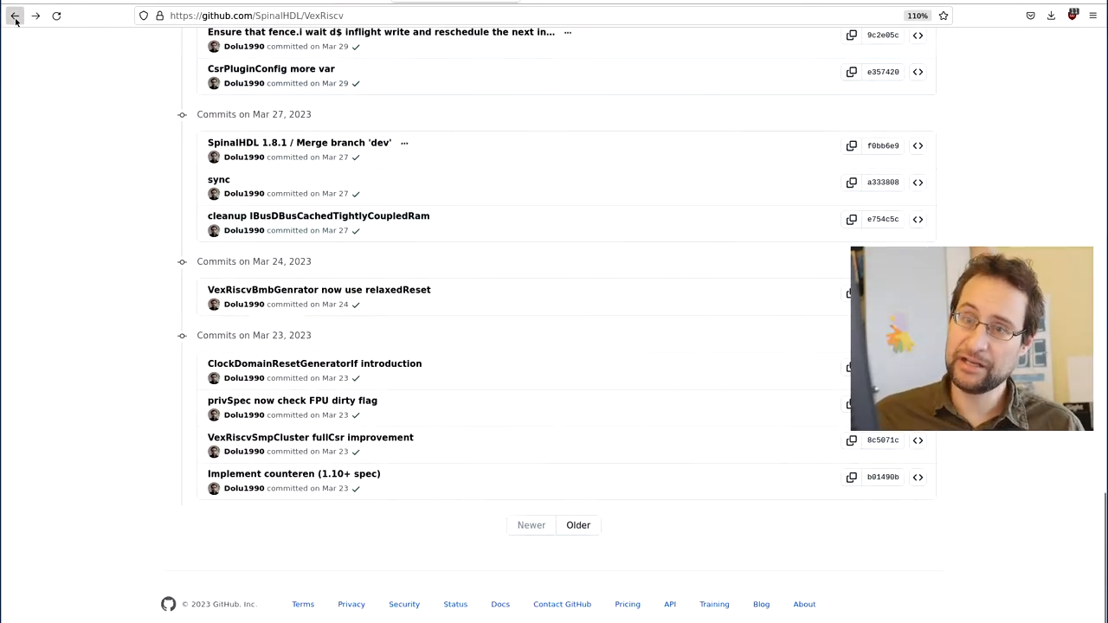
Return to the VexRiscv overview and read down to the README Index section.
click(14, 15)
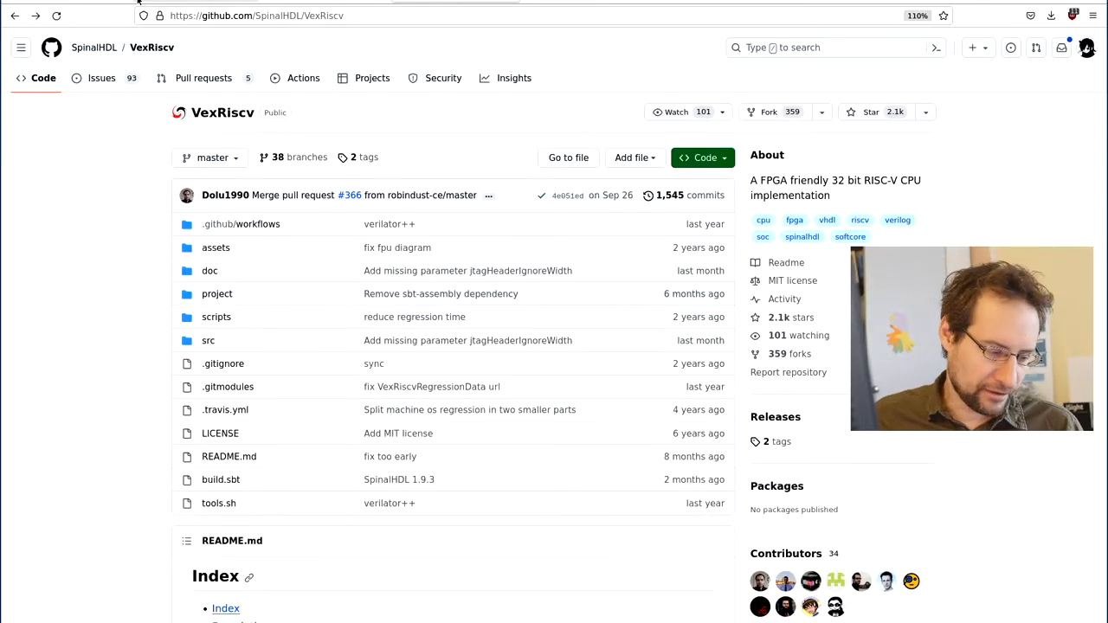
mouse_move(135, 3)
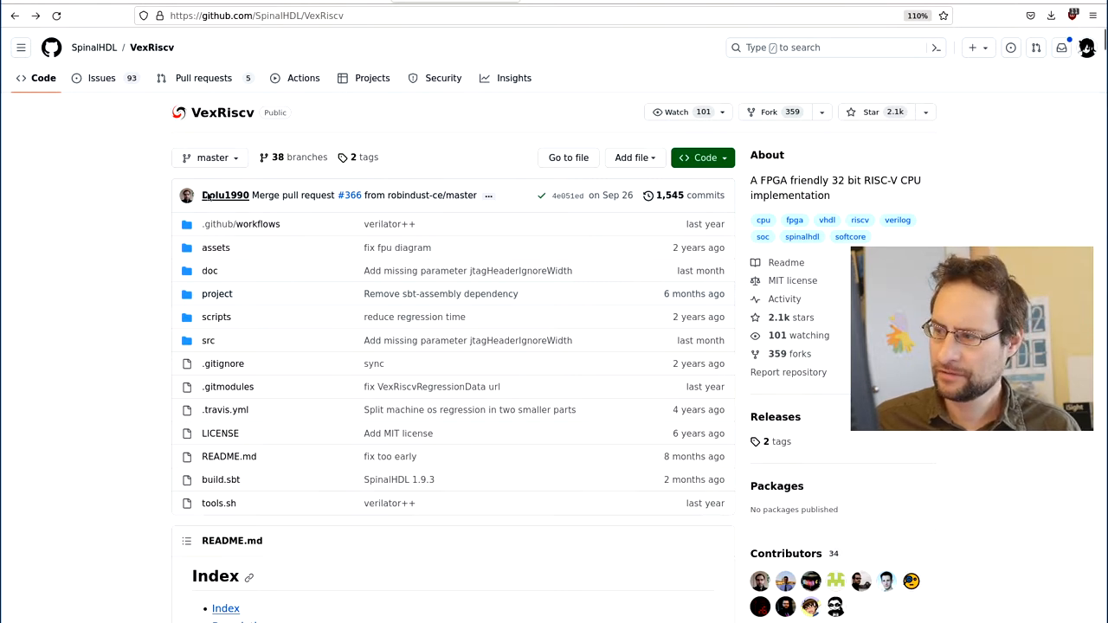
mouse_move(225, 194)
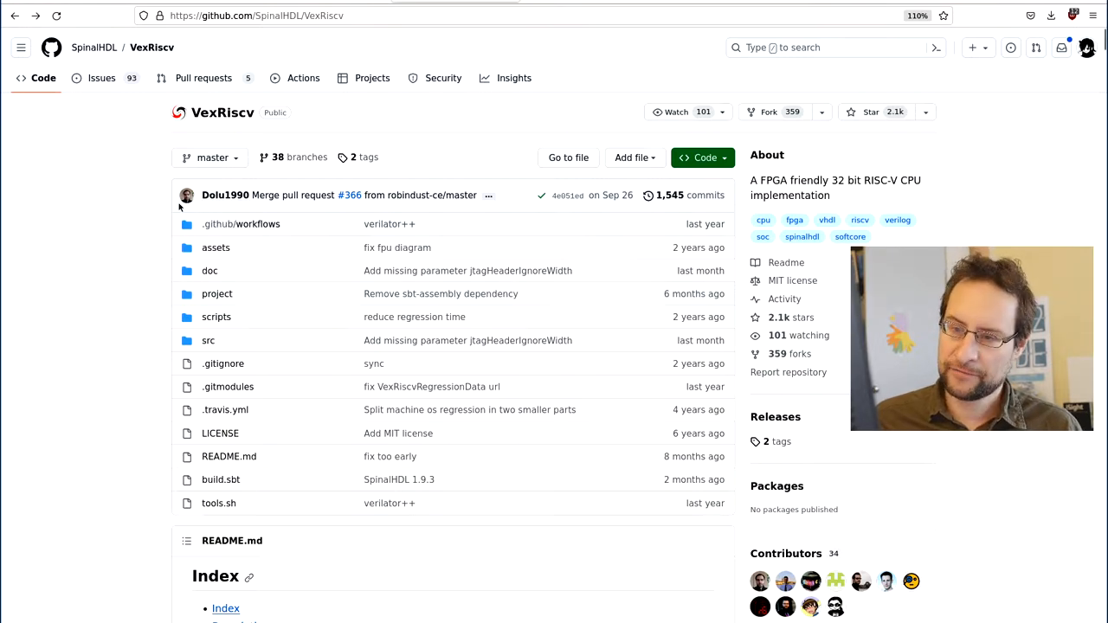
scroll(down, 3)
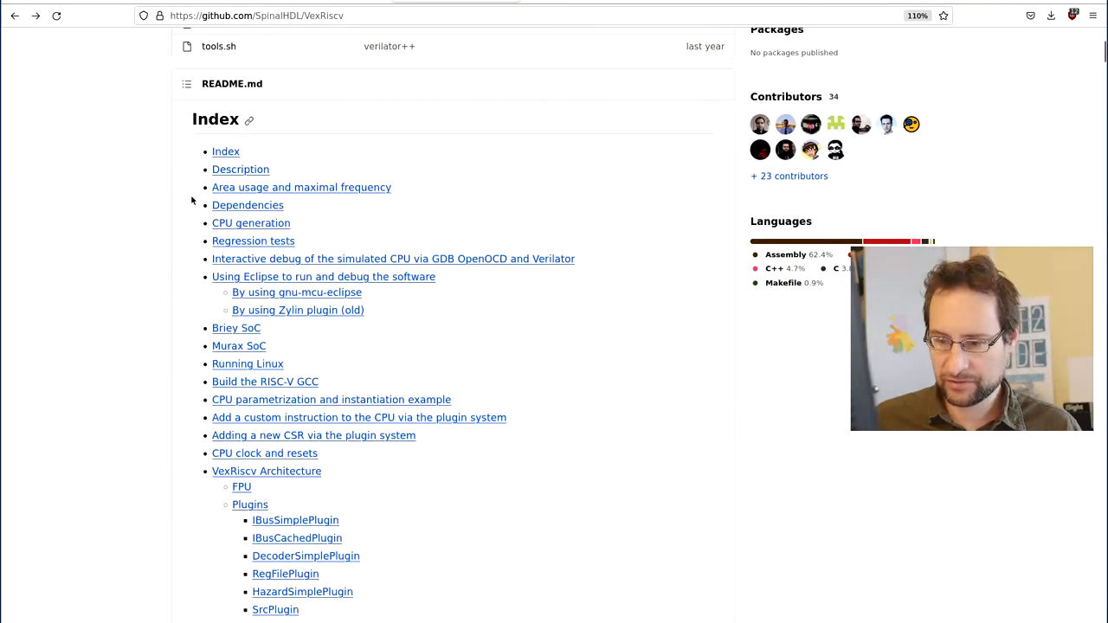
scroll(down, 3)
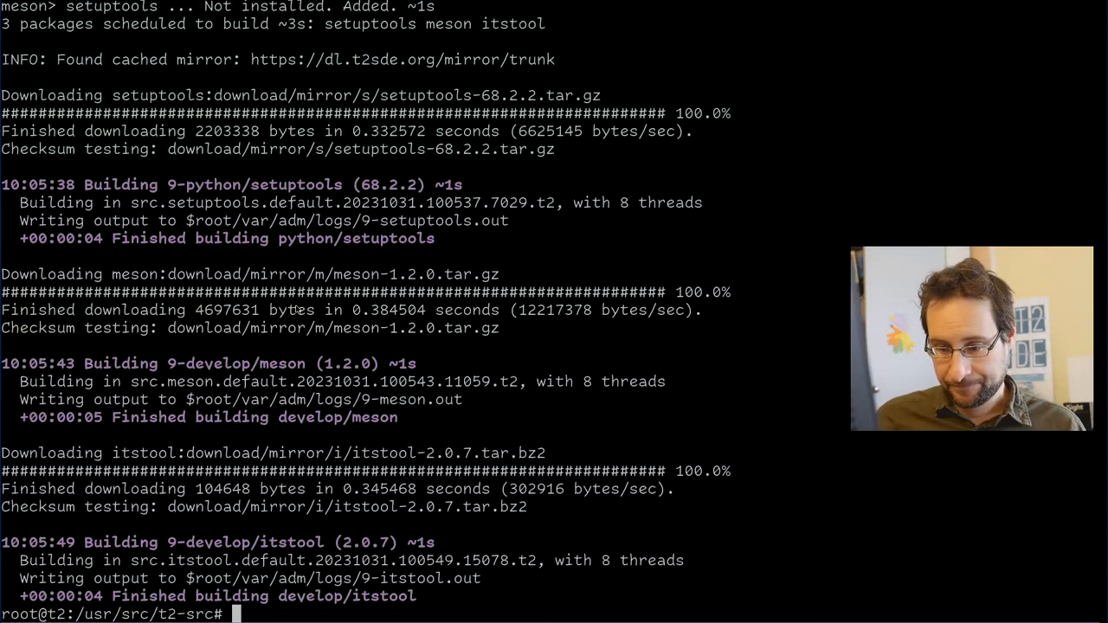
Power off the T2 system with shutdown -h 0.
text(shutdown -h 0)
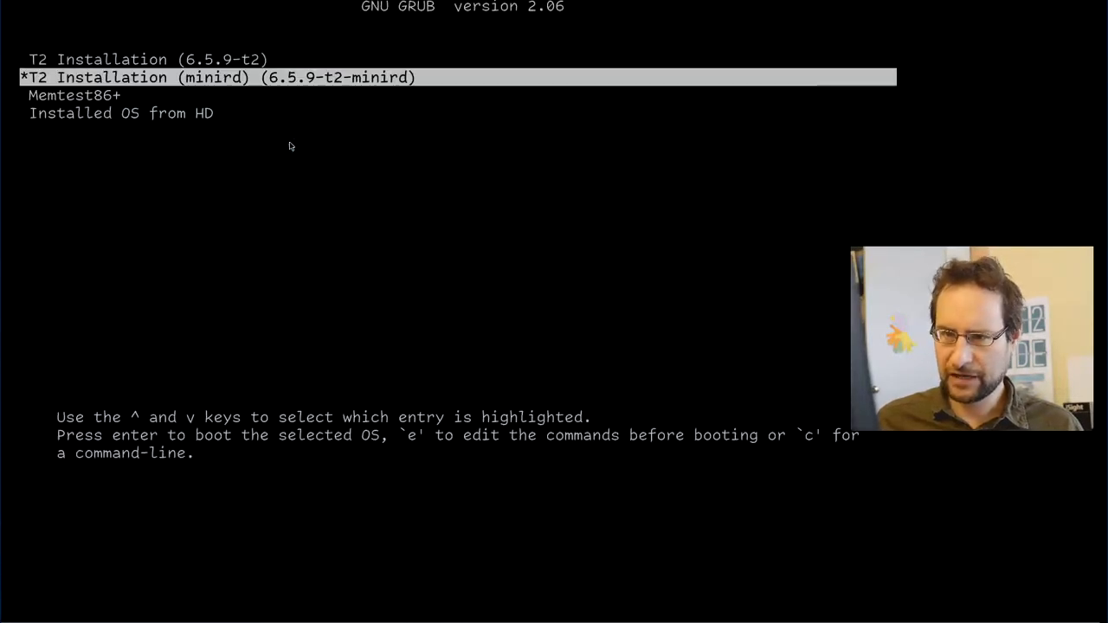
Boot the T2 minird installation from GRUB, log in as root and cd into /usr/src/t2-src.
key(Return)
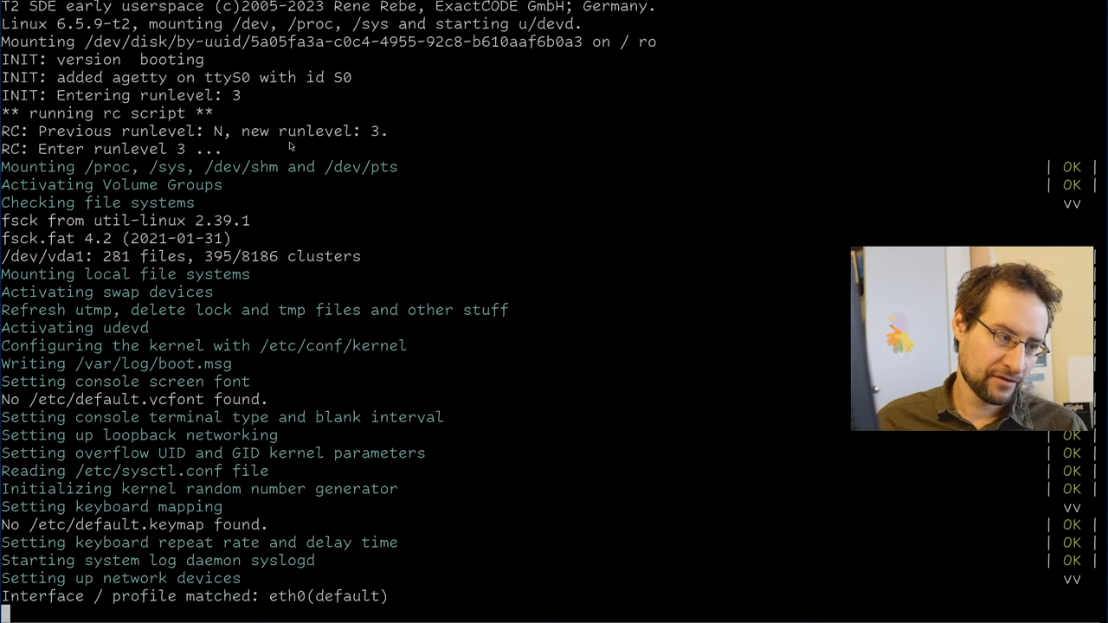
scroll(down, 3)
text(root)
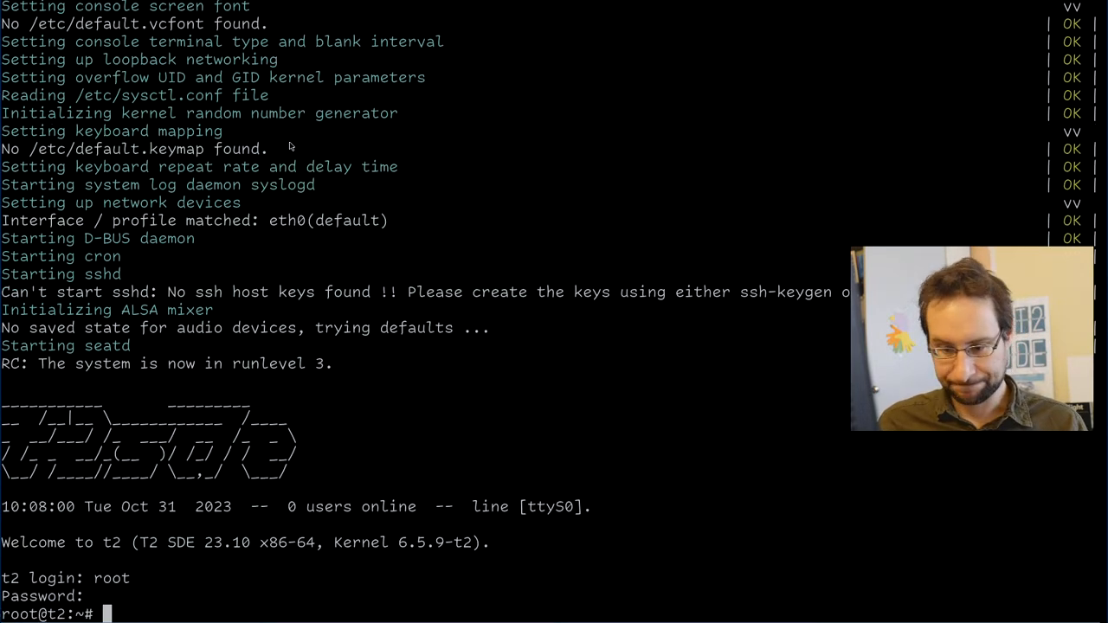
text(cd /usr/src/t2-src/)
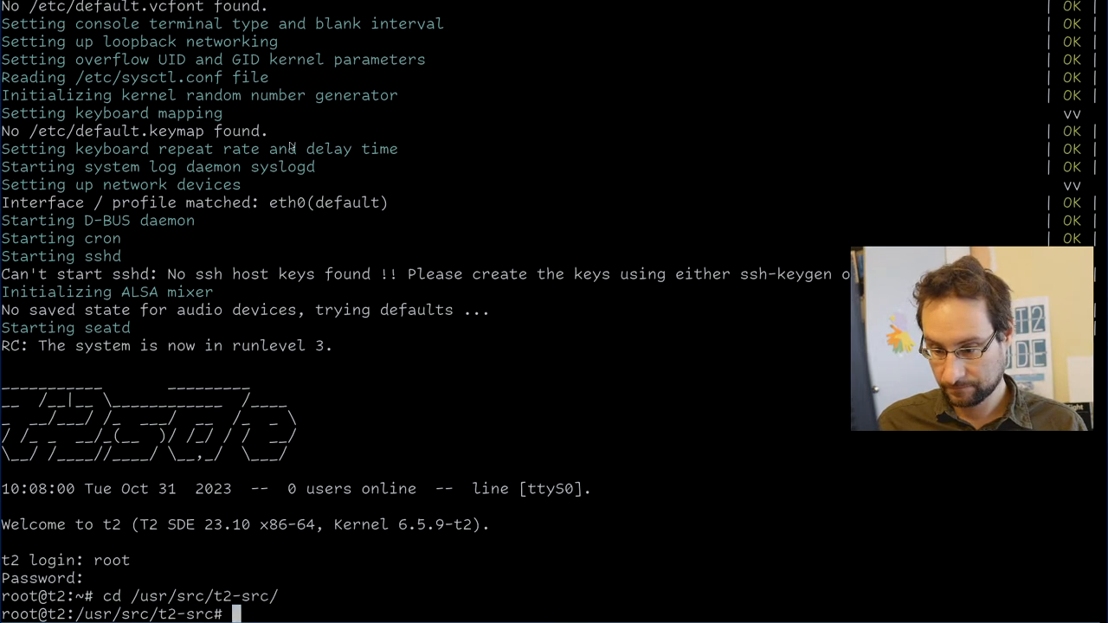
Build the UpdateList tool and query oh-my-posh --no-prefix, finding release 18.18.1.
text(make -C)
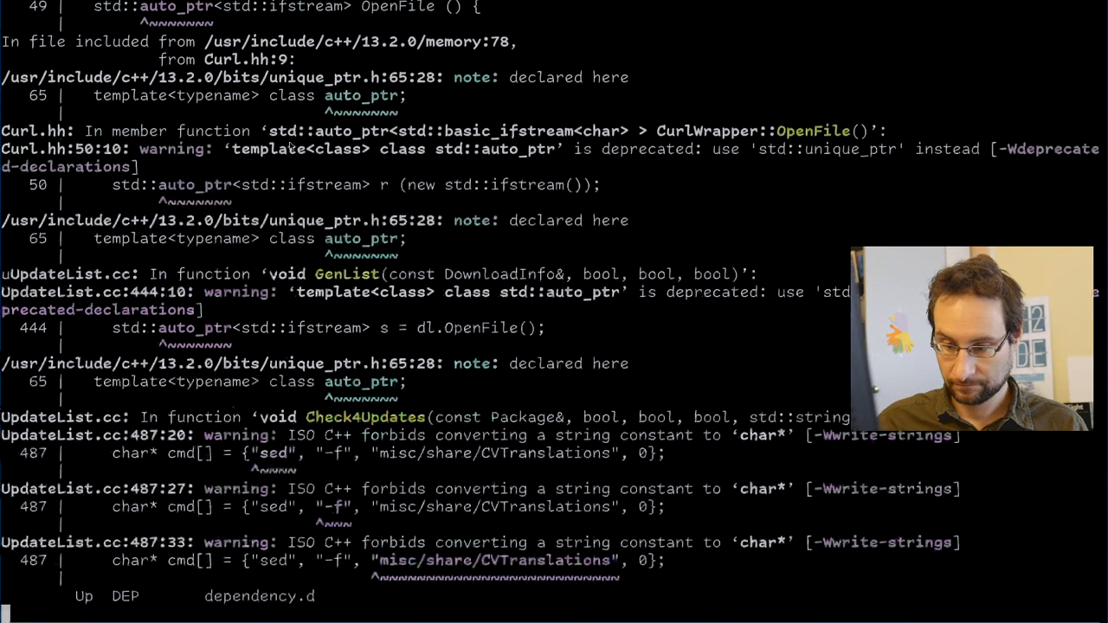
text(./source/UpdateList oh-my-posh)
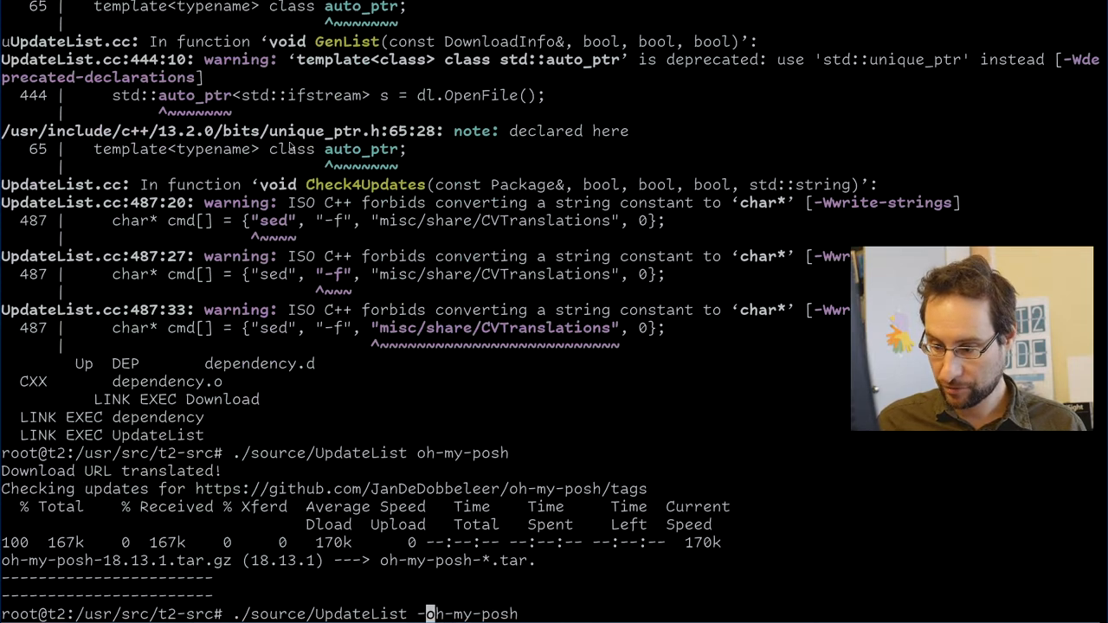
text(-)
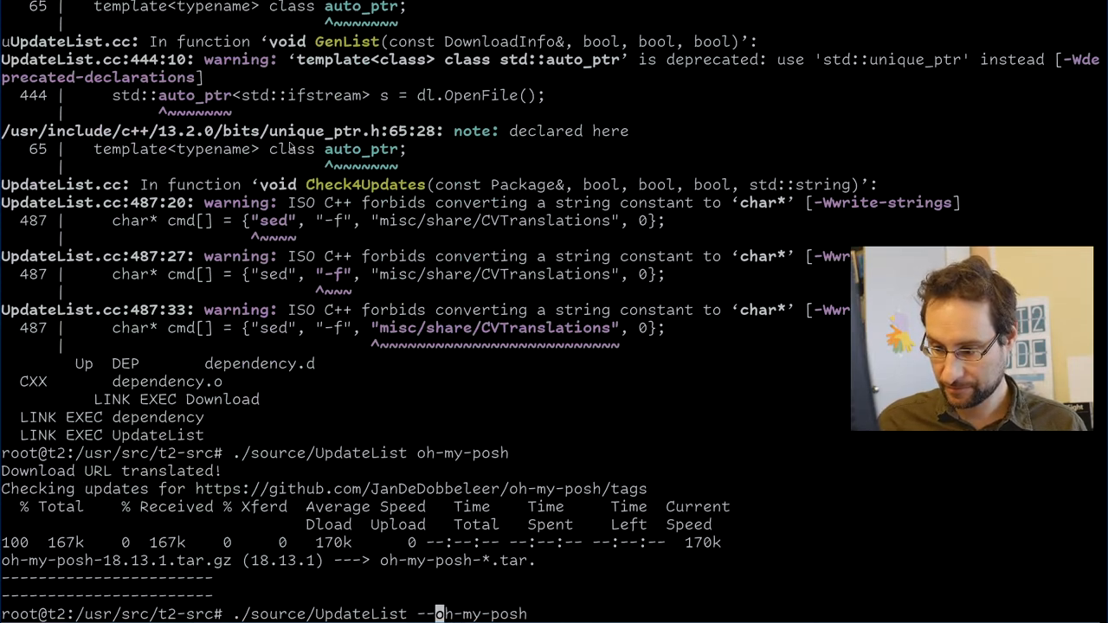
text(no-prefix)
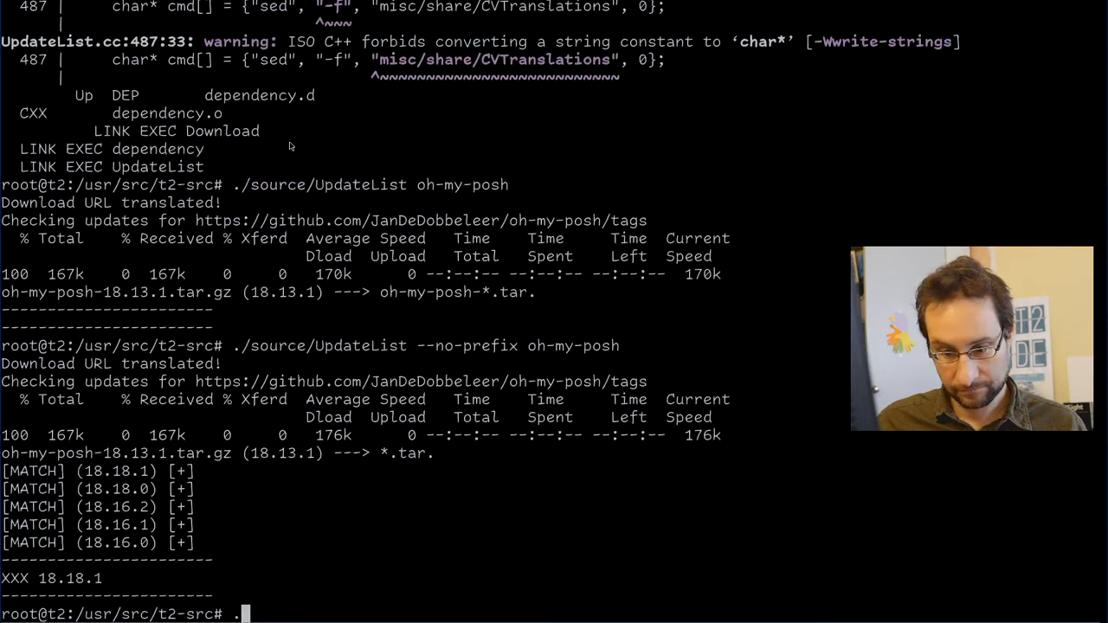
Update-Pkg oh-my-posh to 18.18.1 and start its Emerge-Pkg build.
text(./scripts/Update-Pkg oh-äm)
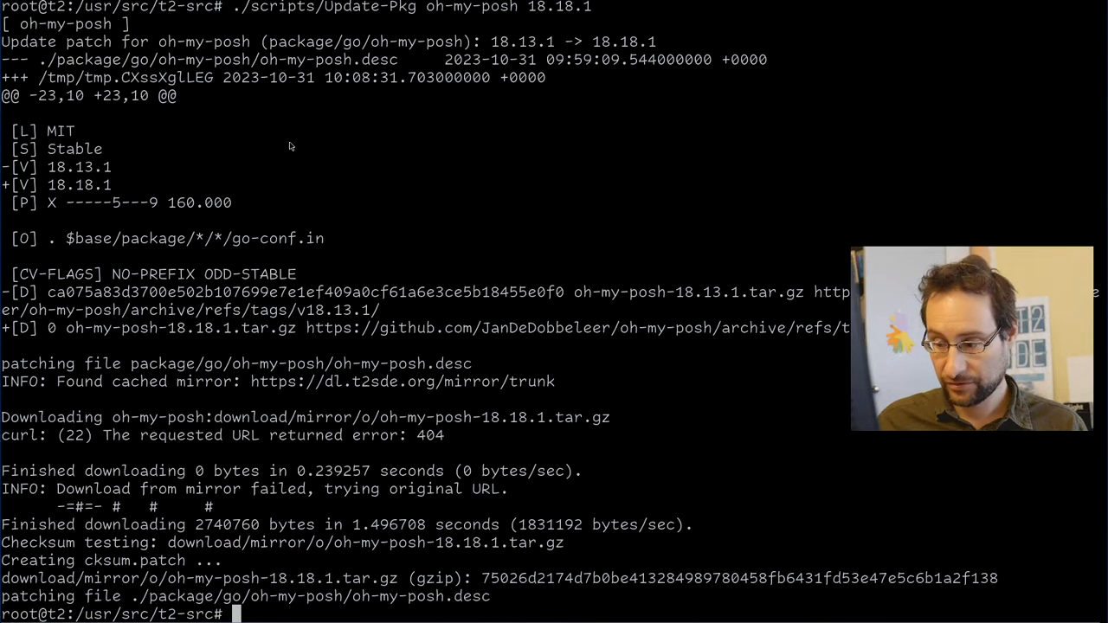
text(./s)
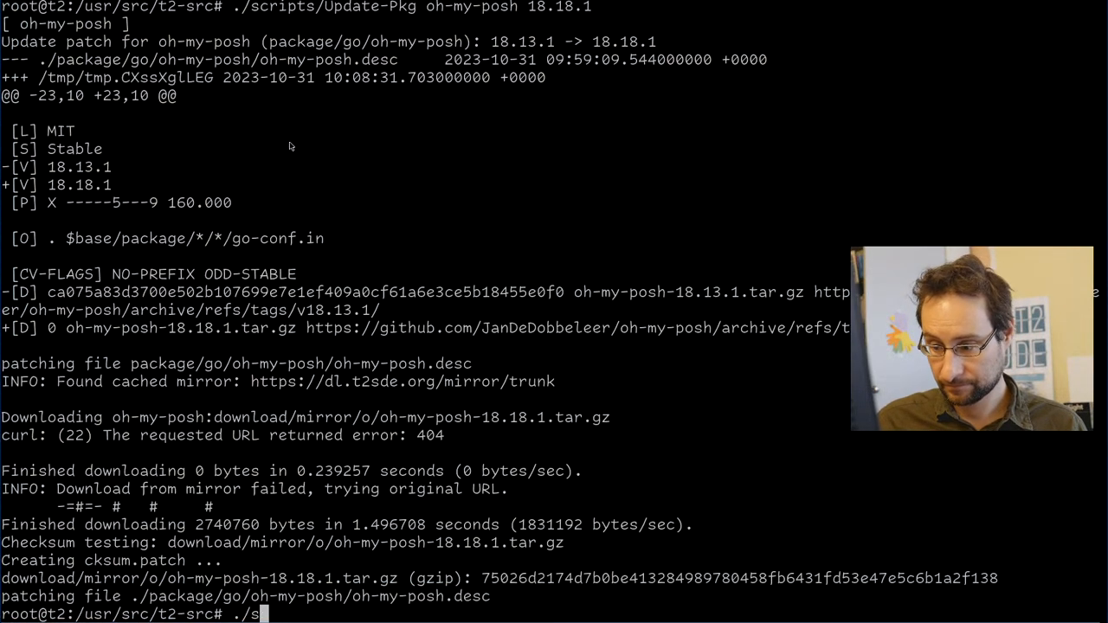
text(./scripts/Emerge-Pkg oh-my-posh)
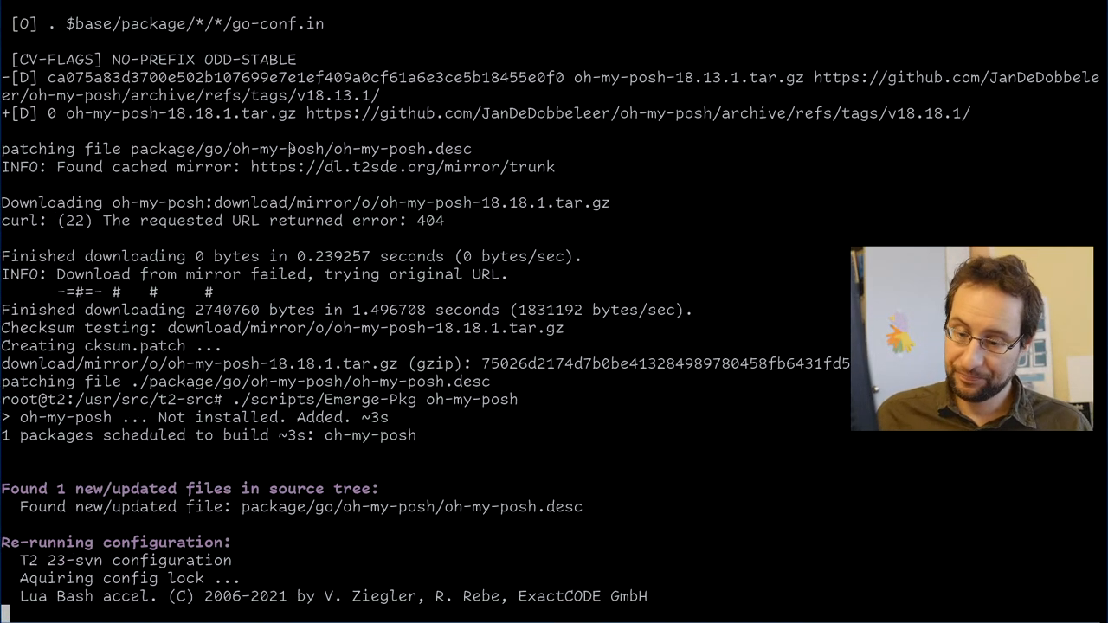
After the 18.18.1 build aborts on cgo errors, start ./scripts/Commit oh-my-posh and cancel it at the log prompt.
scroll(down, 3)
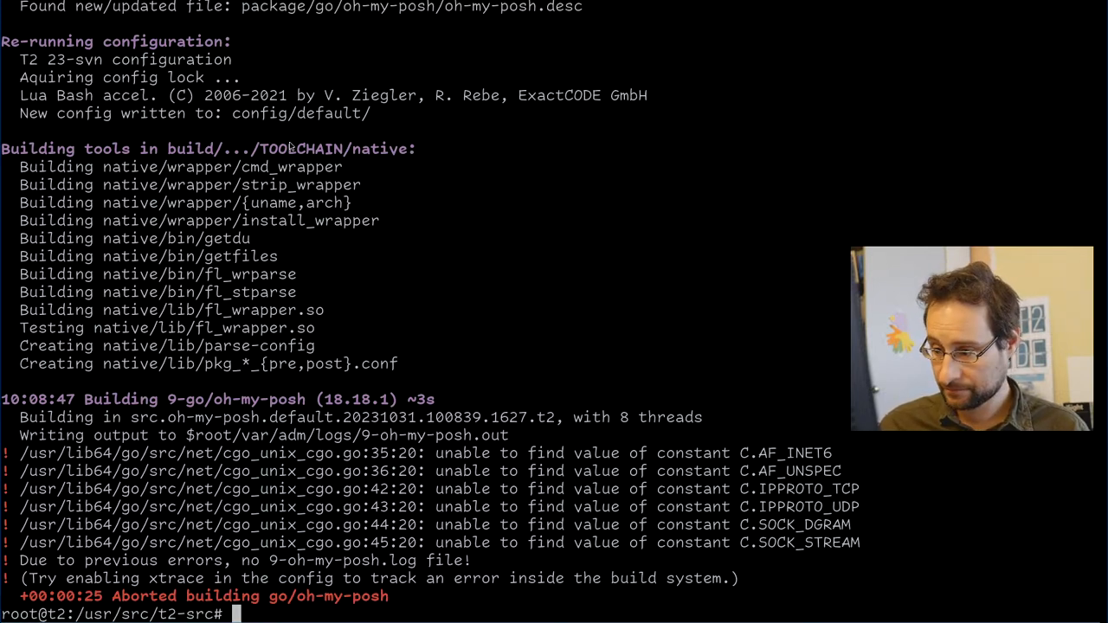
text(./scripts/Commit oh-my-)
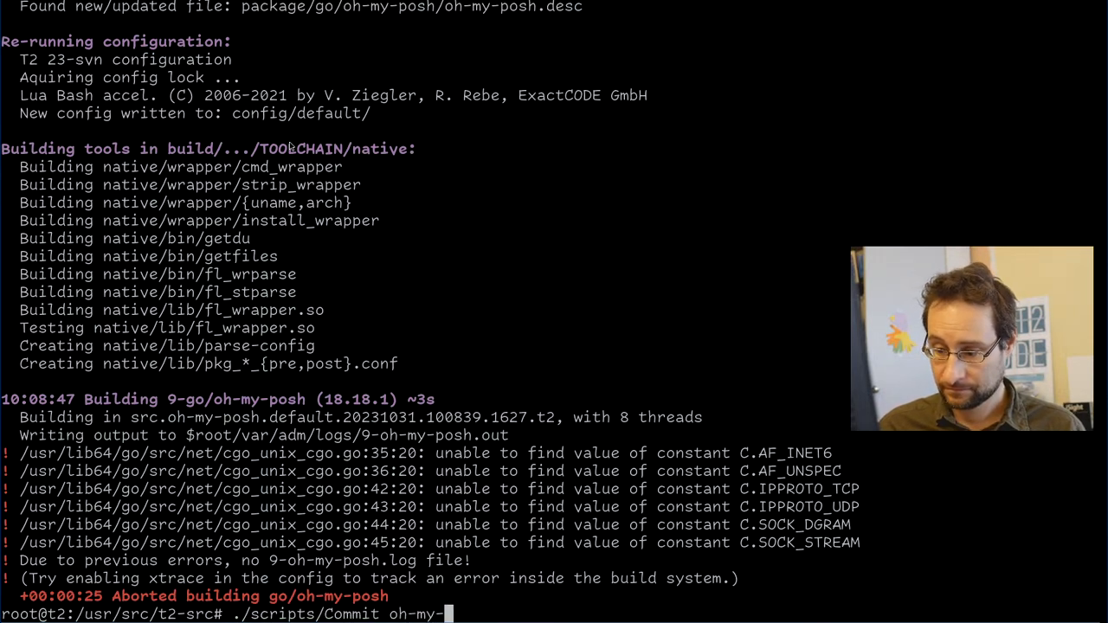
key(Return)
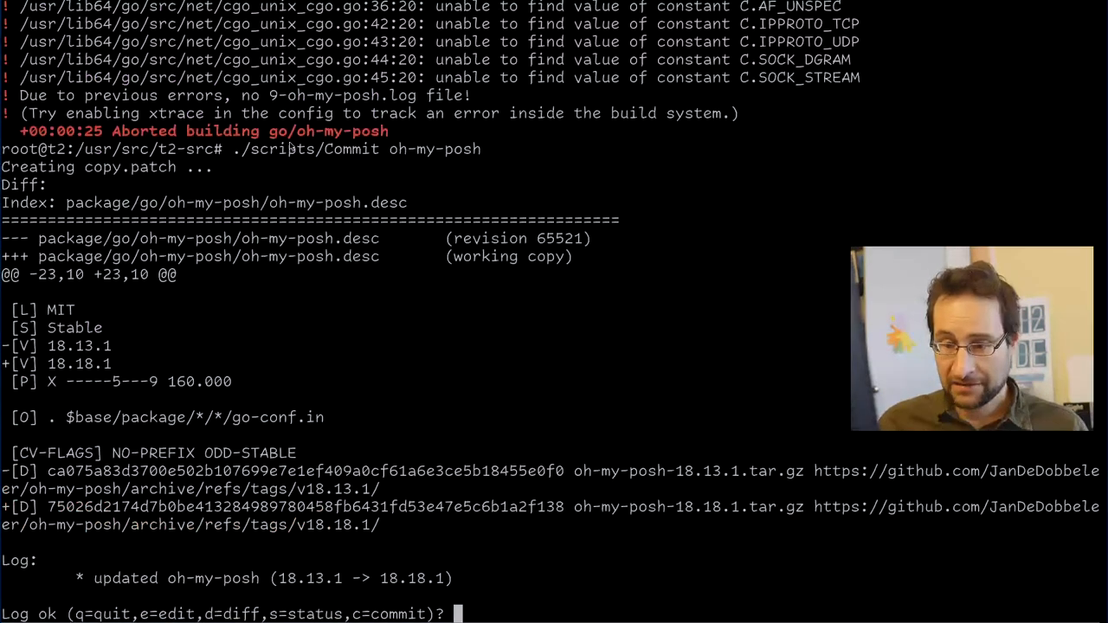
key(ctrl+c)
text(svn revert package/go/oh-my-posh/oh-my-posh.desc)
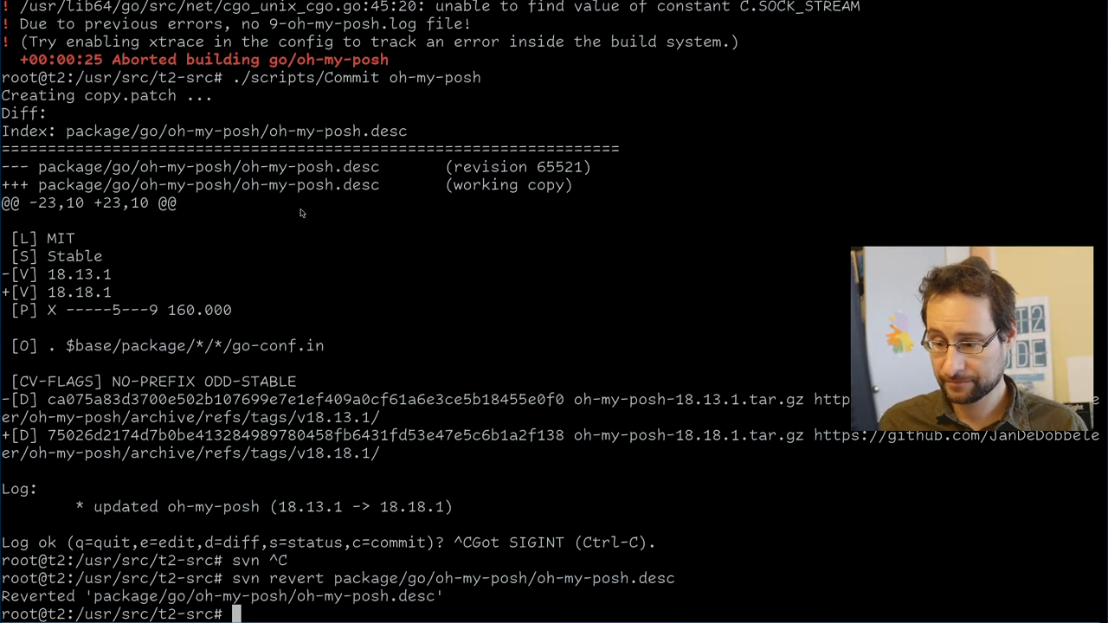
Rebuild oh-my-posh 18.13.1 with Emerge-Pkg and watch the cross-build output.
text(./scripts/Emerge-Pkg oh-my-posh)
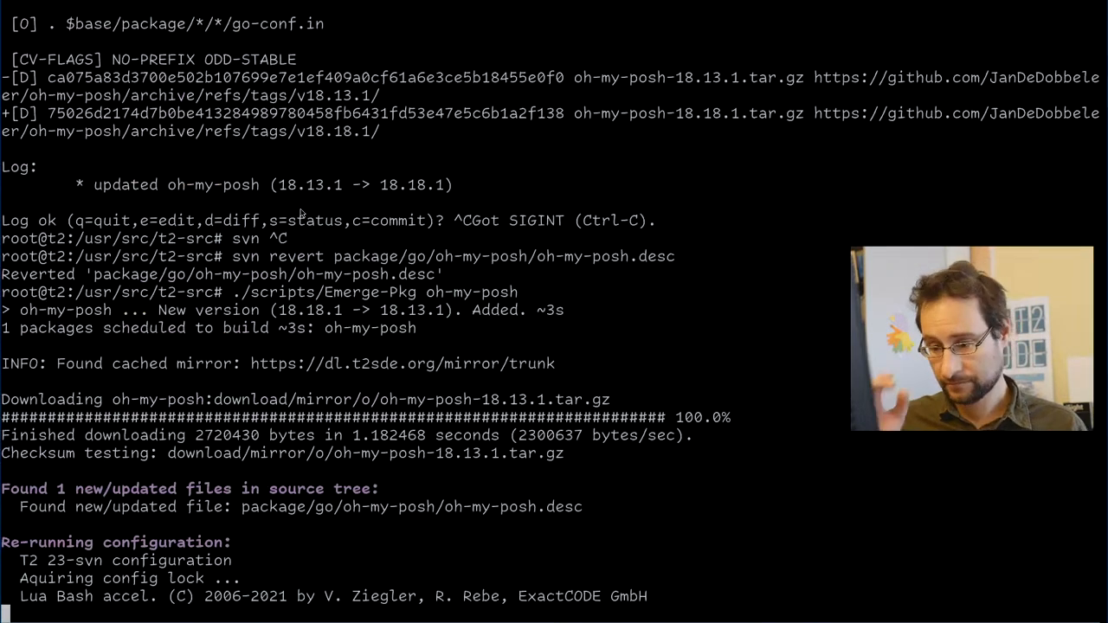
scroll(down, 3)
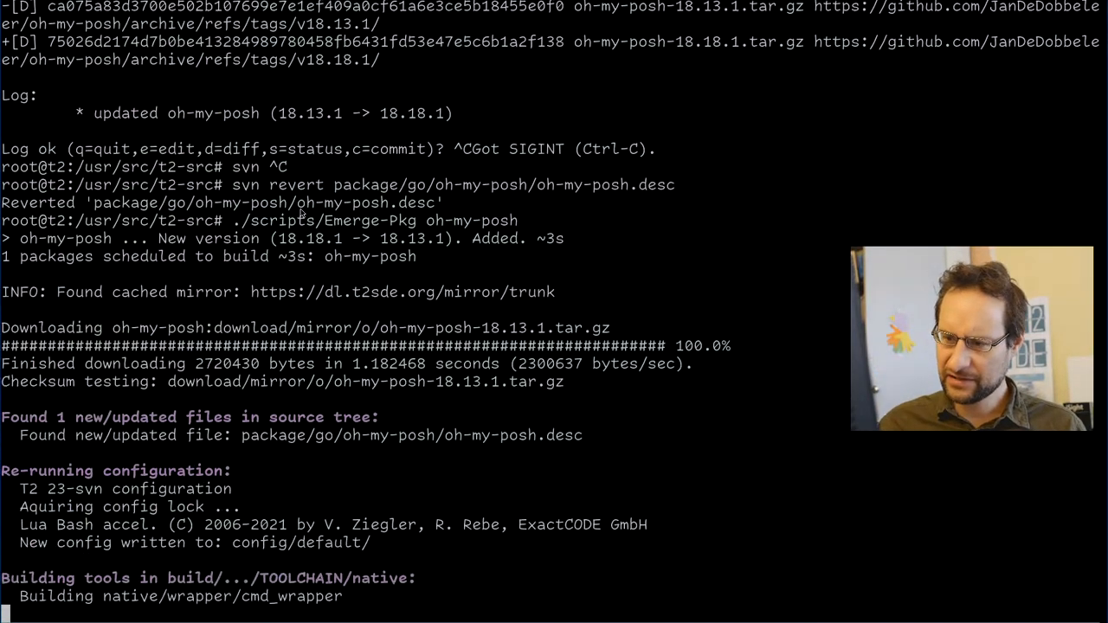
scroll(down, 3)
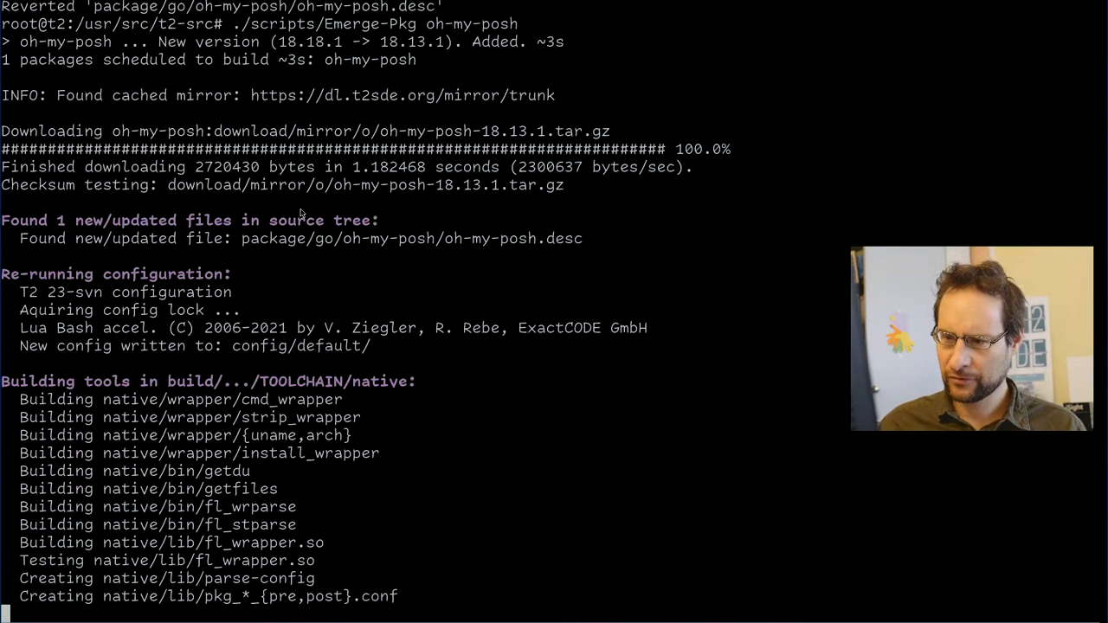
scroll(down, 3)
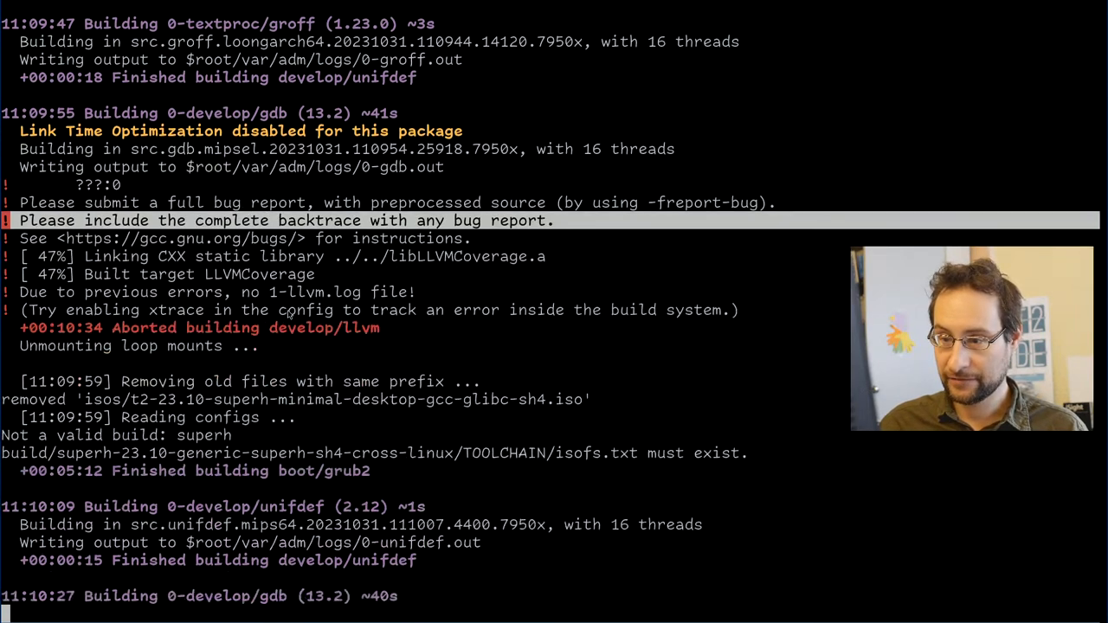
scroll(down, 3)
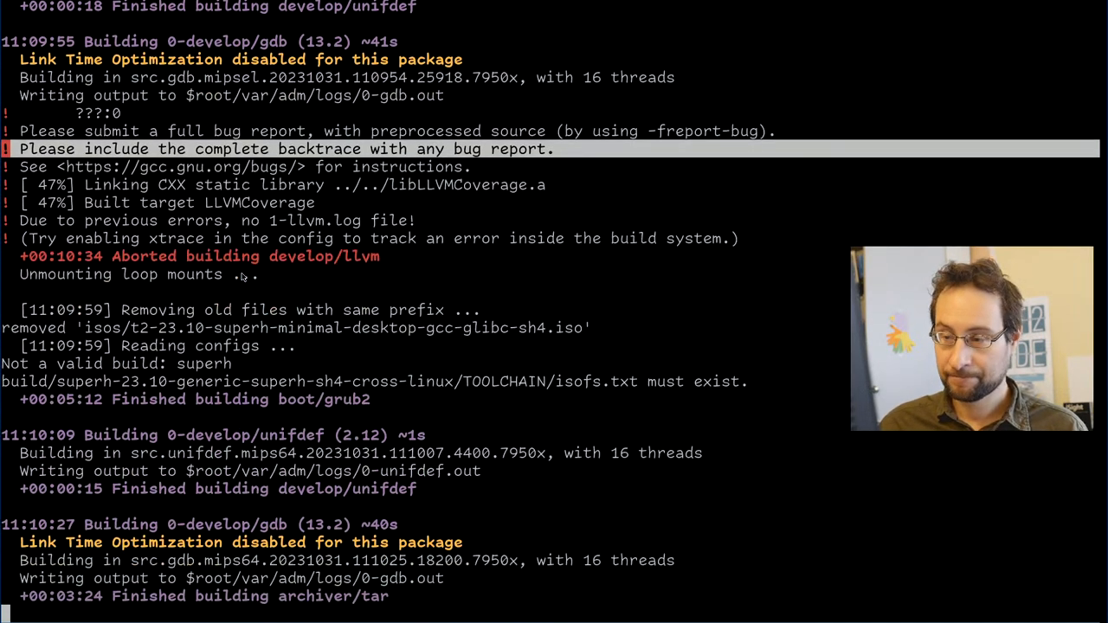
scroll(down, 3)
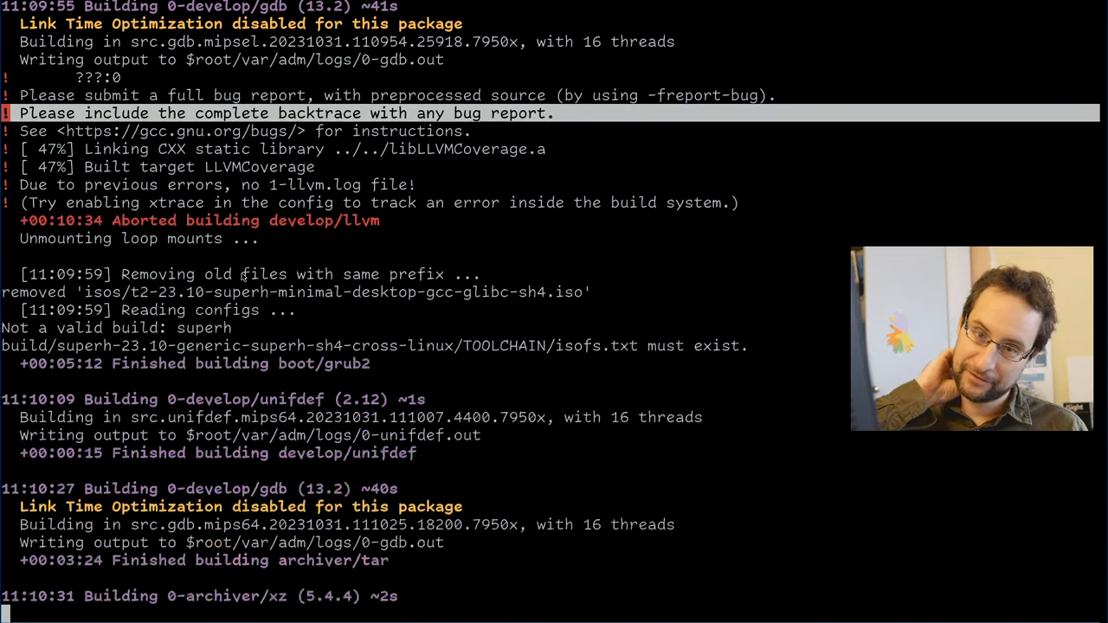
scroll(down, 3)
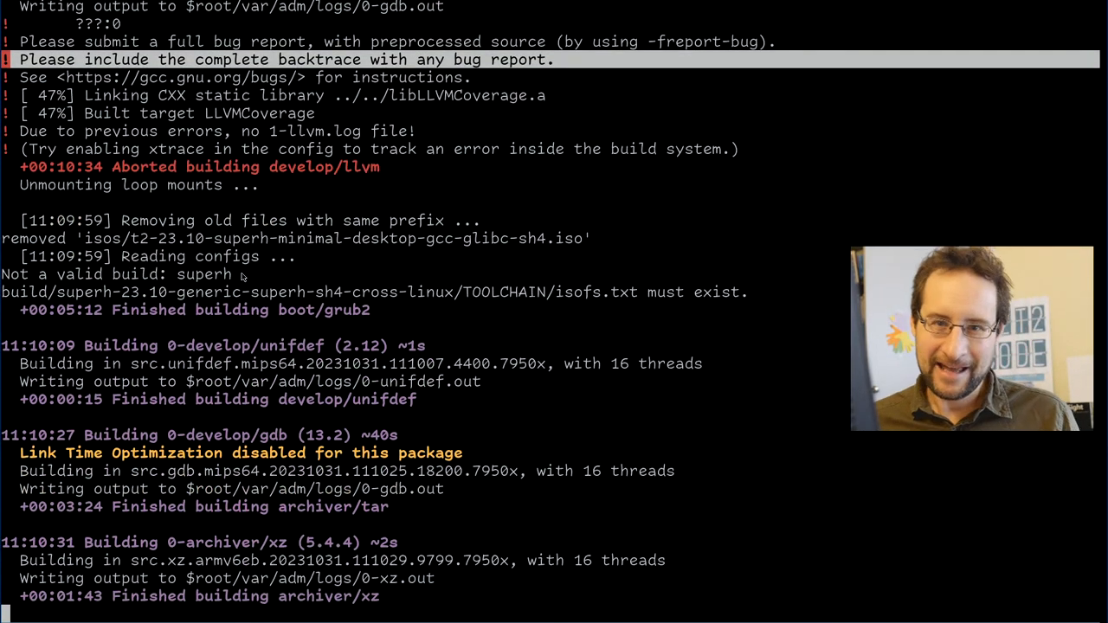
scroll(down, 3)
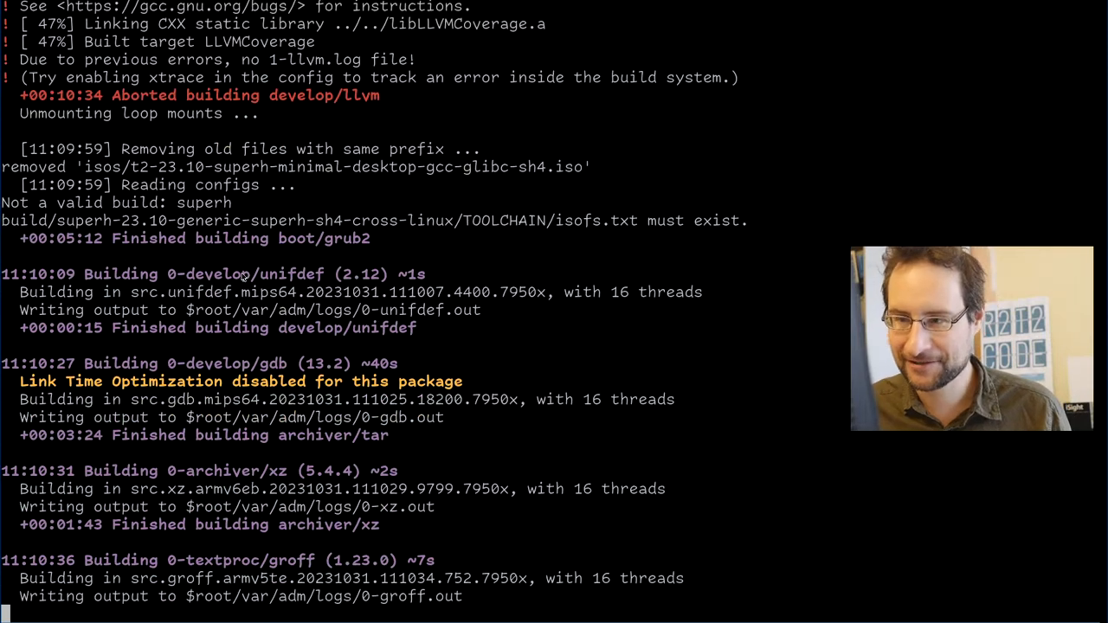
scroll(down, 3)
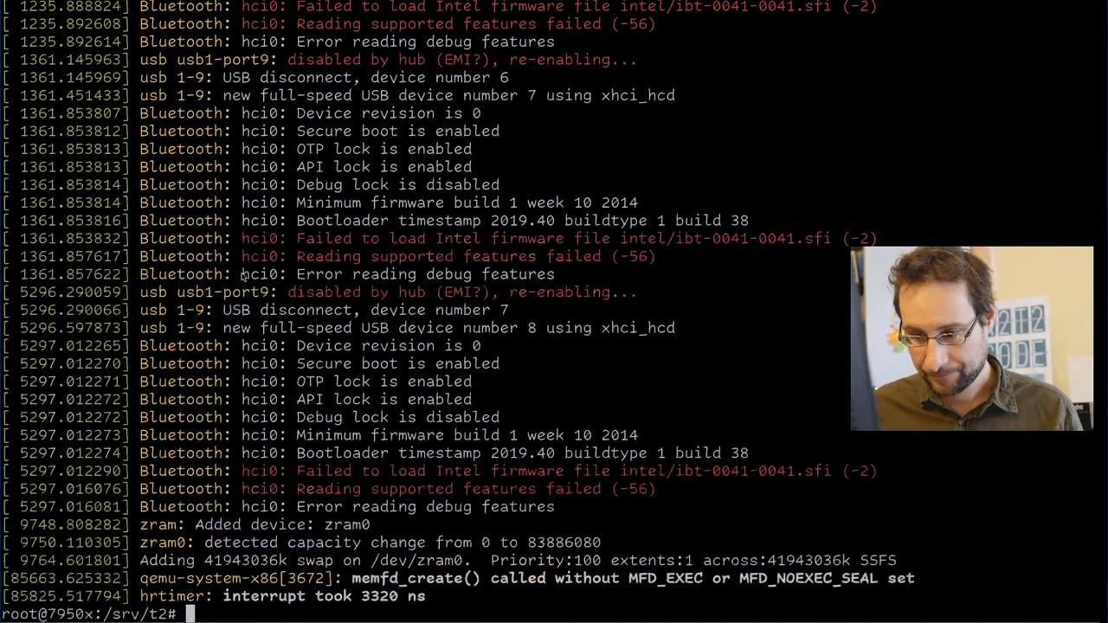
List all error logs with l build/*/var/adm/logs/*err.
text(l build/*)
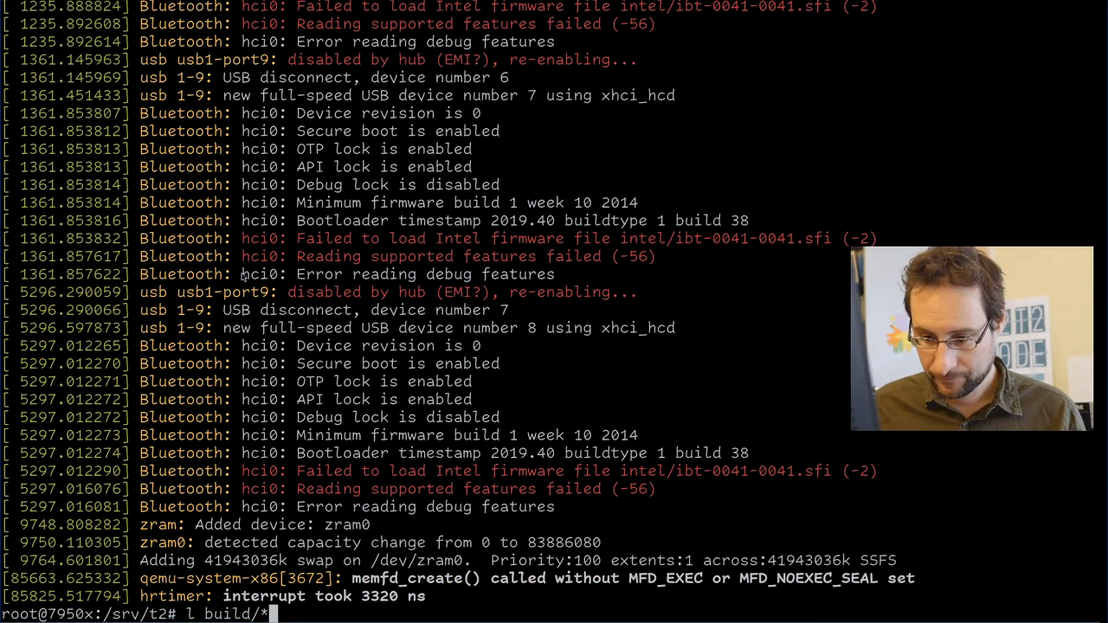
text(/var/am)
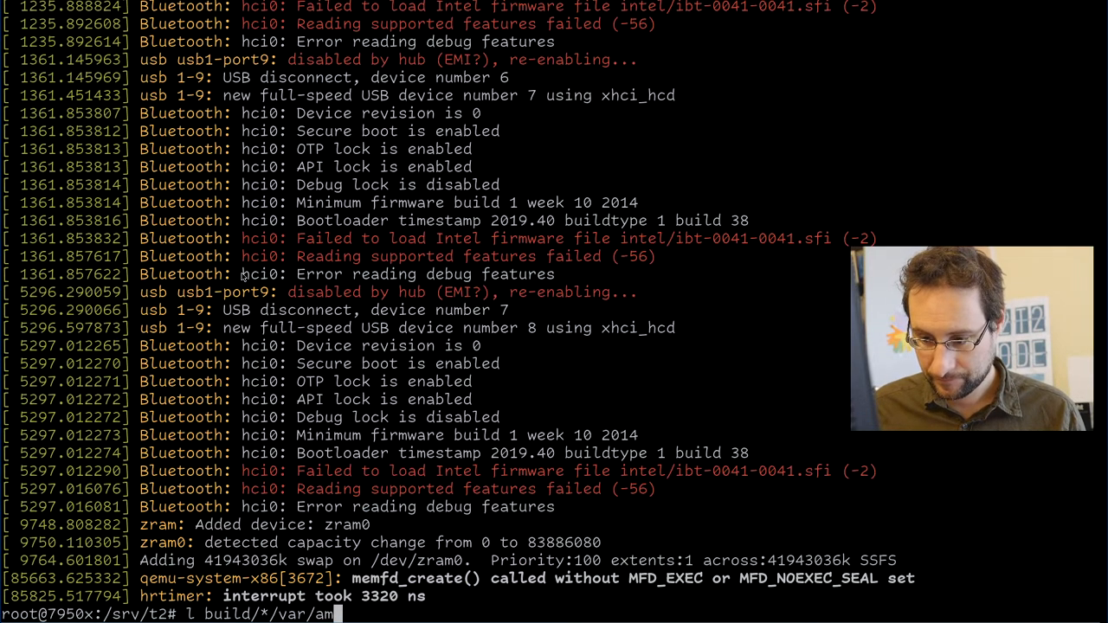
text(dm/logs)
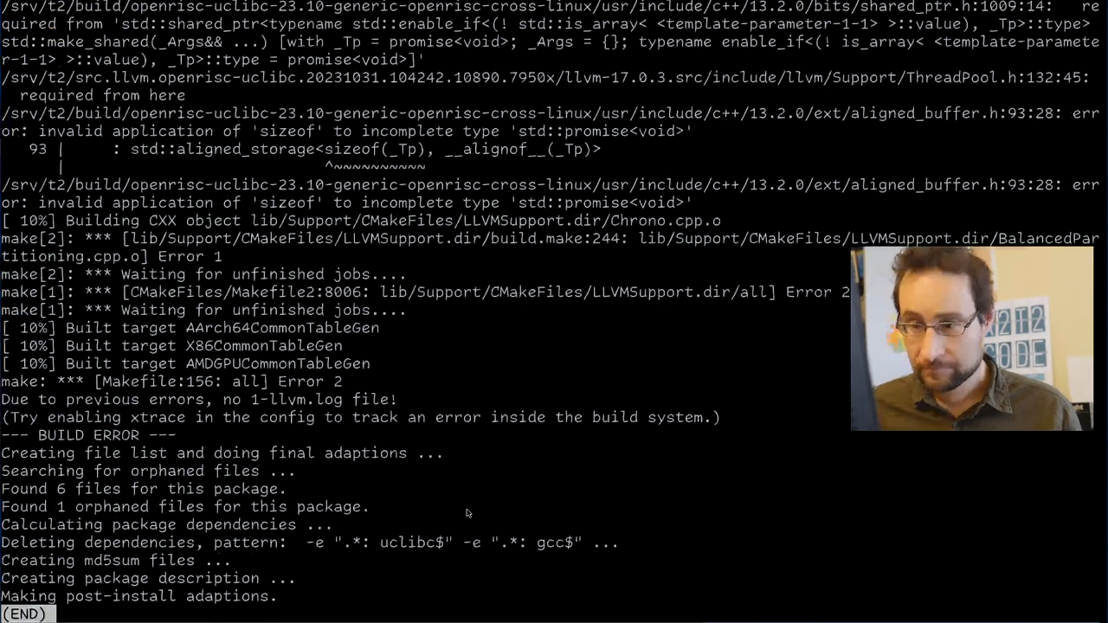
Search the openrisc-uclibc 1-llvm.err for 'error' and read the std::promise incomplete-type BUILD ERROR.
text(error)
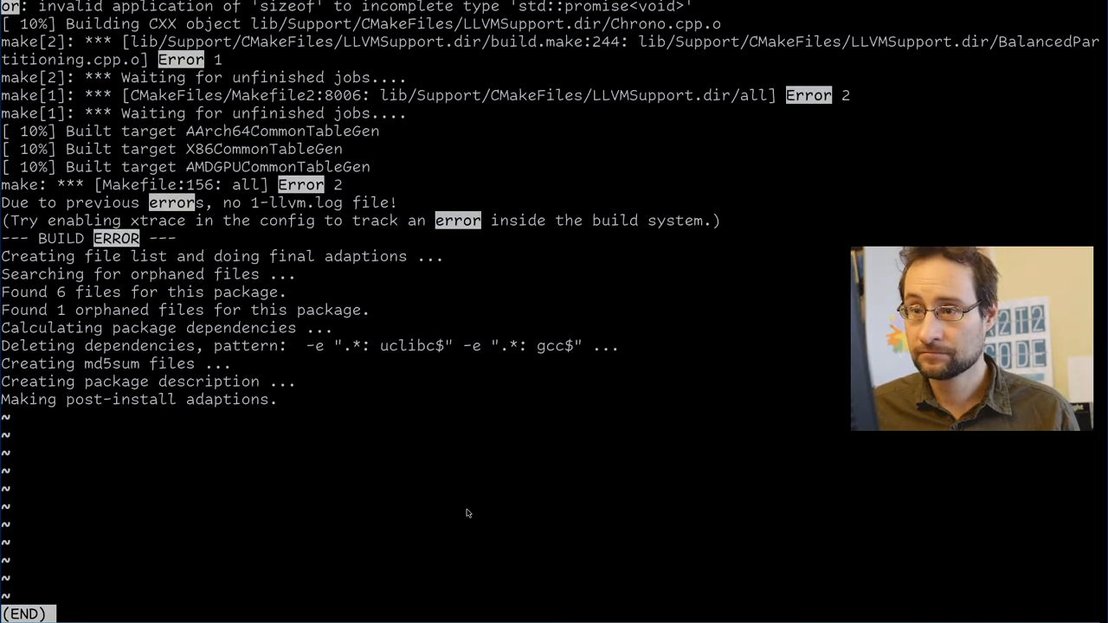
scroll(down, 3)
text(v ipa)
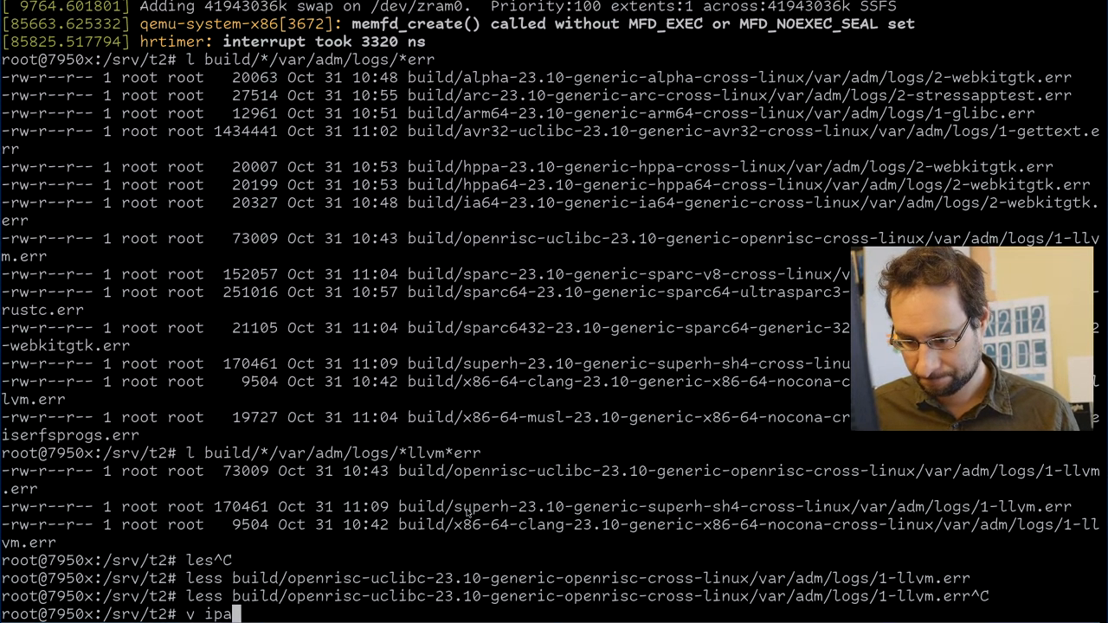
Edit package/develop/llvm/llvm.desc in vi to add openrisc to the architecture line, then review clang.desc.
text(c)
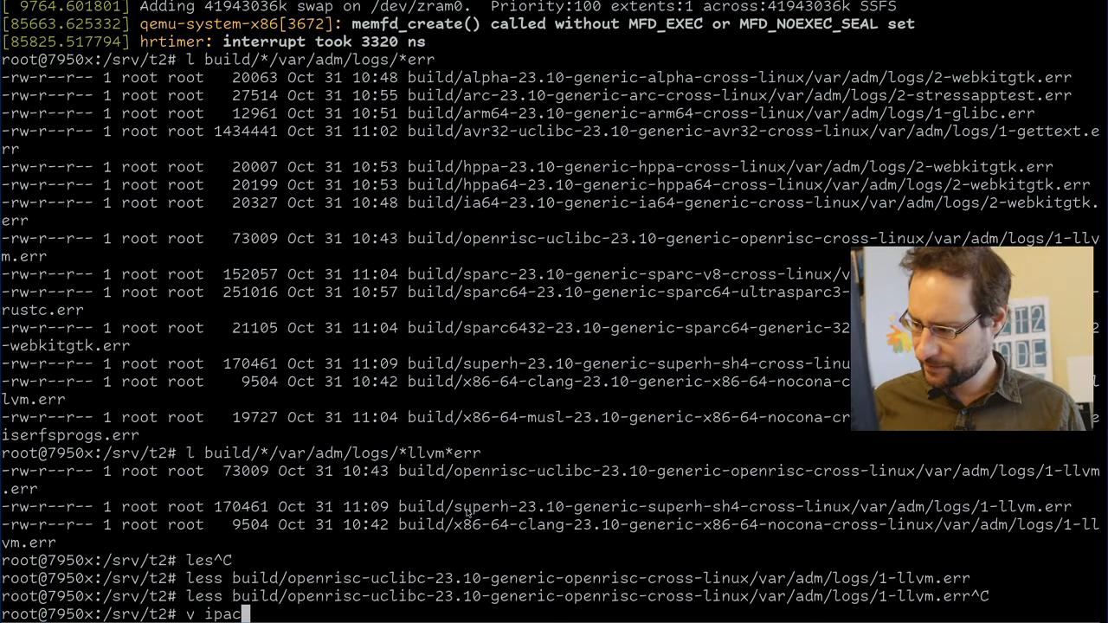
text(vi package/*/)
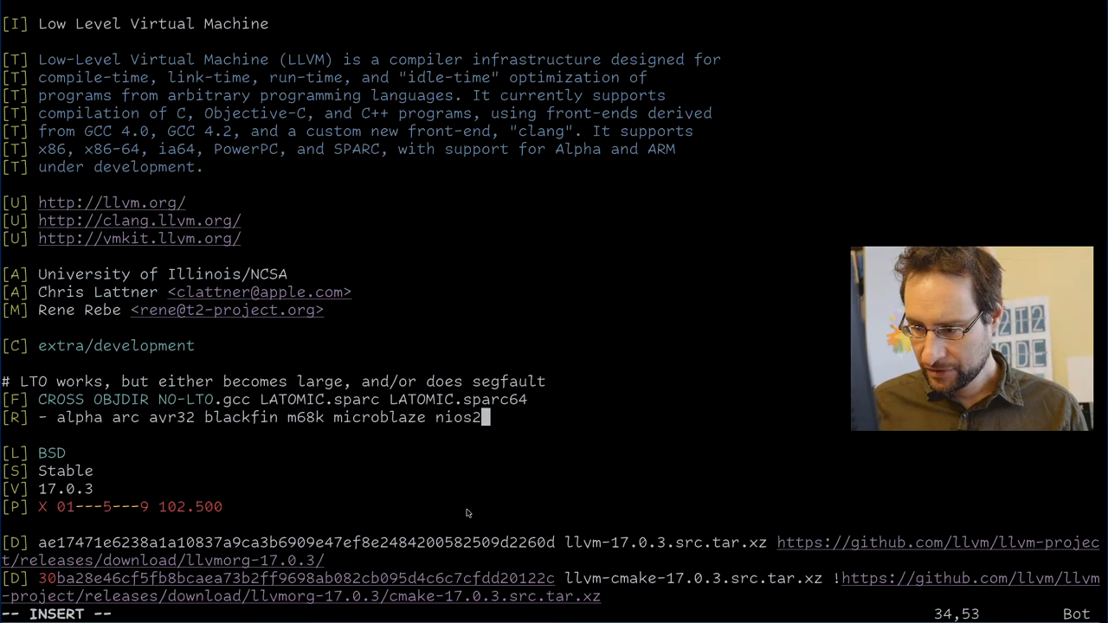
text(openrisc)
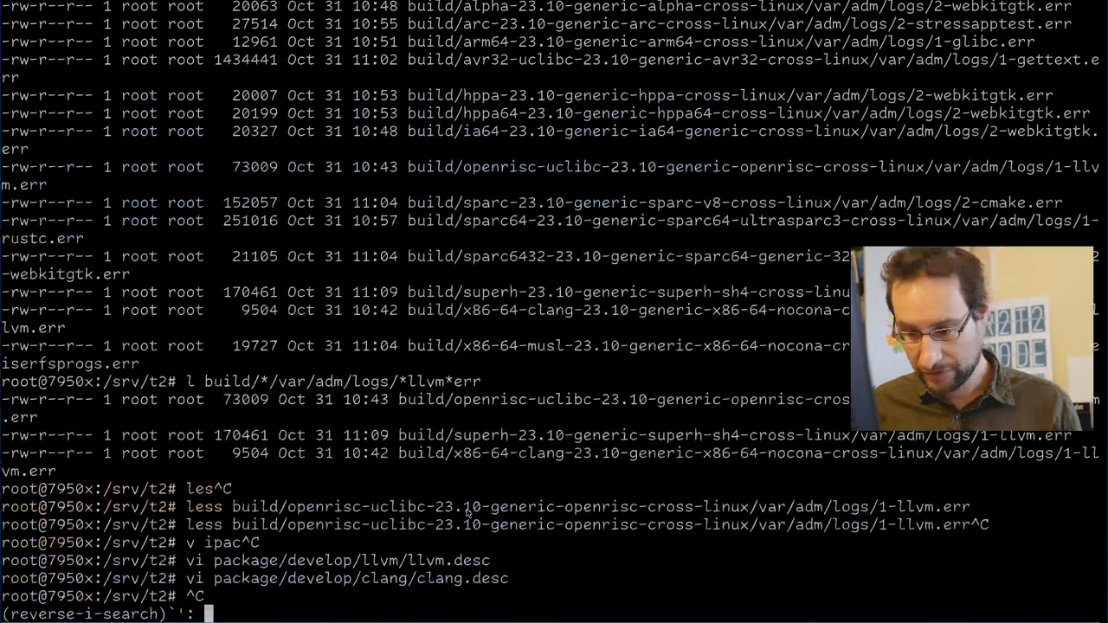
Recall the touch of riscv 2-rustc.log from history and rerun ./scripts/Build-Target -cfg riscv.
text(Tar)
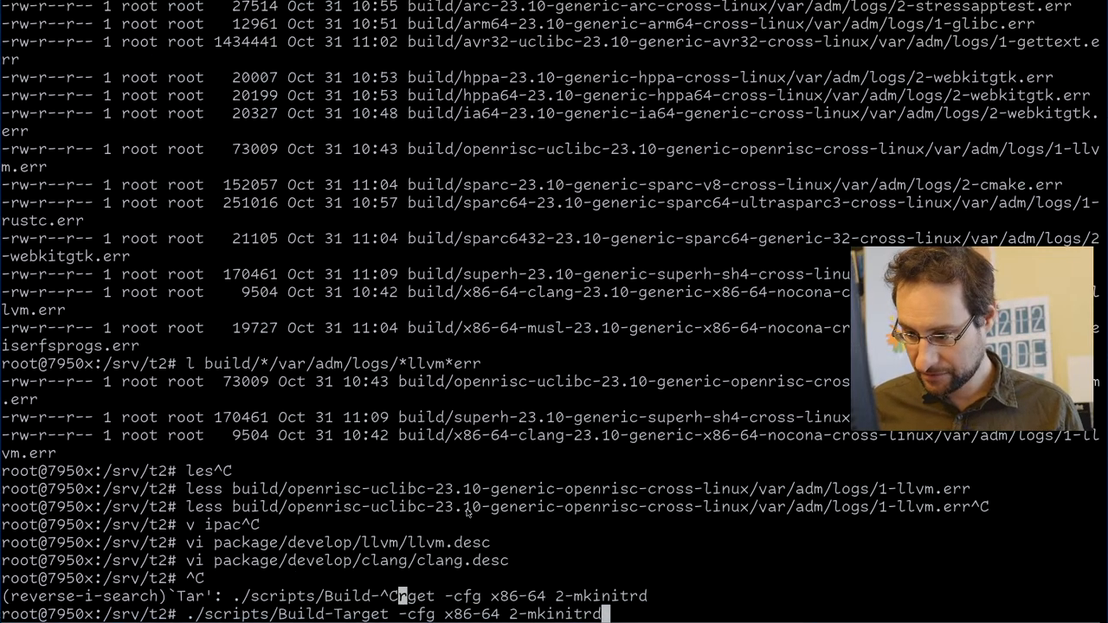
text(open)
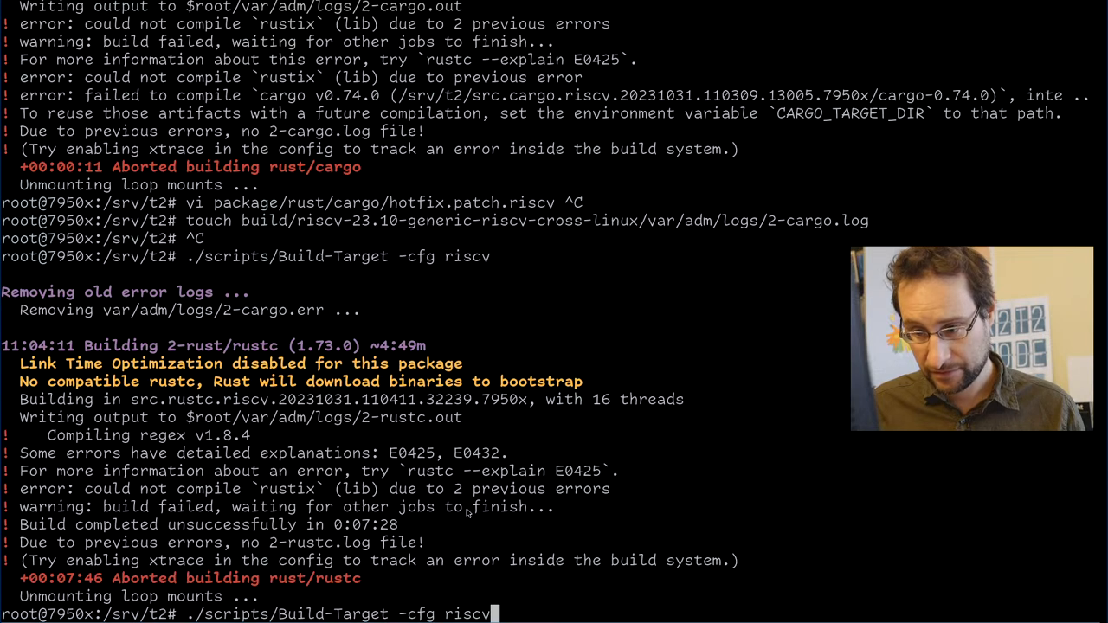
key(ctrl+r)
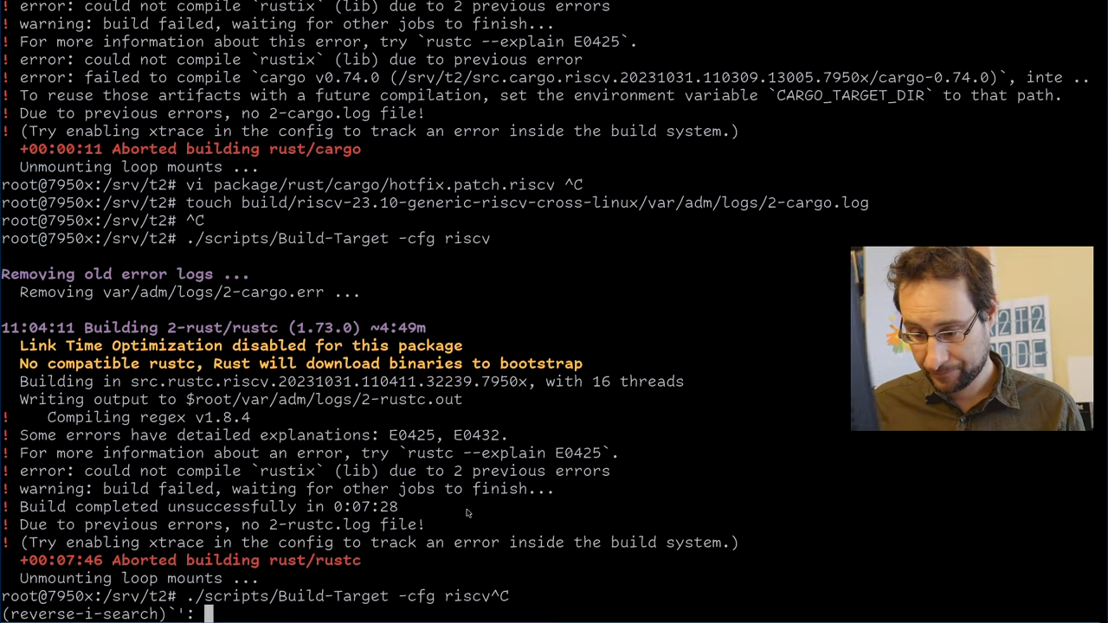
key(Enter)
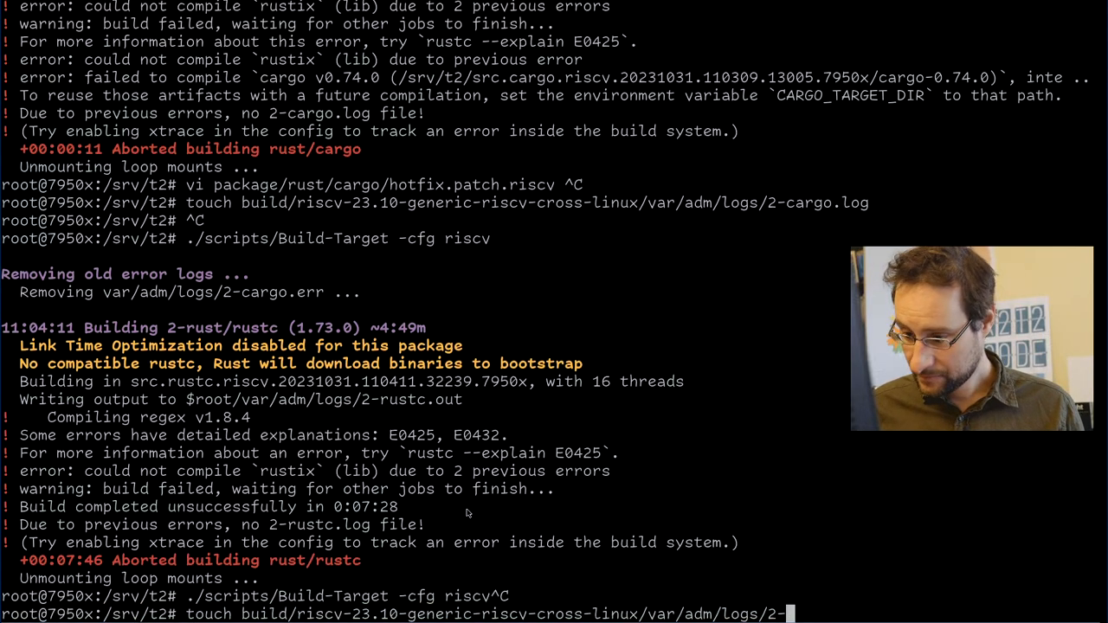
text(*err)
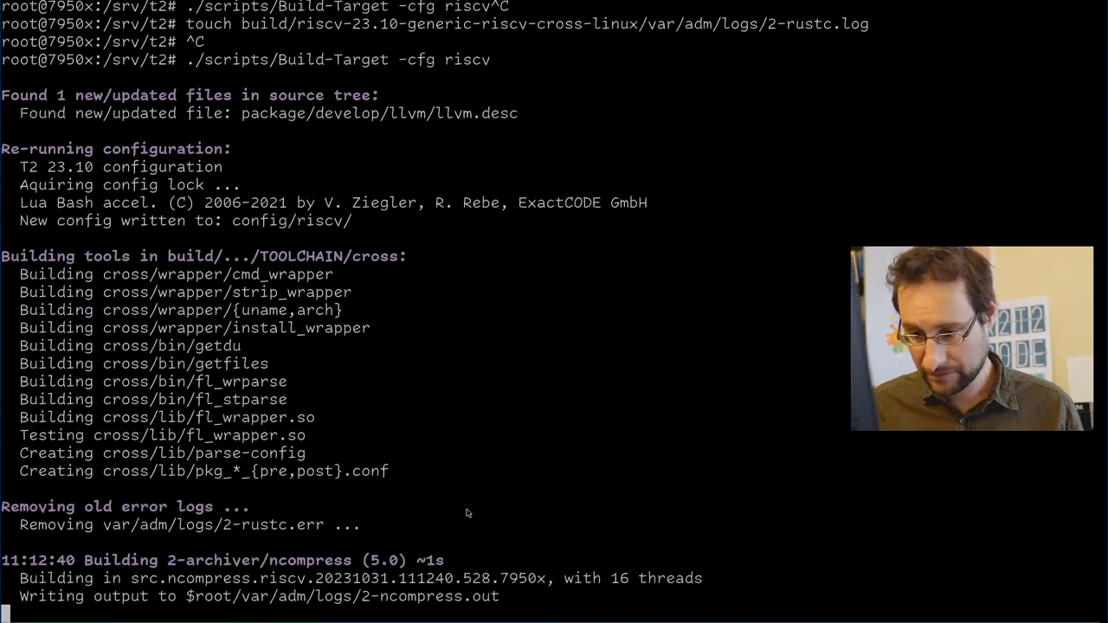
Follow the riscv build output through ncompress, unzip and alsa-lib.
scroll(down, 3)
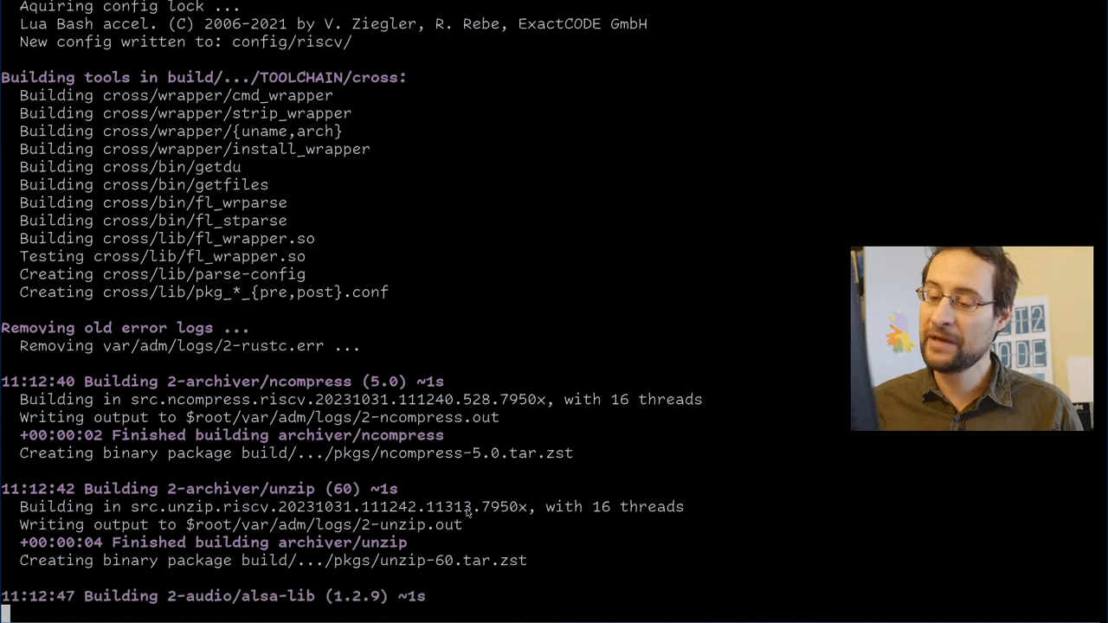
scroll(down, 3)
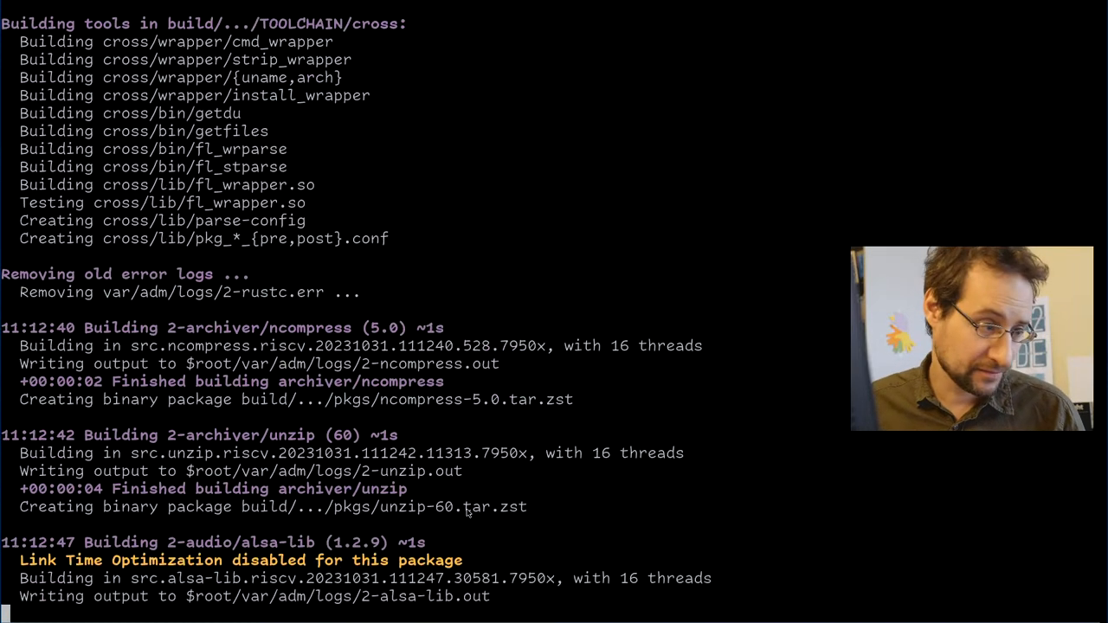
scroll(down, 3)
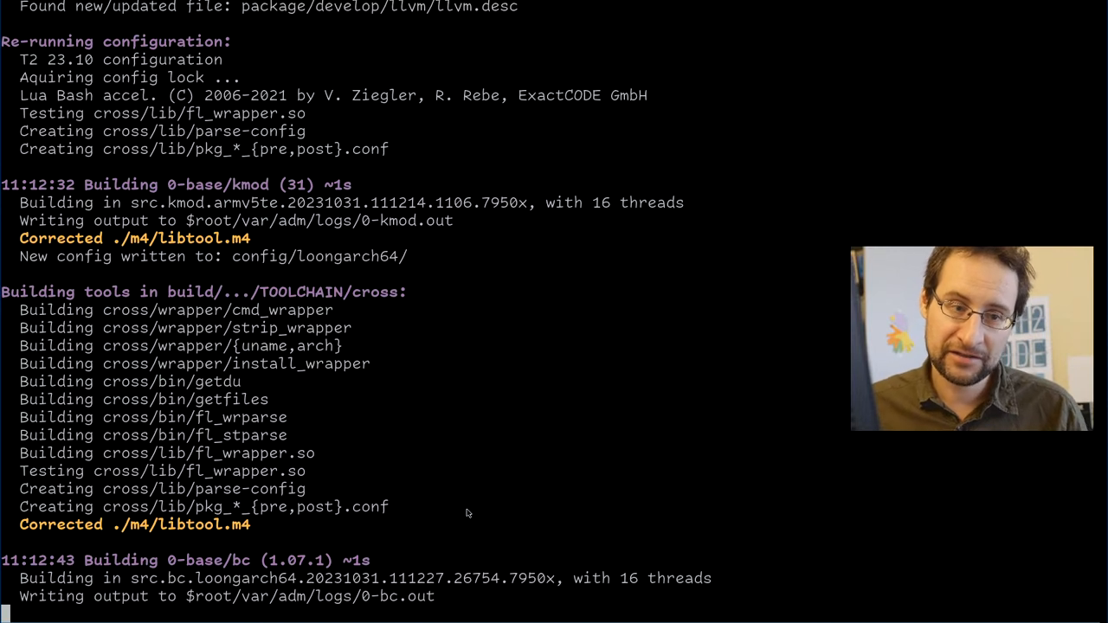
scroll(down, 3)
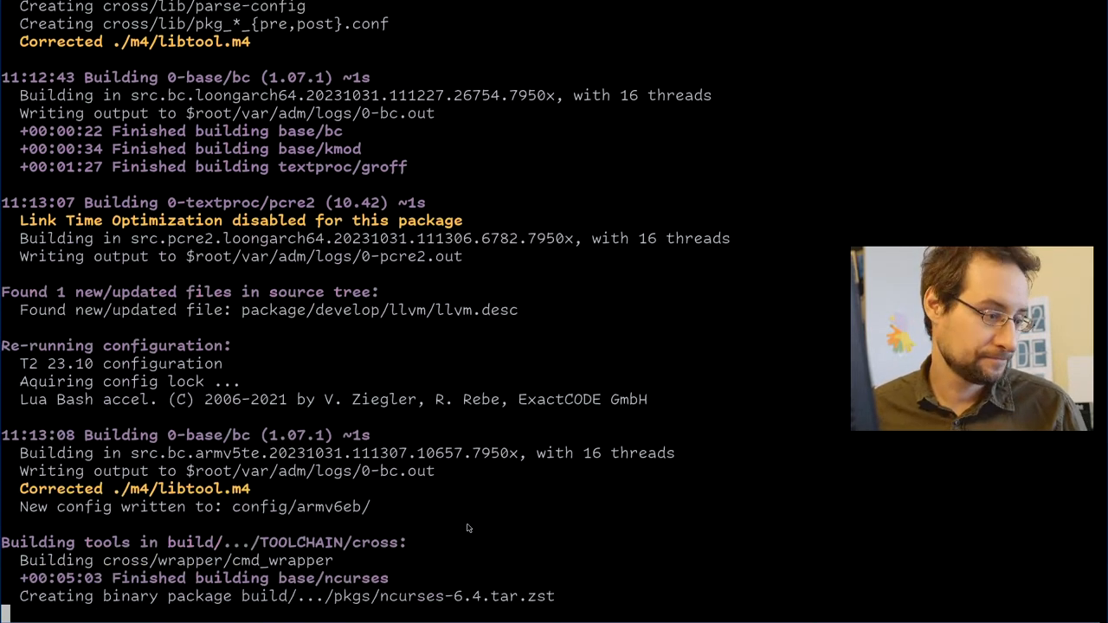
scroll(down, 3)
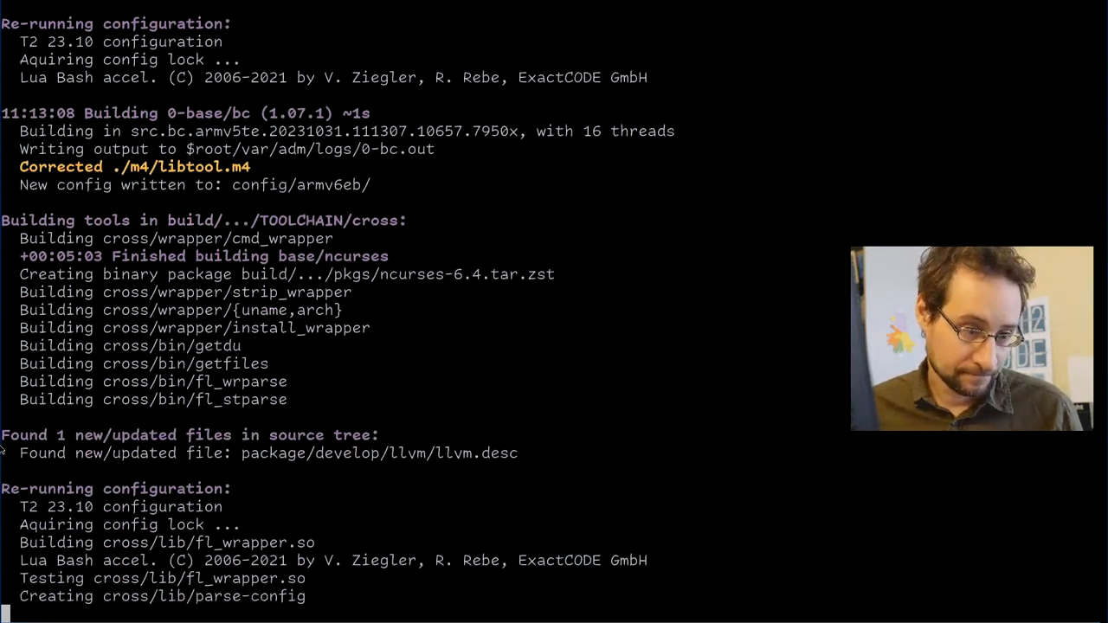
scroll(down, 3)
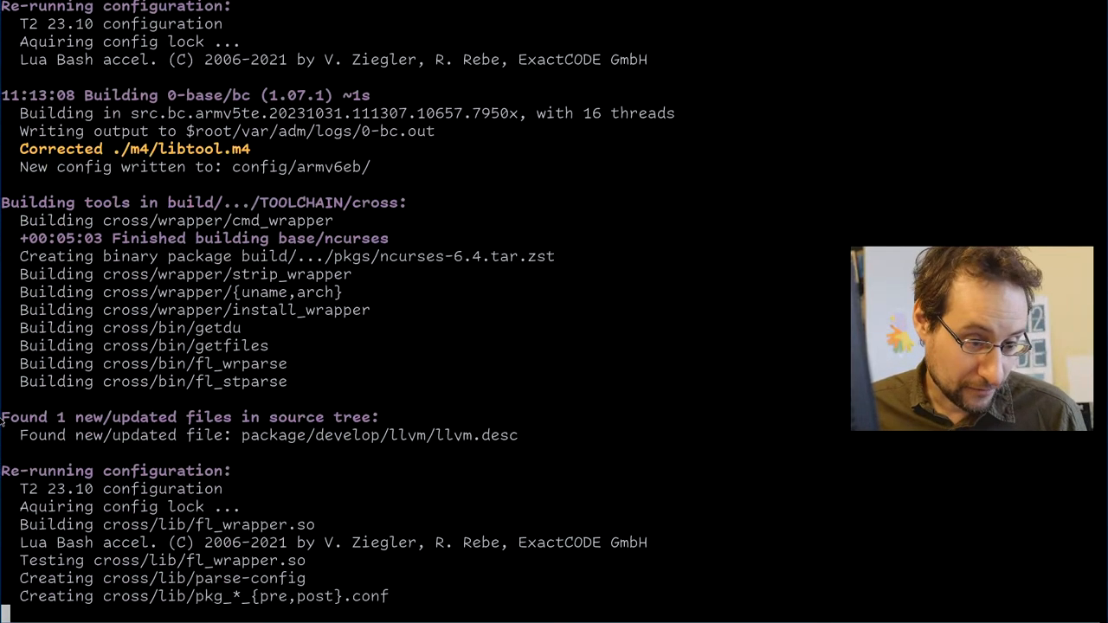